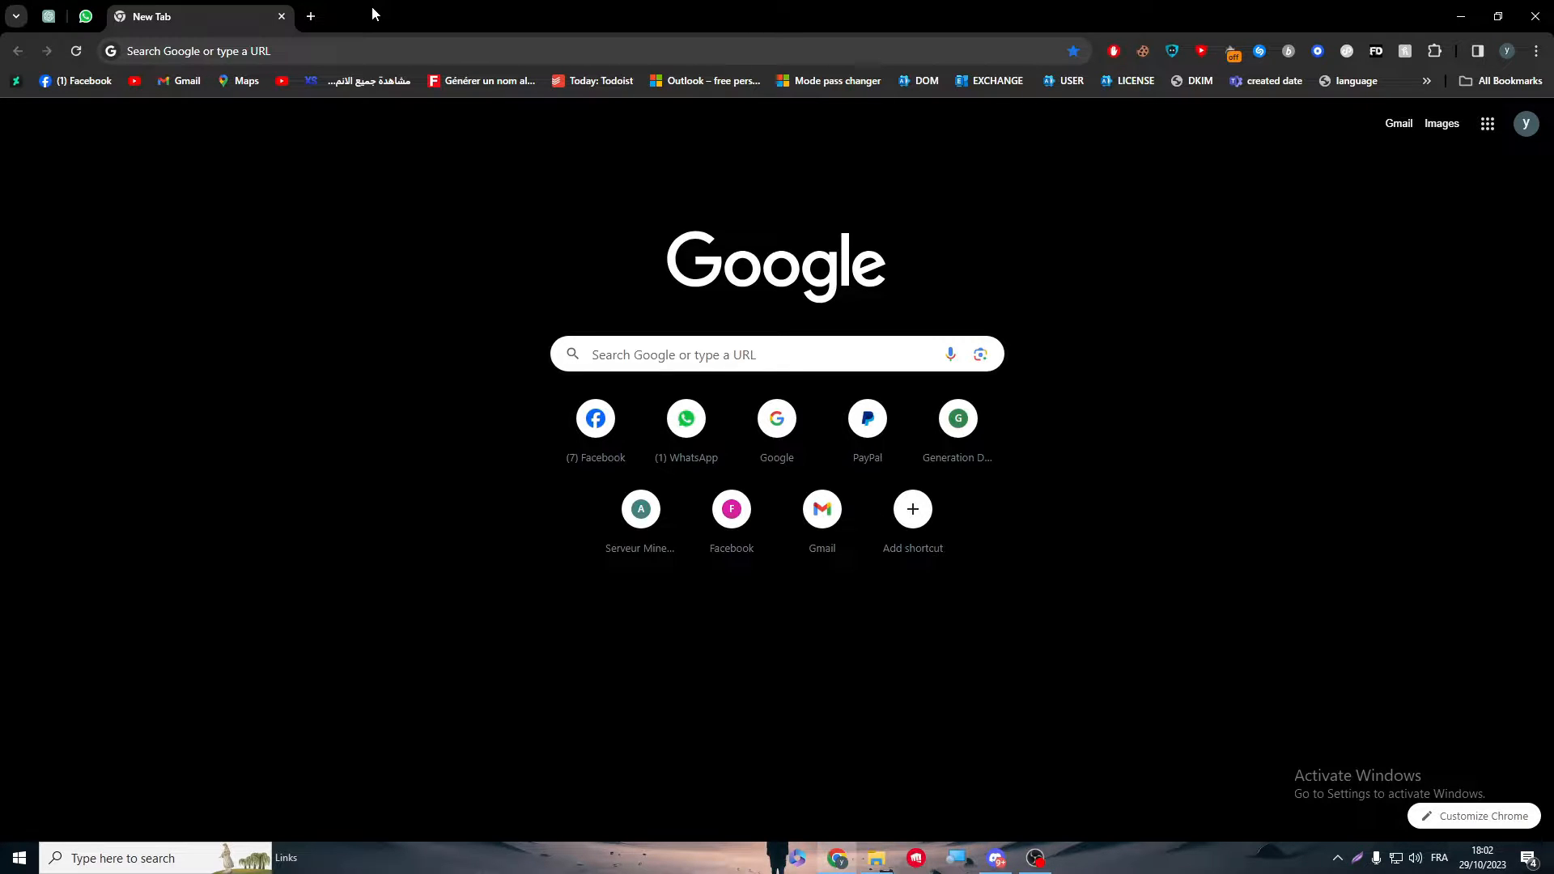
Step: Go to ezoic.com from the 'ezoic' address-bar suggestion
type("ezoic png")
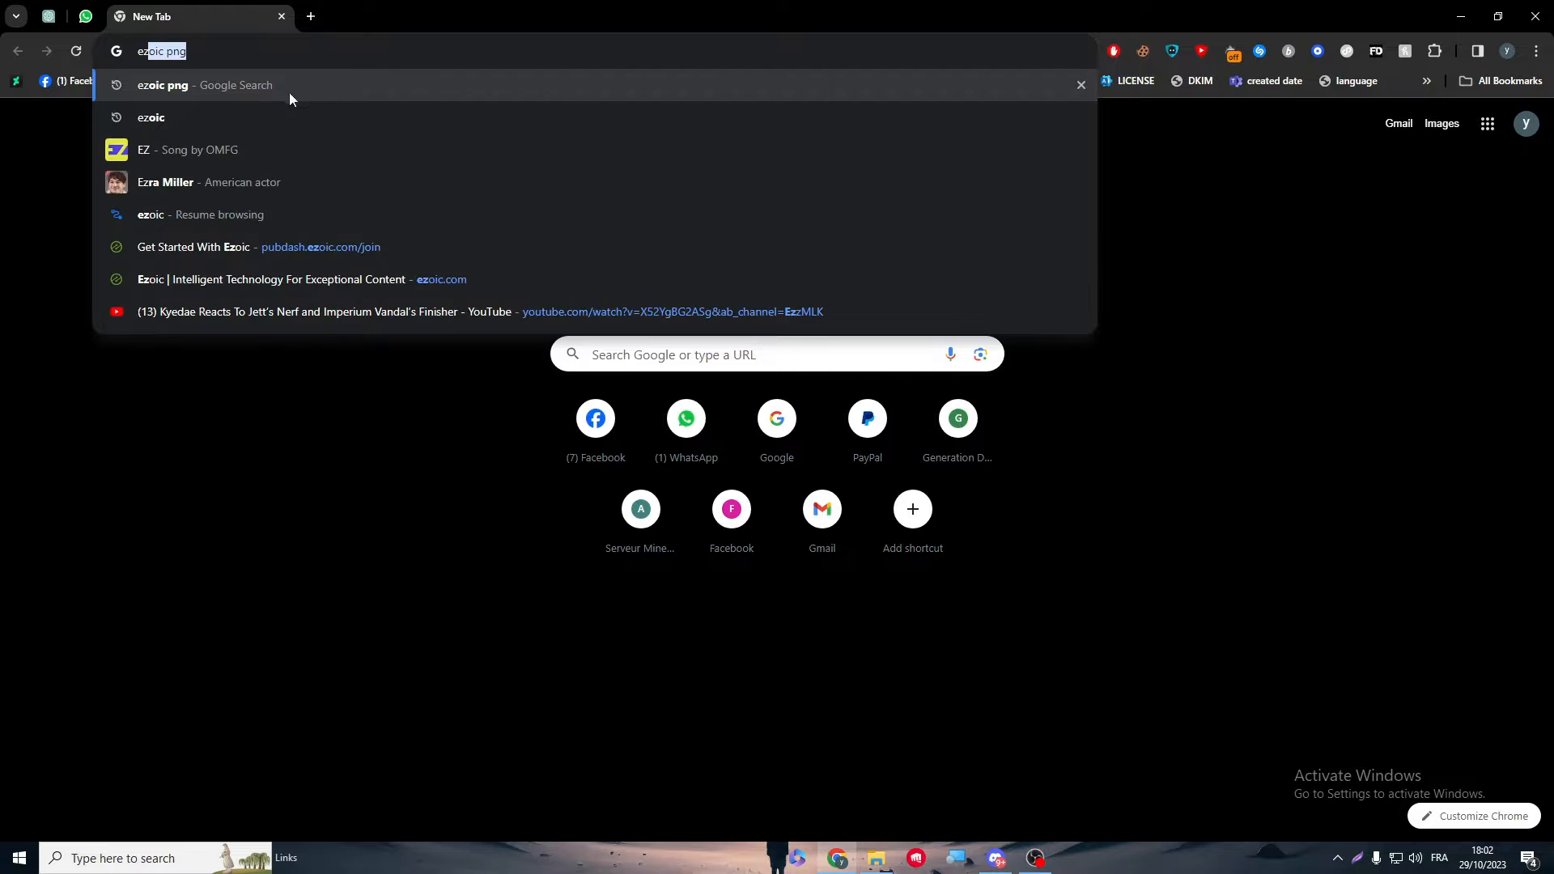
left_click(150, 117)
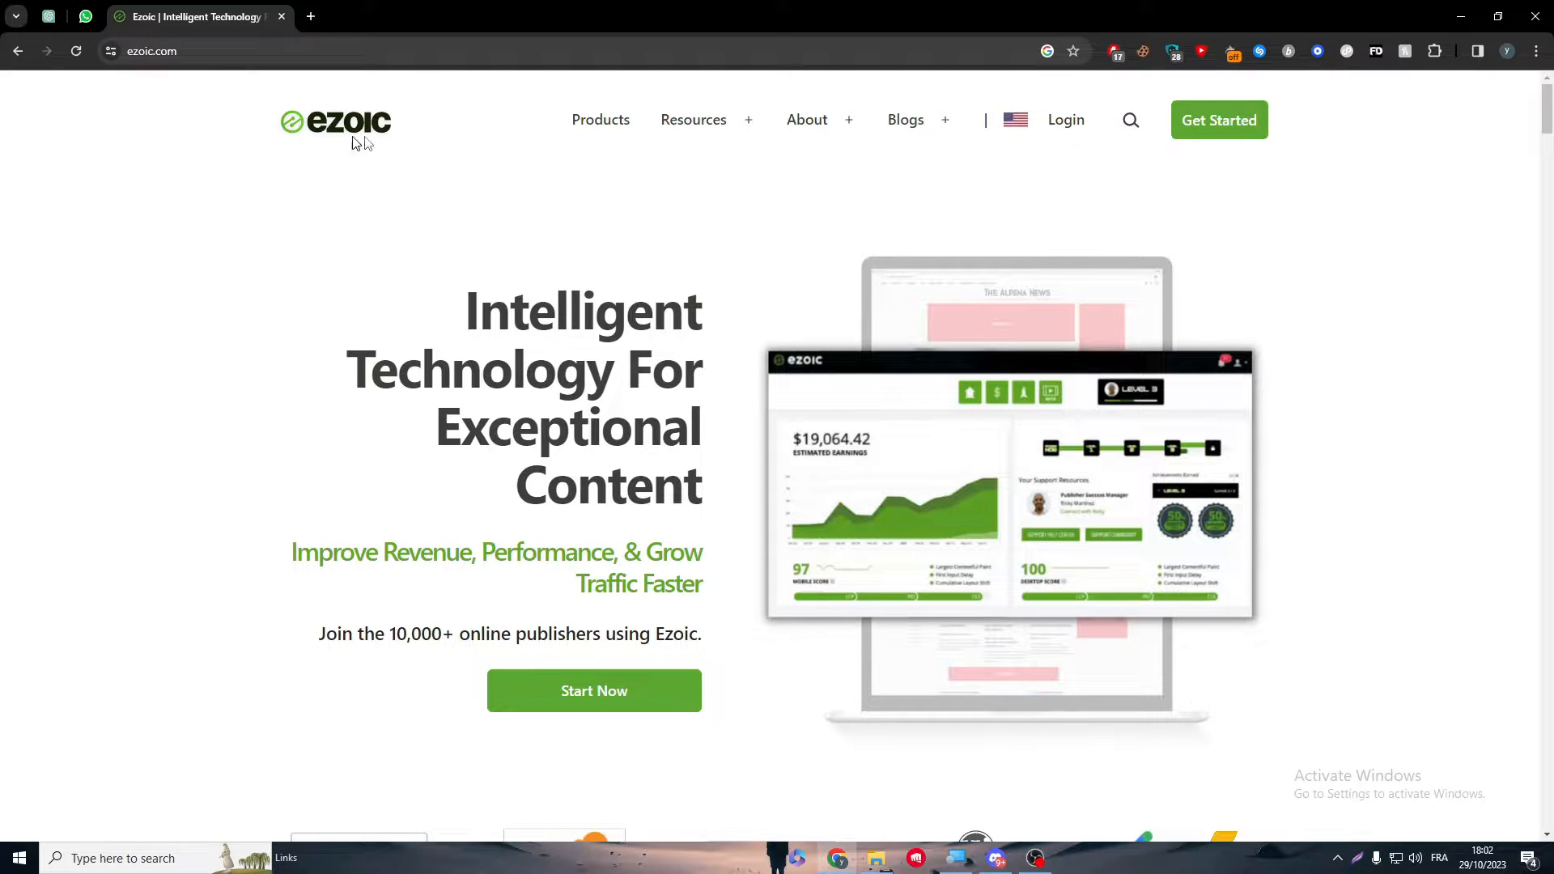
mouse_move(394, 190)
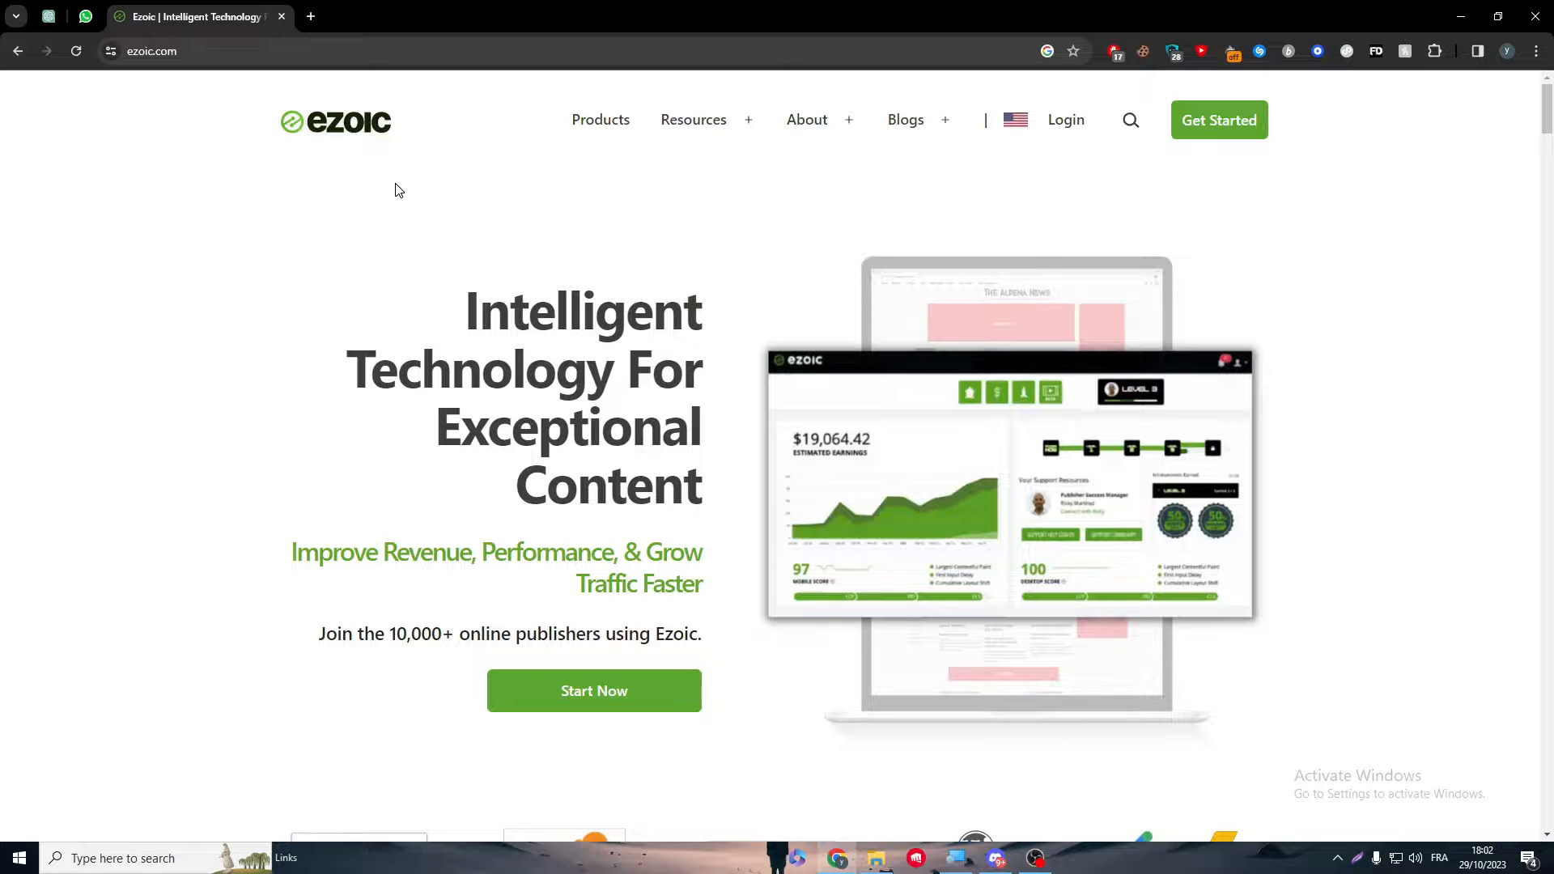
mouse_move(353, 186)
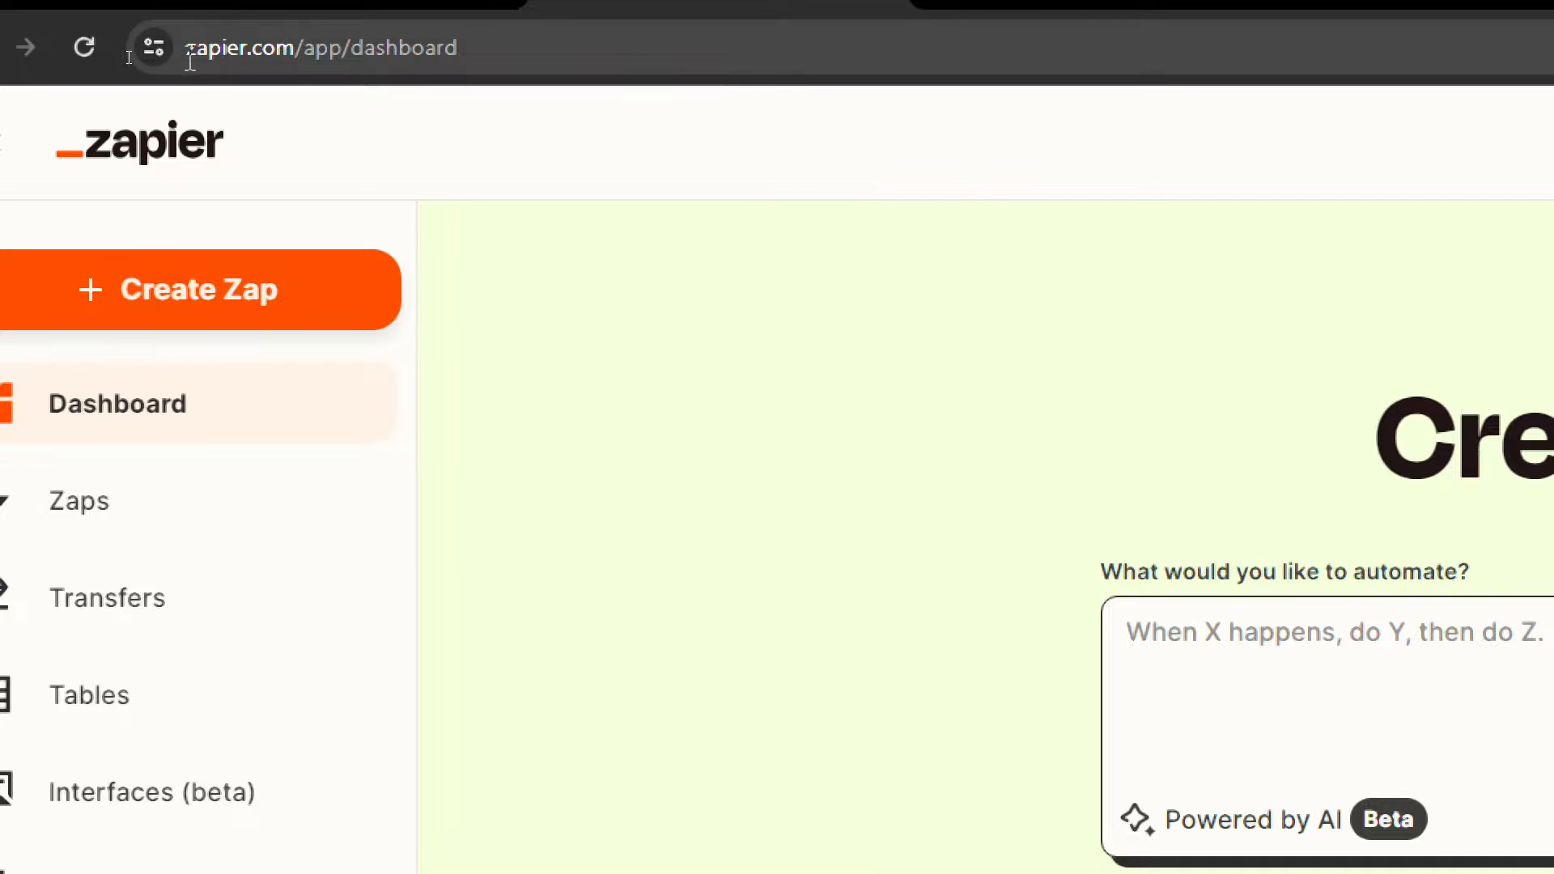
mouse_move(189, 65)
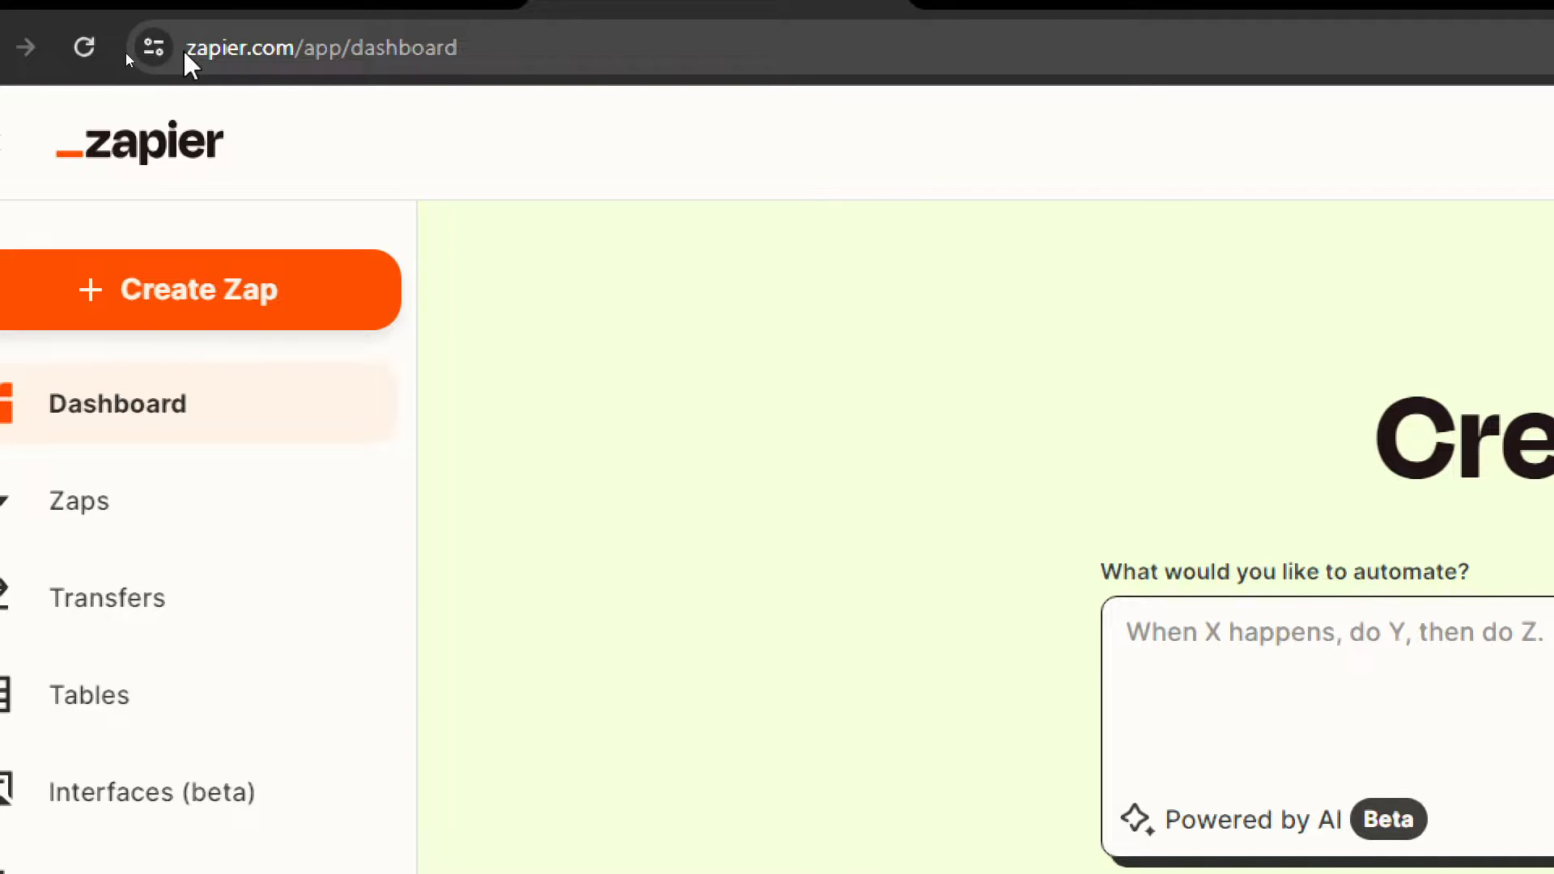
Step: In the Zapier tab, show the Apps page listing the account's connected apps
left_click(318, 48)
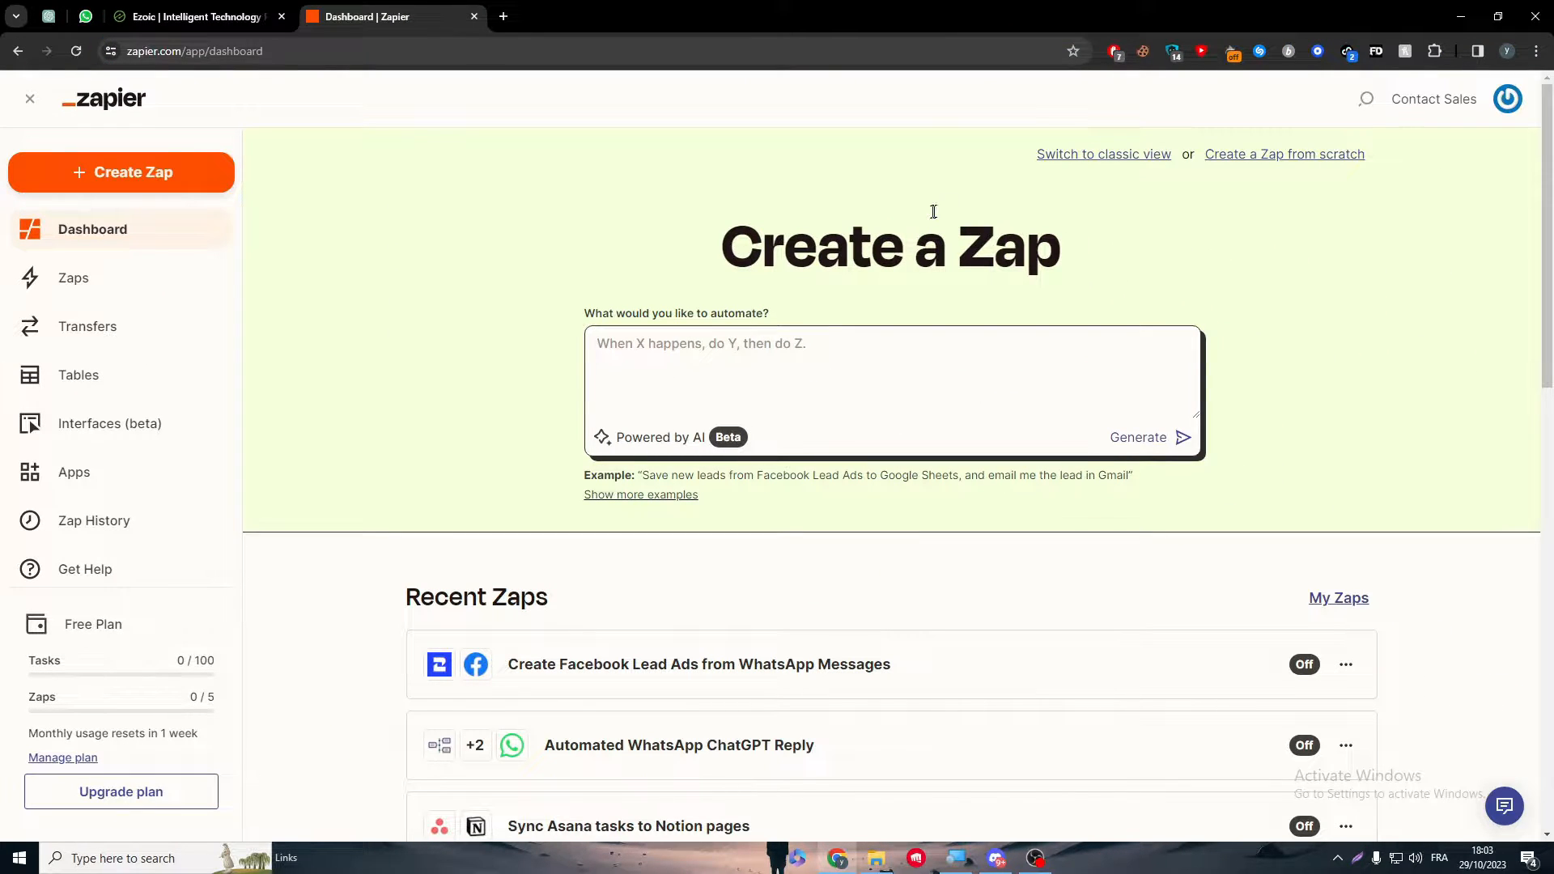
mouse_move(733, 200)
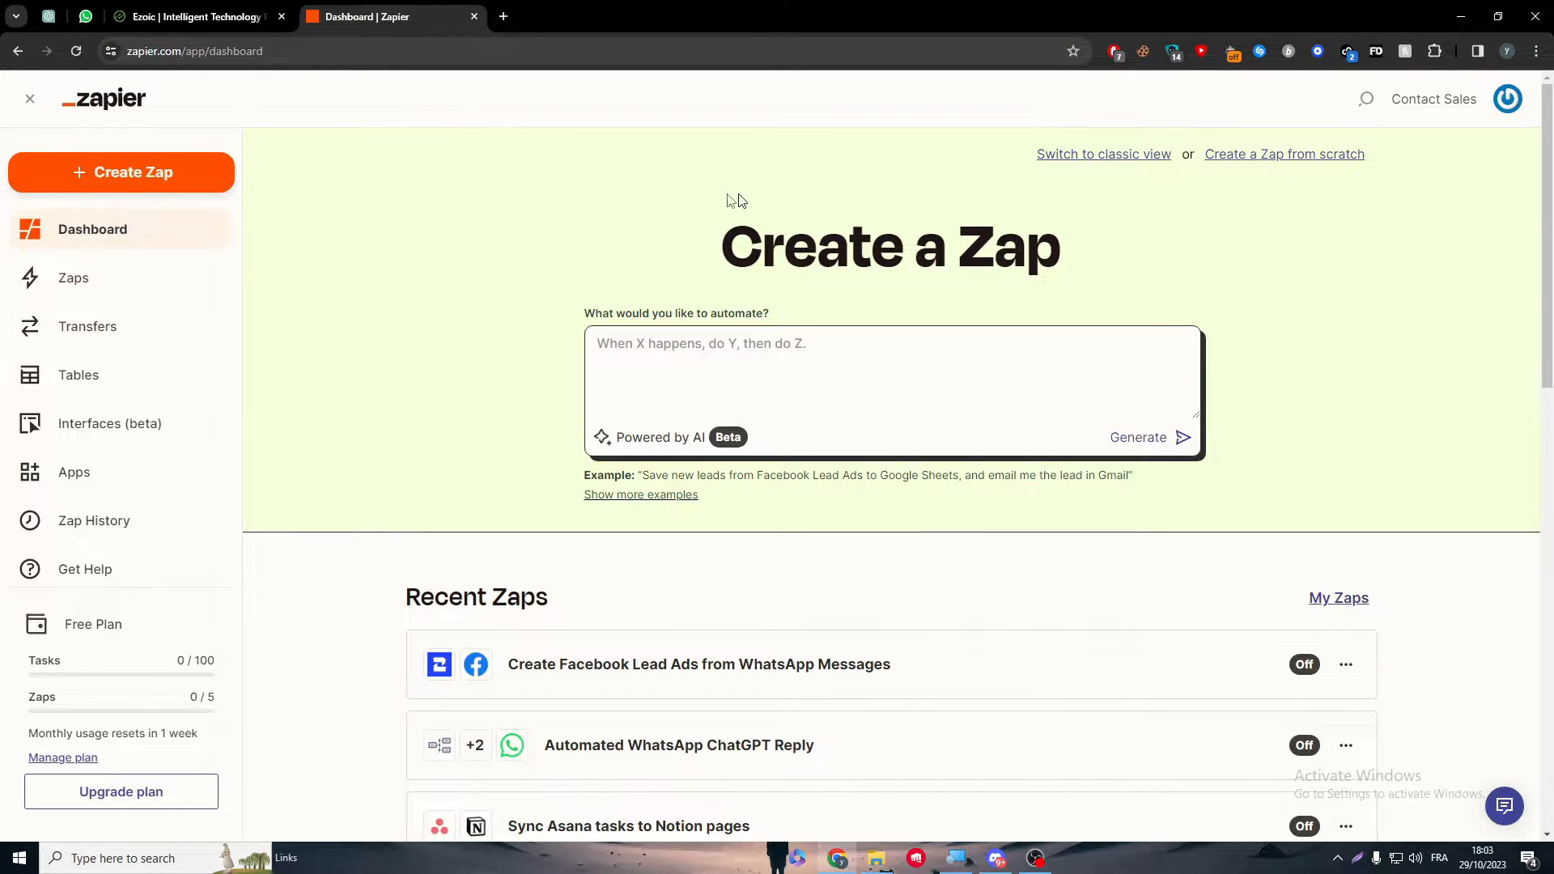
mouse_move(14, 451)
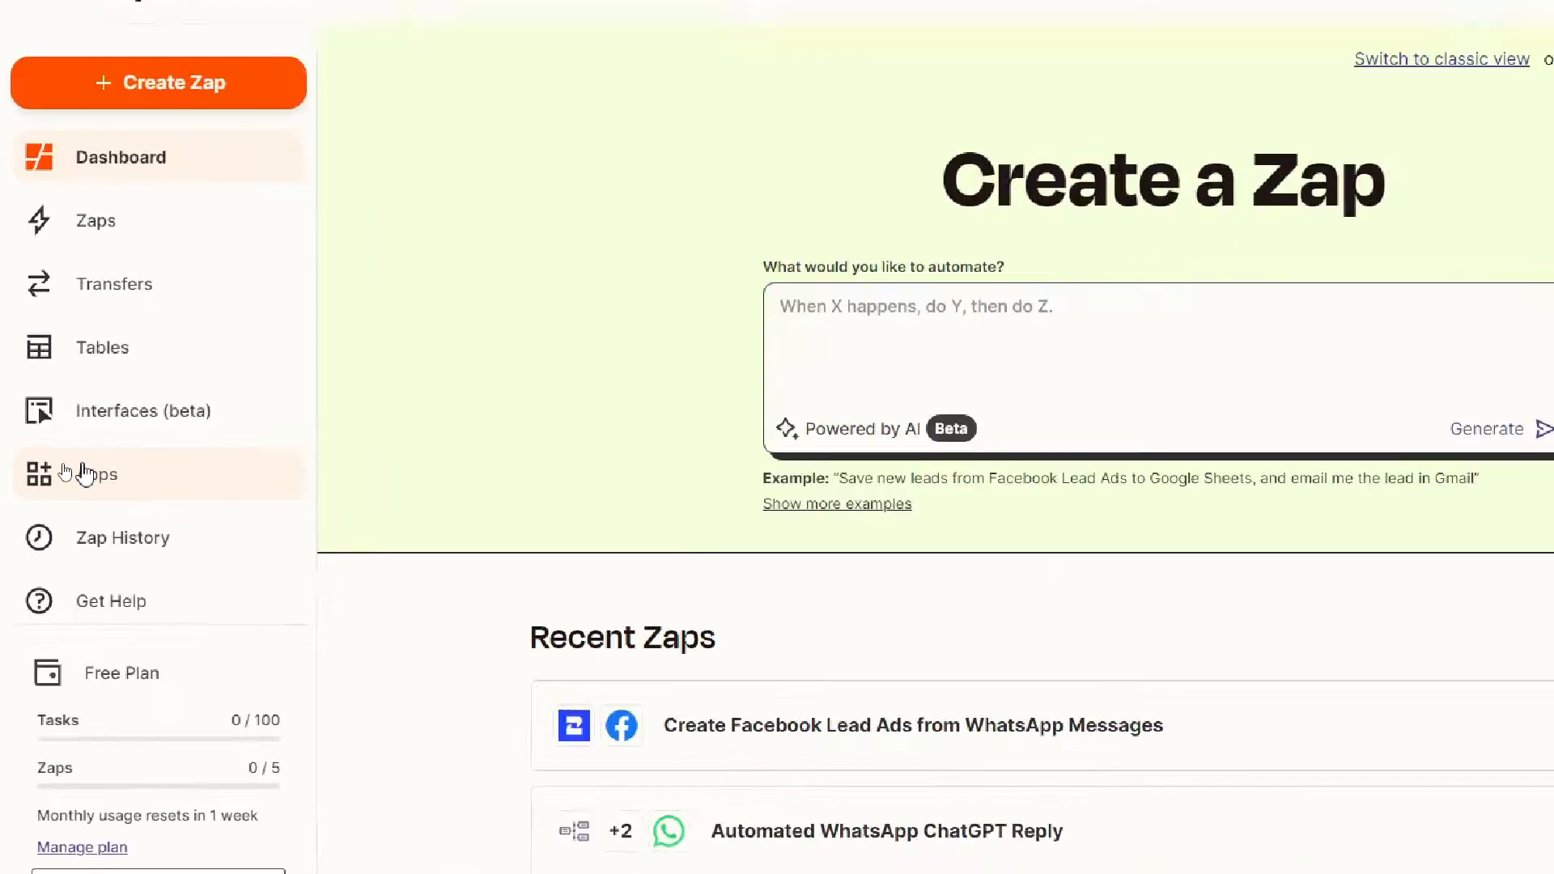
left_click(95, 474)
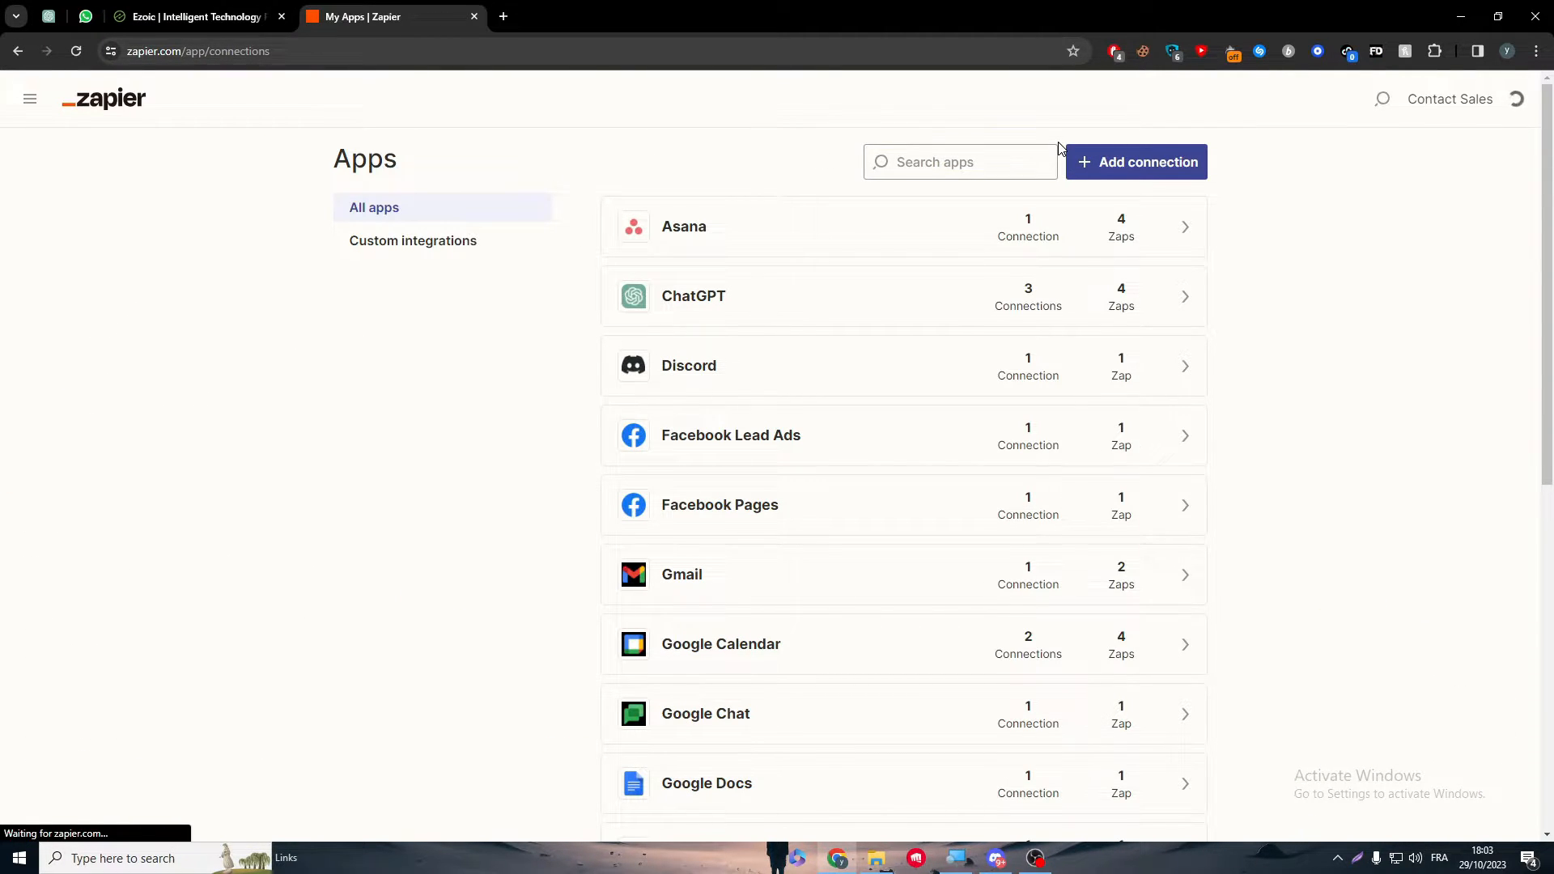
Step: Search connected apps for 'ezoid', then 'google ad', finding only Google Ads offered
left_click(960, 162)
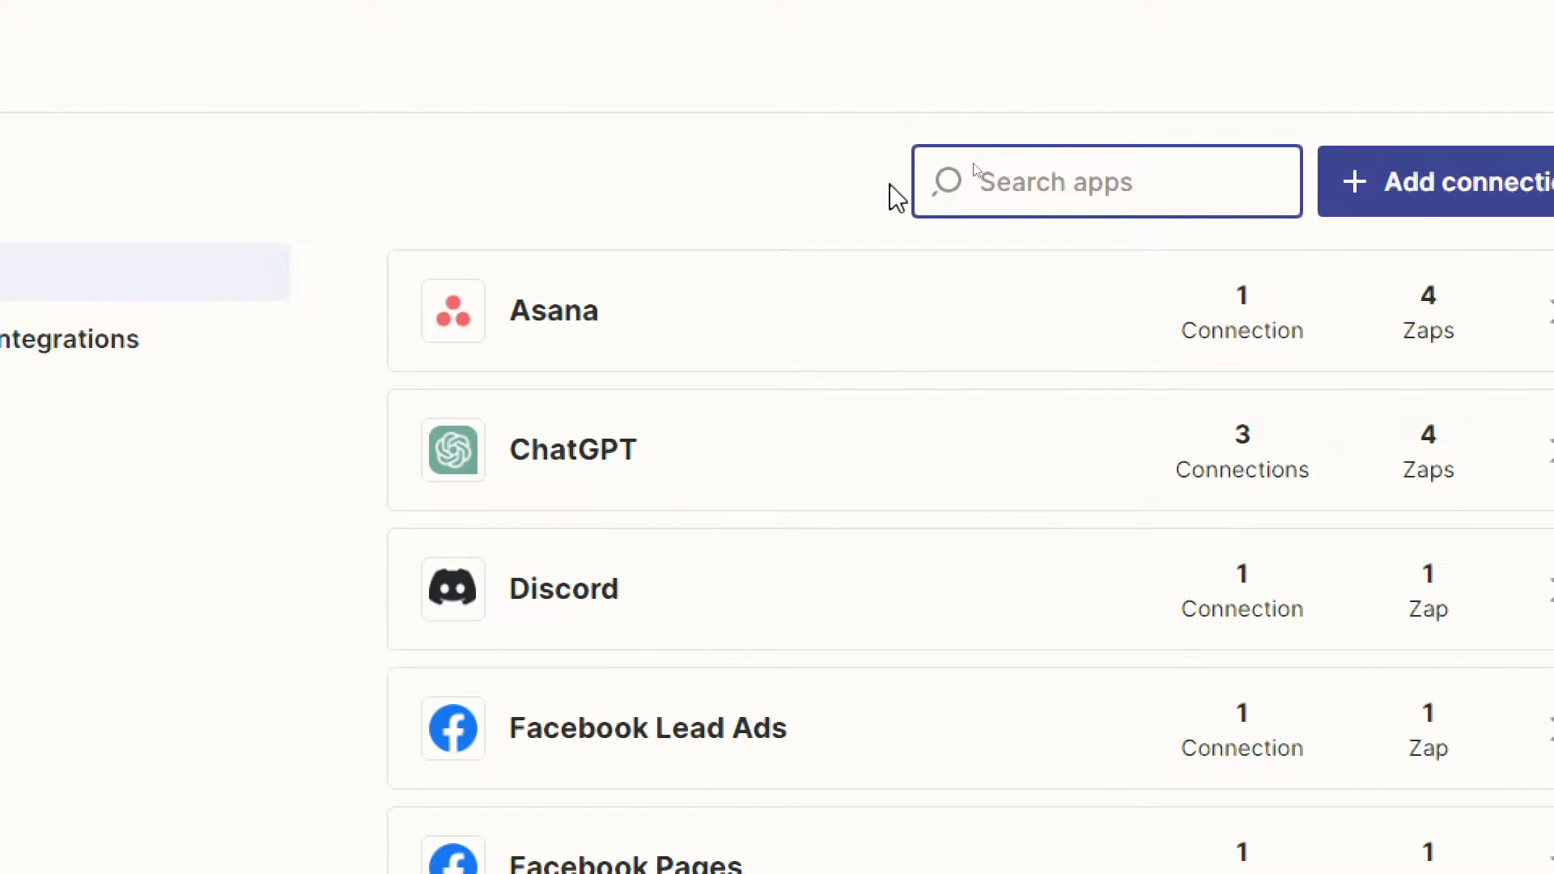
type("ezoid")
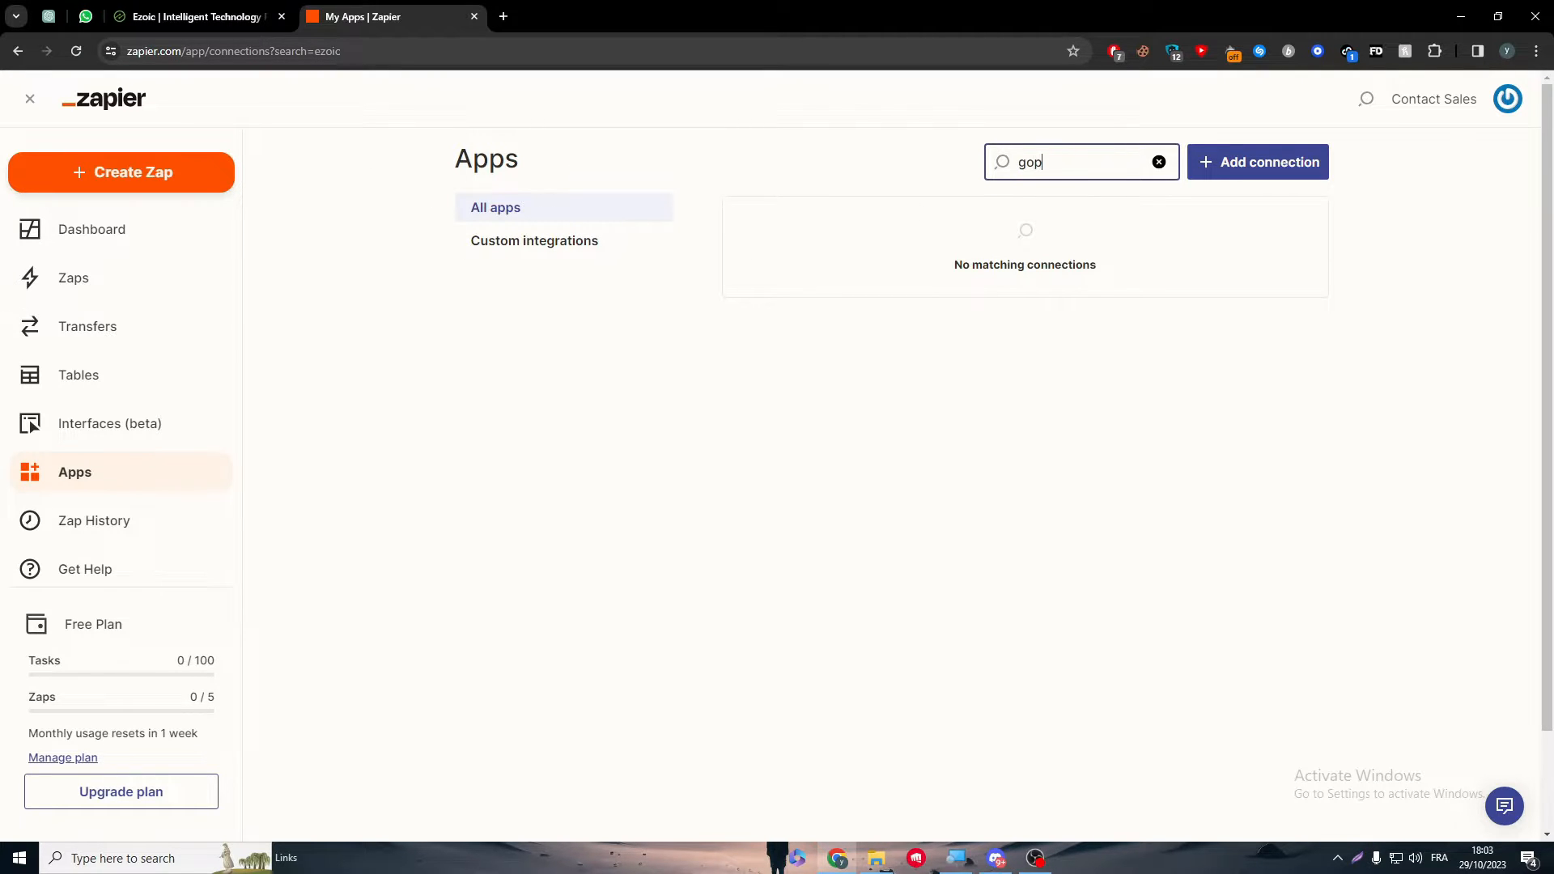
type("google")
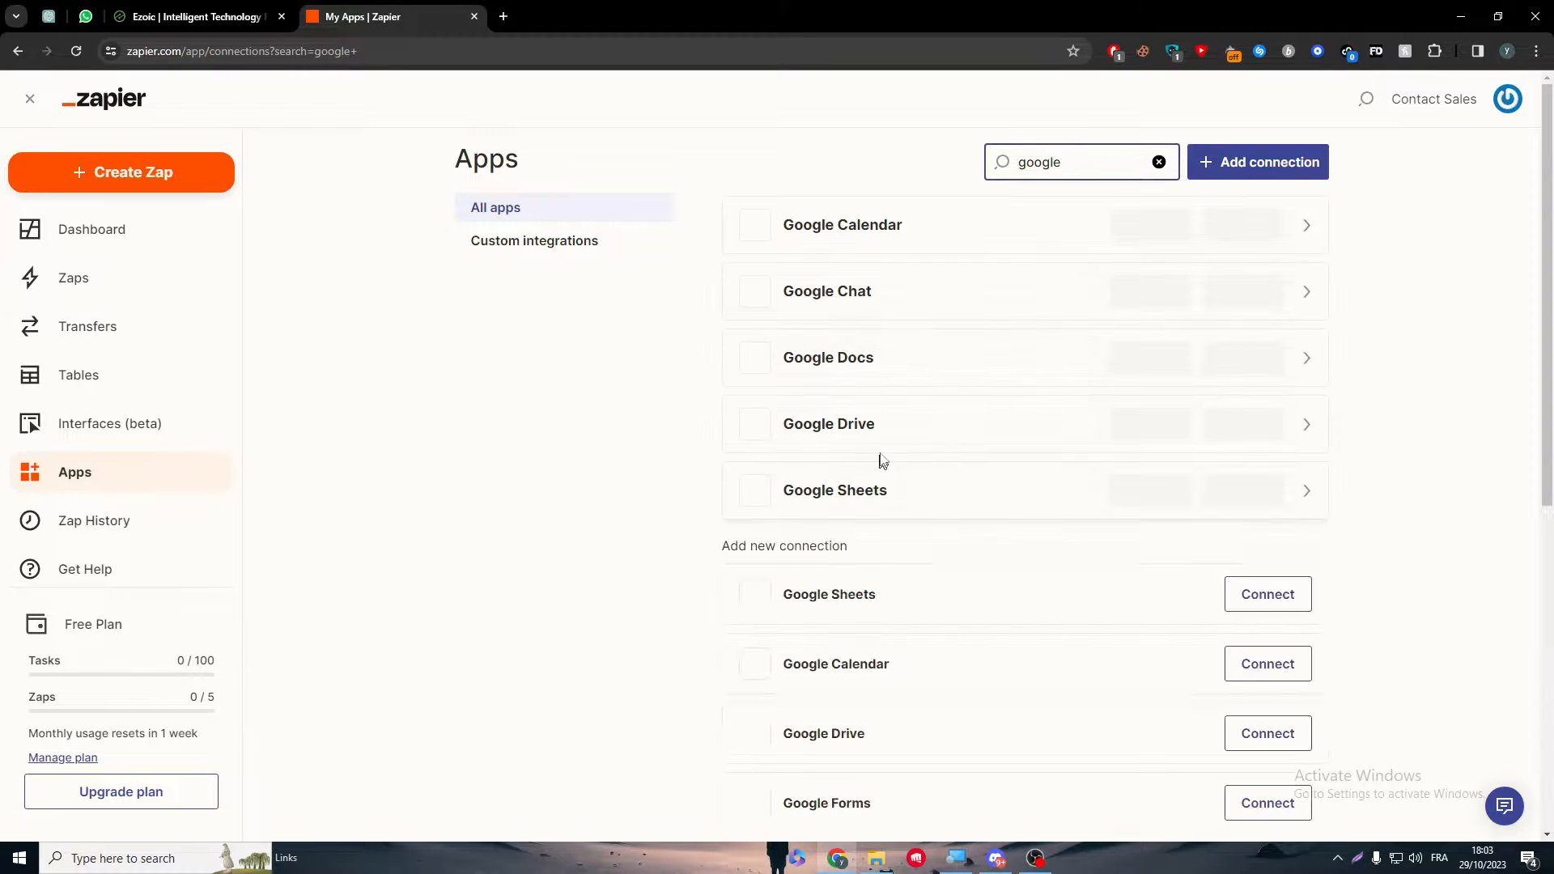
type("ad")
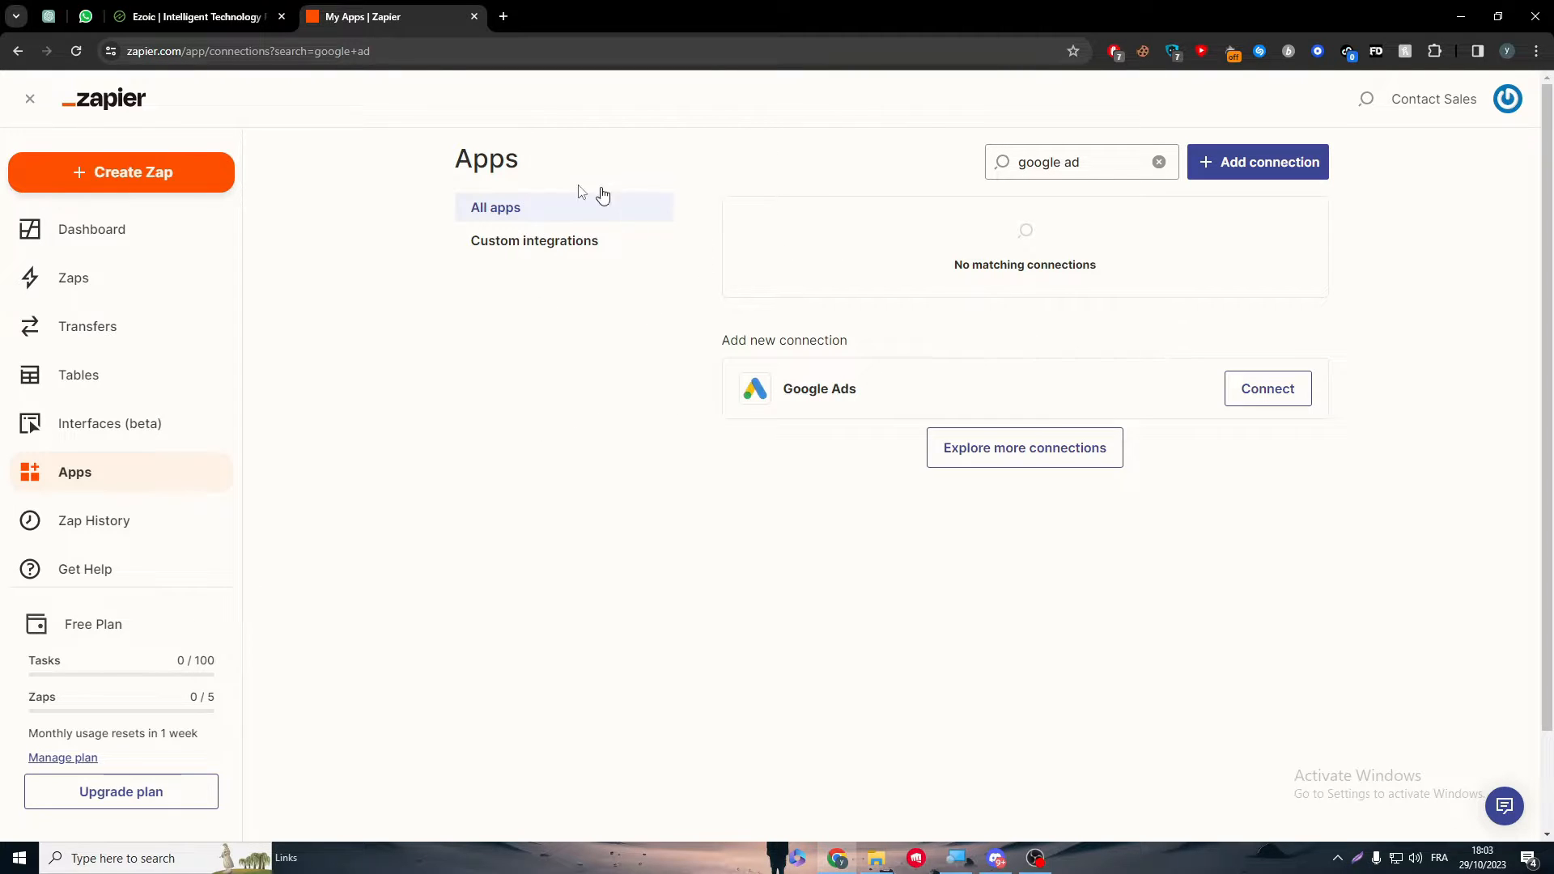
Step: Glance at Ezoic's resource pages and the Zapier tab, then return to Ezoic
left_click(189, 17)
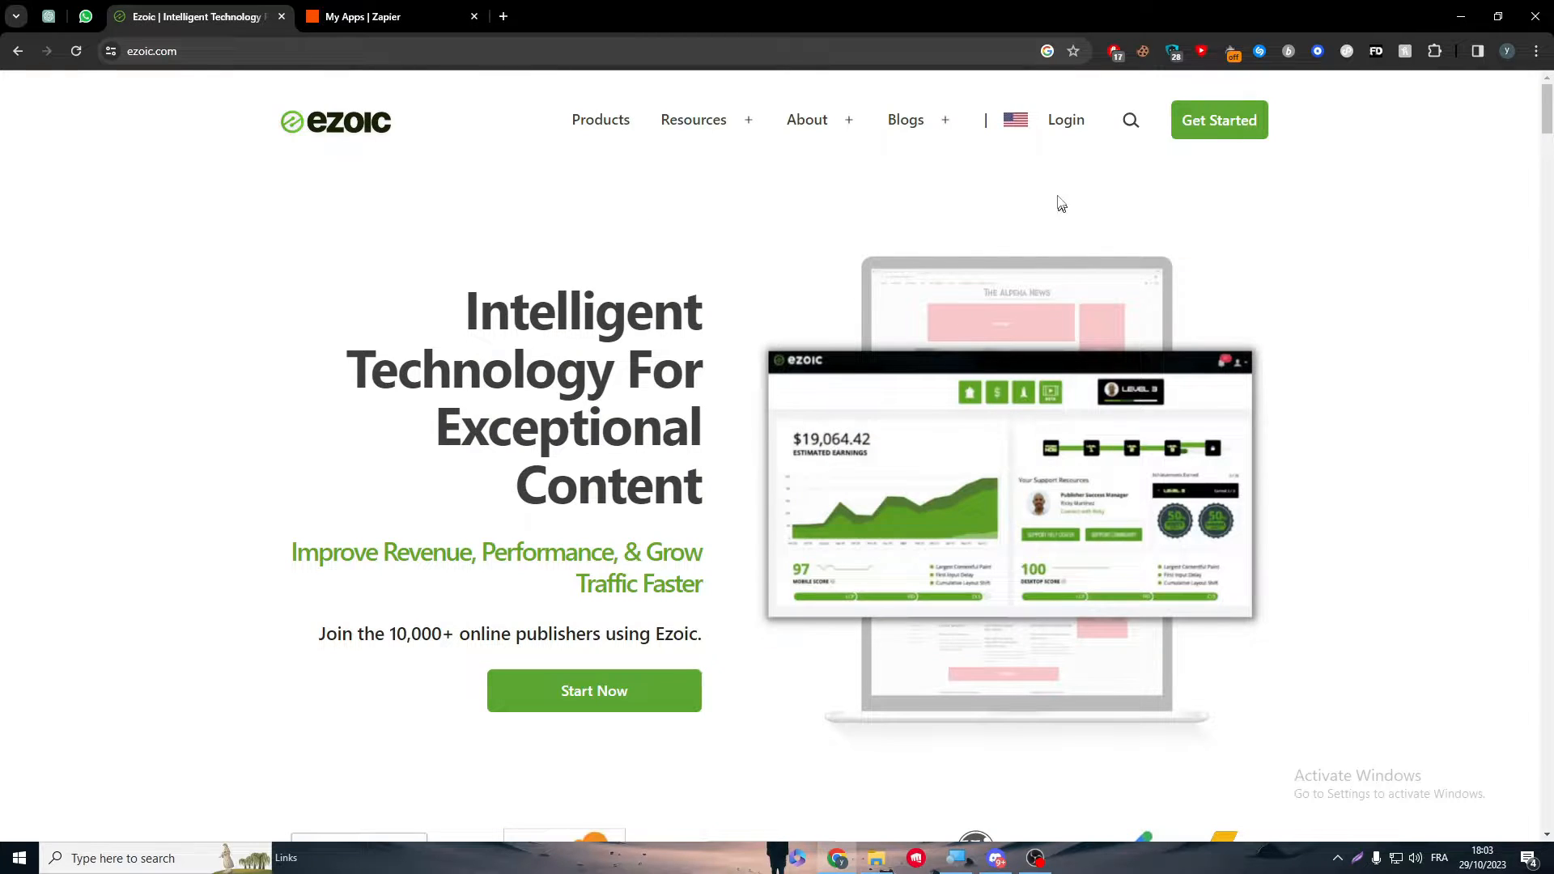
left_click(693, 120)
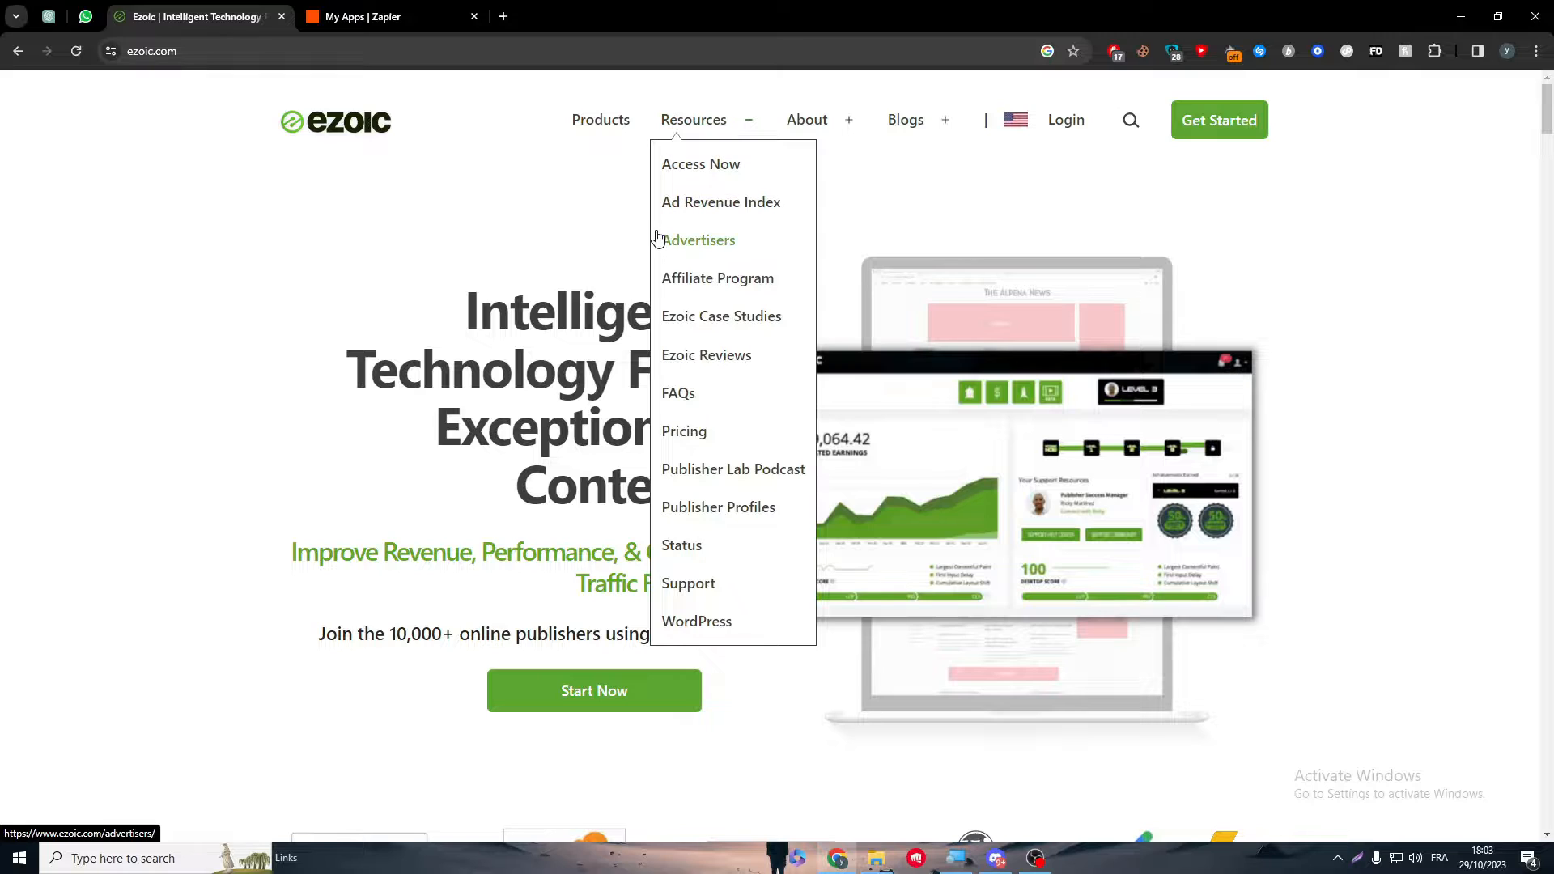
left_click(387, 17)
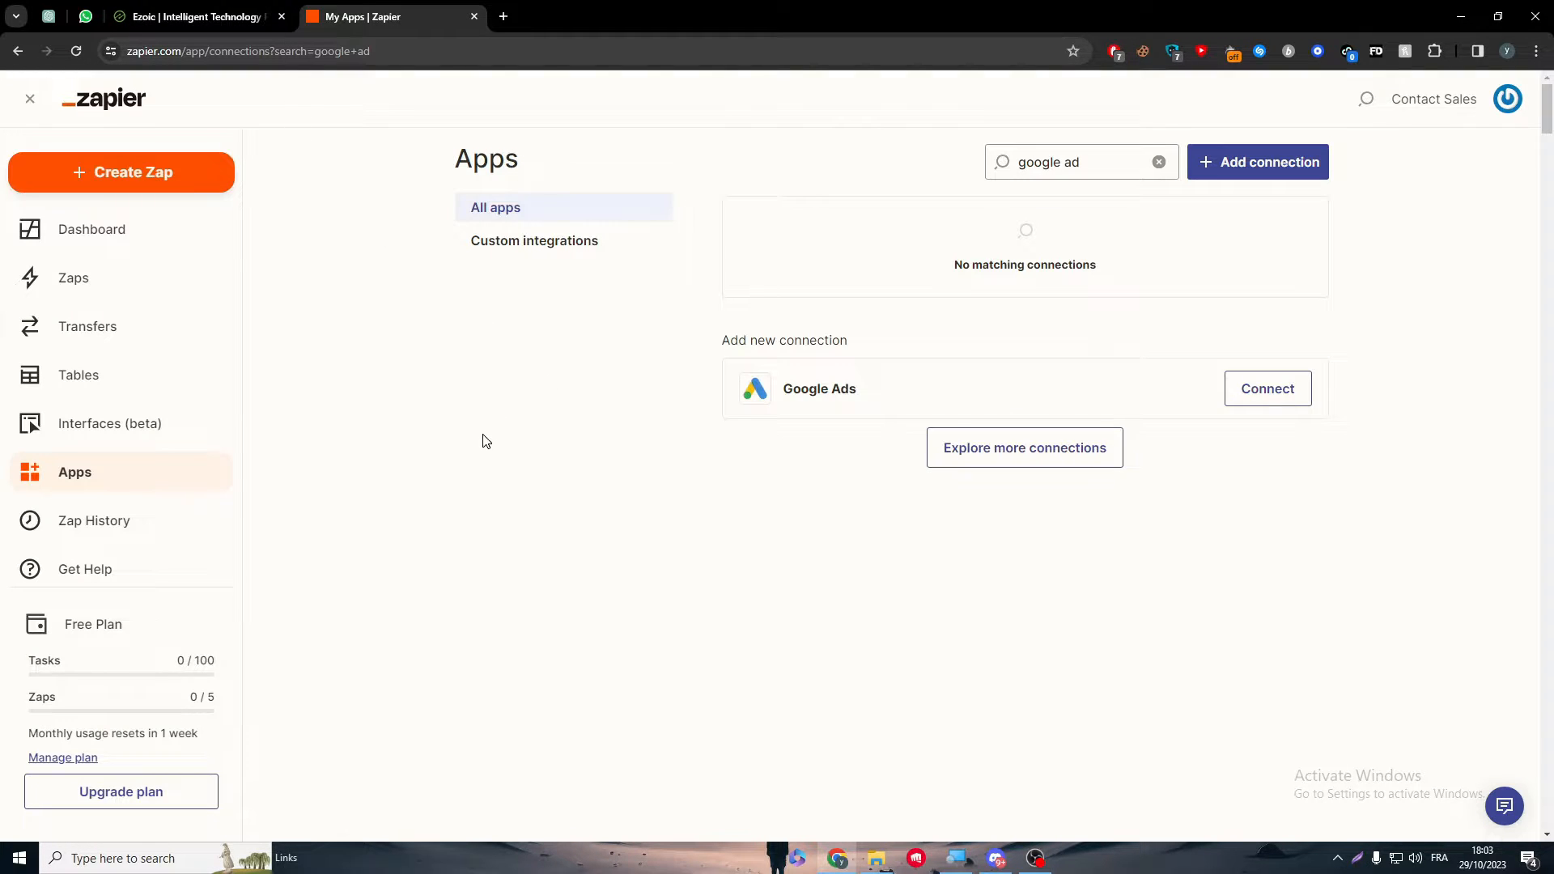
left_click(193, 17)
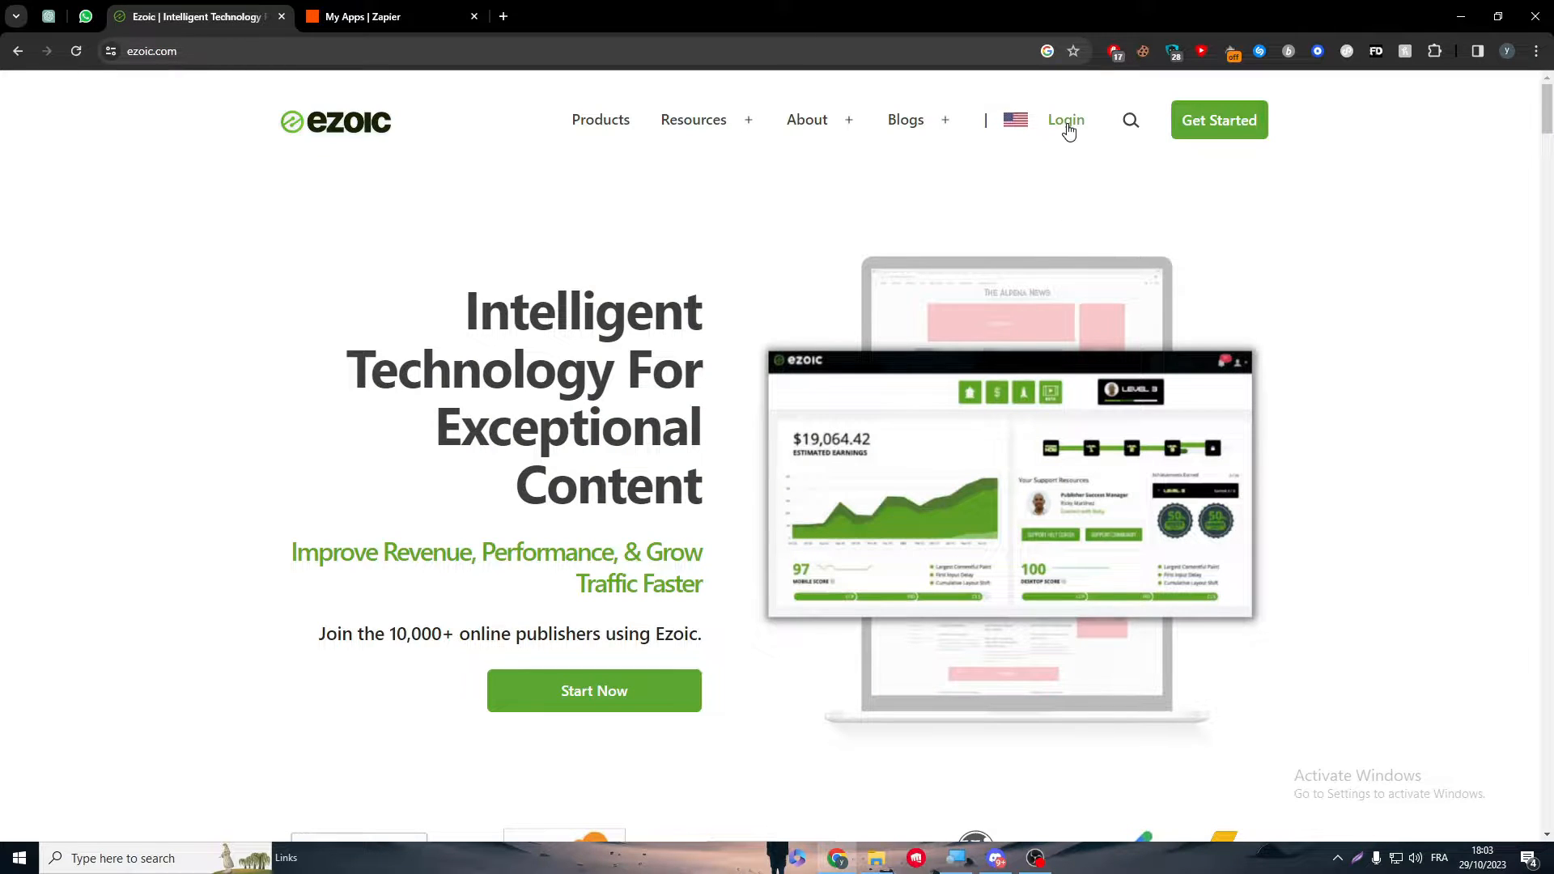
Step: Log in to Ezoic with a Google account, ending in an incorrect-login error
left_click(1065, 120)
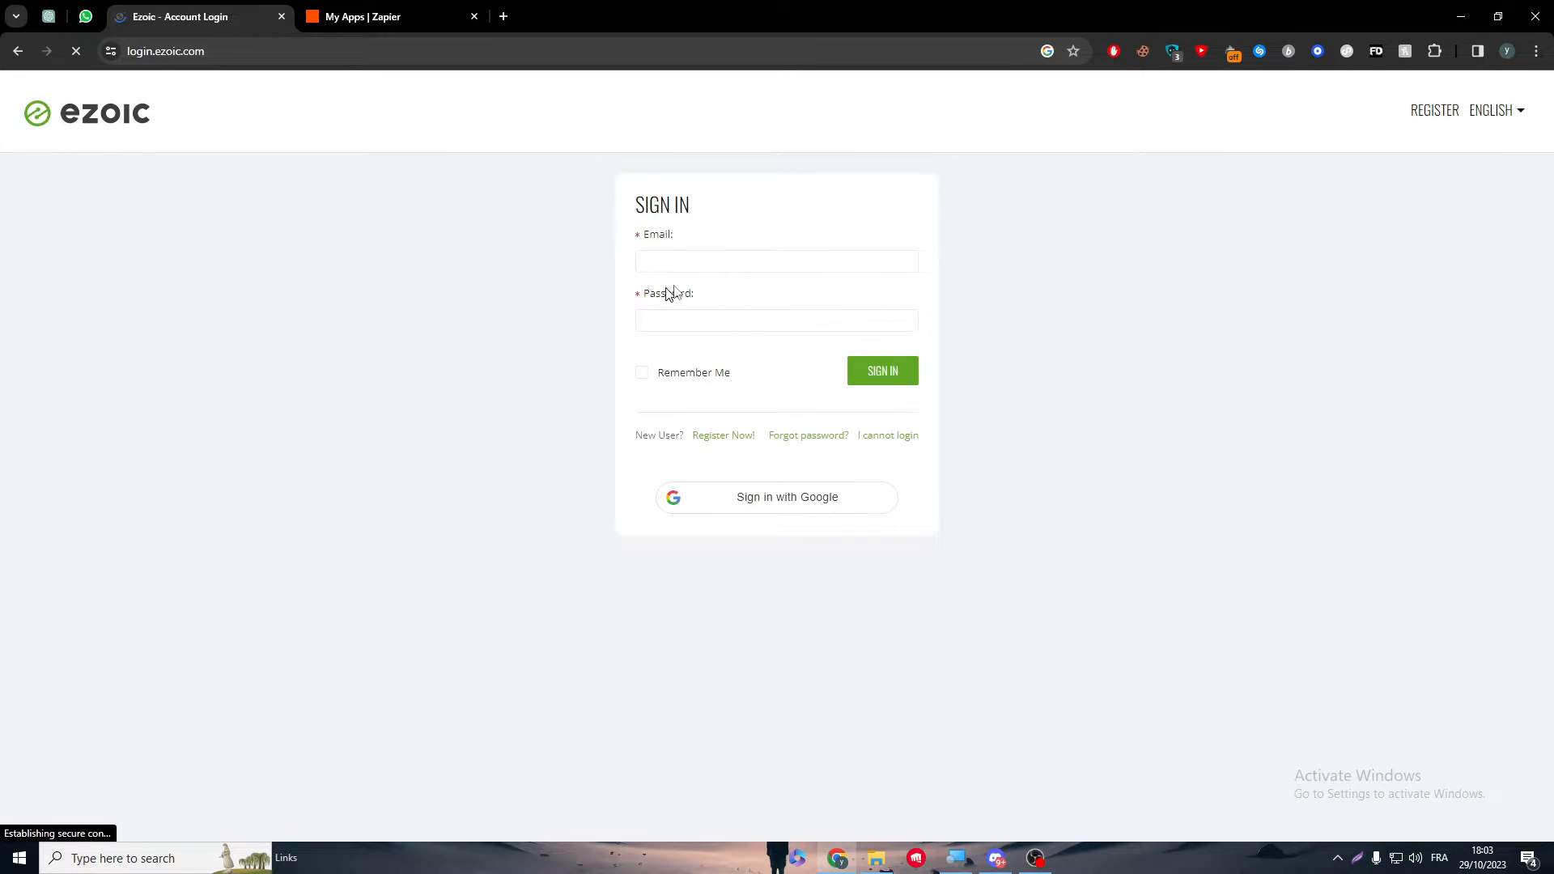
left_click(777, 496)
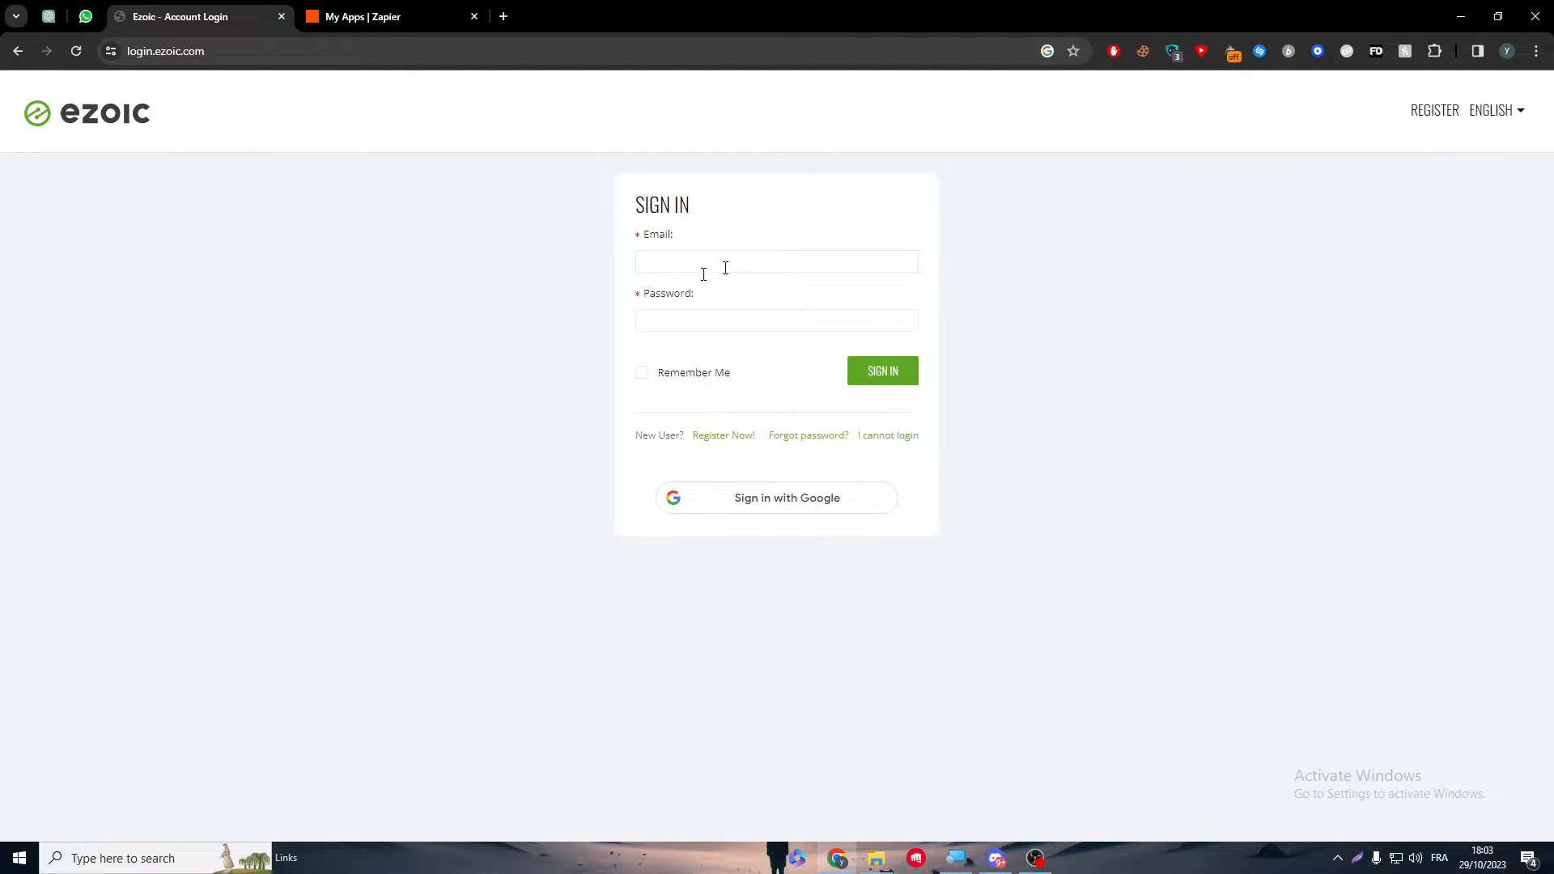
left_click(776, 498)
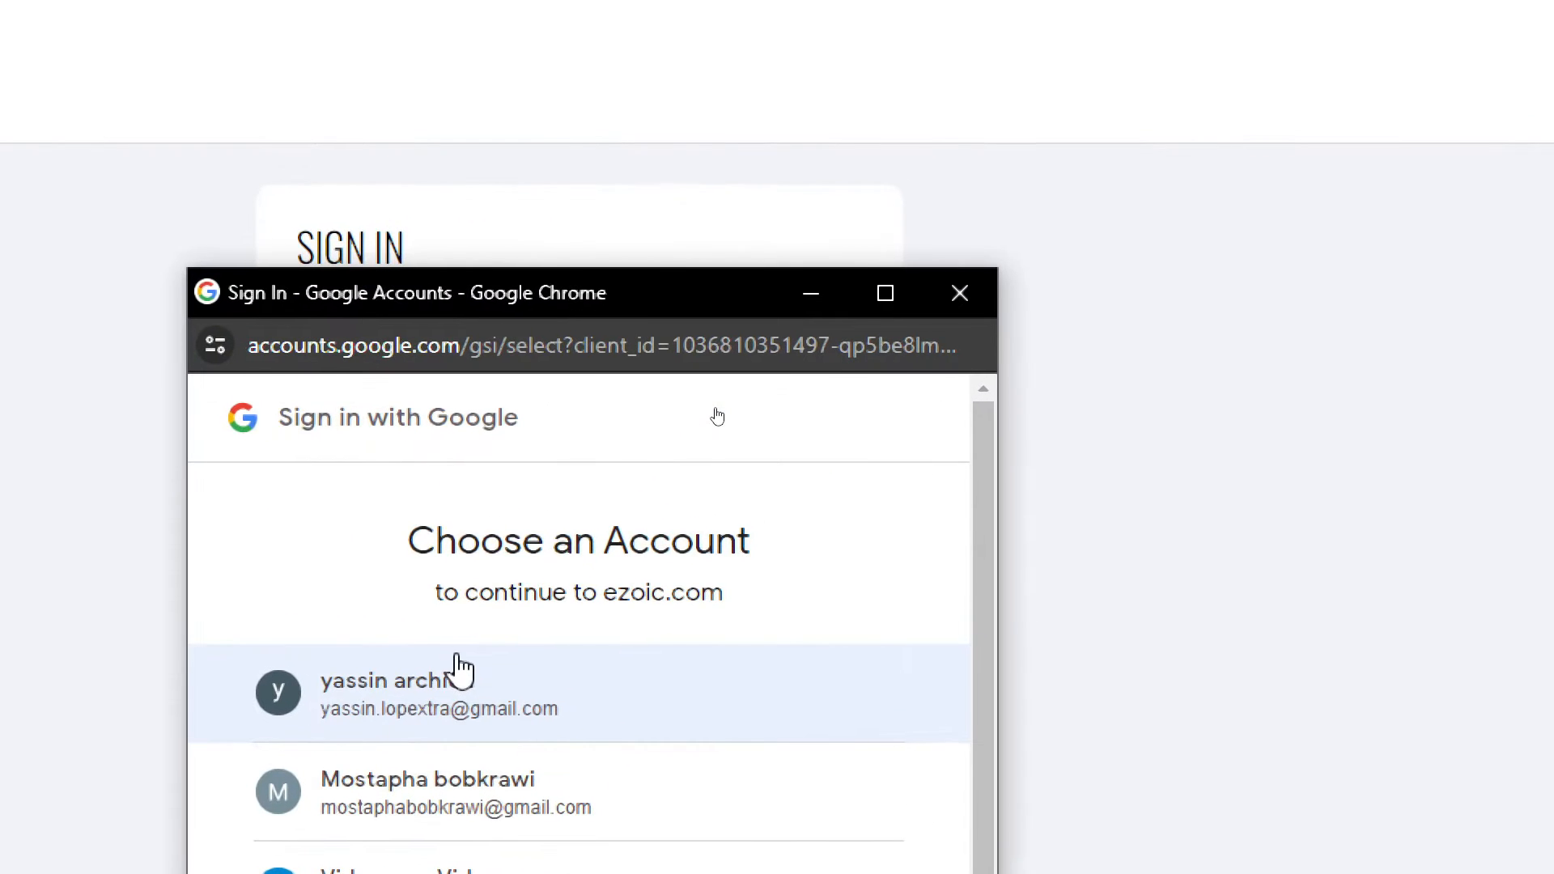
left_click(438, 693)
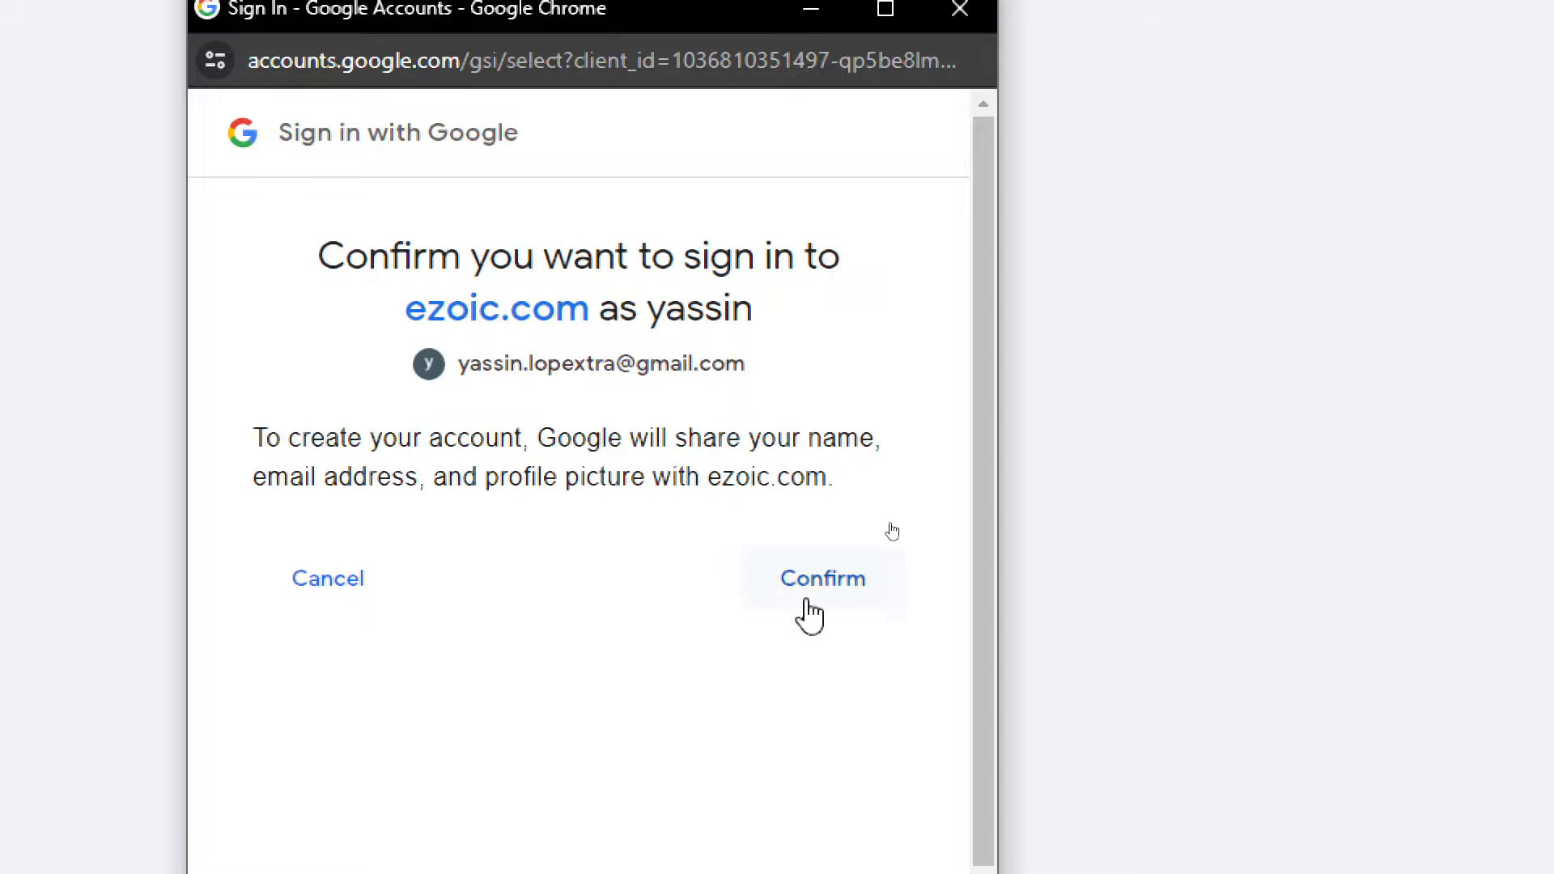
left_click(822, 578)
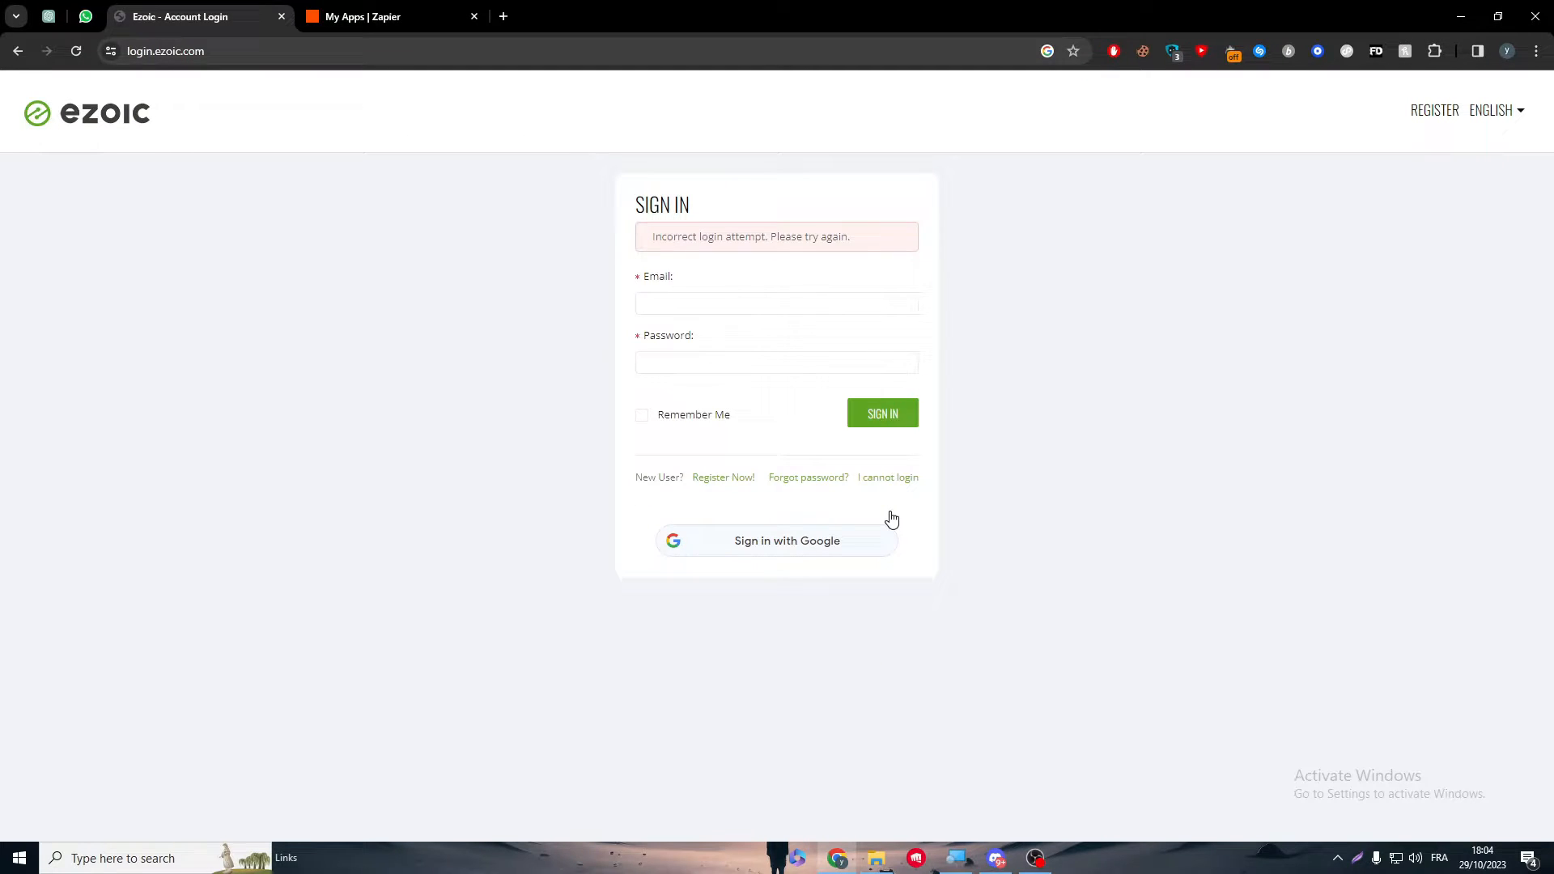
mouse_move(569, 279)
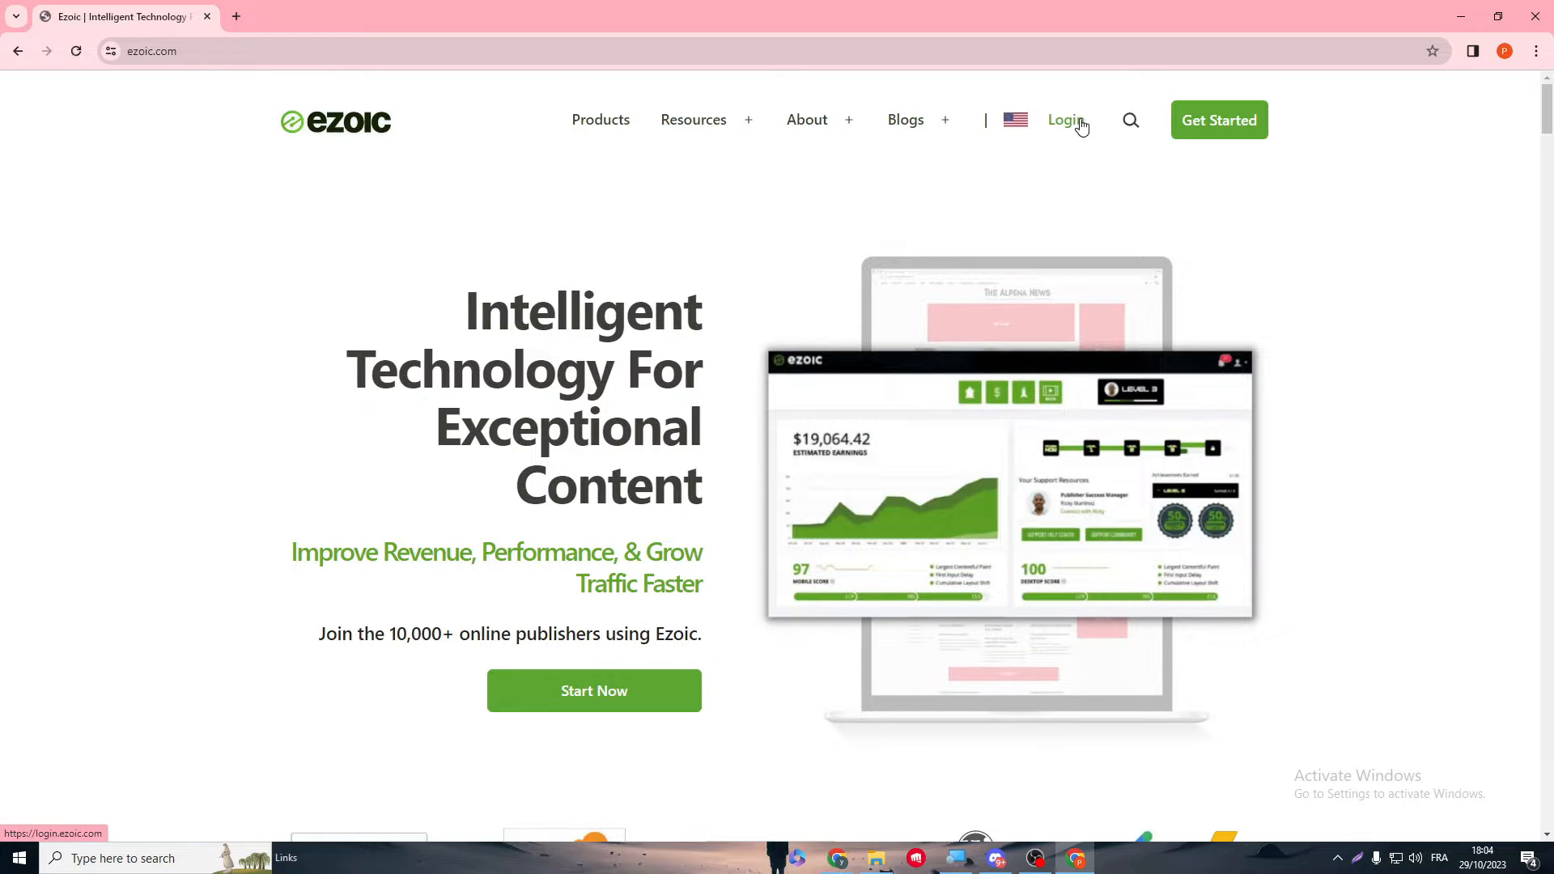
Step: In the second Chrome profile, sign in to Ezoic with a different Google account
left_click(1065, 120)
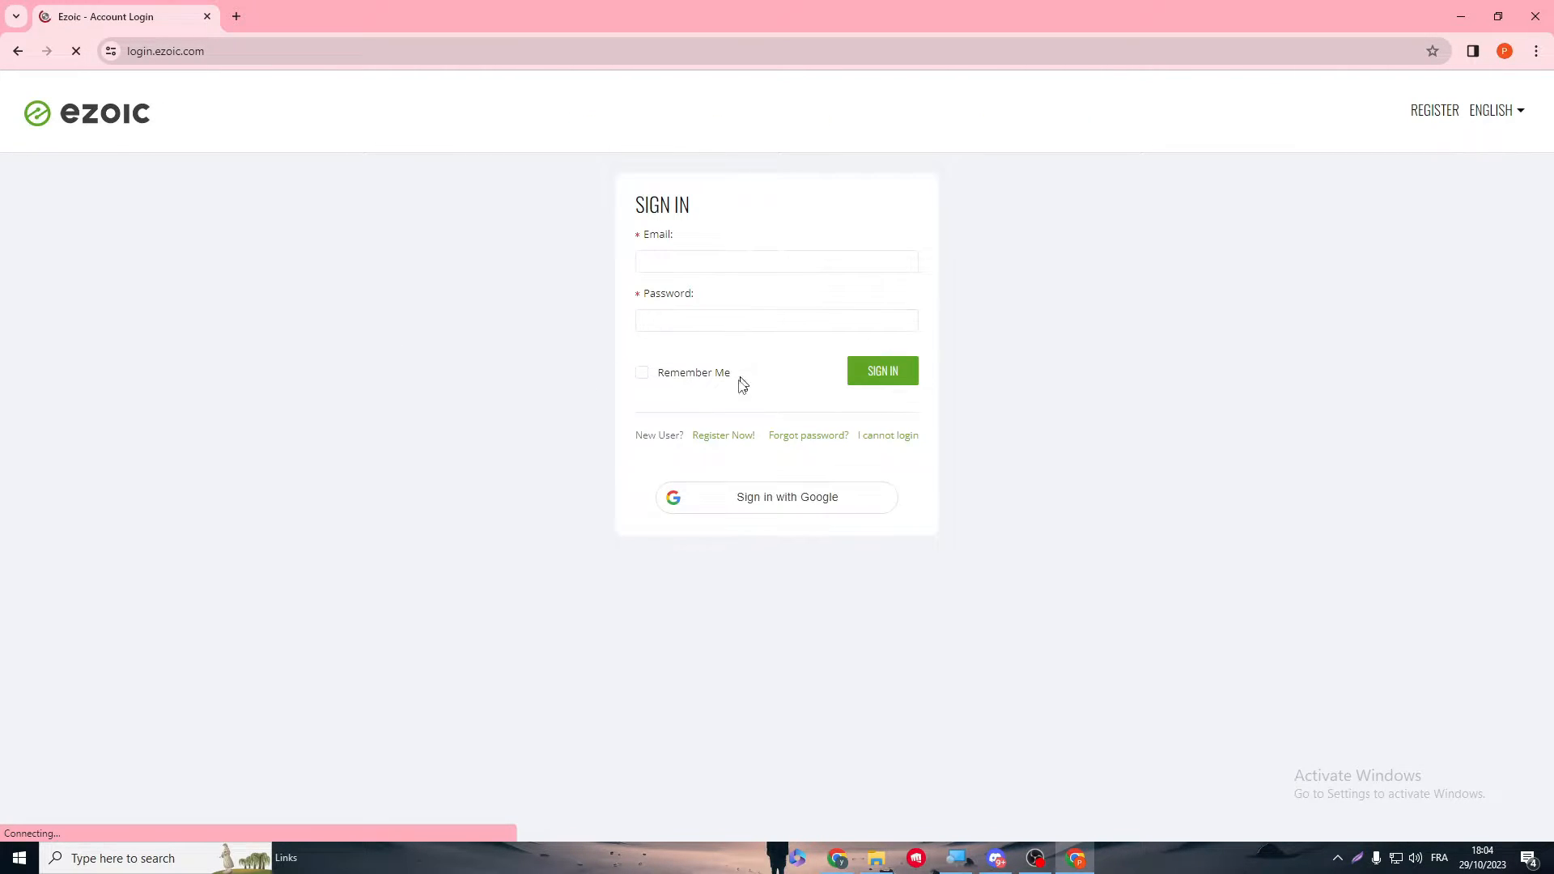
left_click(777, 496)
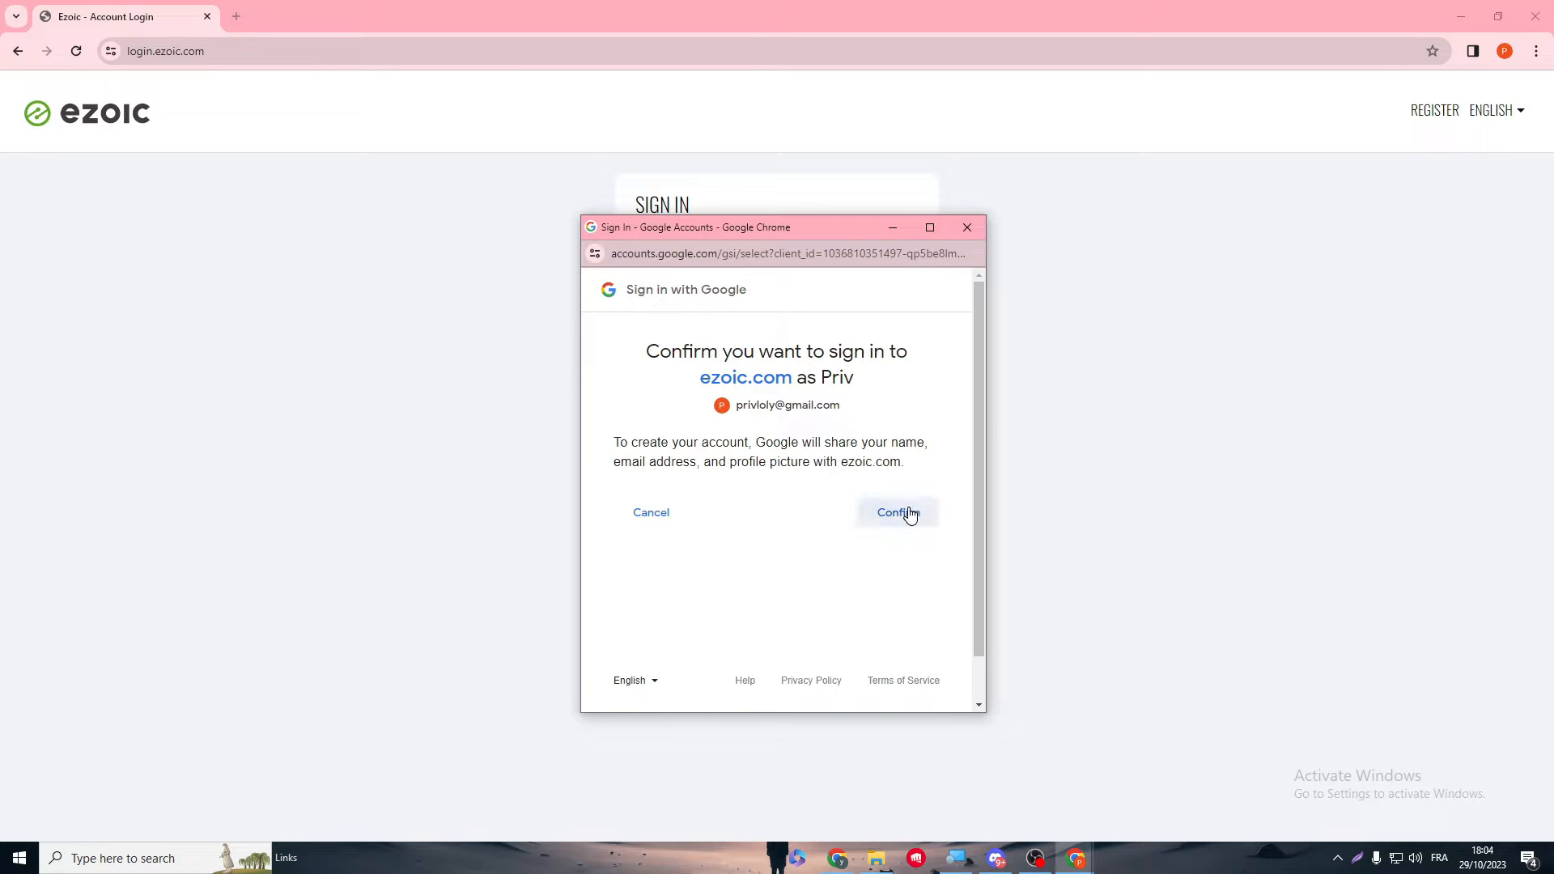
left_click(895, 513)
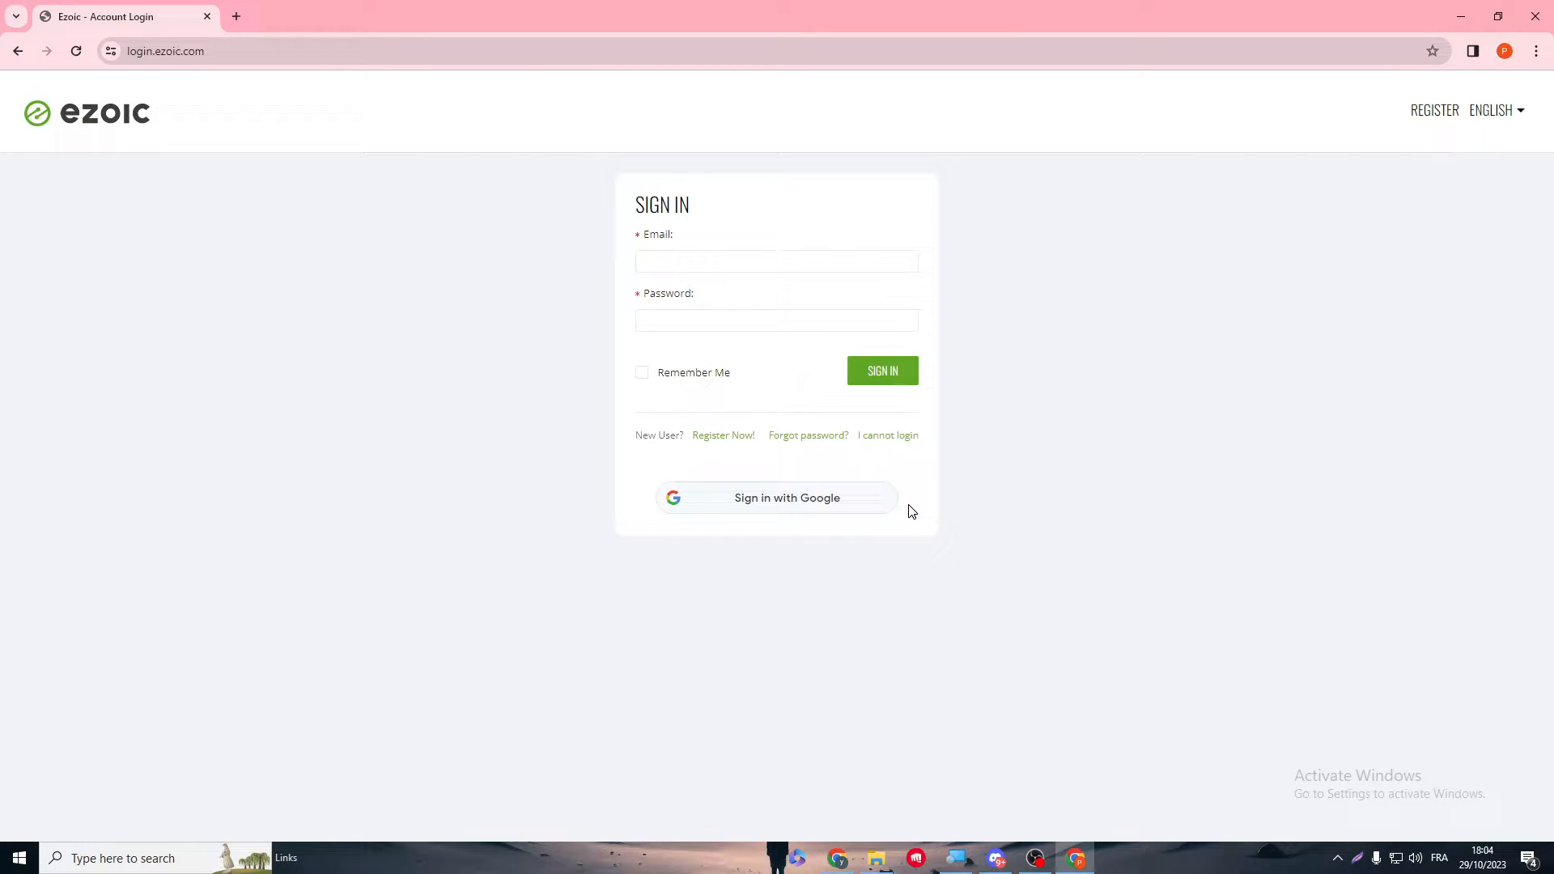
left_click(881, 370)
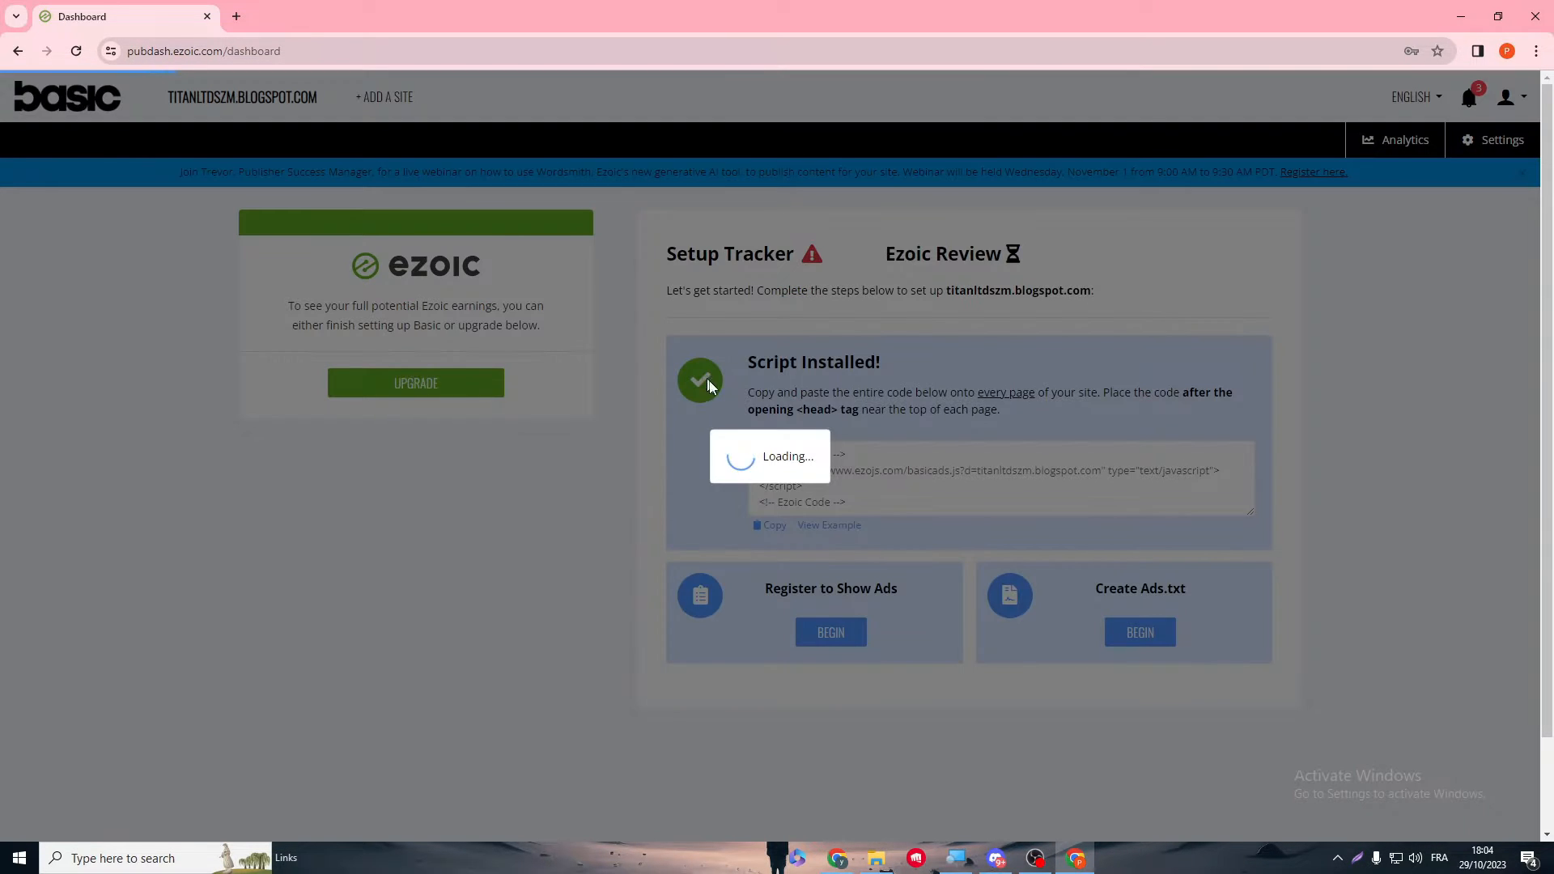
left_click(243, 97)
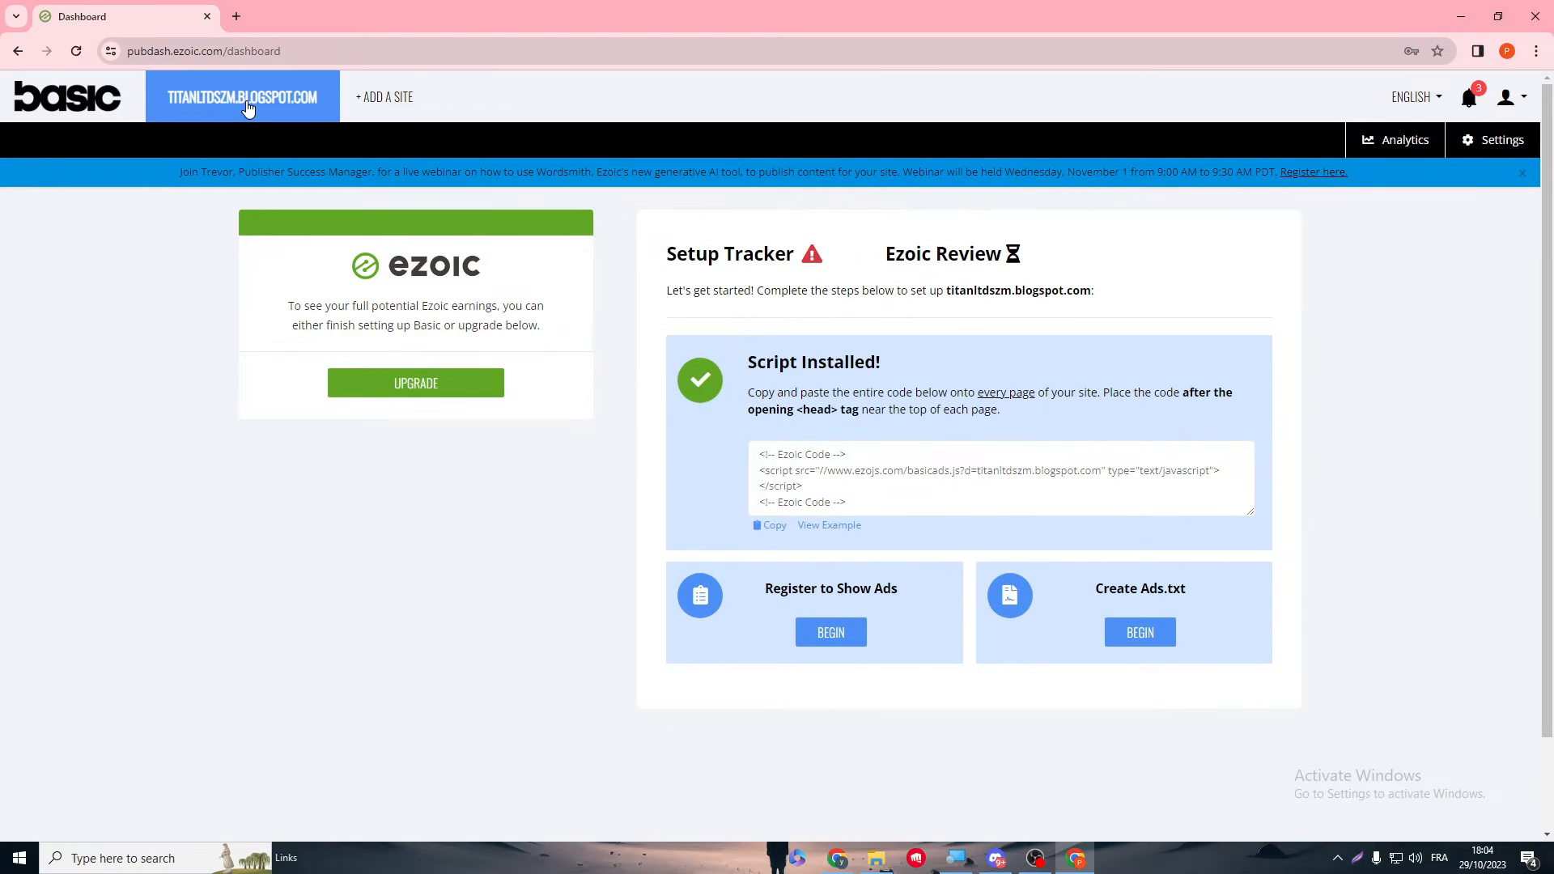
mouse_move(268, 199)
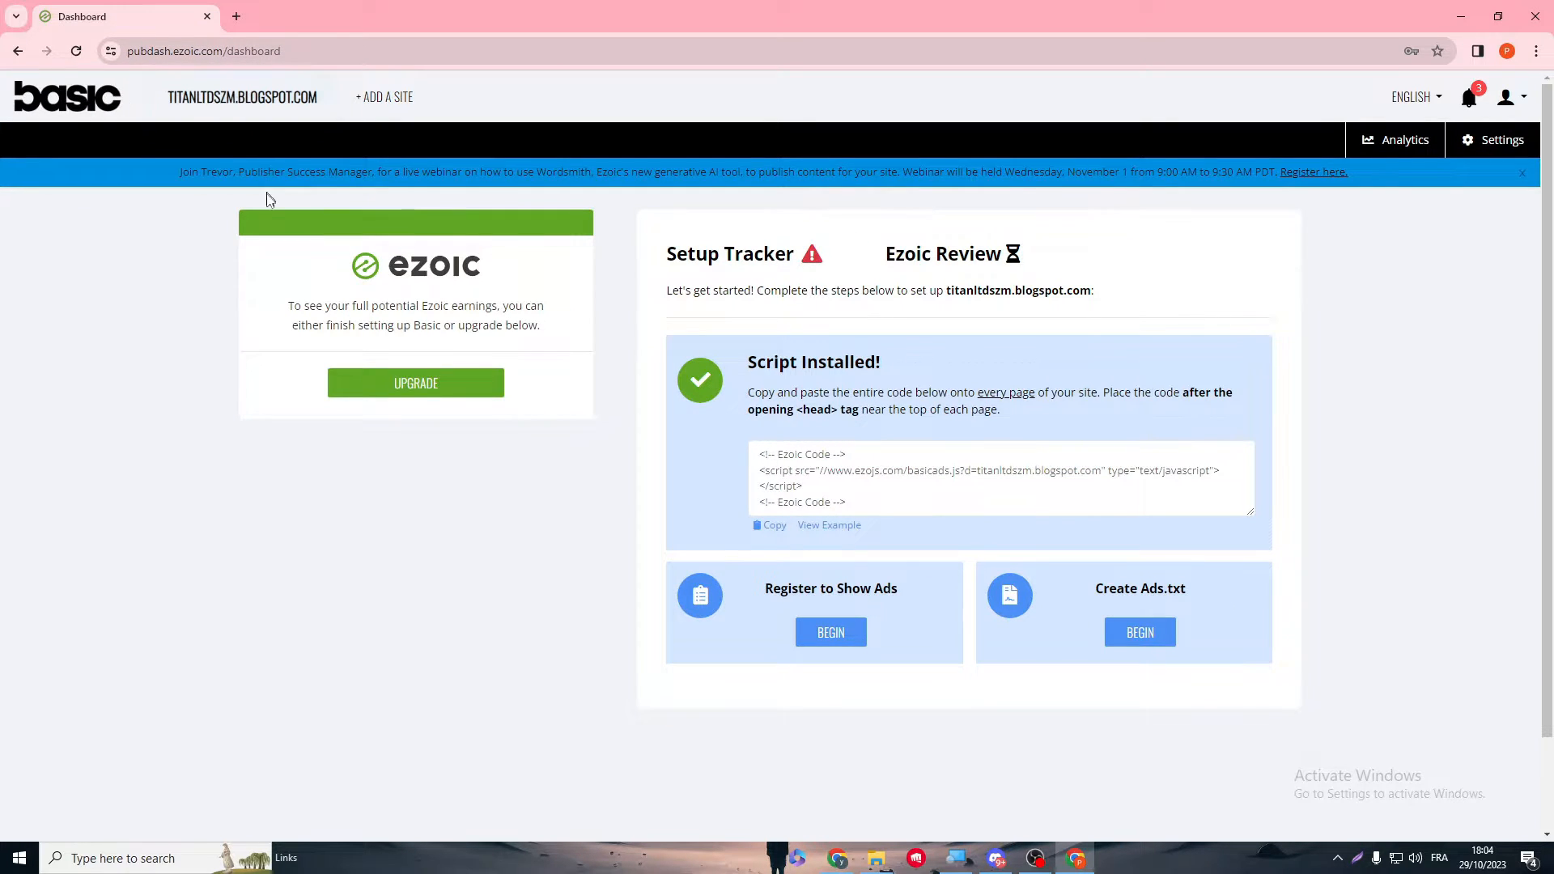
mouse_move(1113, 443)
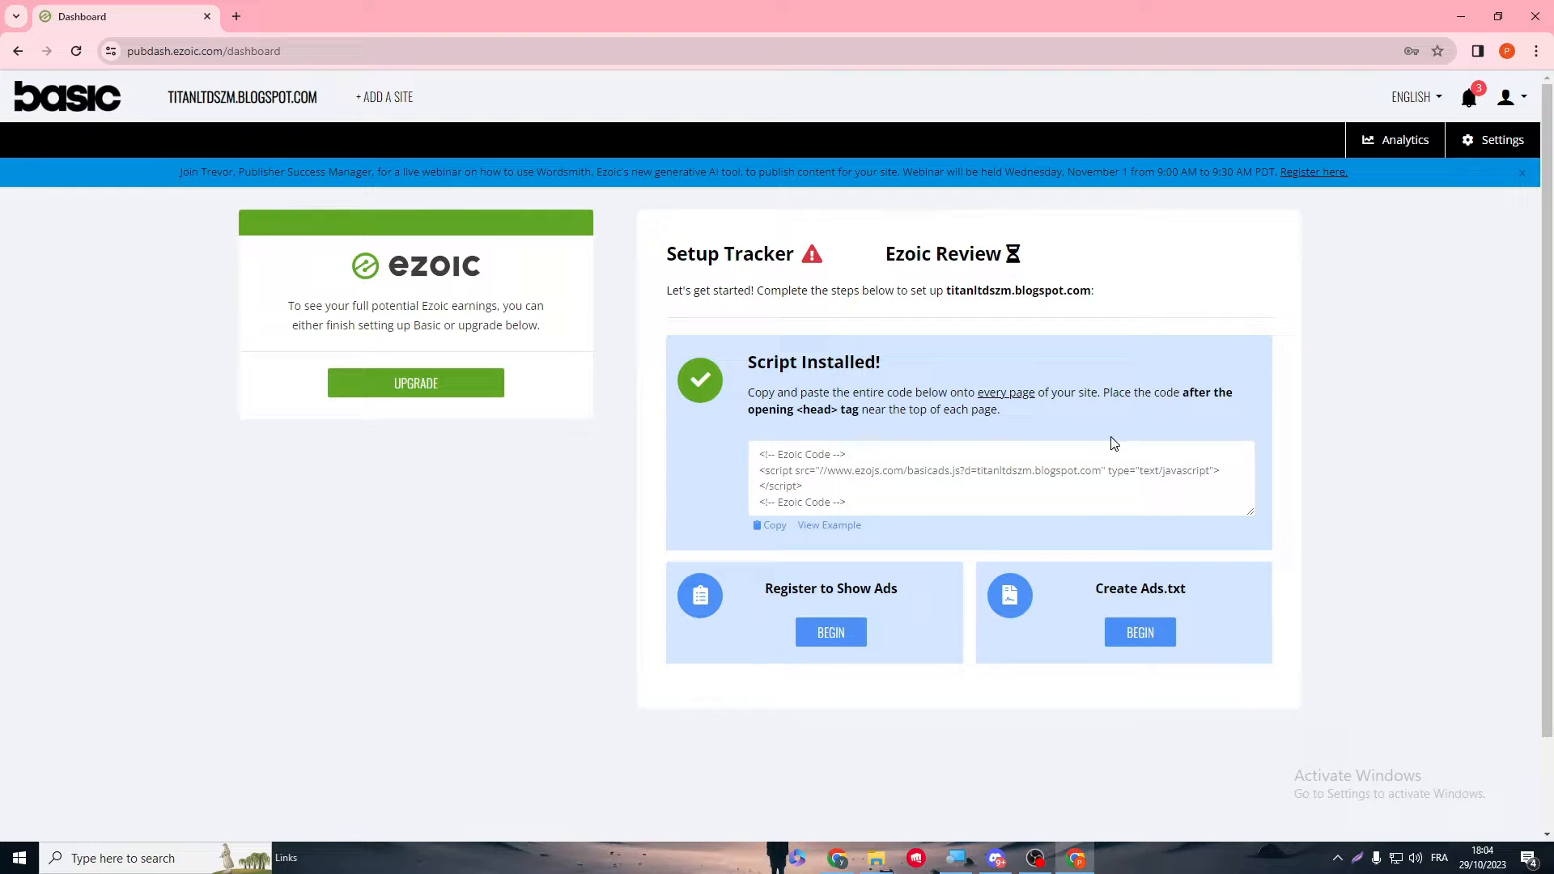
mouse_move(118, 137)
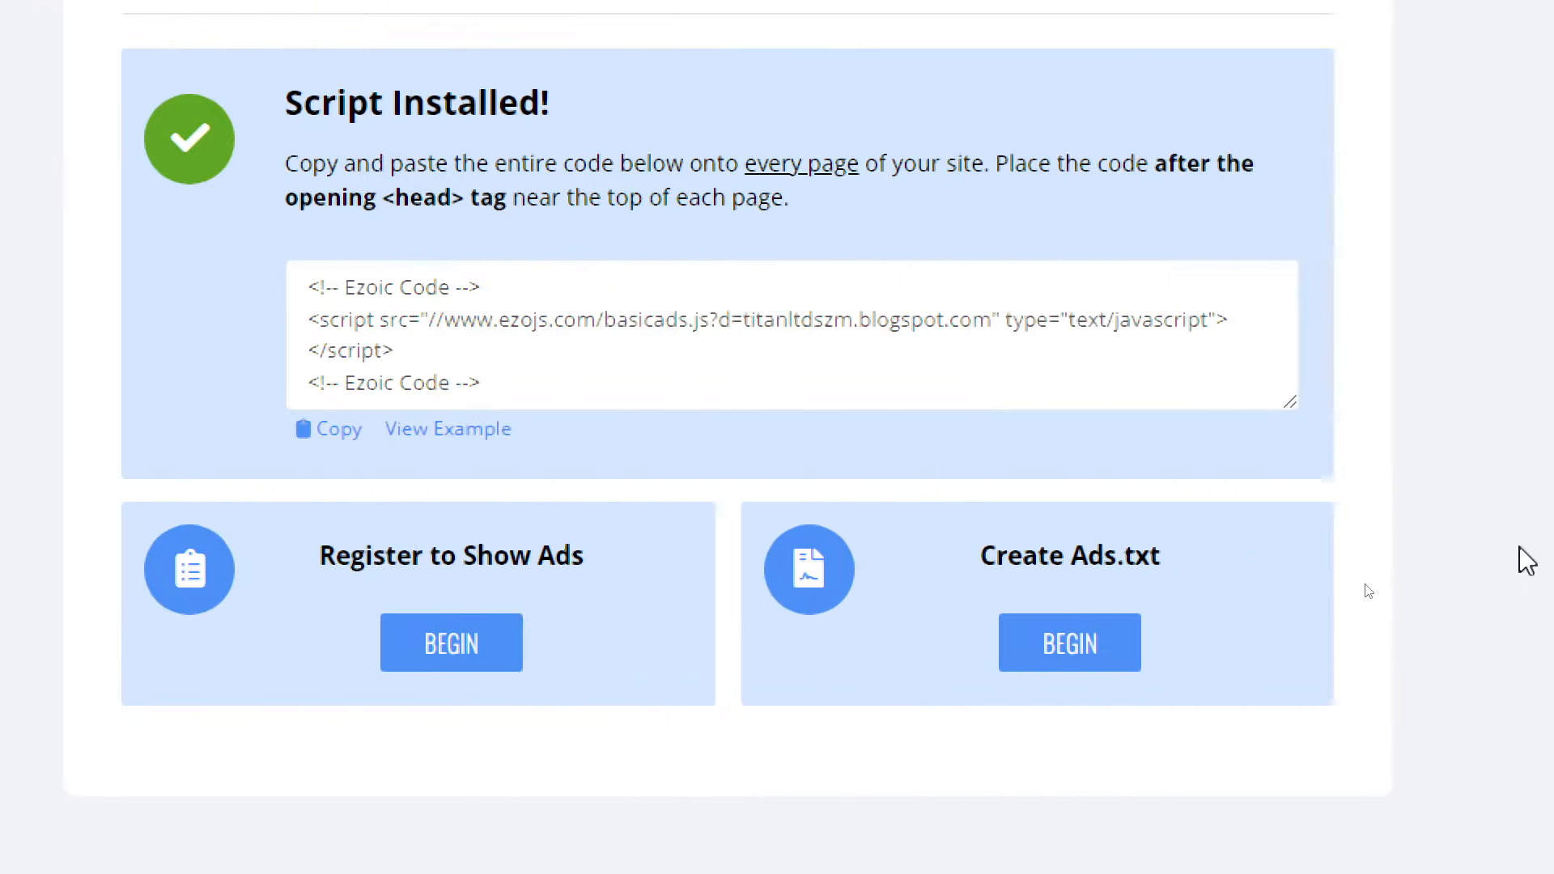
double_click(1070, 556)
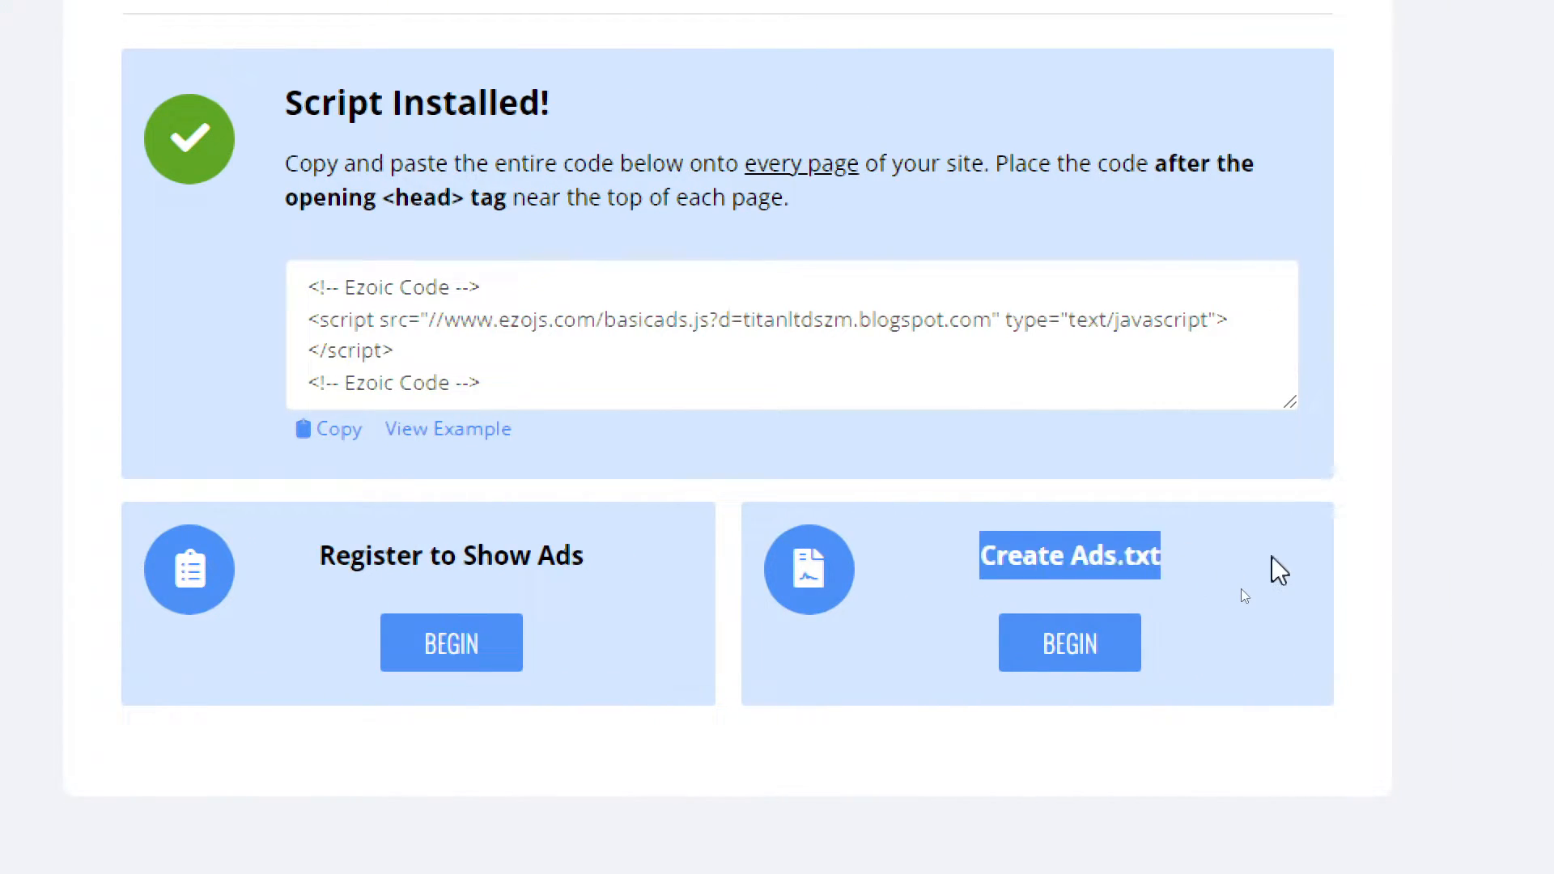
mouse_move(1280, 565)
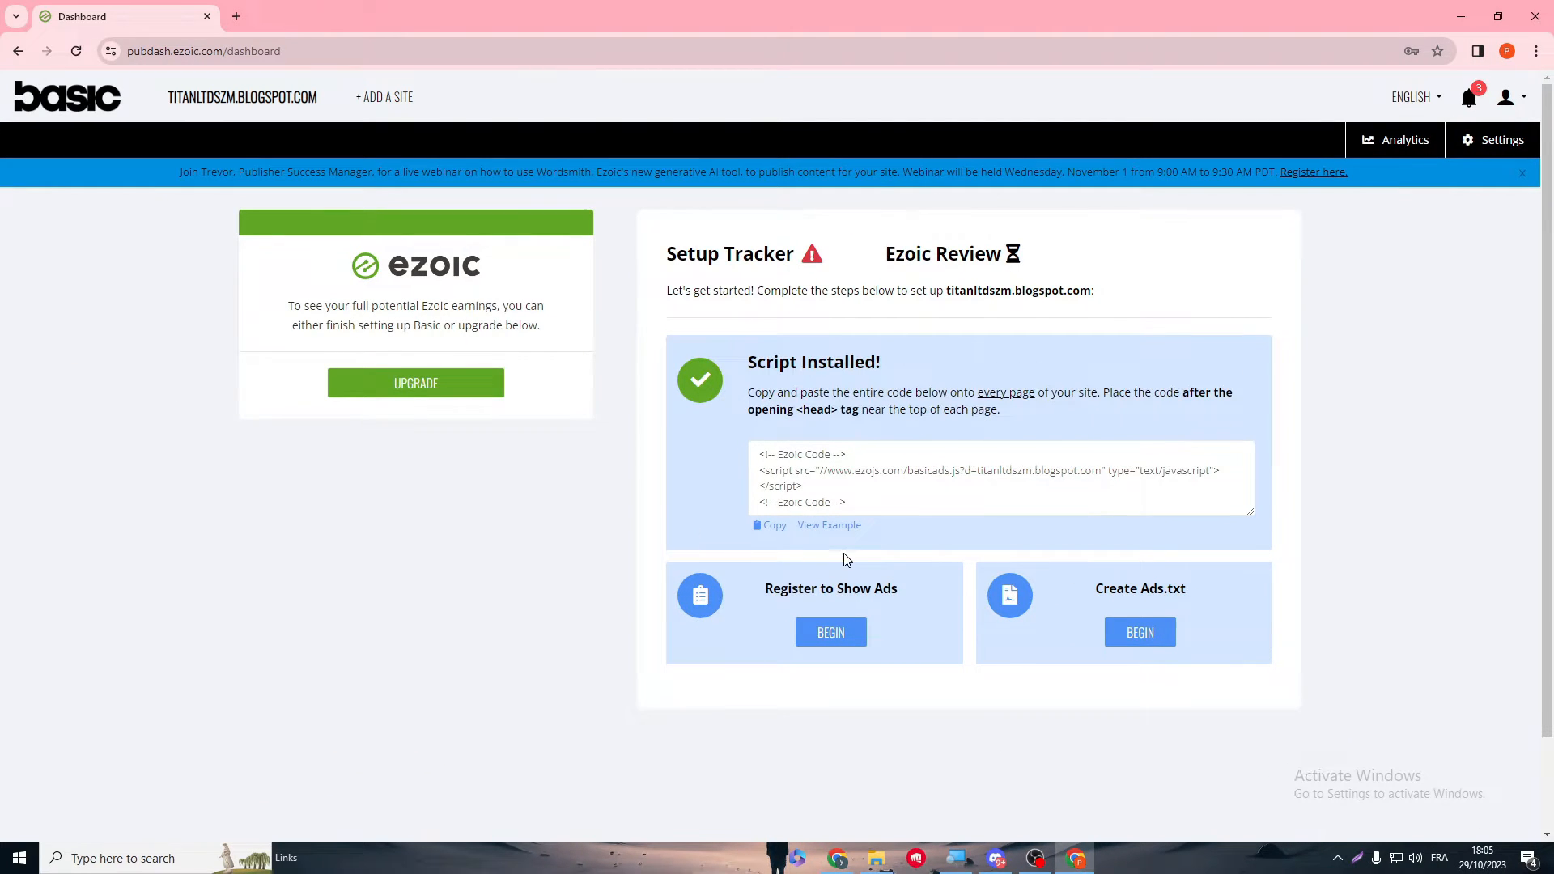
Step: Begin Register to Show Ads and read the pending Ad Manager statuses on Google Setup
left_click(830, 633)
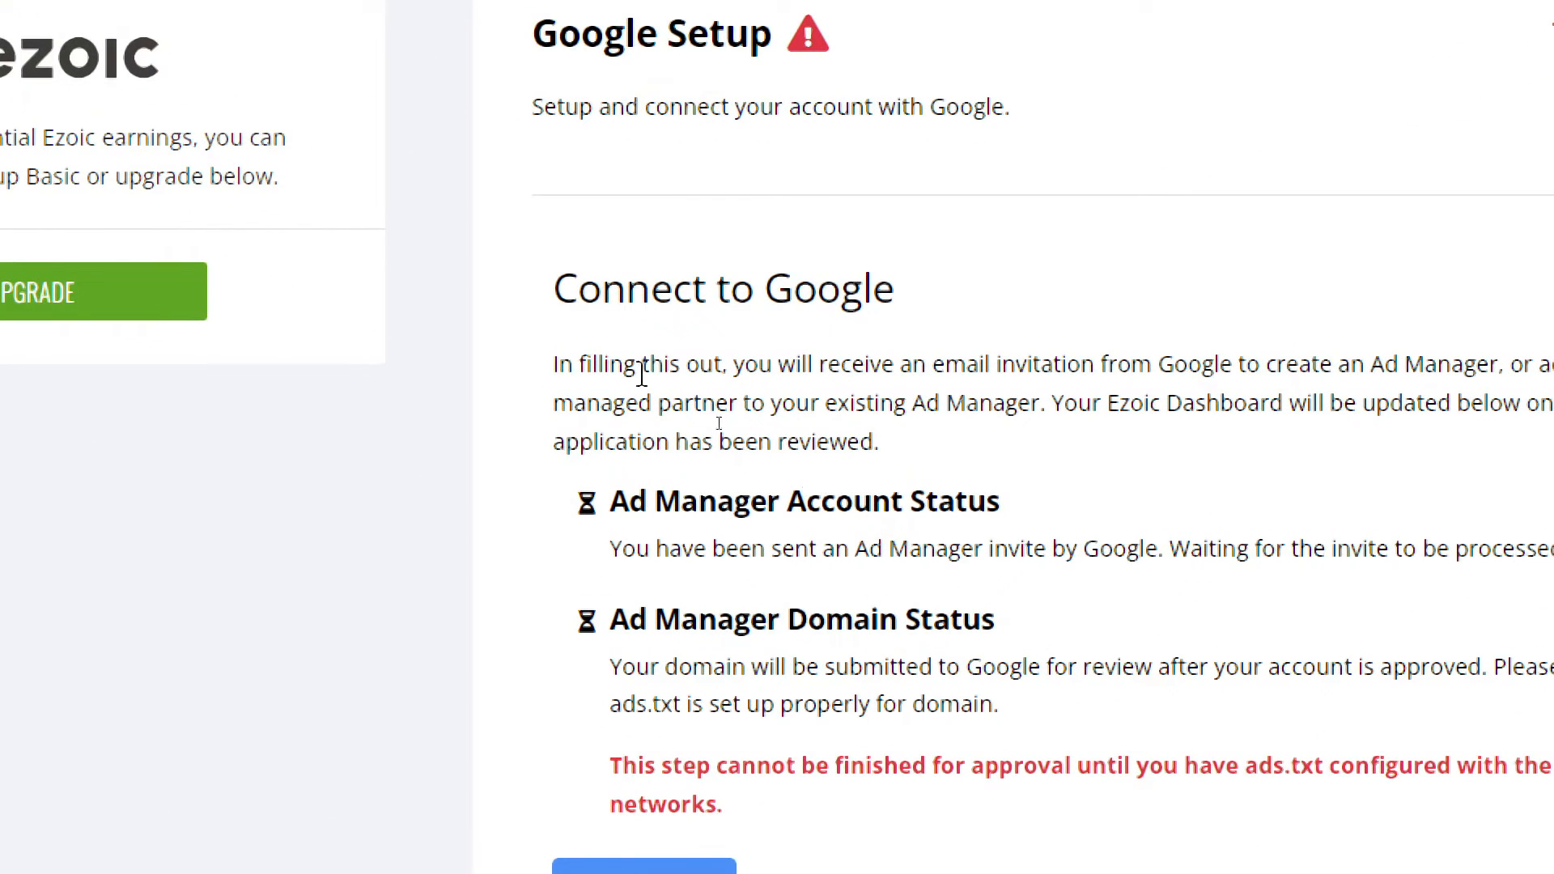
mouse_move(816, 380)
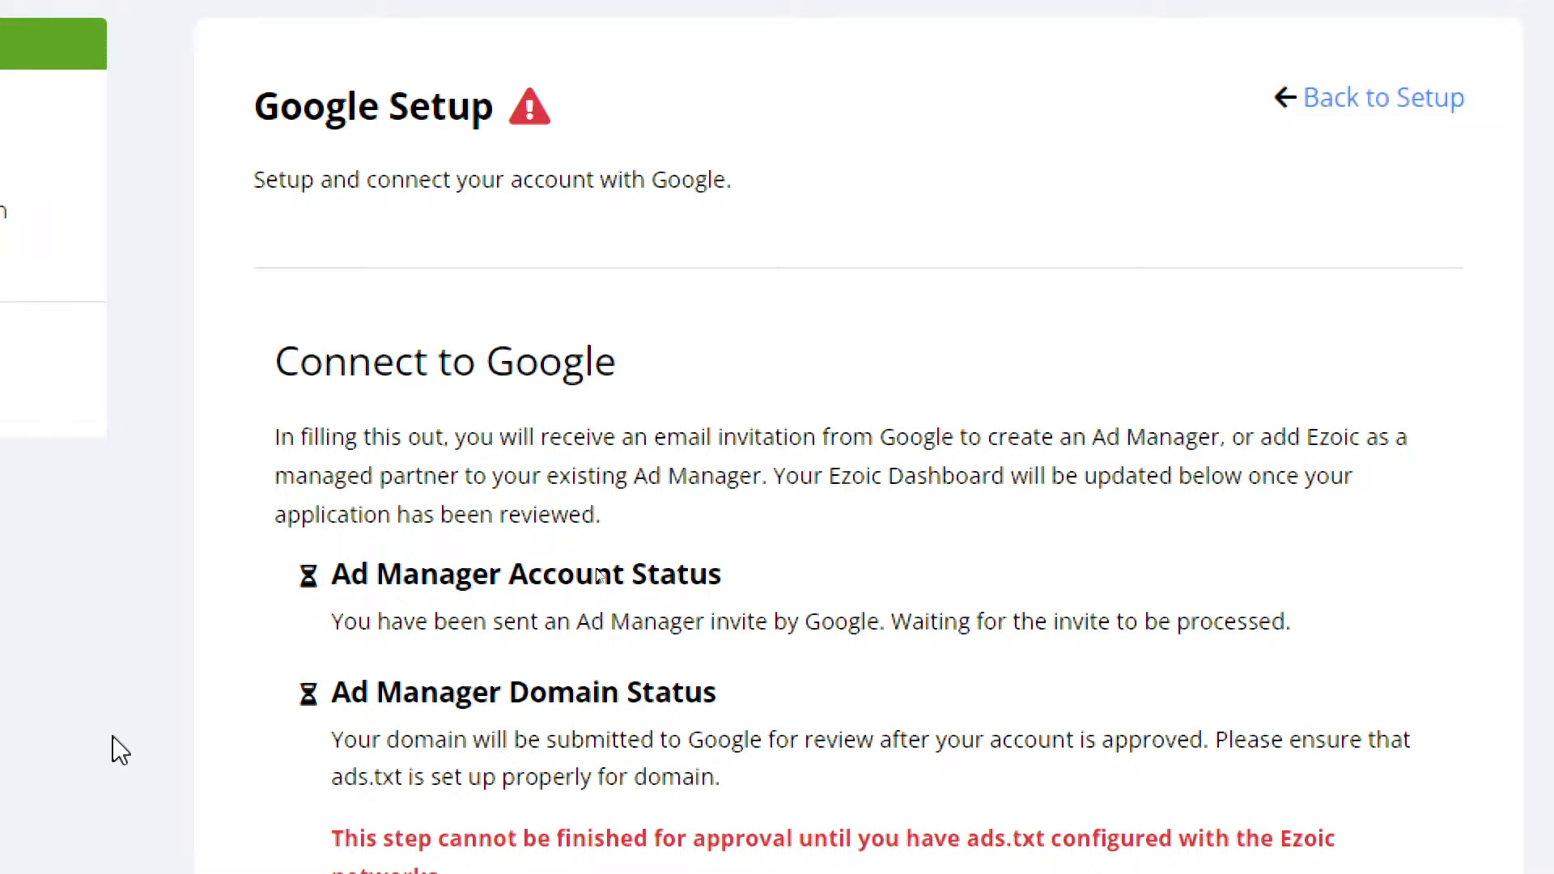
scroll("down", 3)
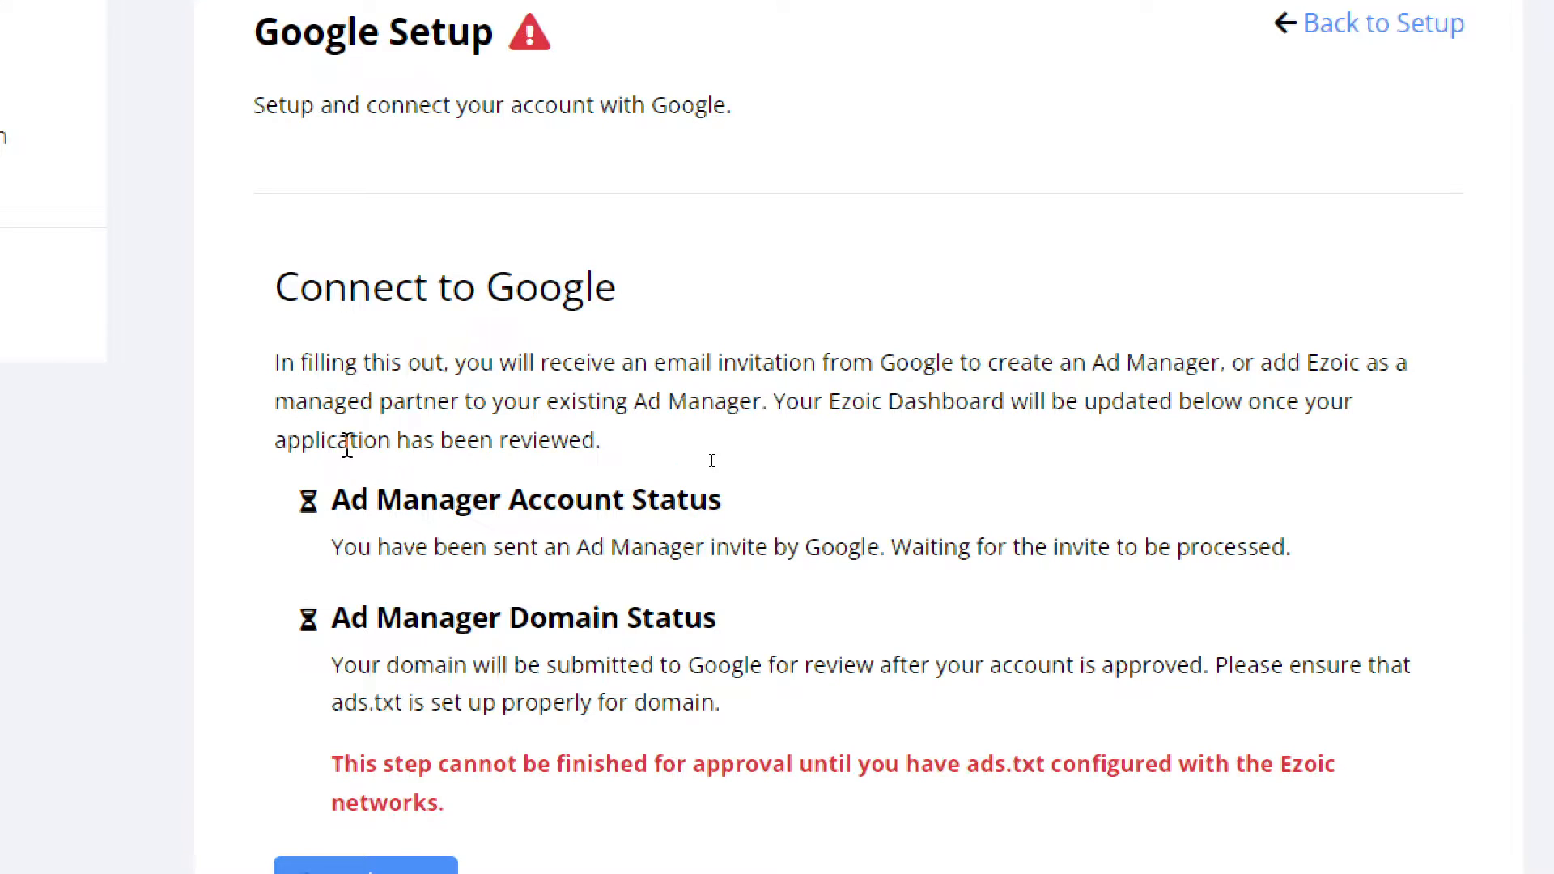
scroll("down", 3)
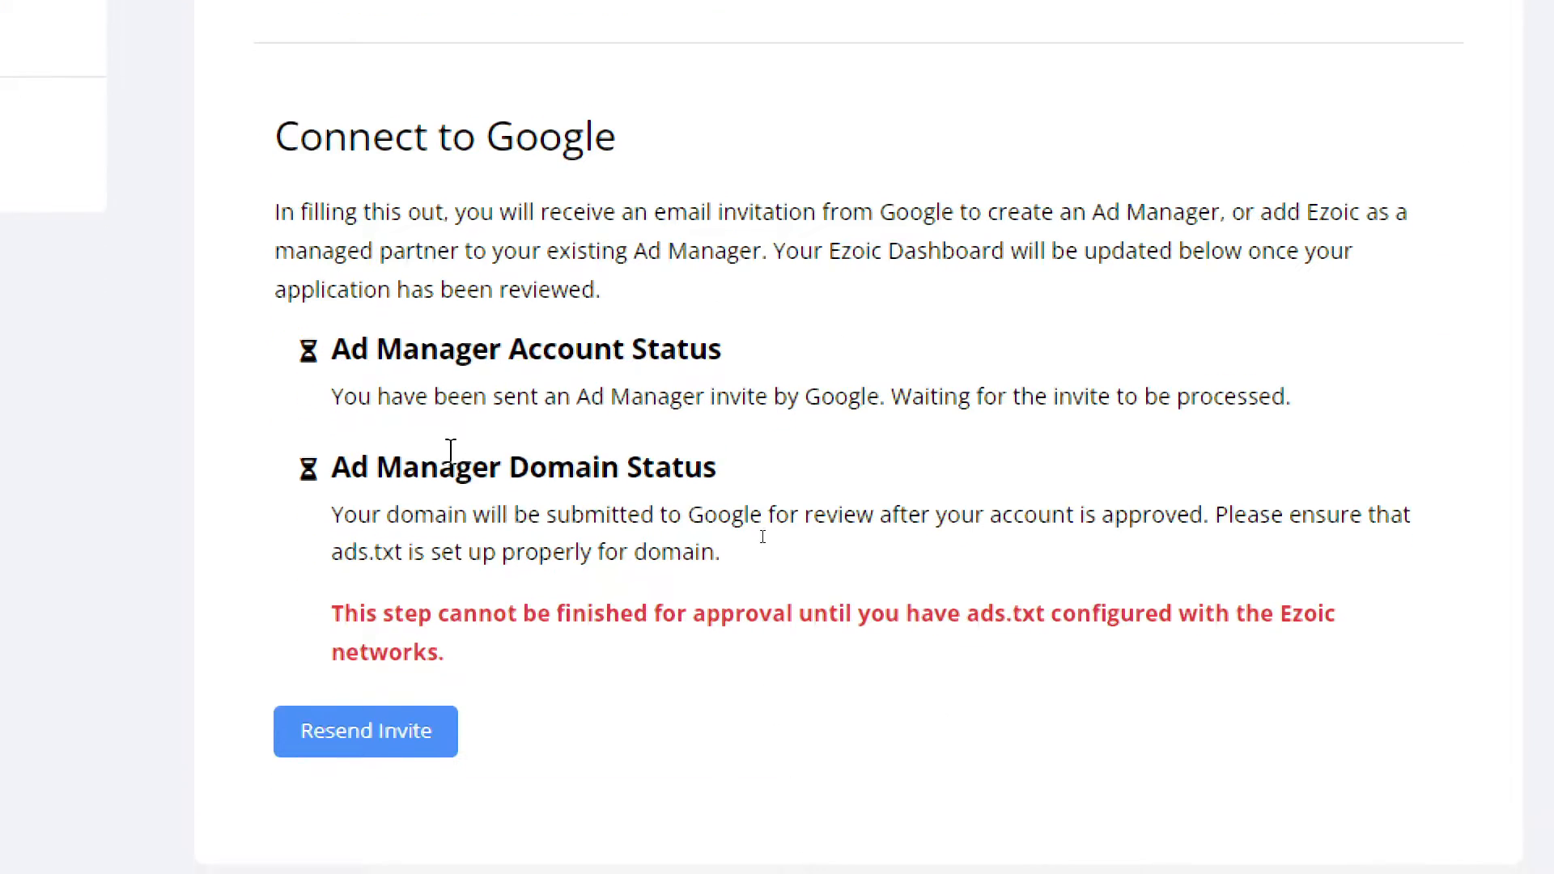
mouse_move(505, 438)
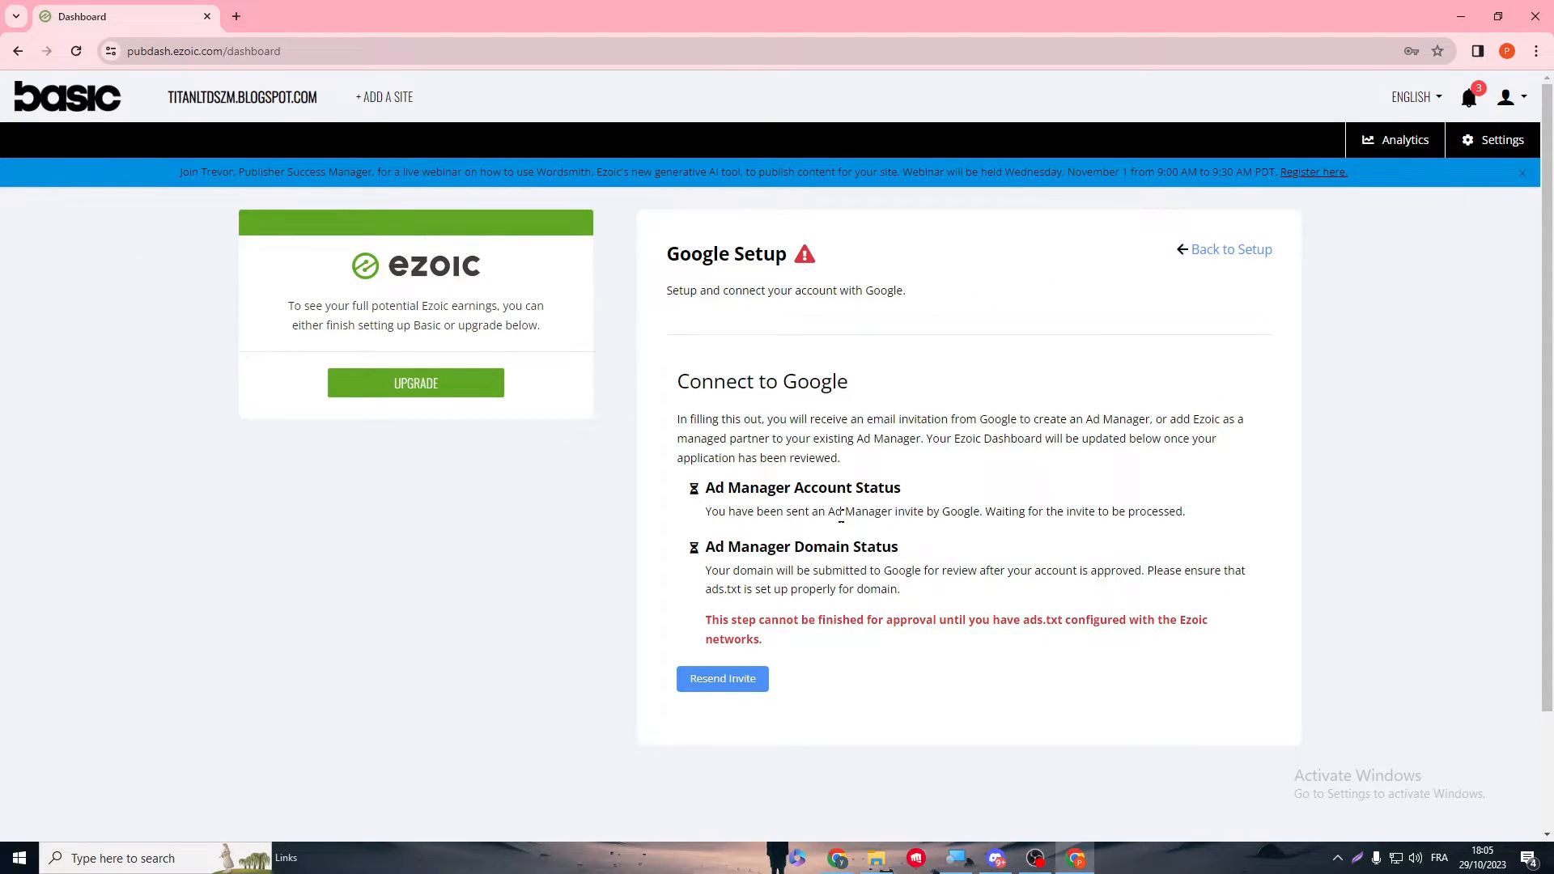
mouse_move(708, 302)
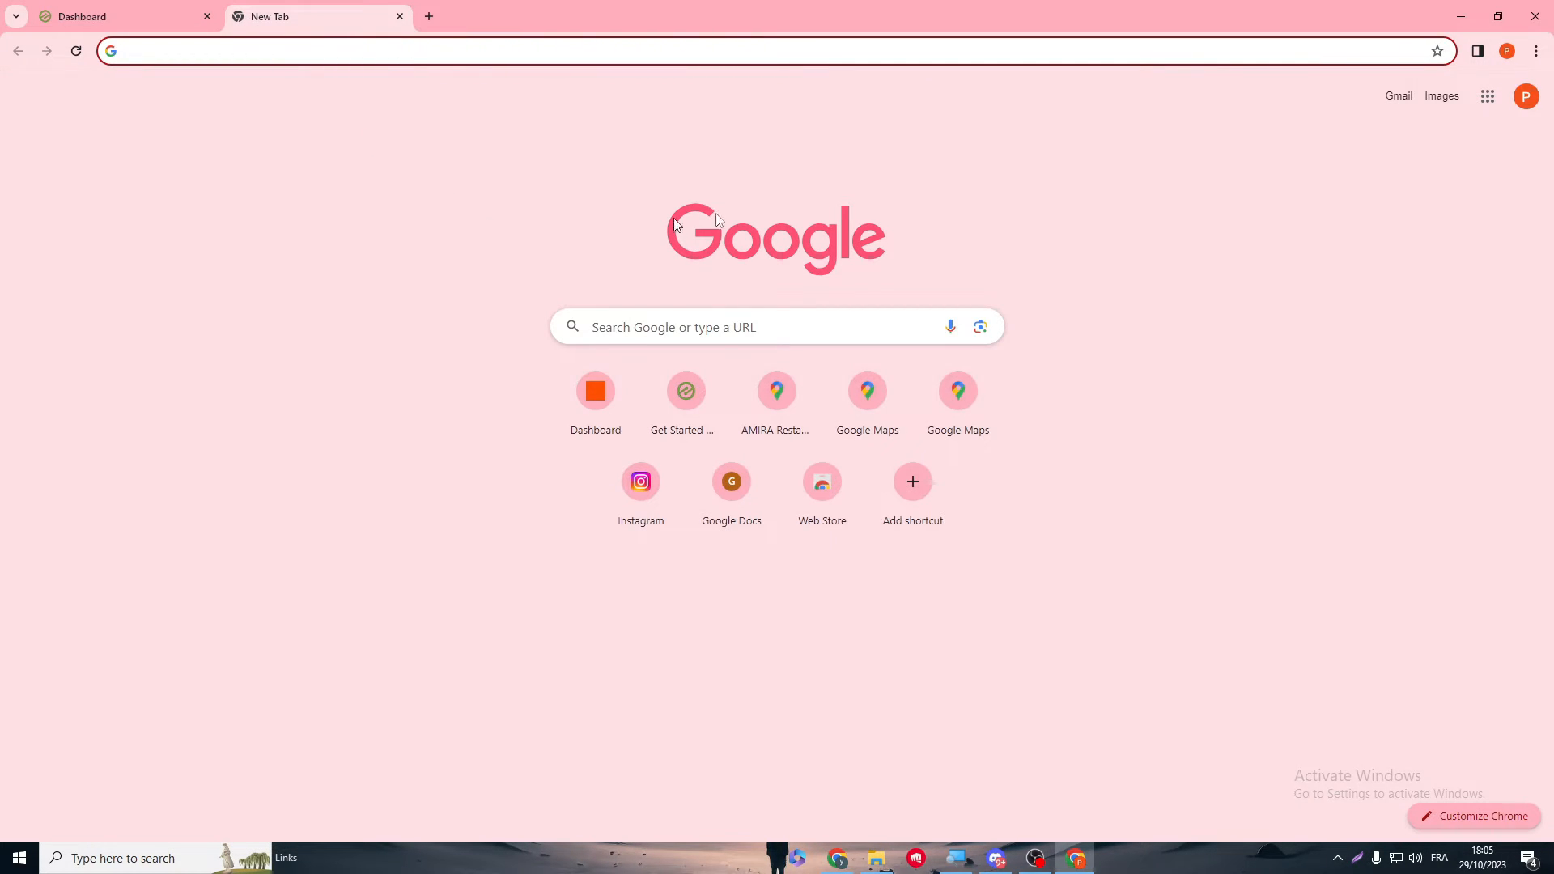
Step: Open Gmail from the new tab's top-right link
left_click(1398, 97)
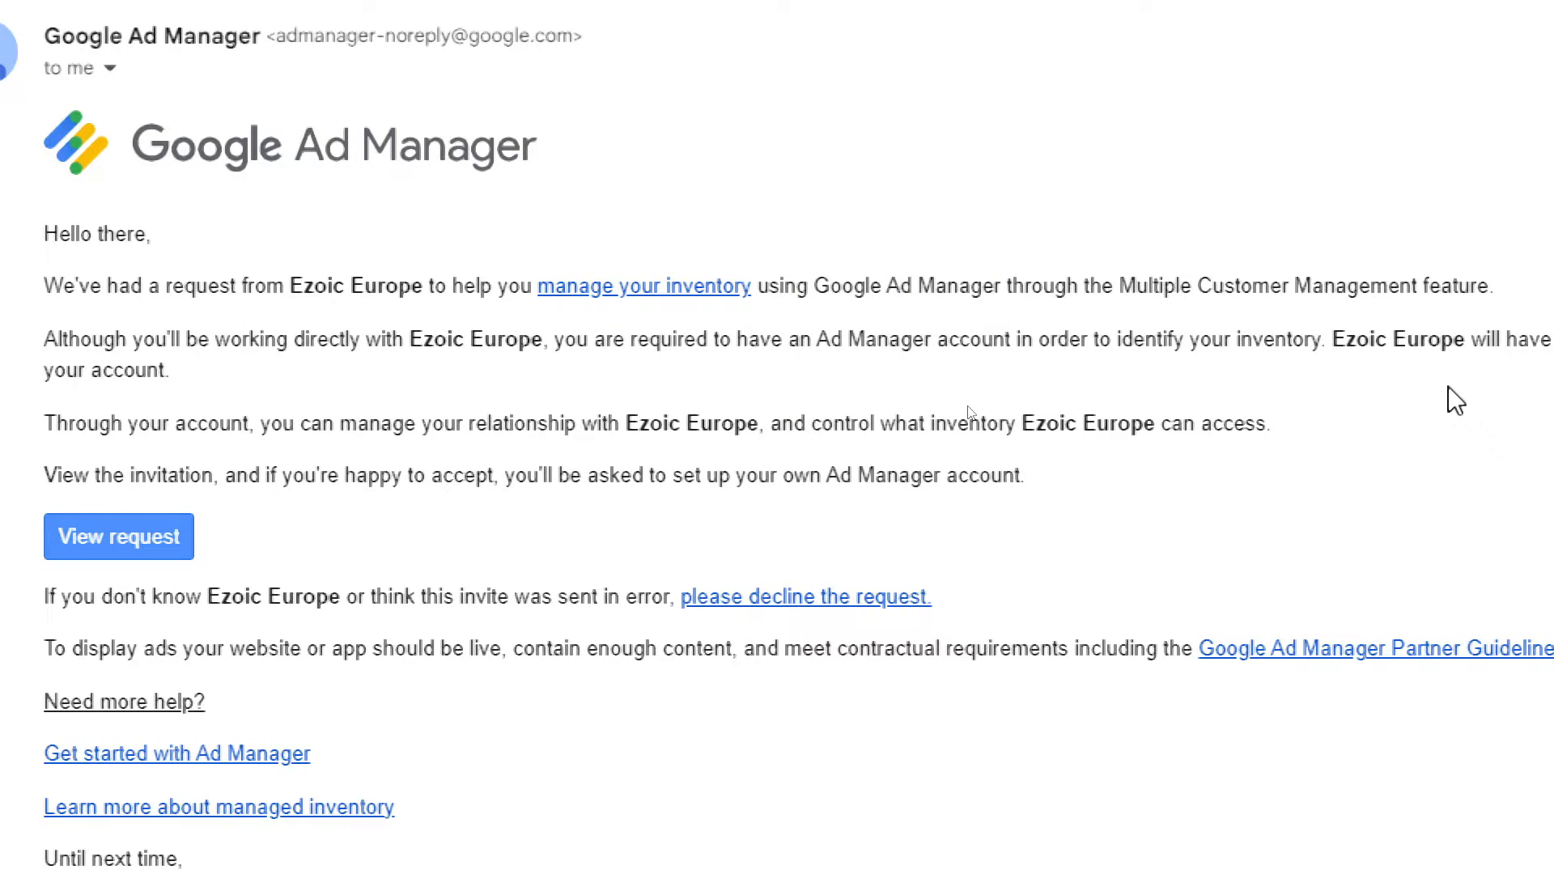
mouse_move(1026, 453)
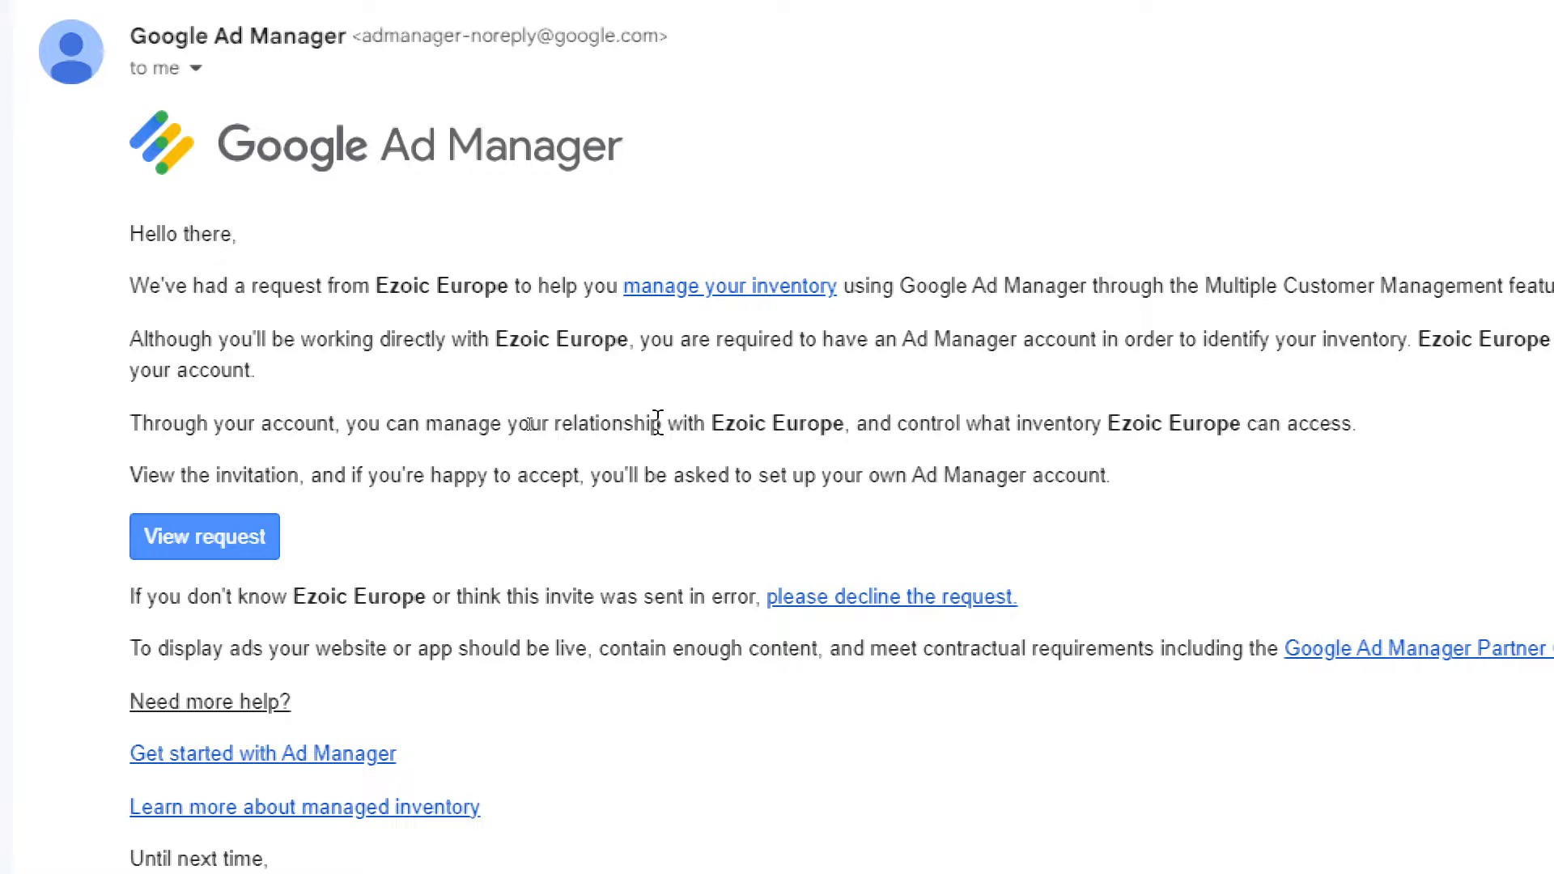
Step: Read through the Ezoic Europe Ad Manager invitation email and clear the highlighted text
scroll("right", 3)
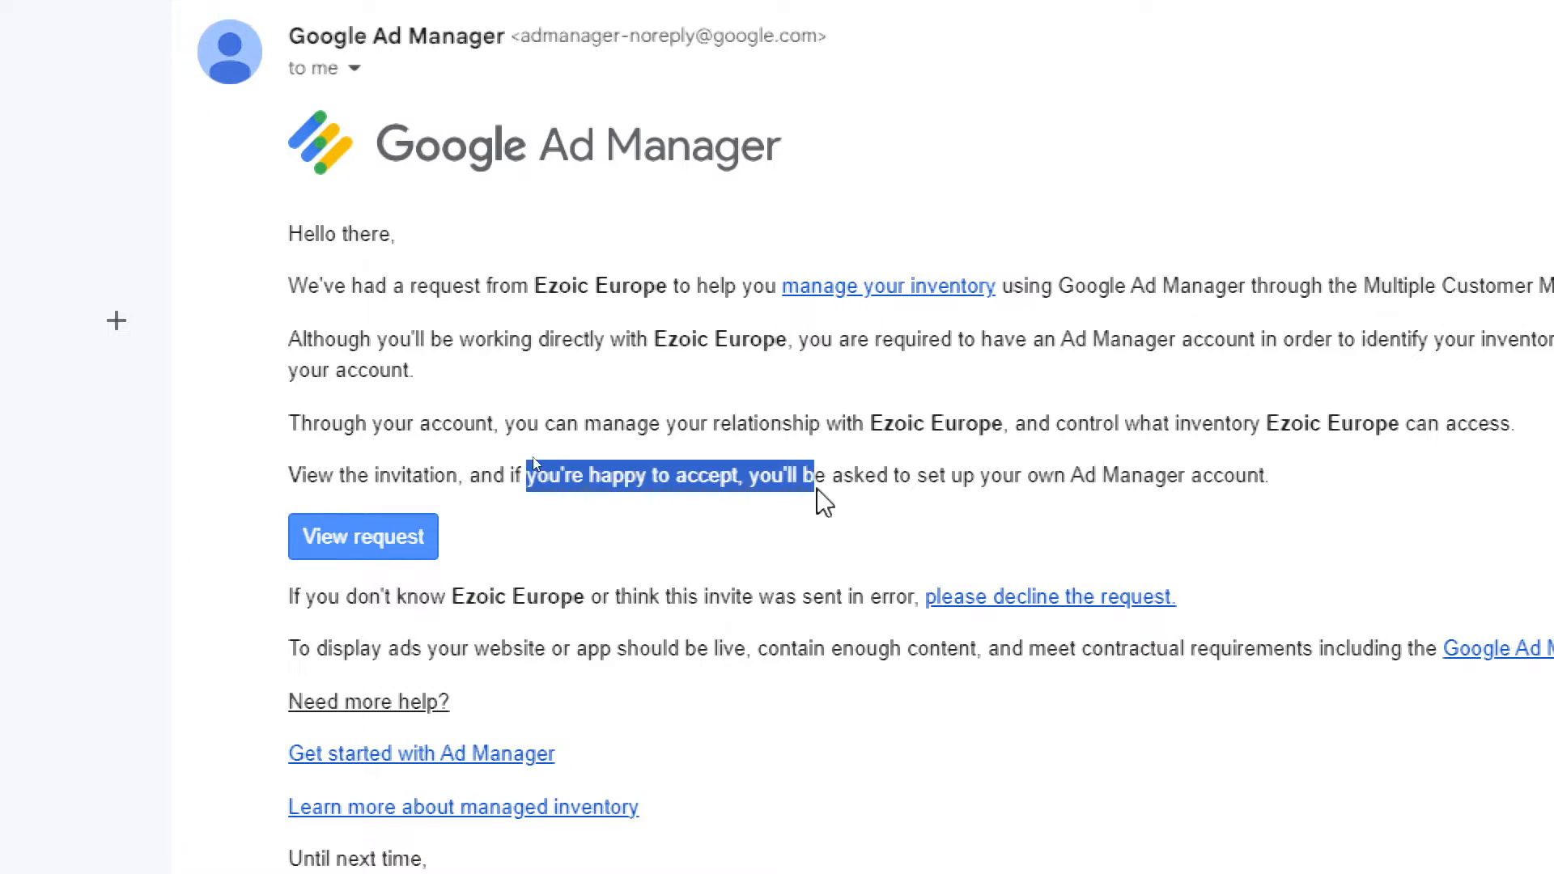
left_click(1004, 493)
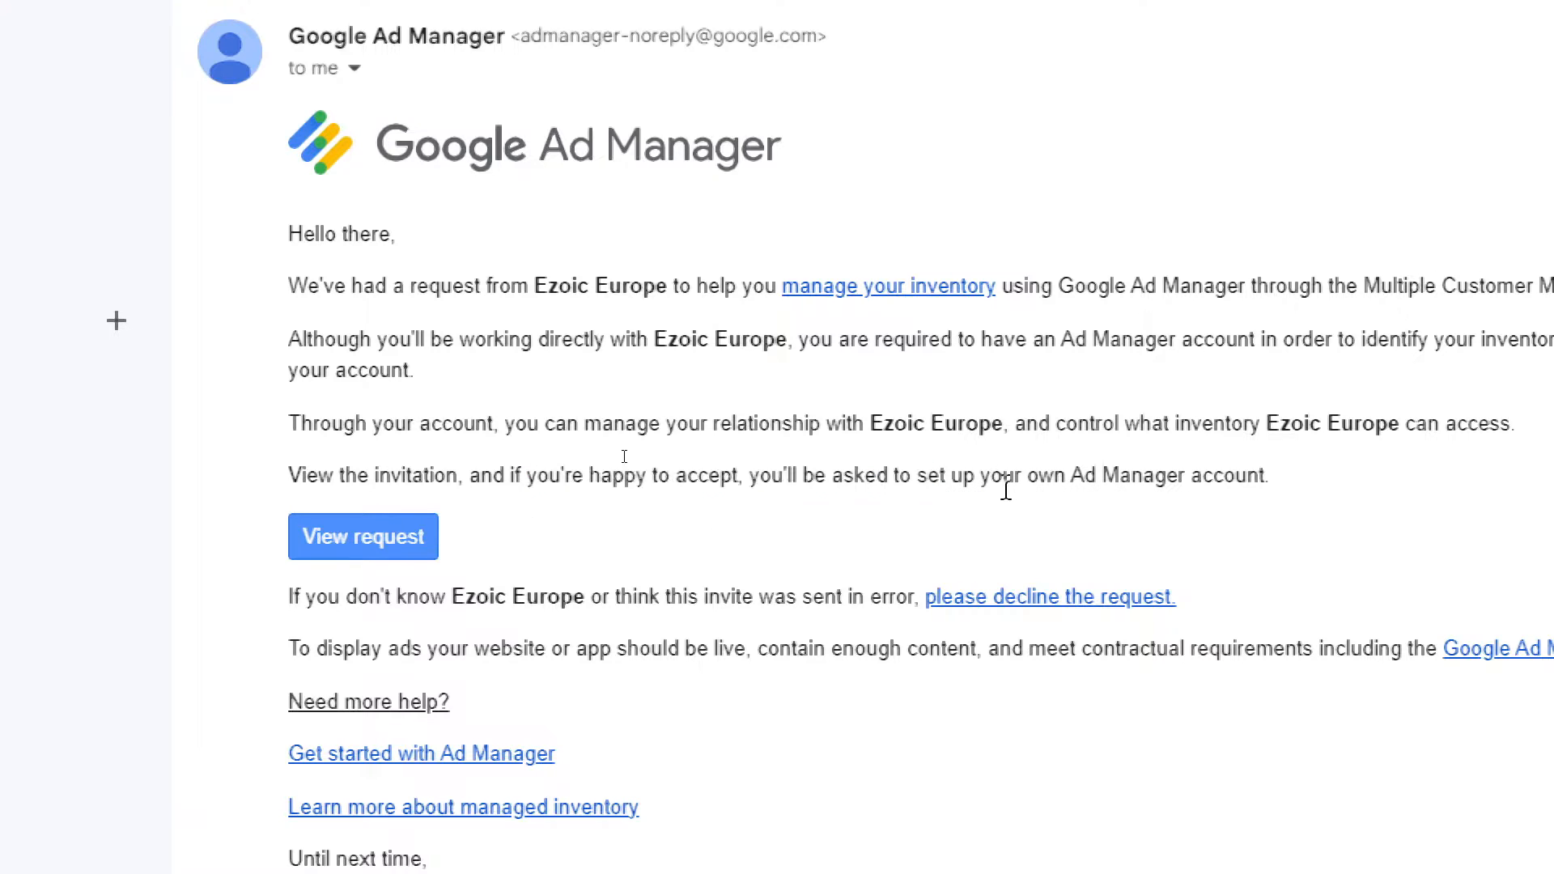
mouse_move(410, 548)
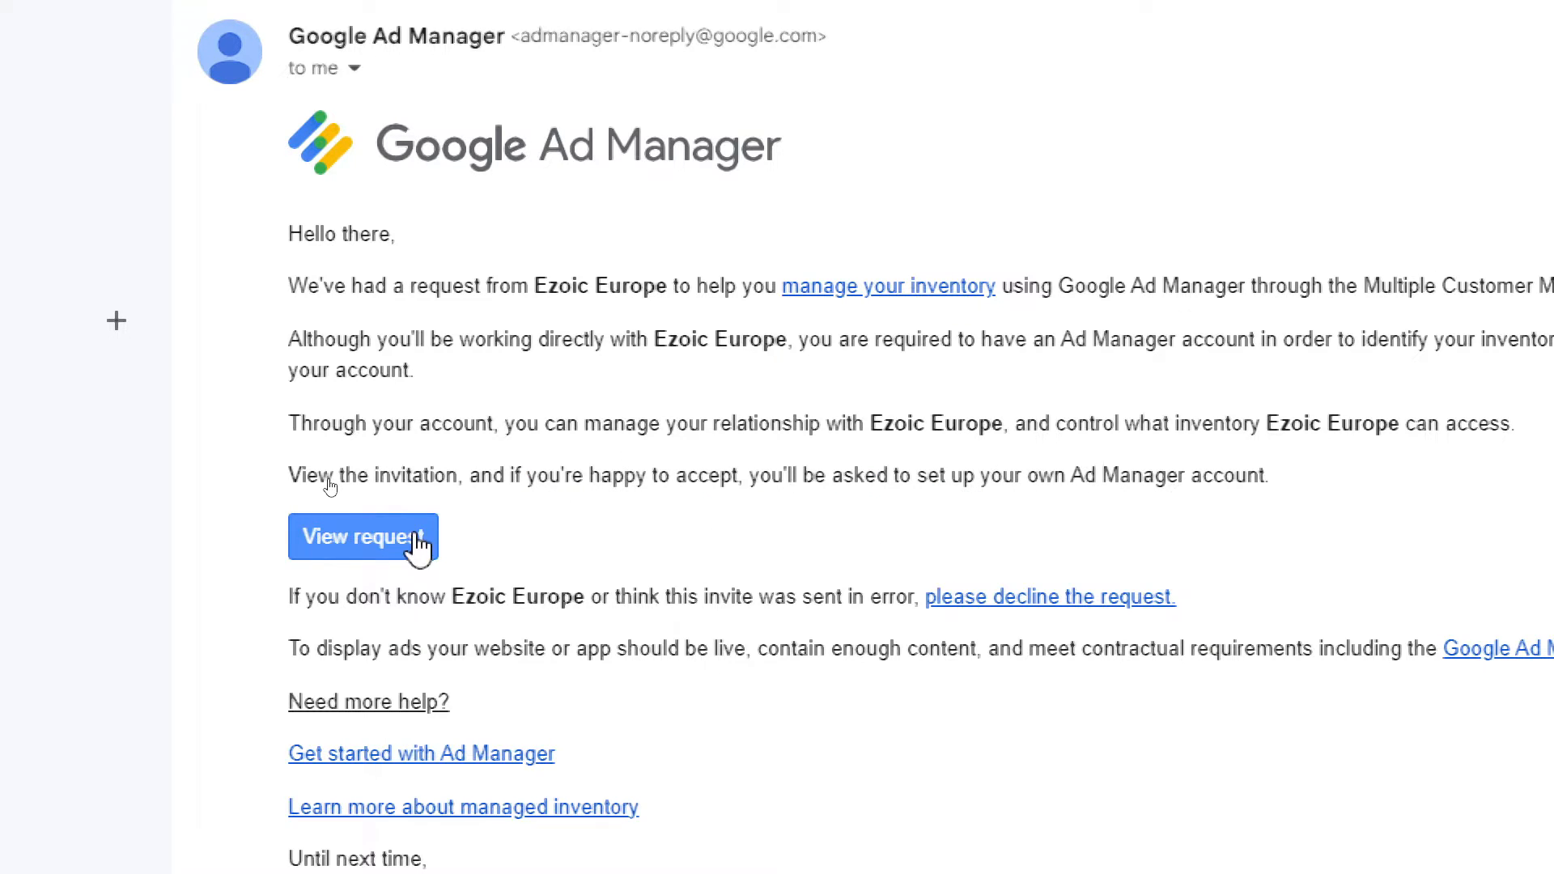
Step: Open the Ad Manager invitation request and choose Morocco as billing country
left_click(362, 538)
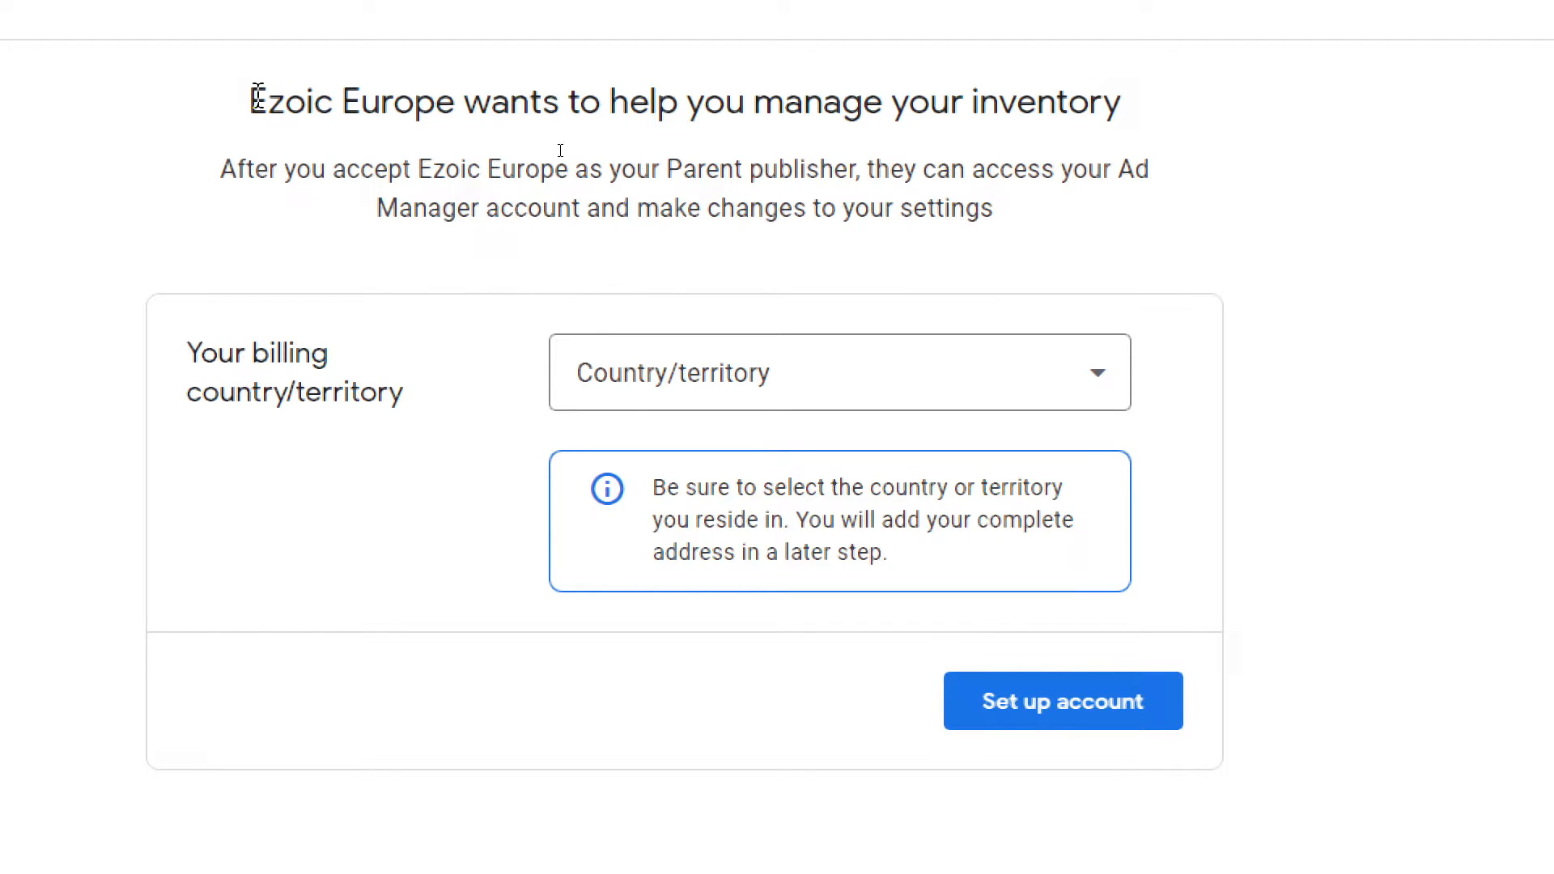
mouse_move(520, 87)
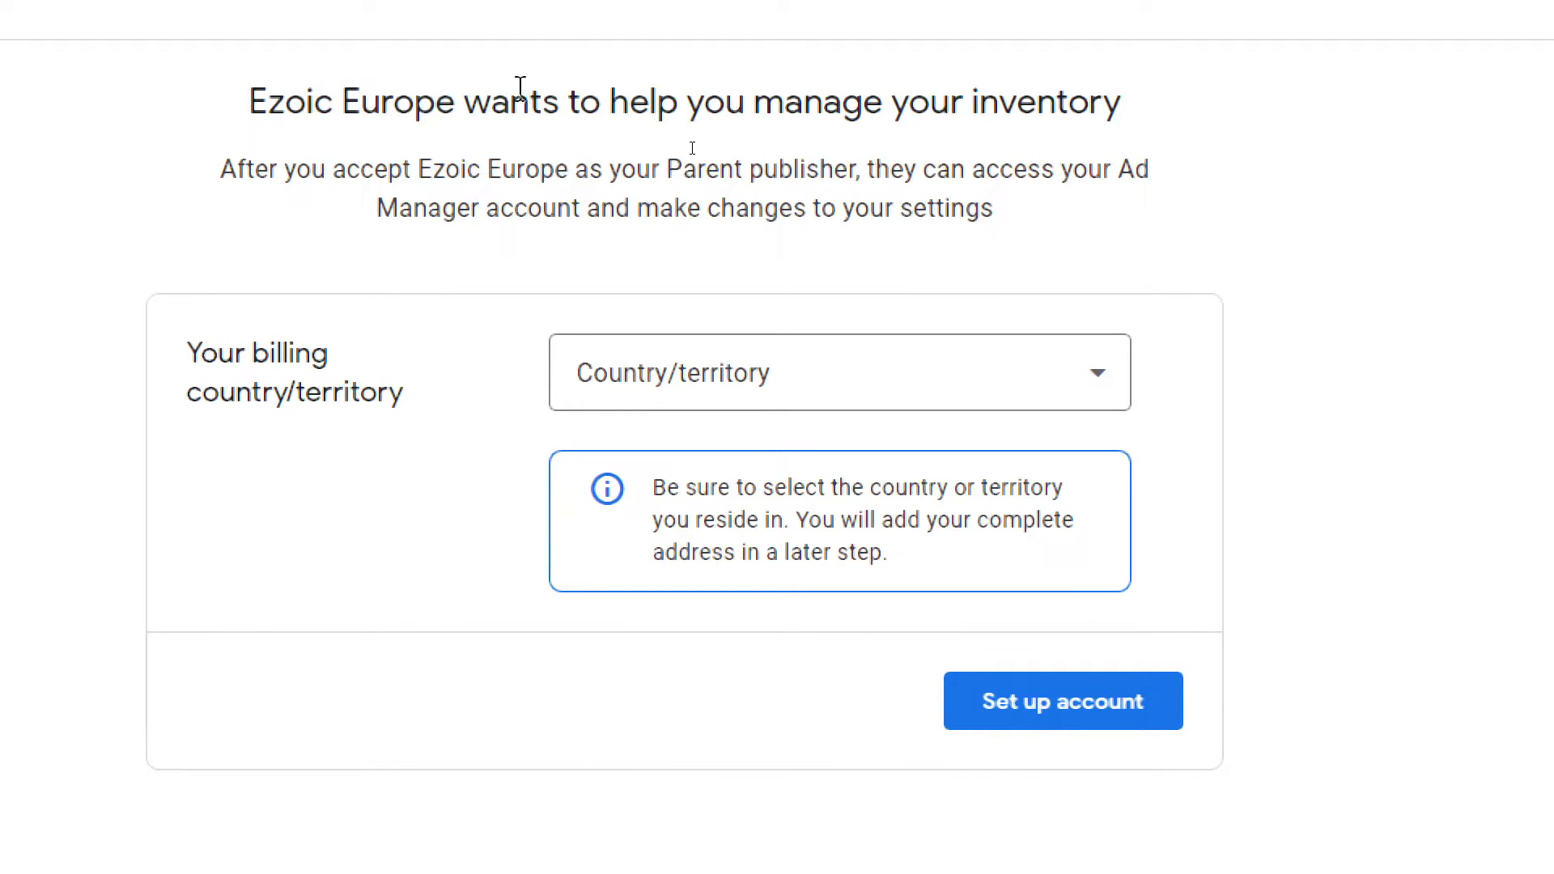
left_click(838, 372)
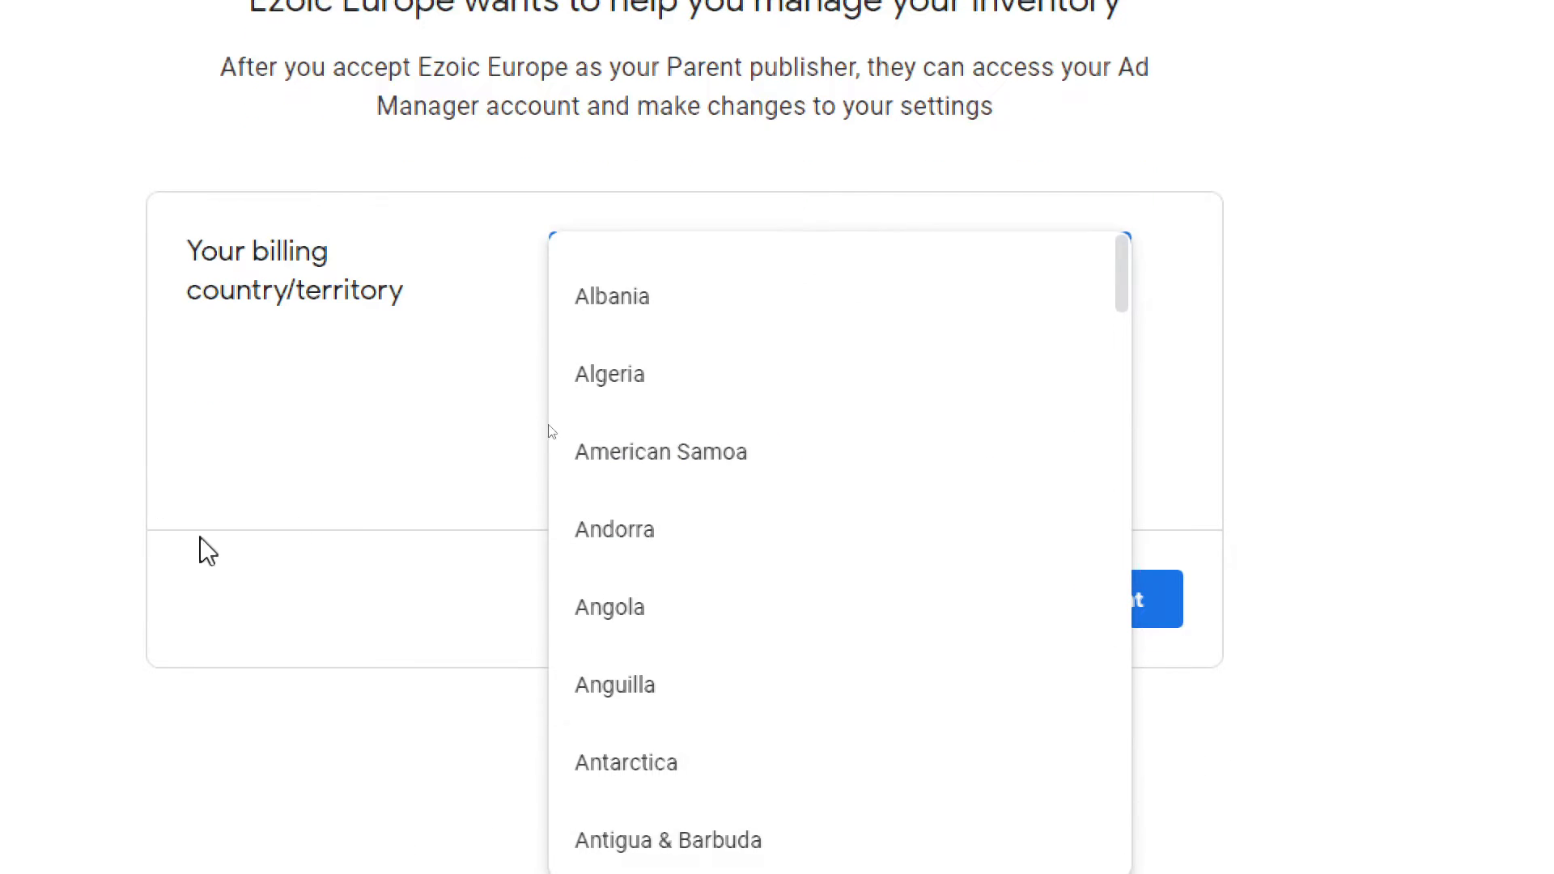
scroll("down", 3)
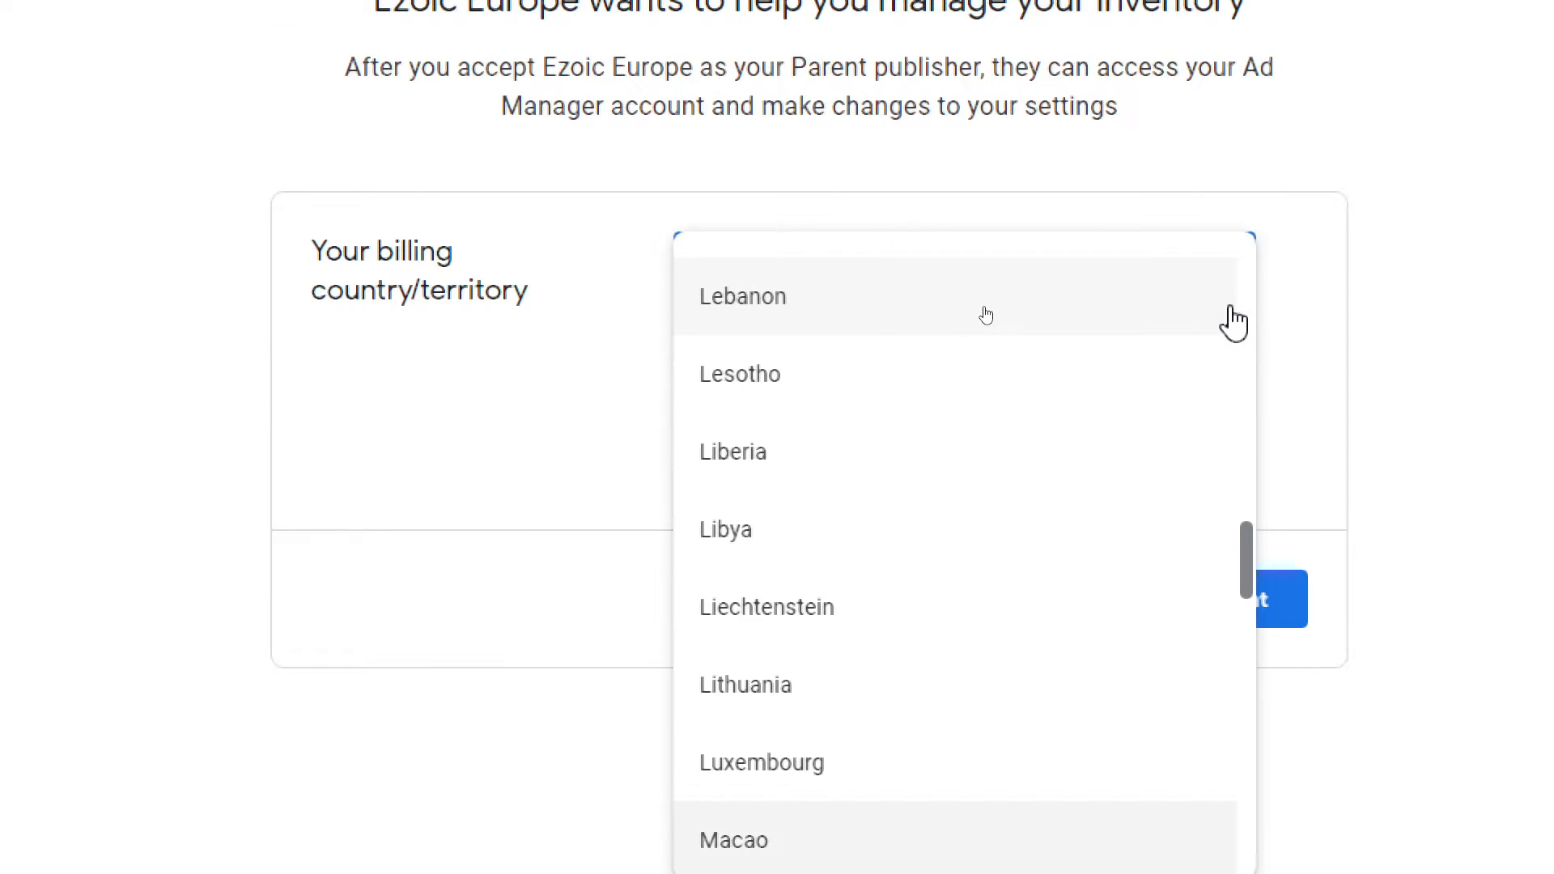
scroll("down", 3)
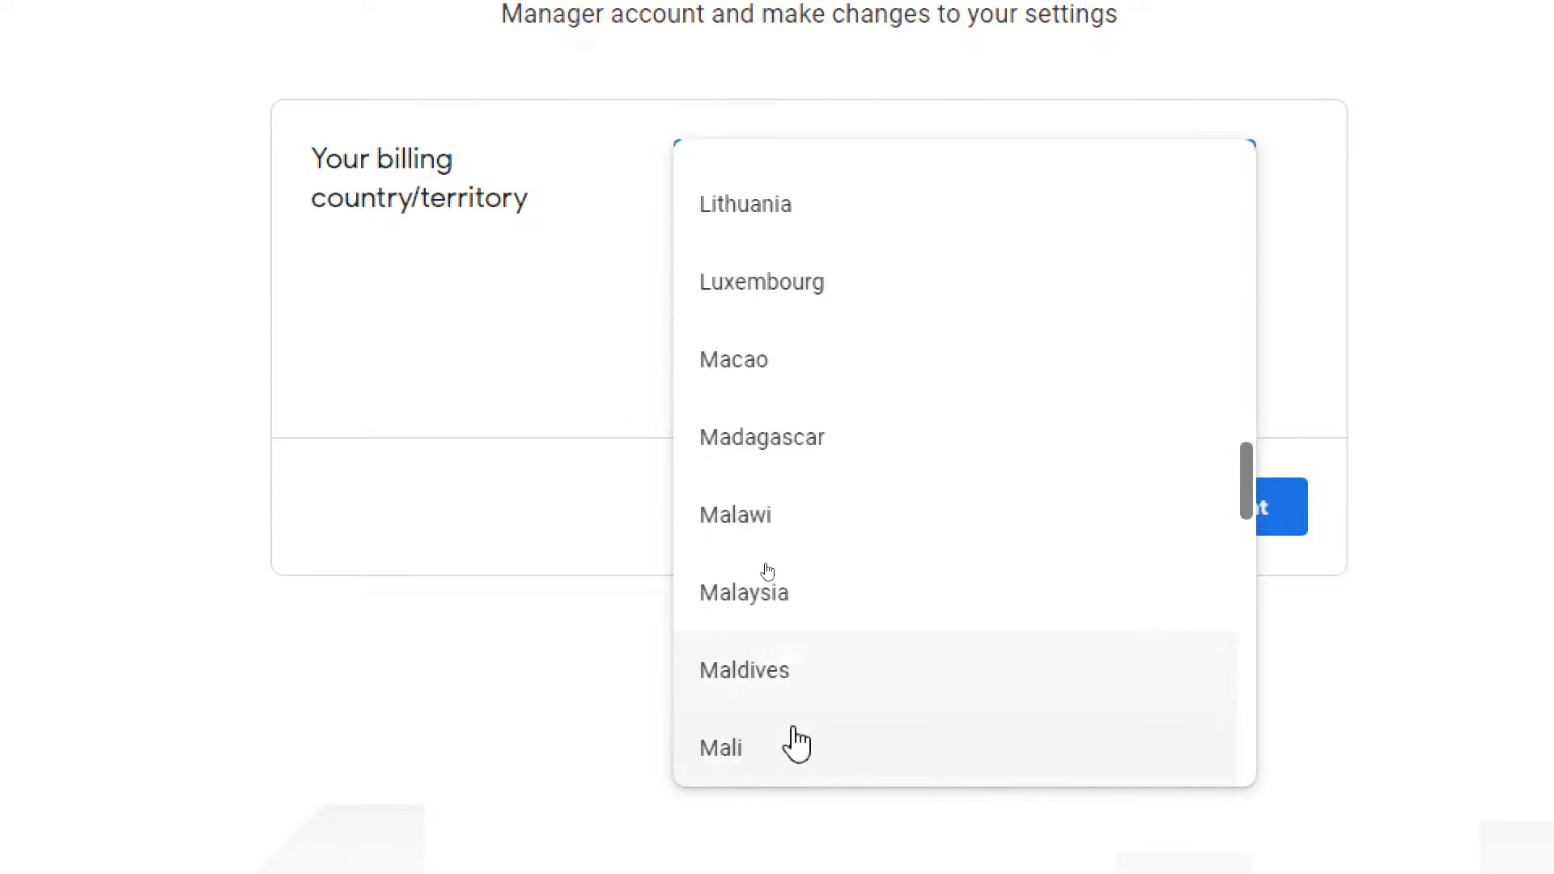
scroll("down", 3)
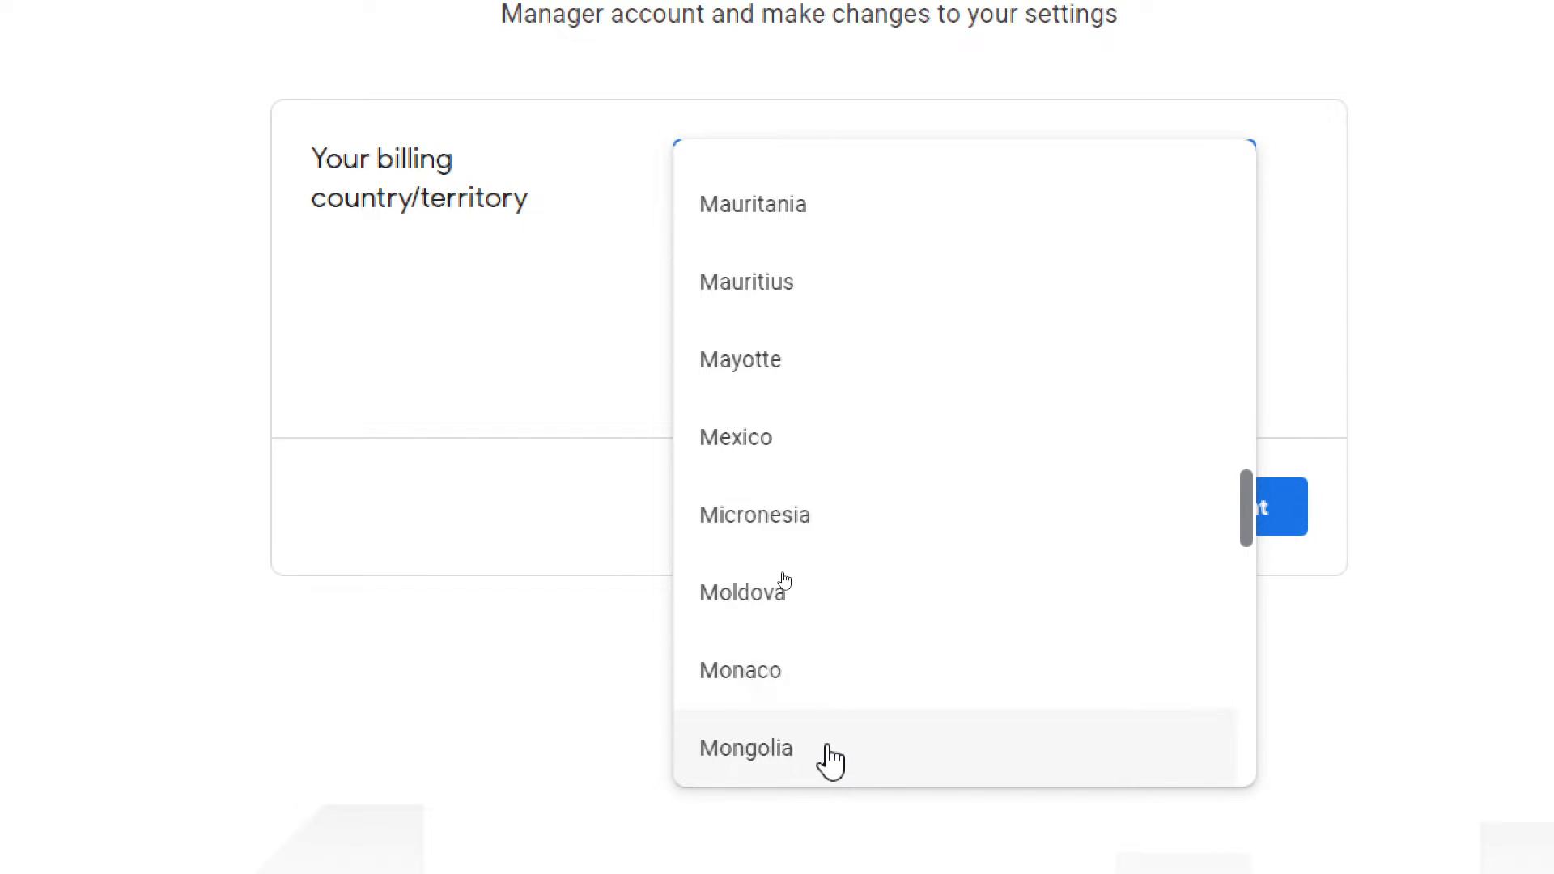
scroll("down", 3)
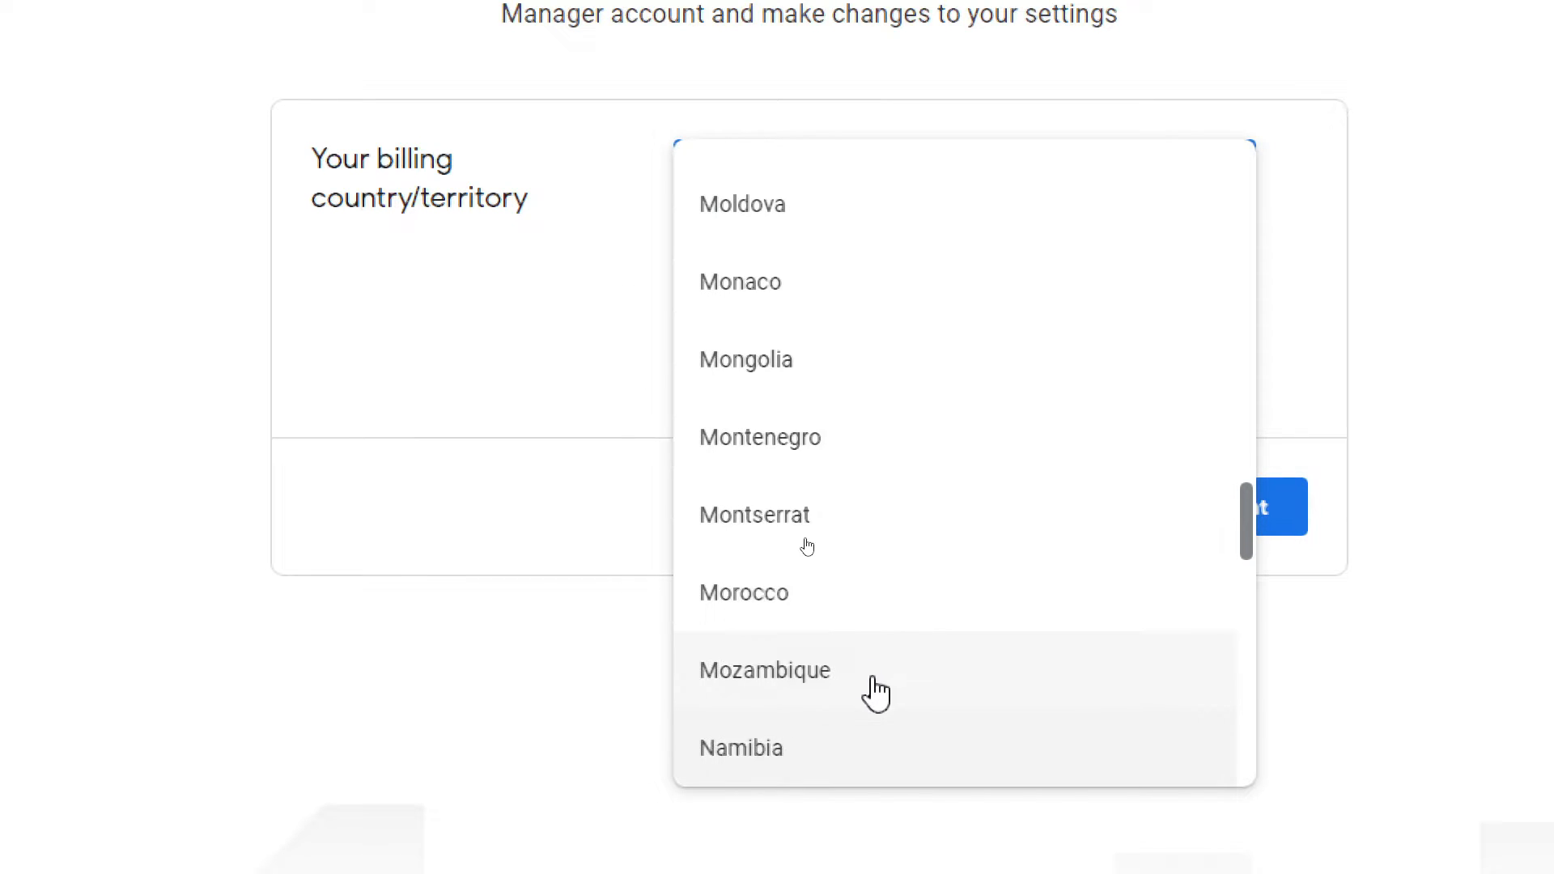
left_click(744, 592)
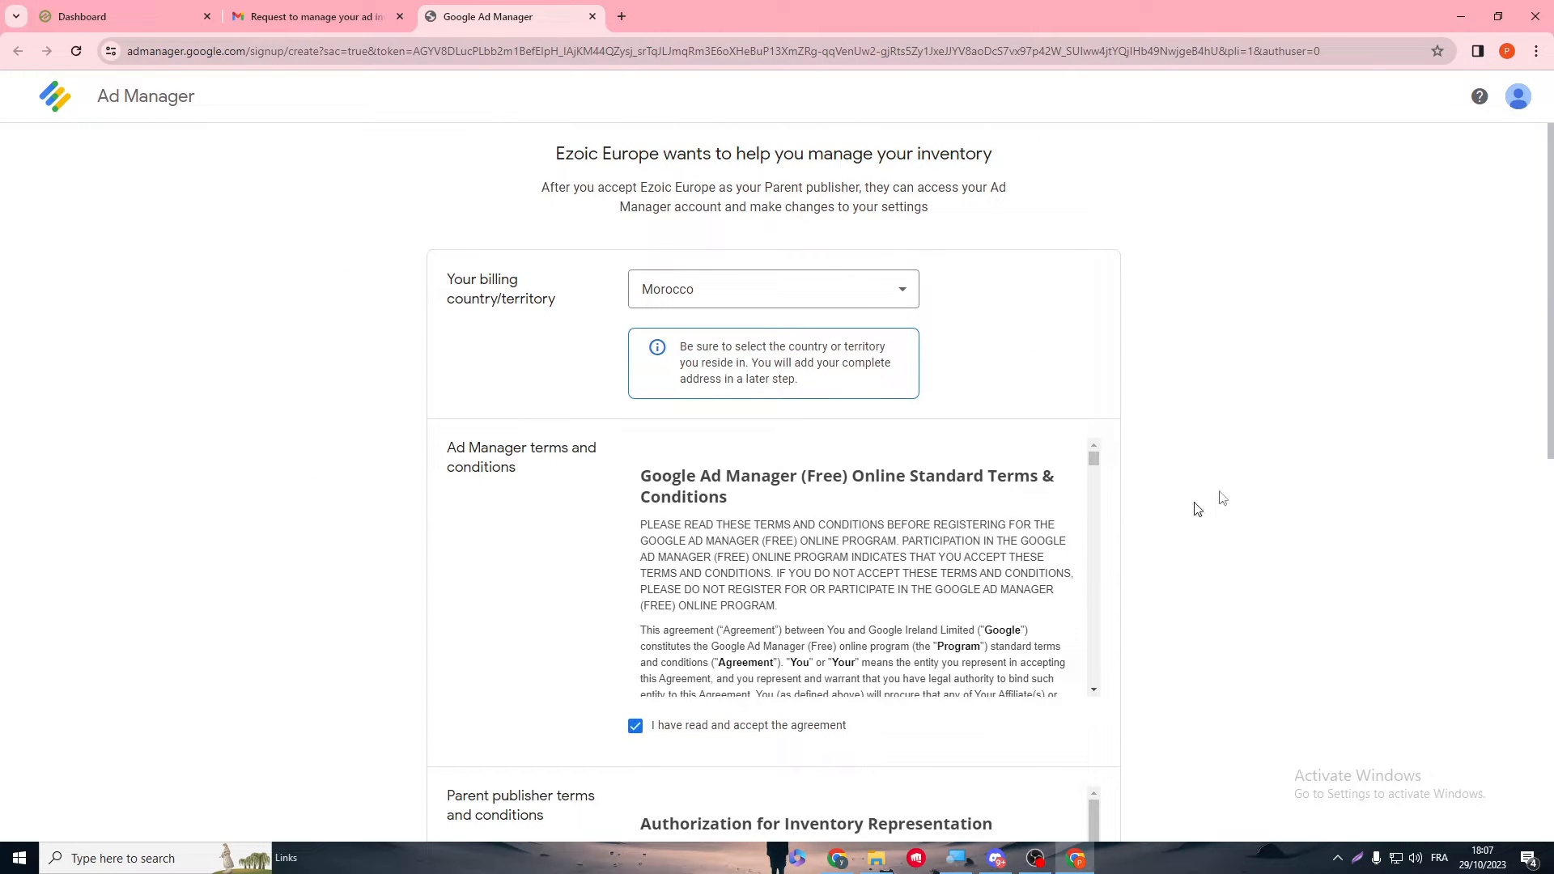
Step: Accept the agreements and submit the Ad Manager account setup
scroll("down", 3)
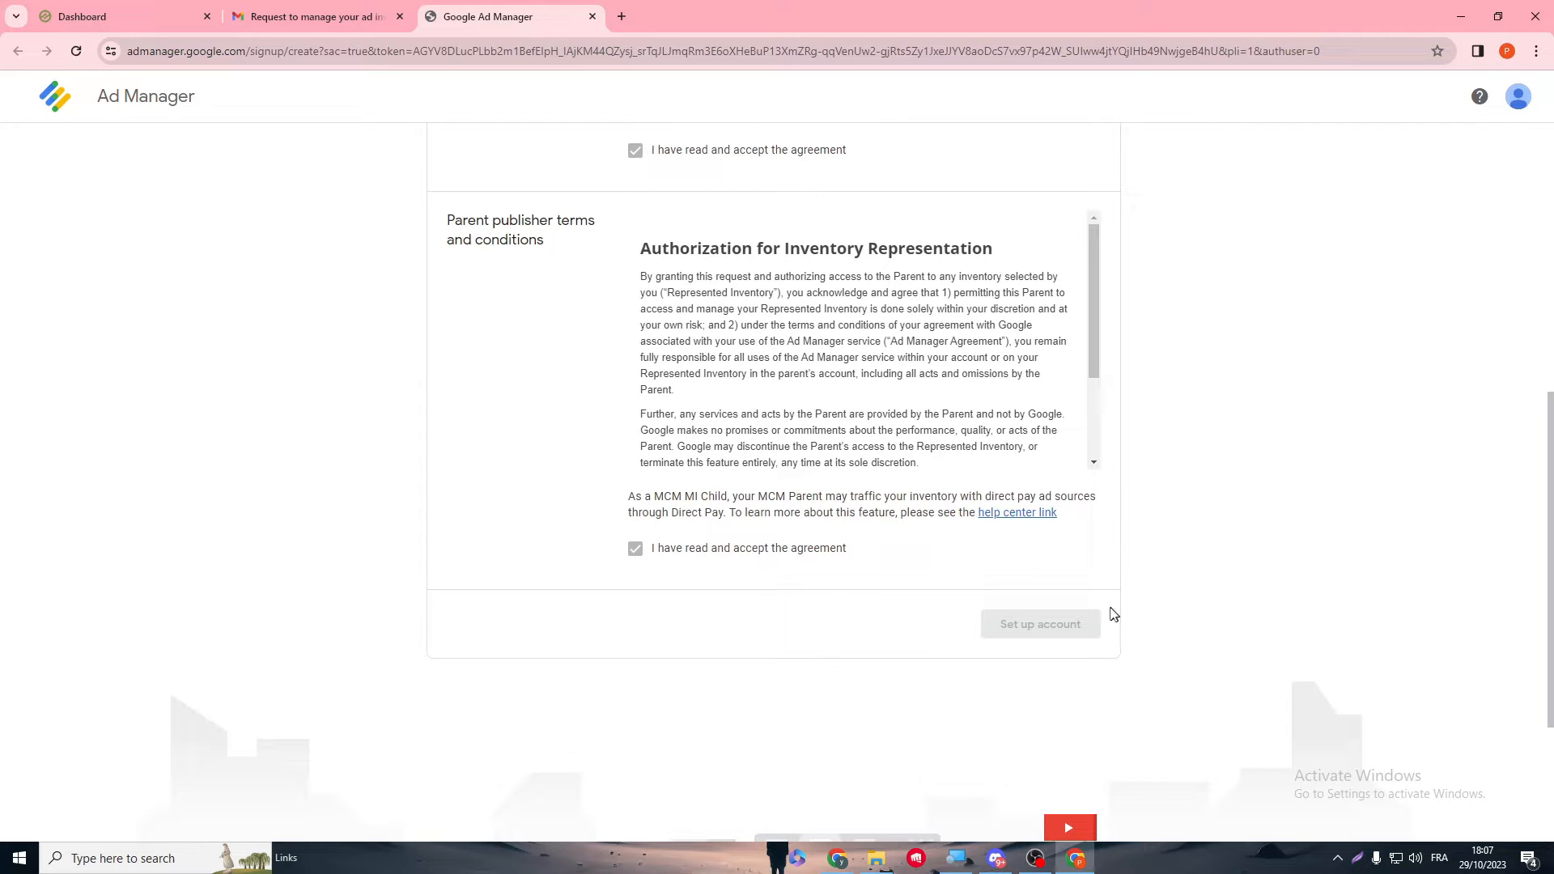
scroll("down", 3)
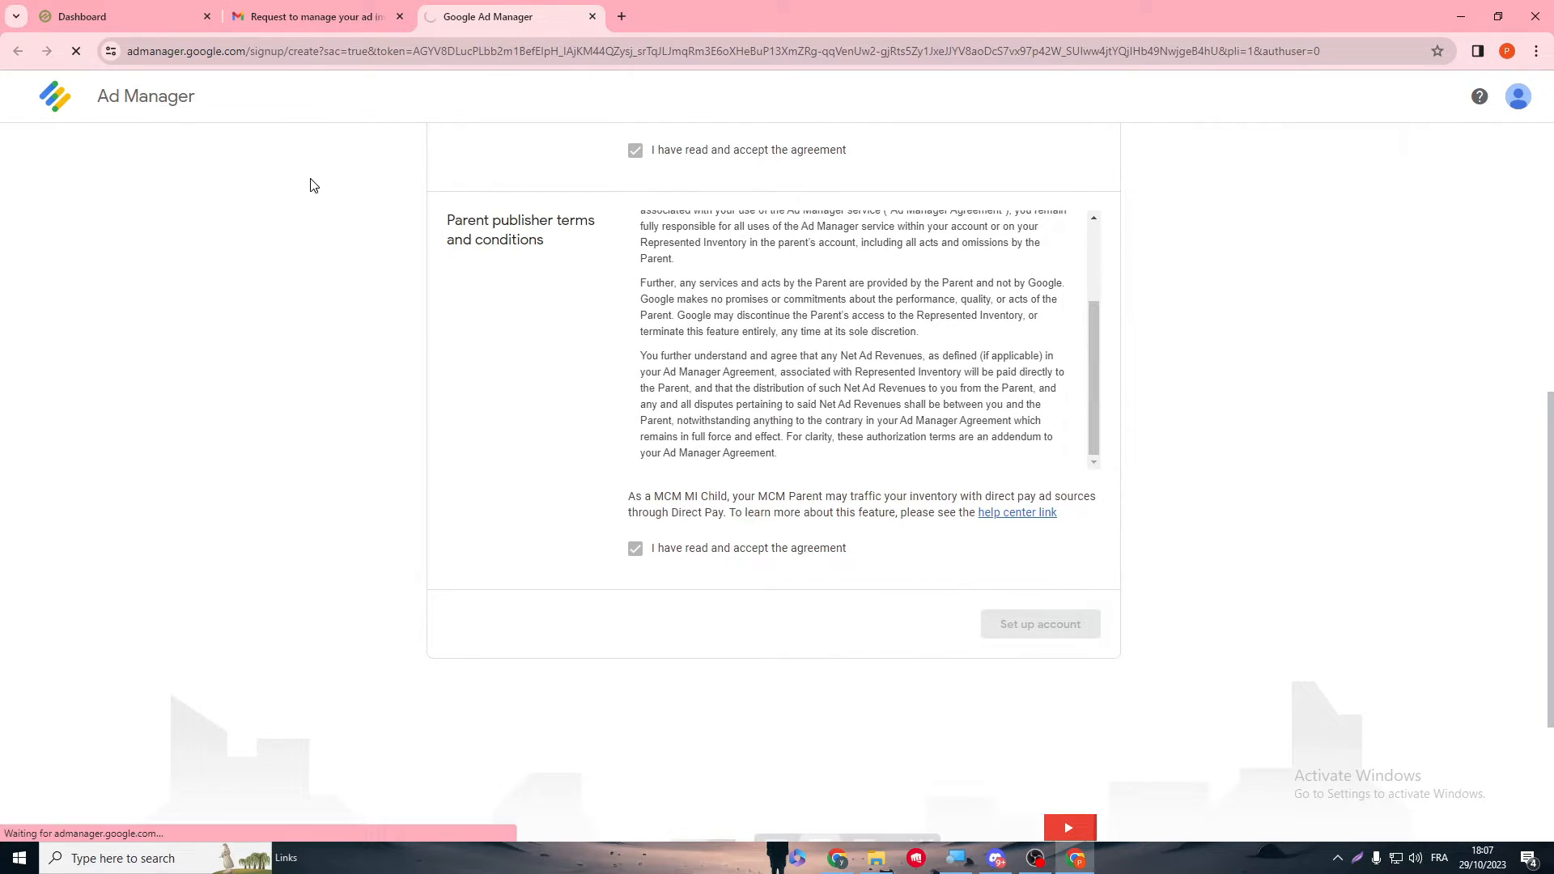
left_click(1039, 624)
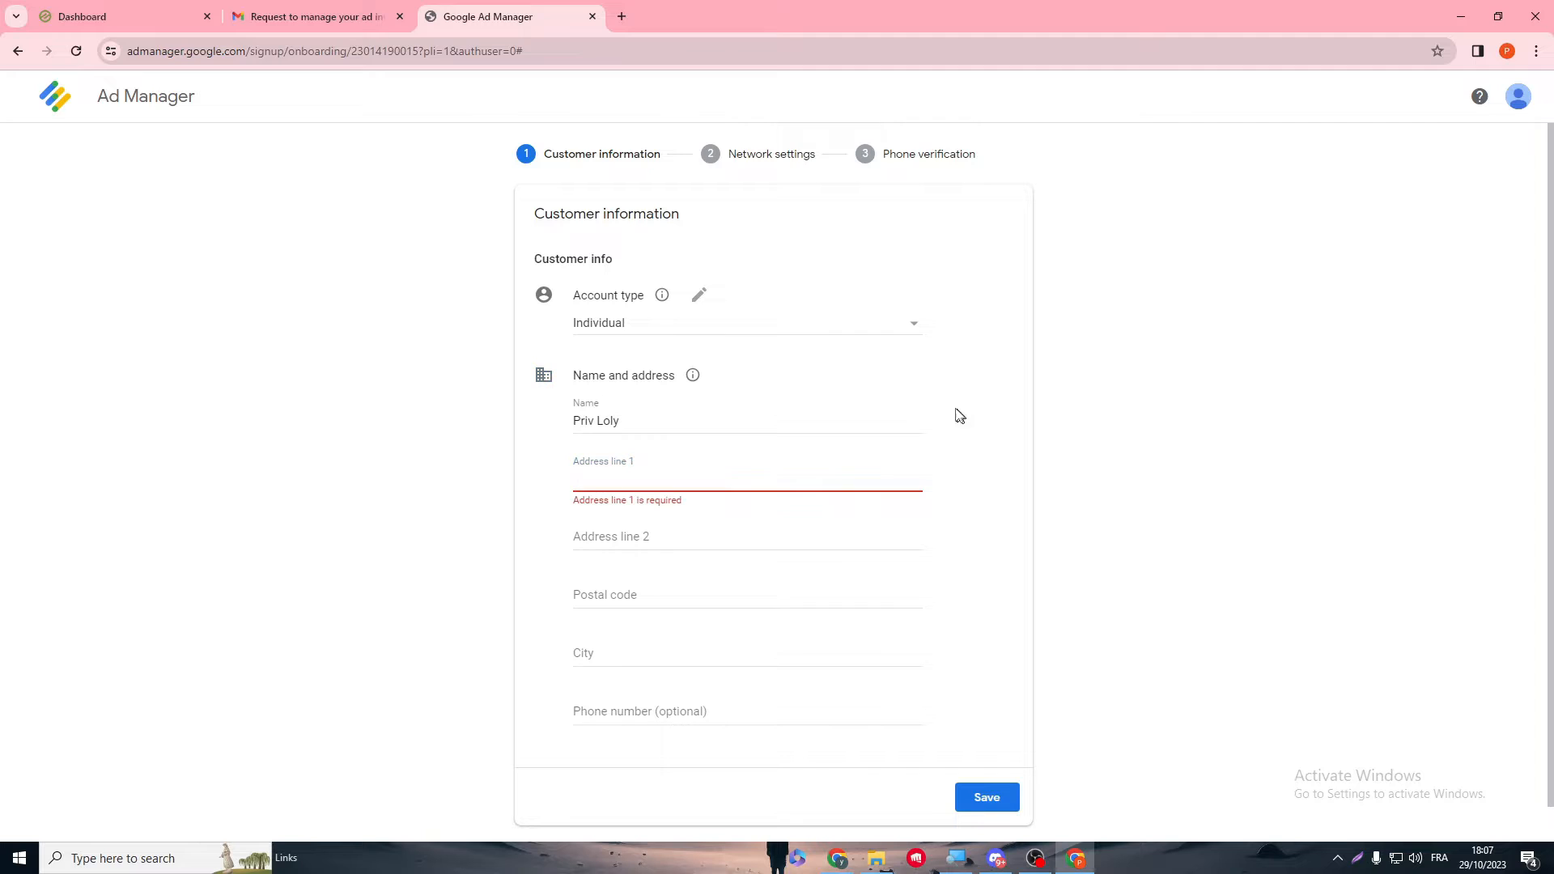
mouse_move(1051, 487)
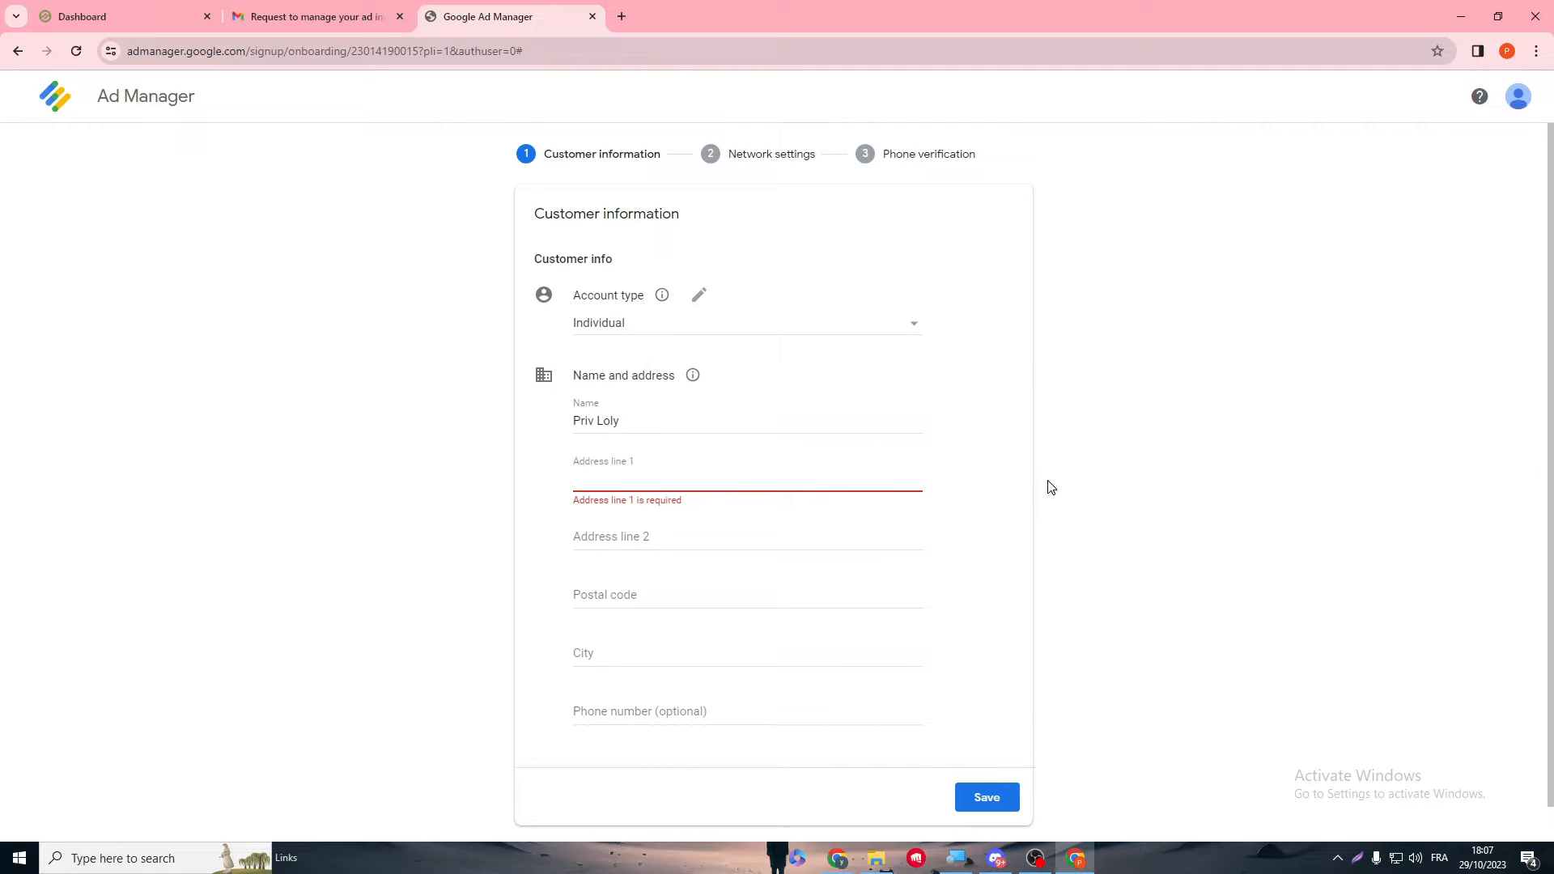
mouse_move(861, 745)
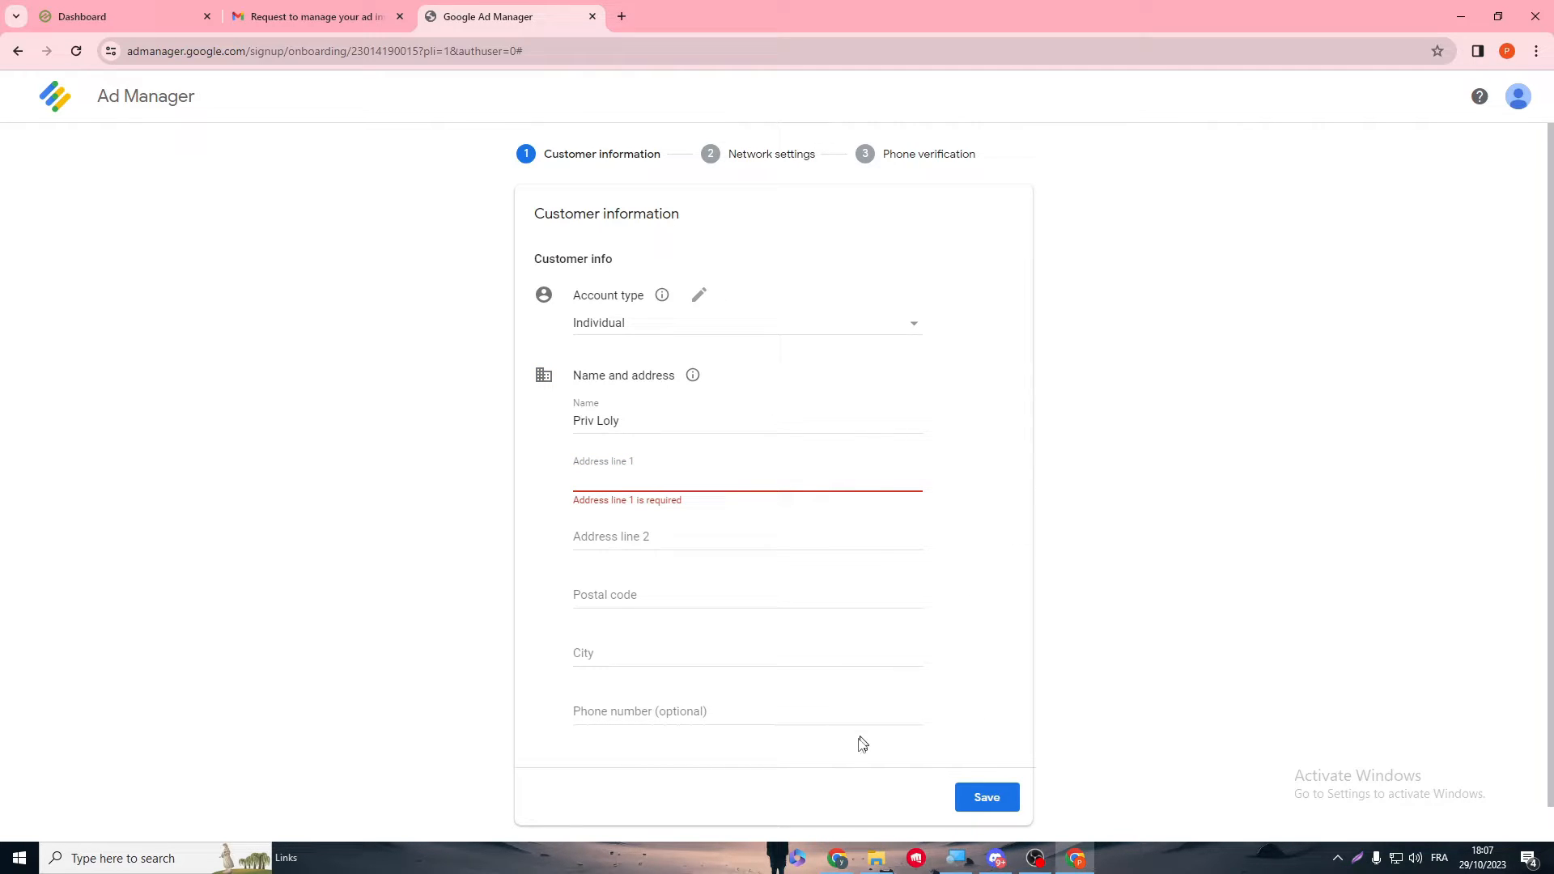
mouse_move(459, 414)
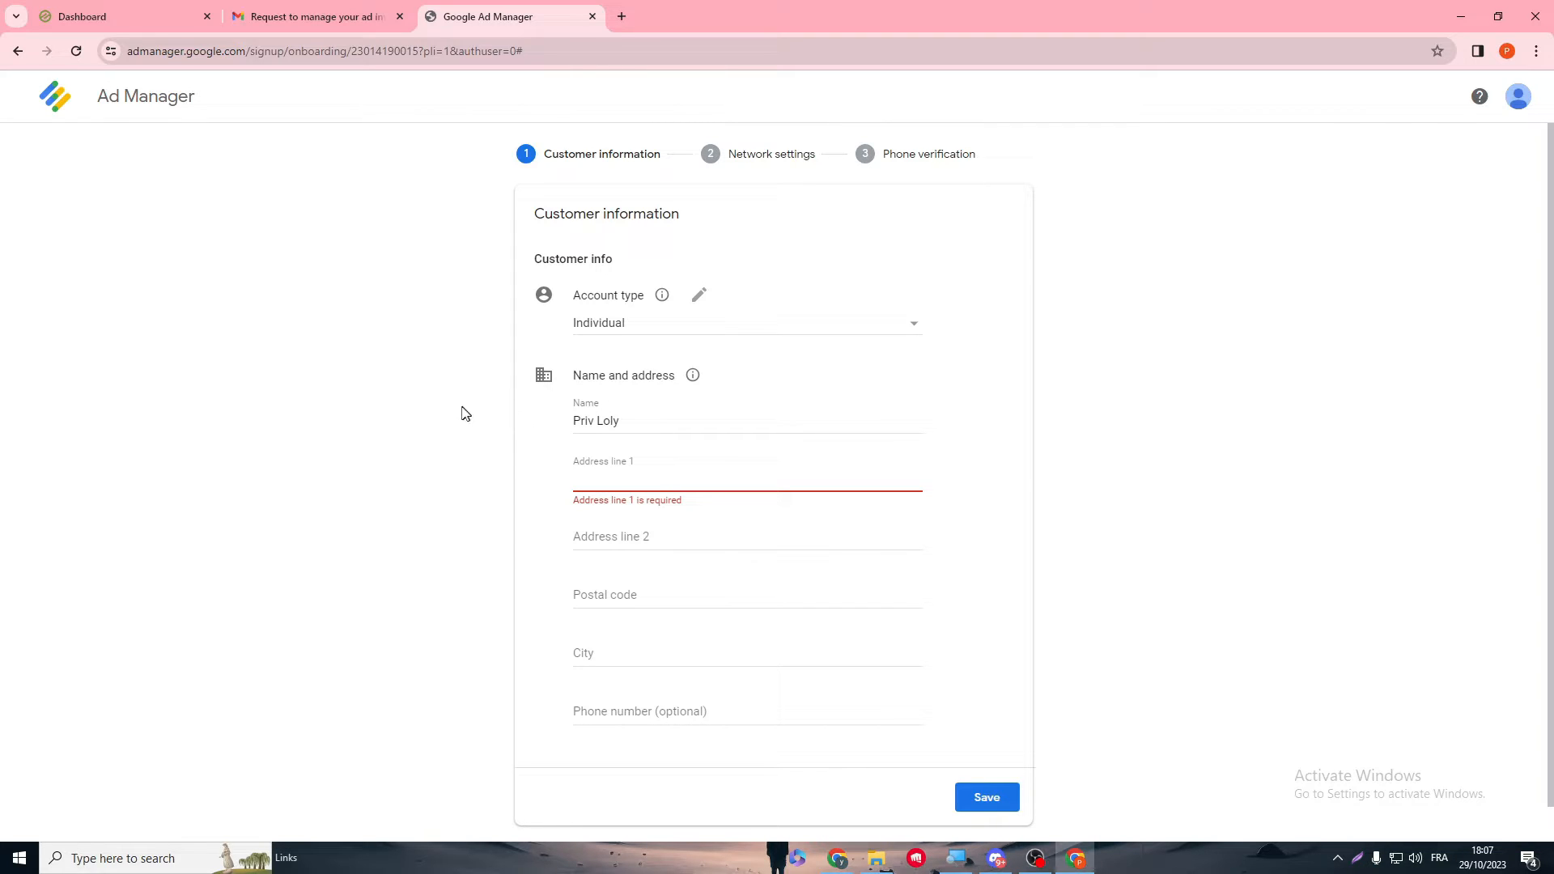
mouse_move(710, 157)
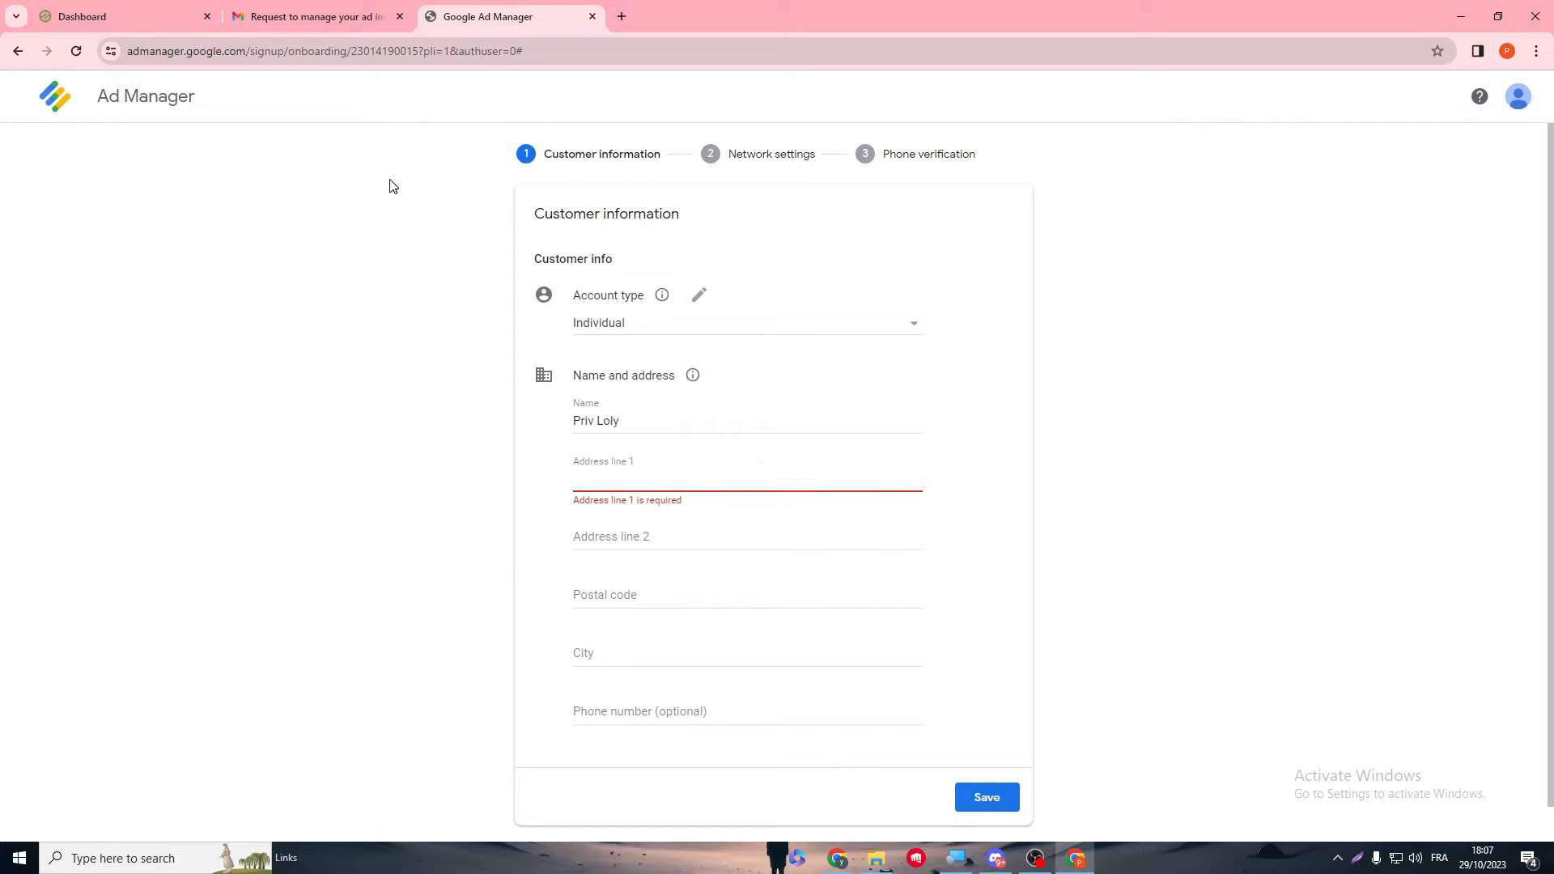
Step: Check Ezoic's Google Setup status, then return to the Ad Manager customer form
left_click(119, 17)
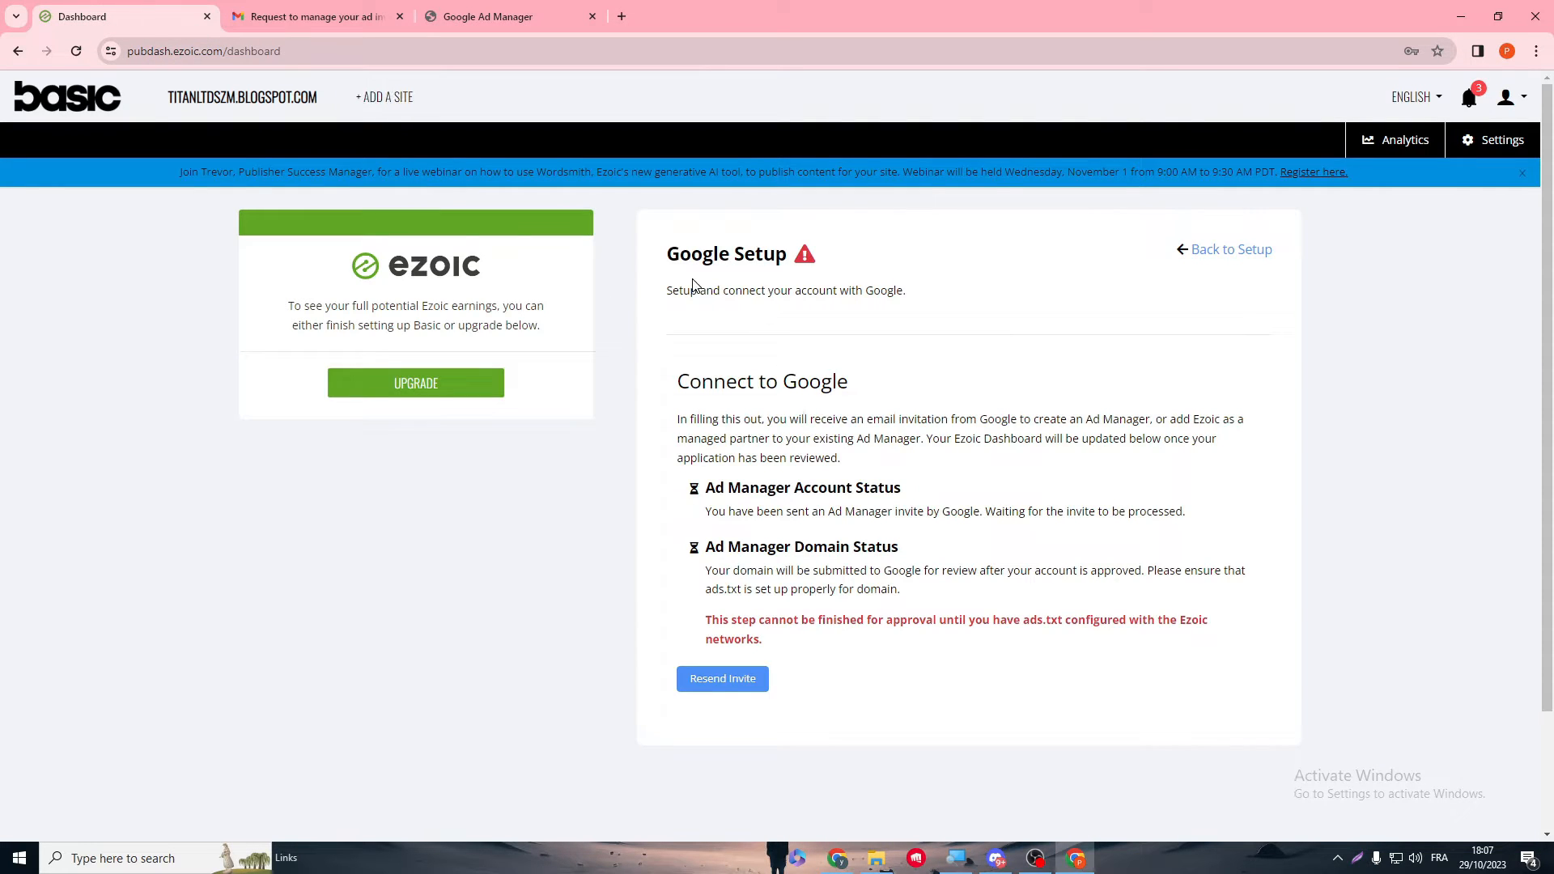
mouse_move(558, 278)
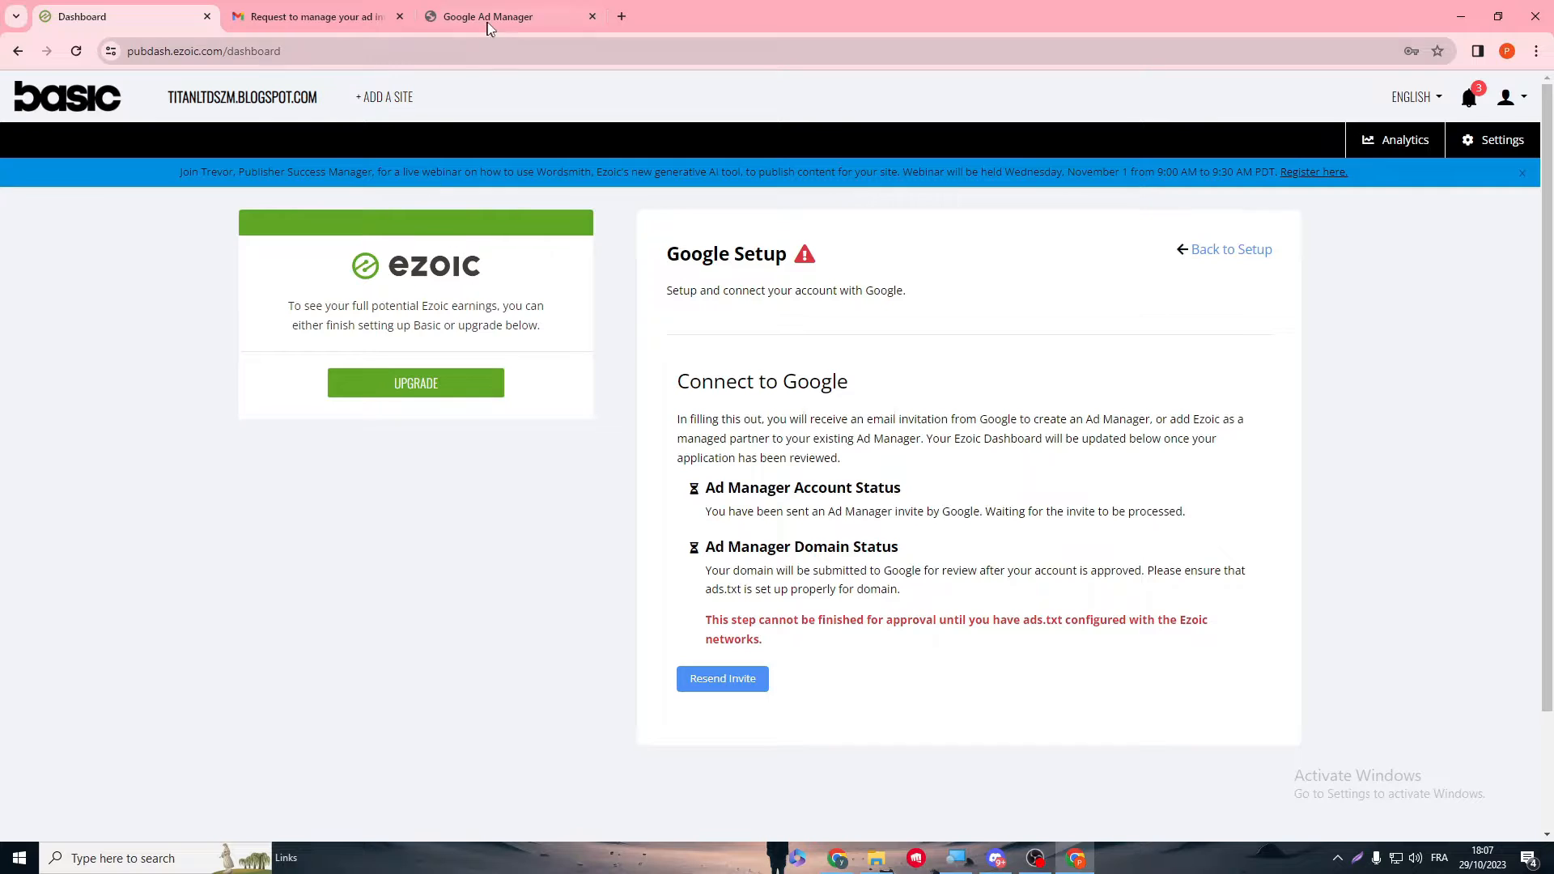
left_click(508, 17)
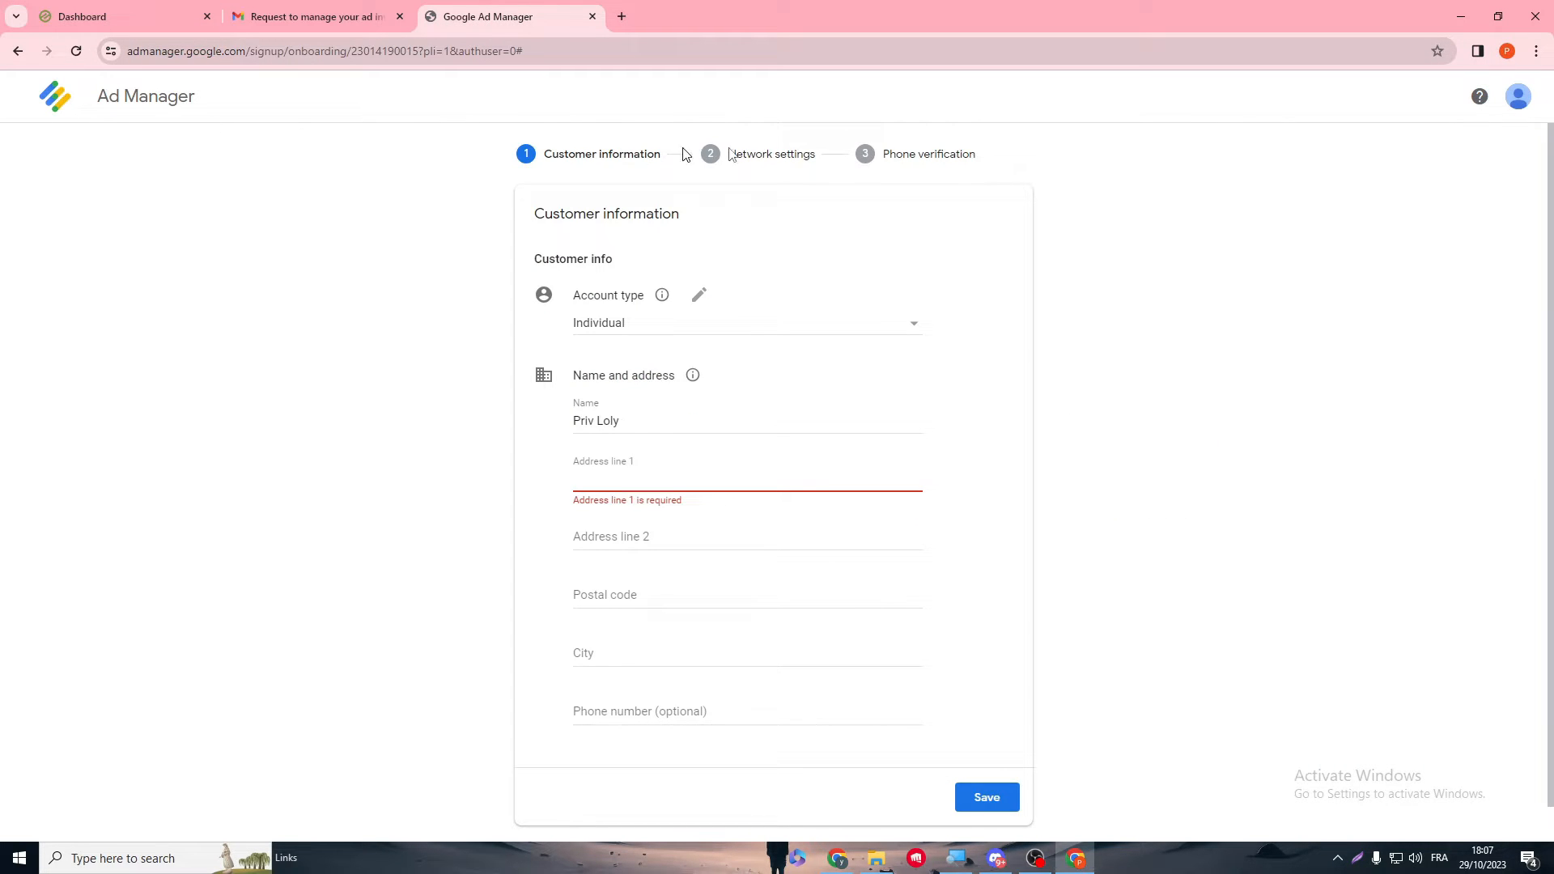
mouse_move(379, 182)
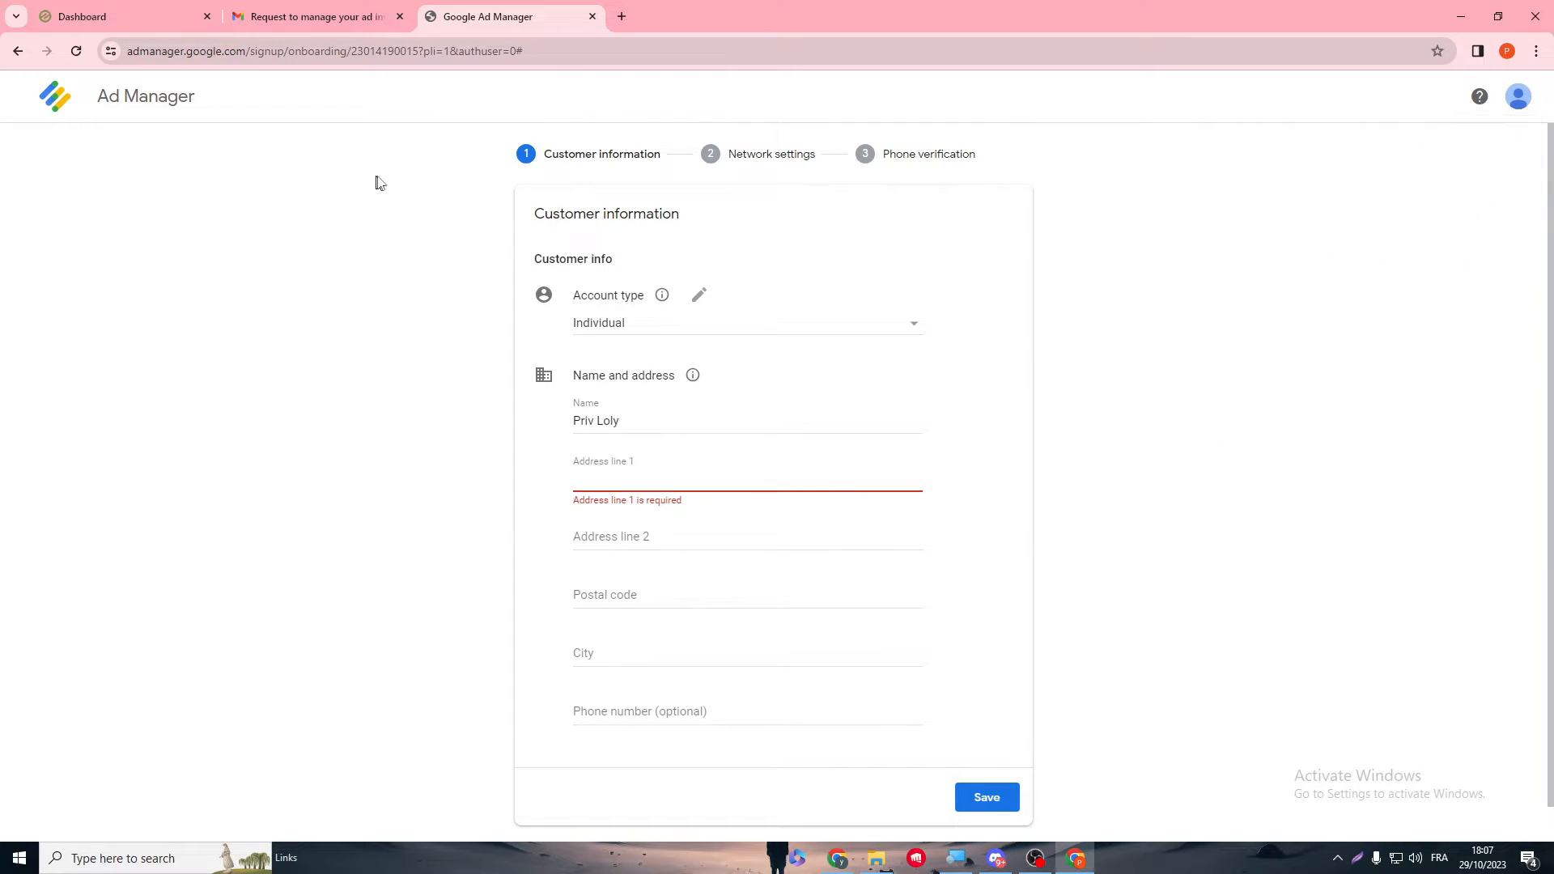
Step: Return to the Google Ad Manager invitation email in Gmail and browse the Google apps grid
left_click(315, 17)
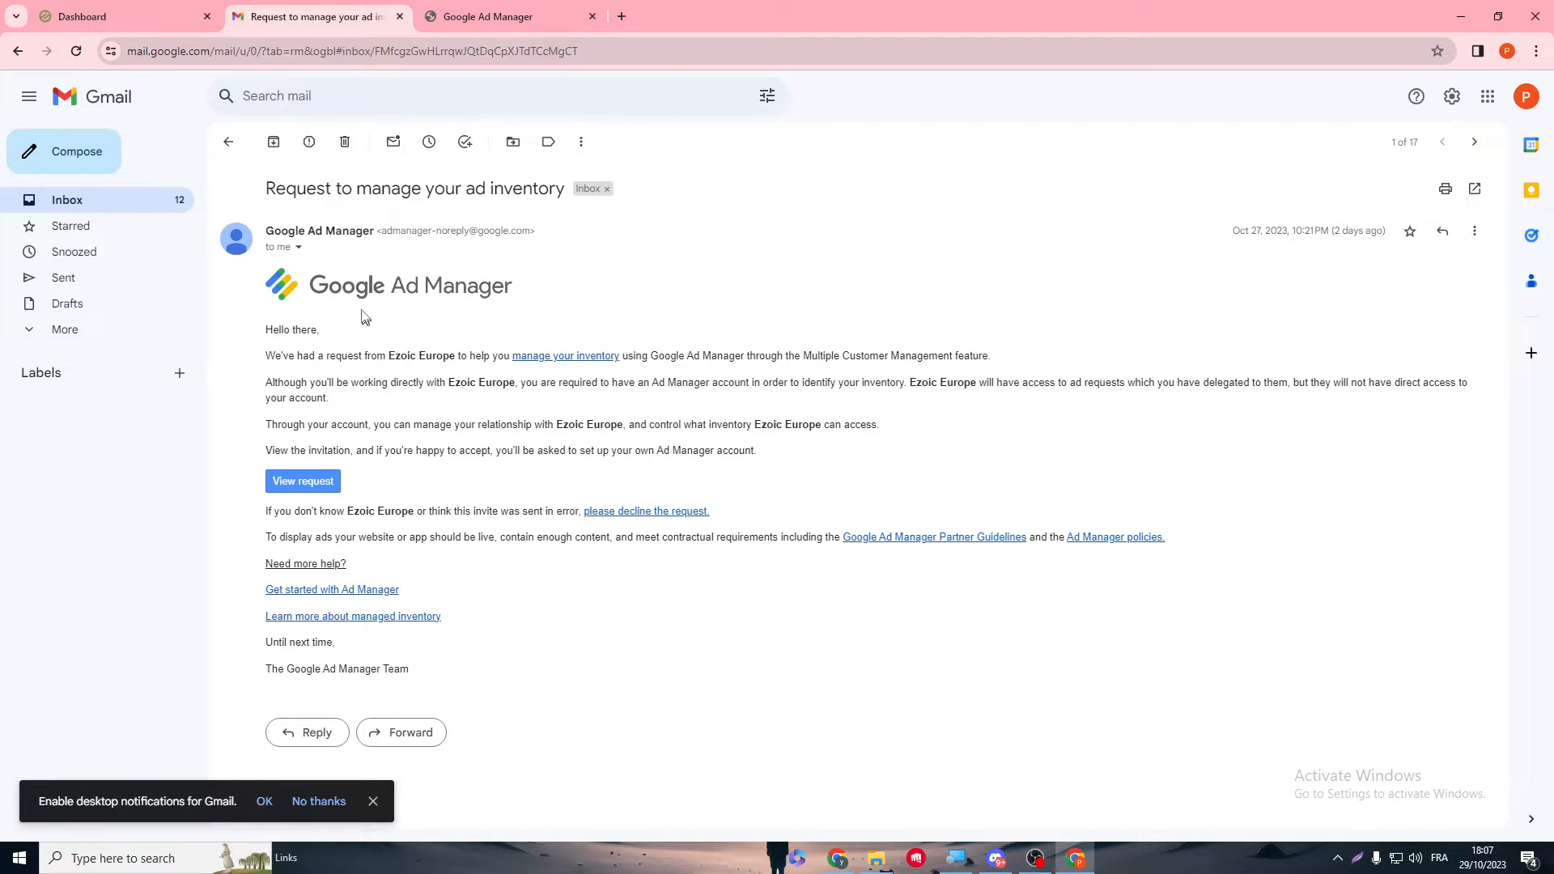
mouse_move(369, 349)
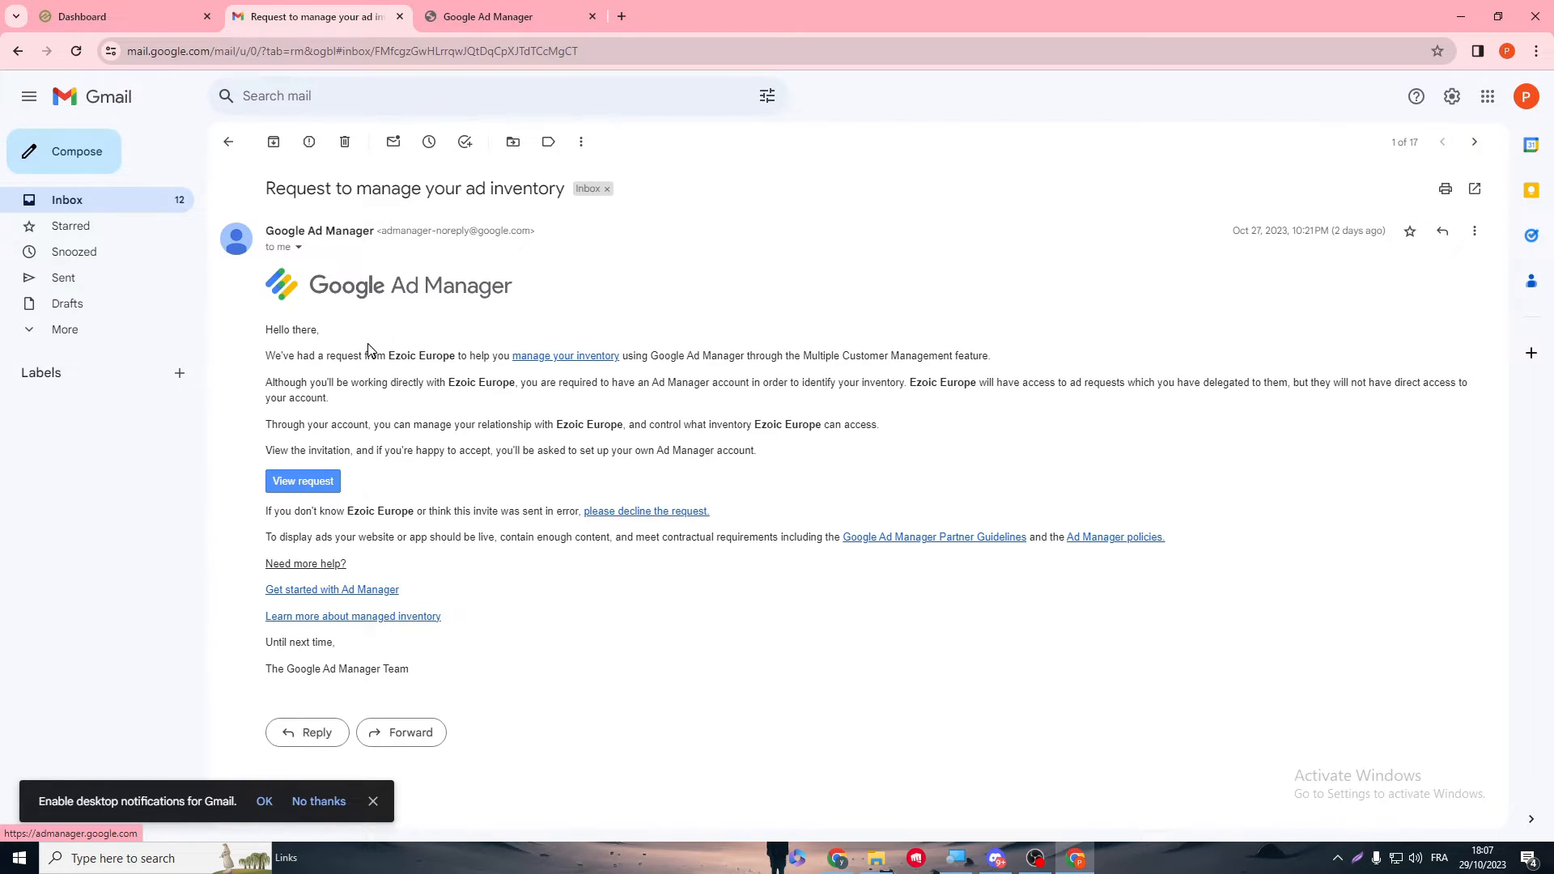
mouse_move(96, 216)
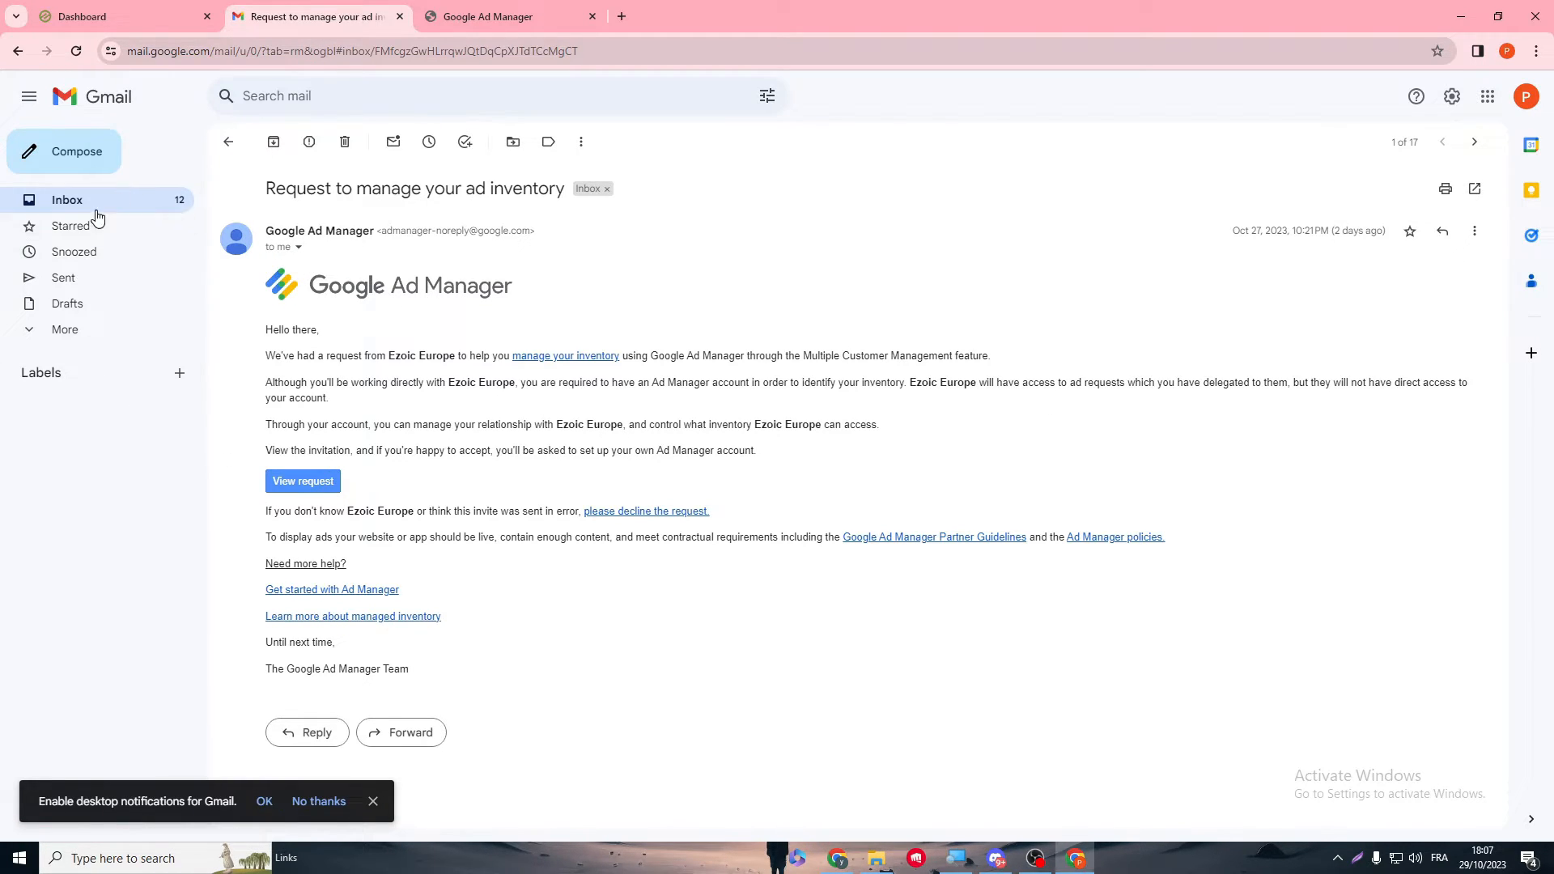
left_click(1487, 96)
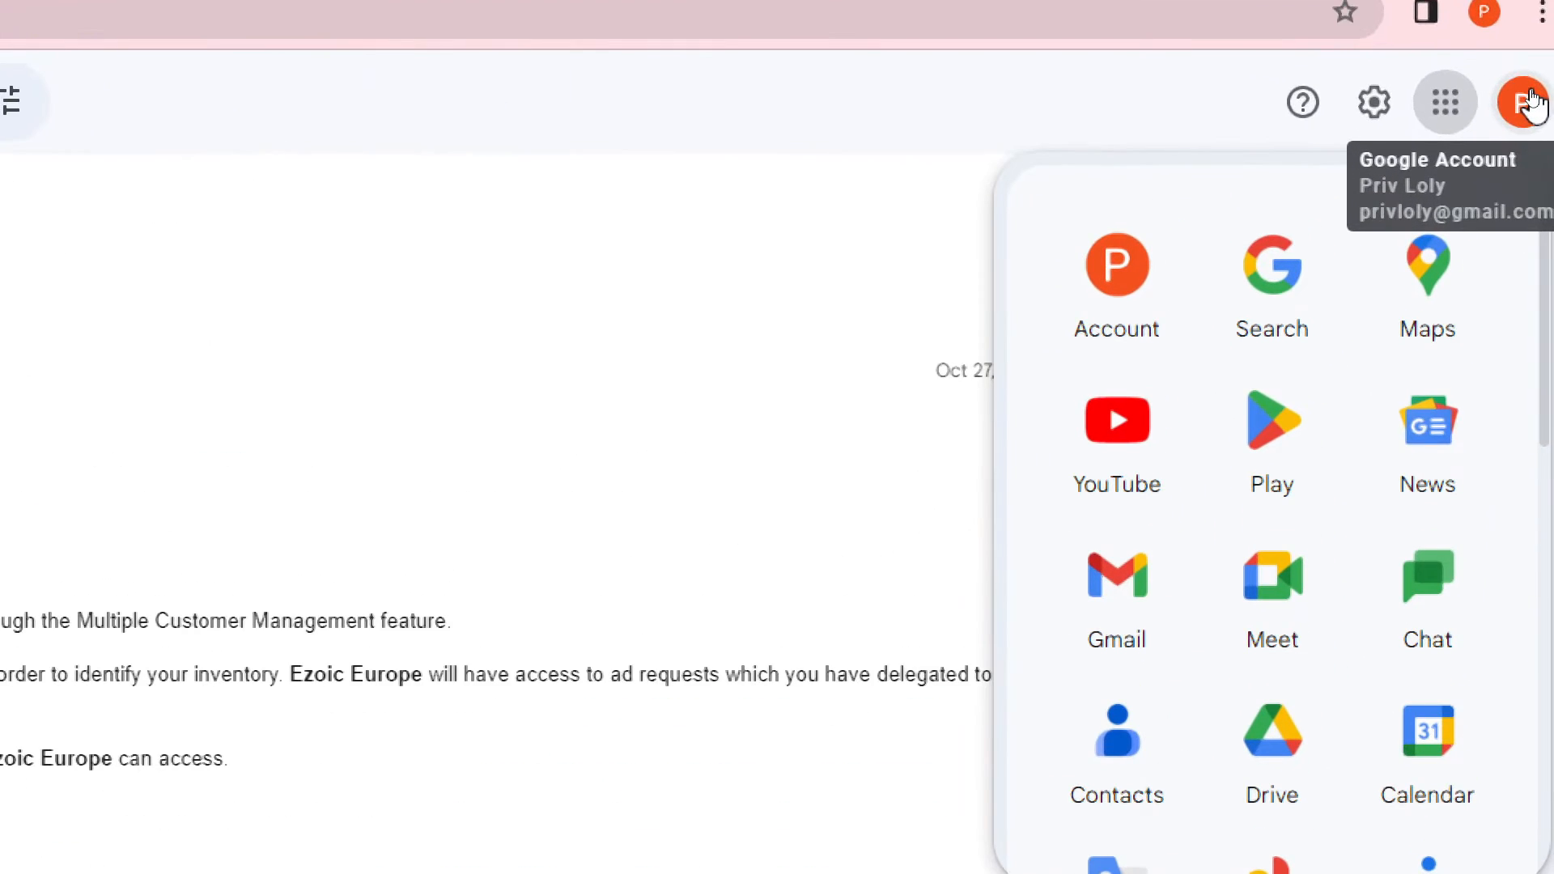
scroll("down", 3)
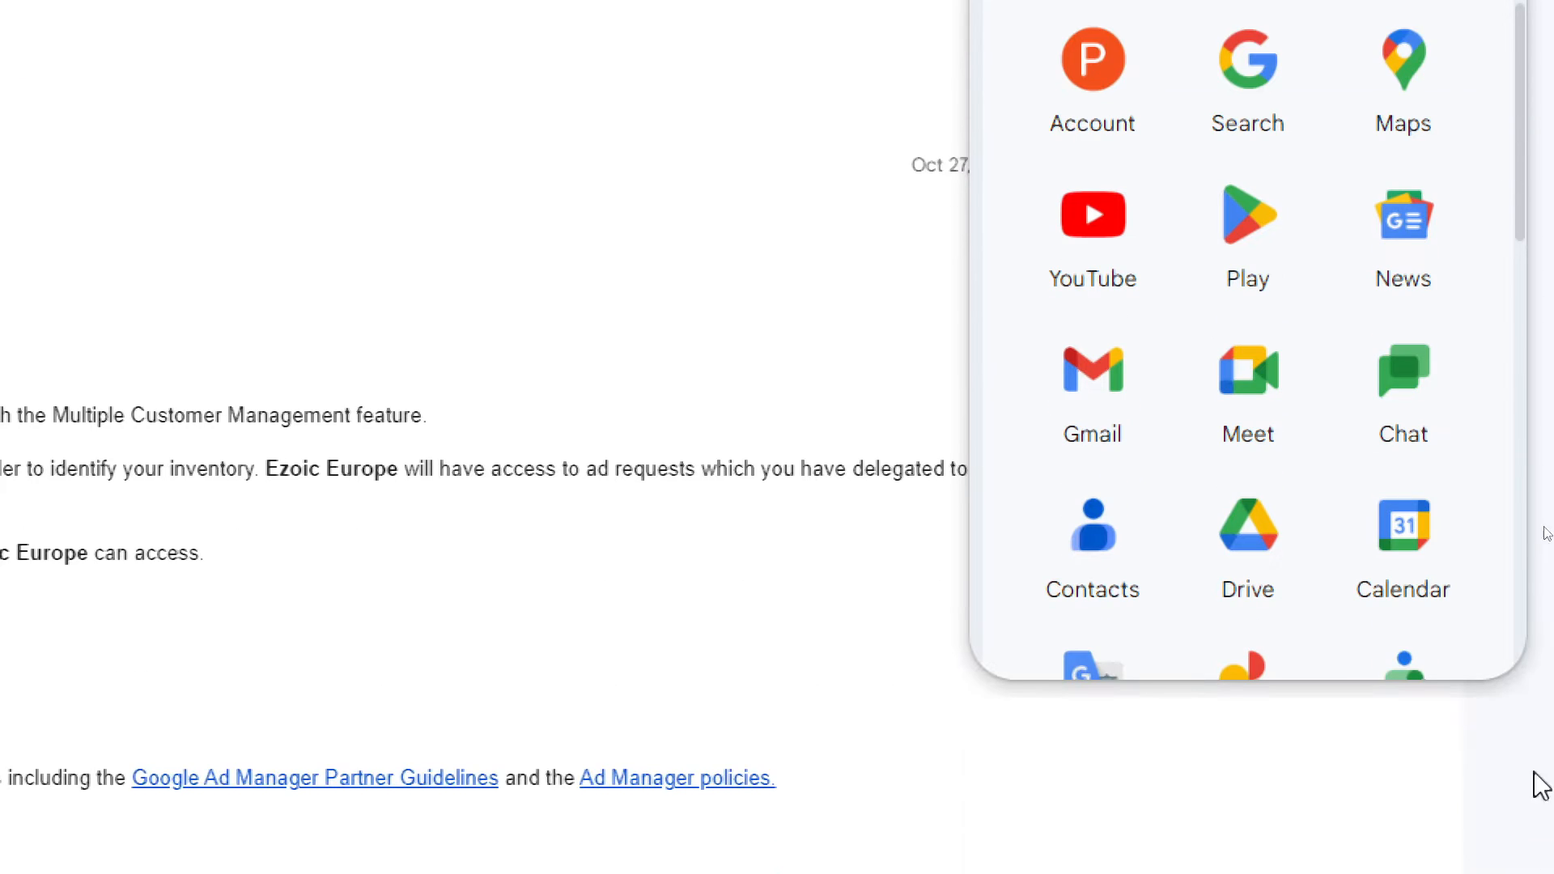
scroll("down", 3)
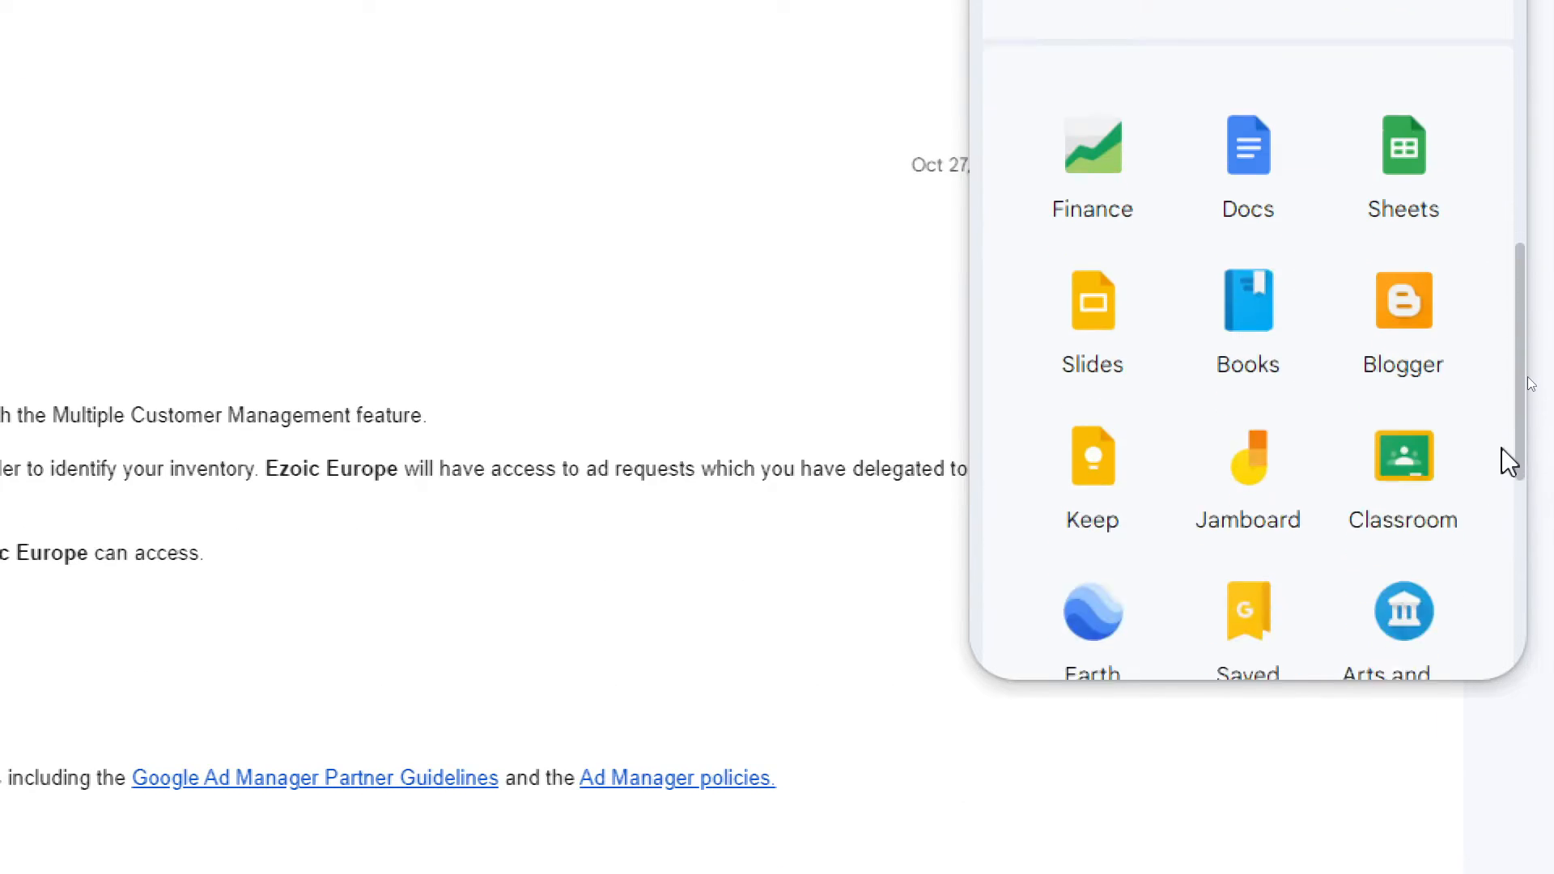
scroll("down", 3)
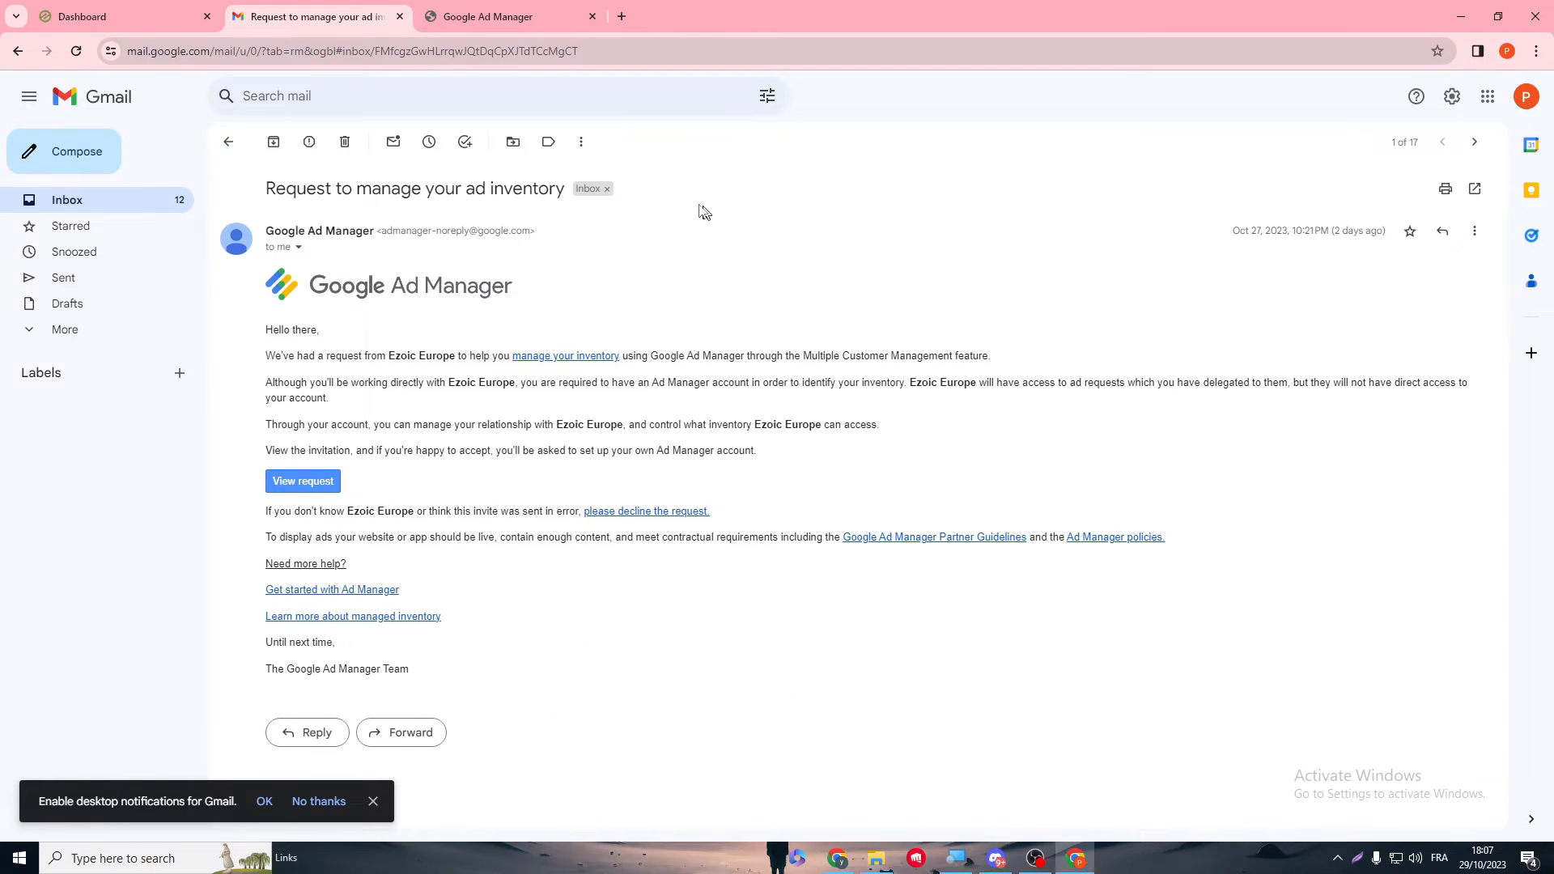
Step: Open the Ad Manager Get started questionnaire, briefly rechecking the Ezoic Google Setup tab
left_click(302, 481)
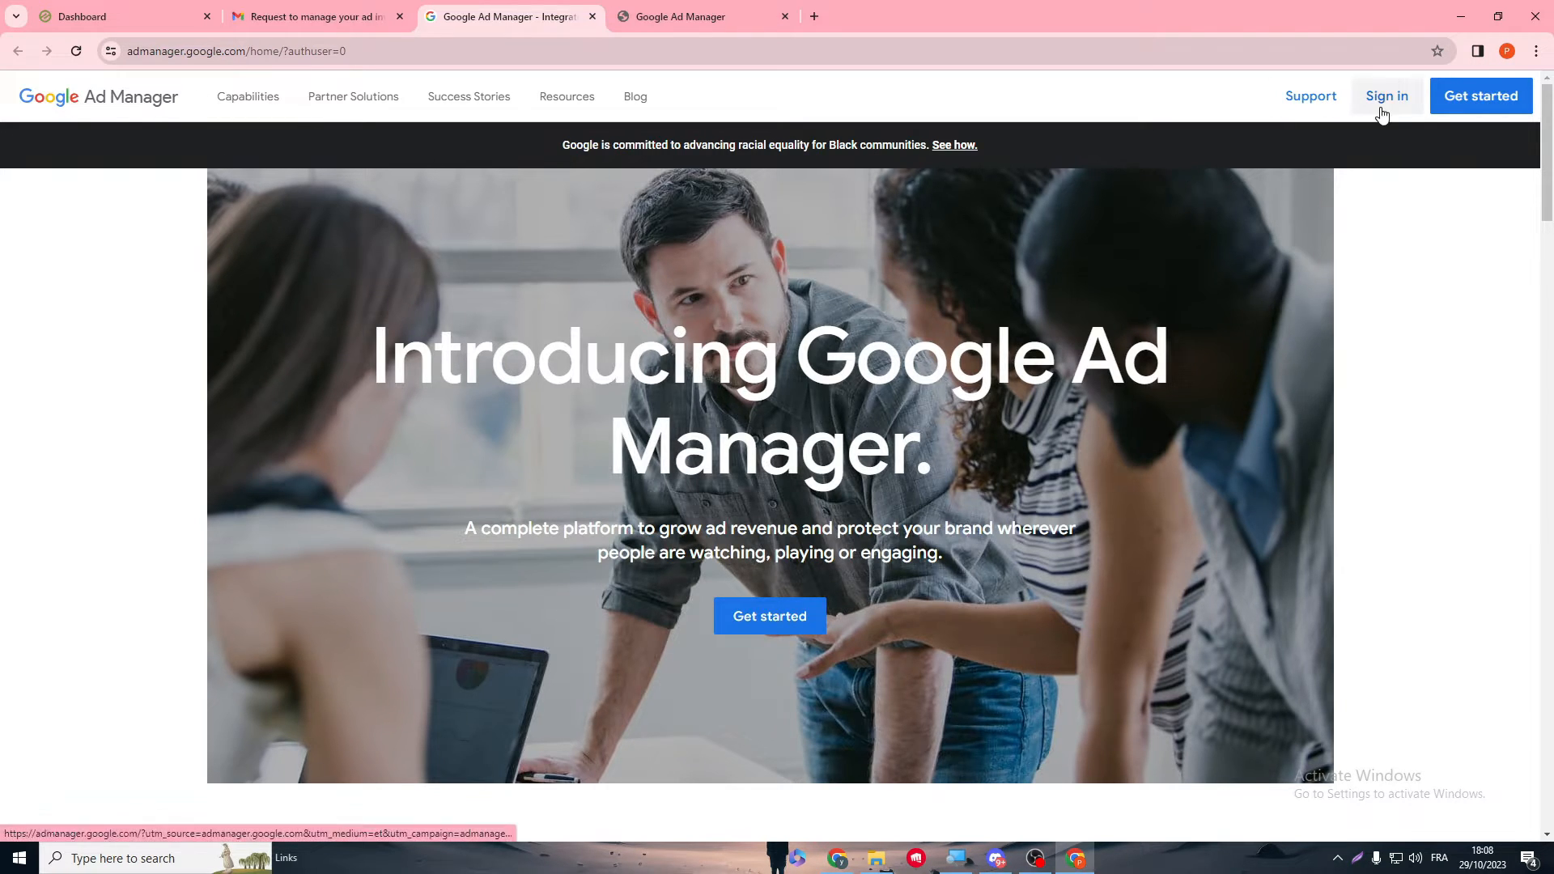
scroll("down", 3)
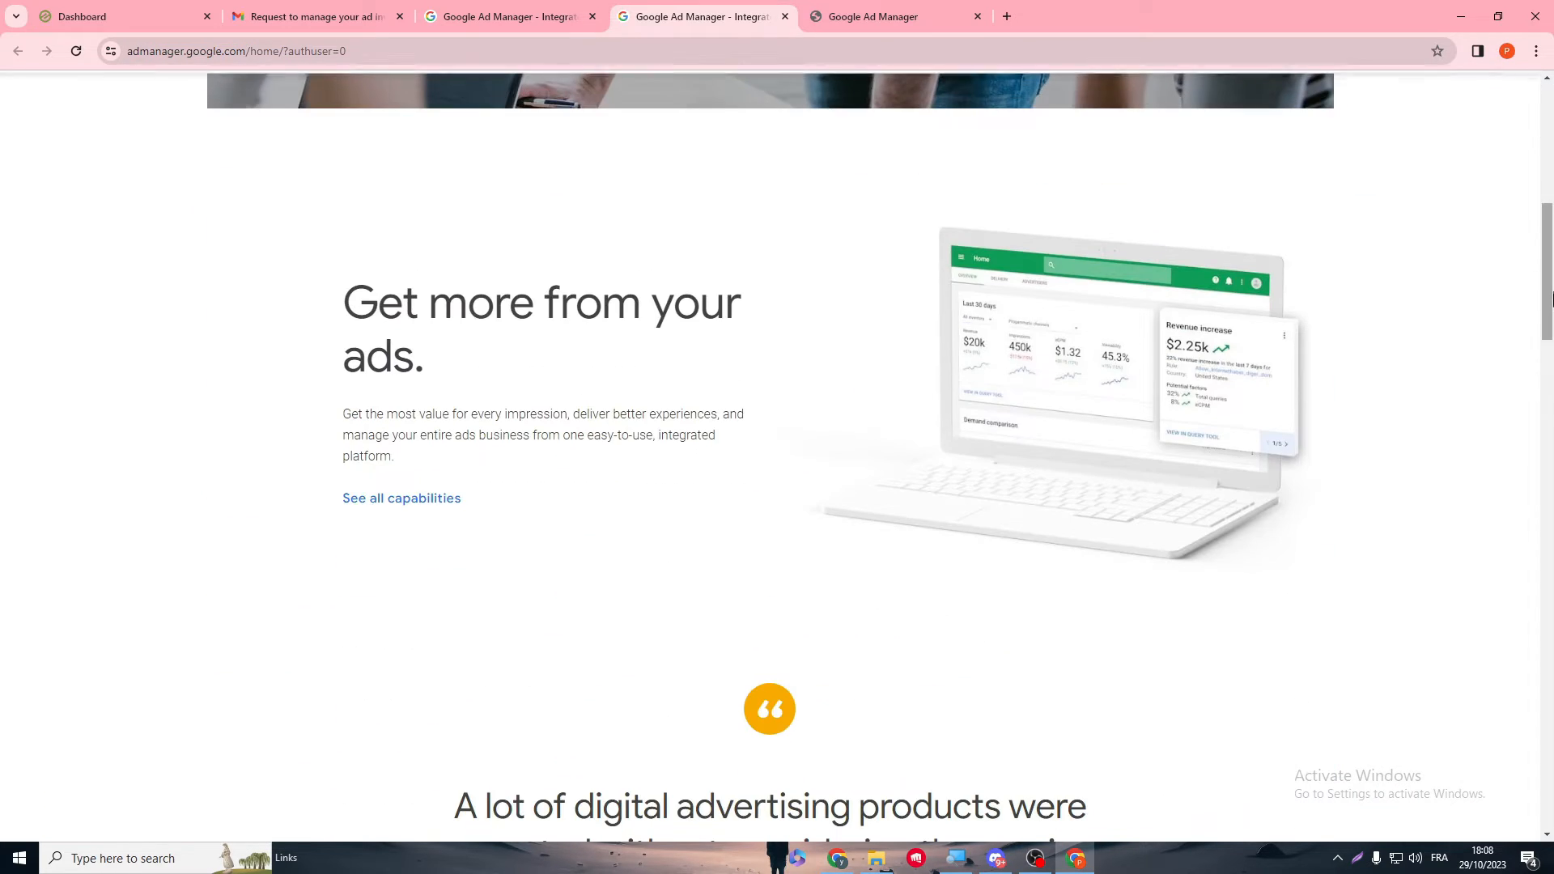
left_click(1480, 96)
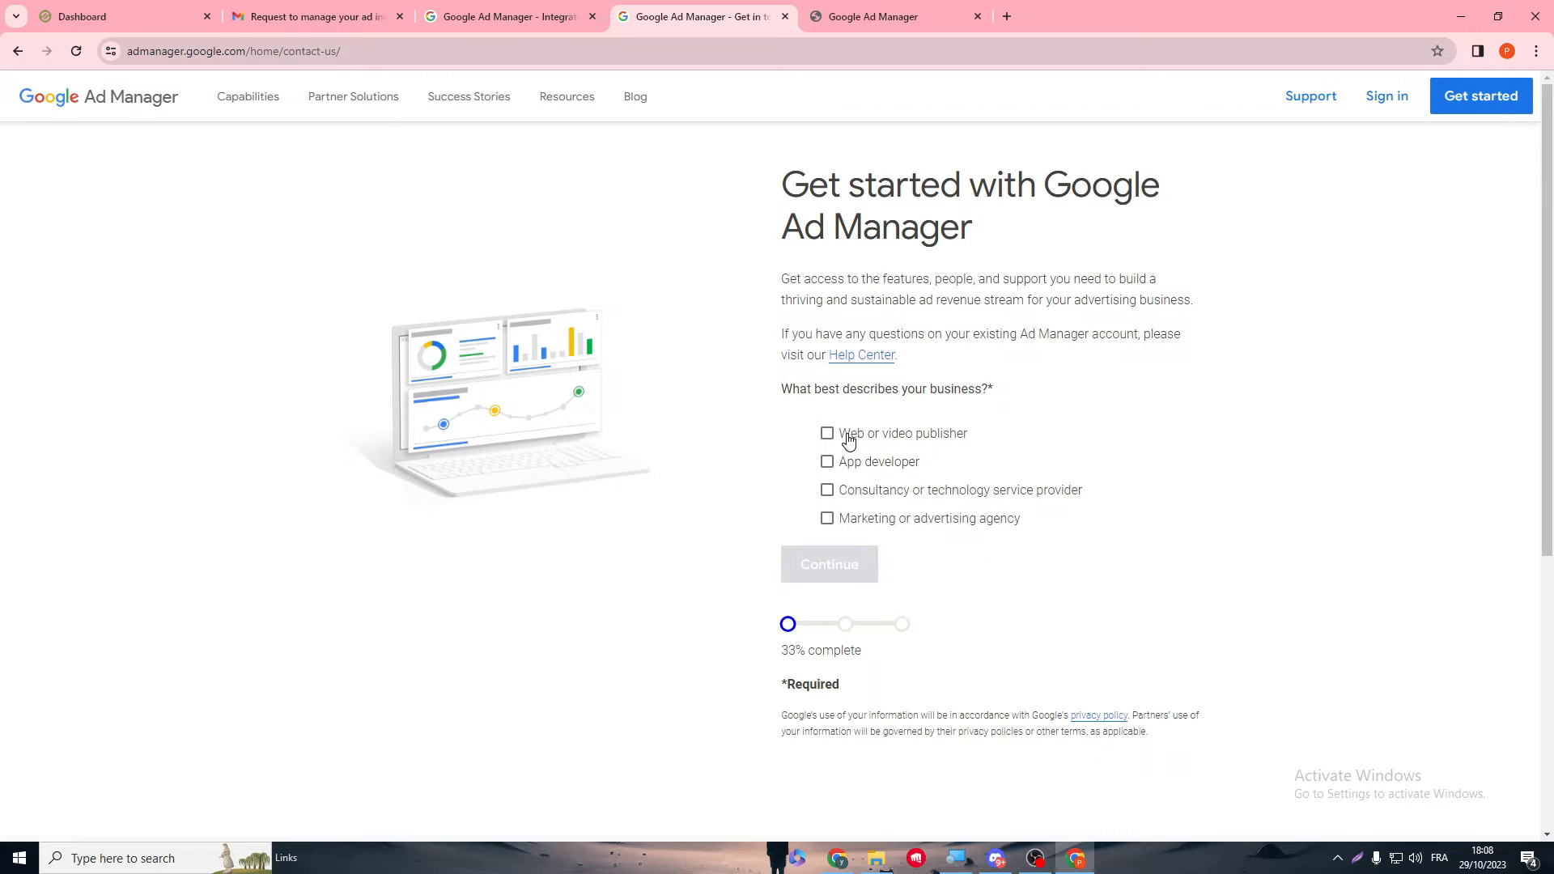
mouse_move(747, 434)
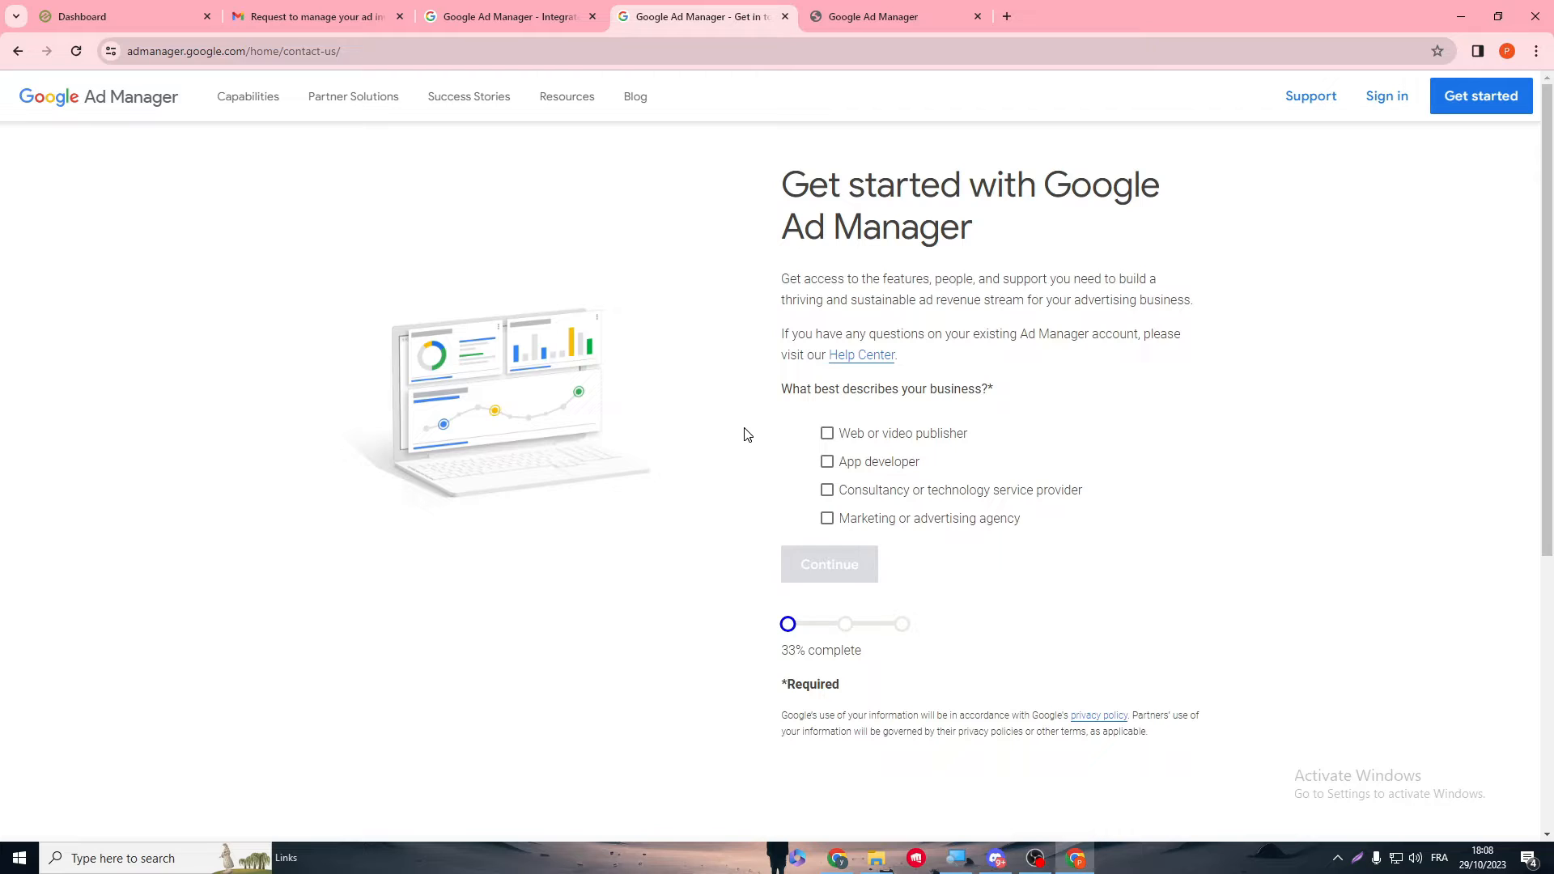
left_click(98, 16)
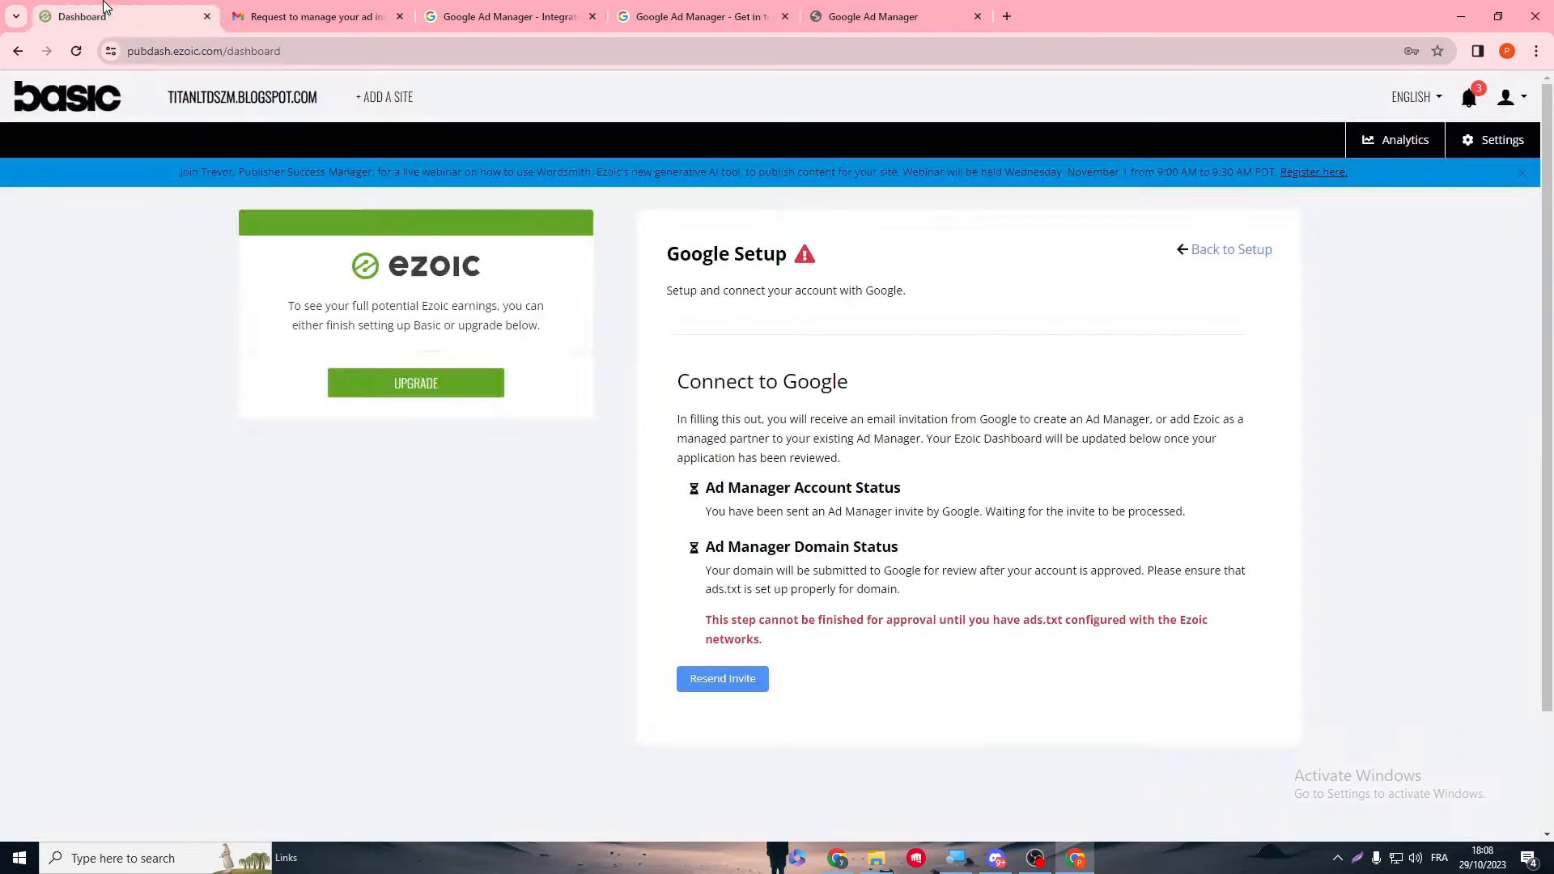
left_click(701, 16)
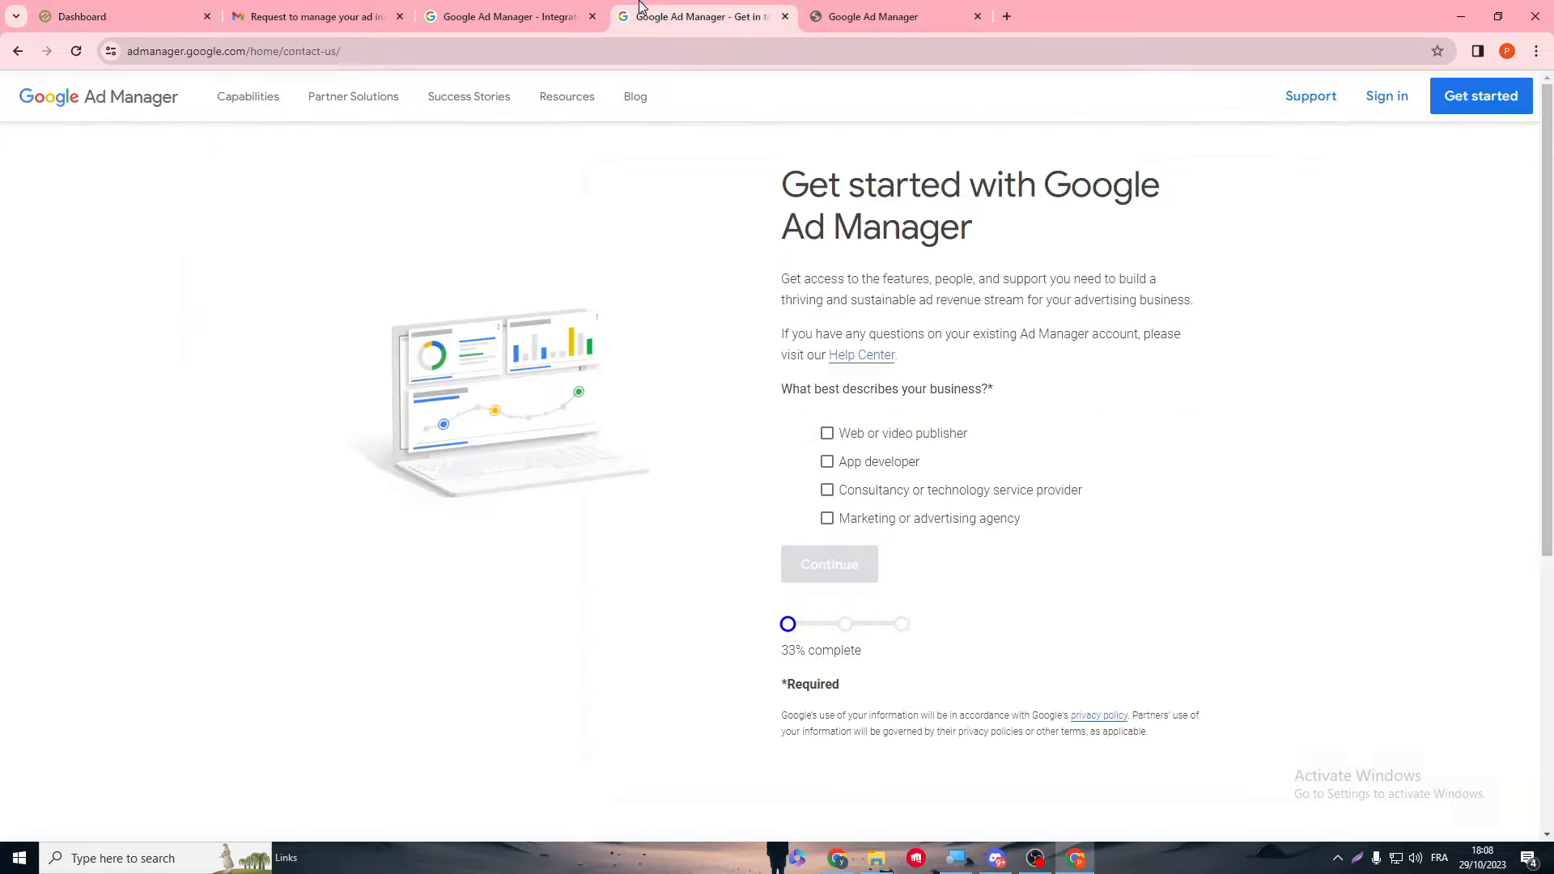
mouse_move(129, 109)
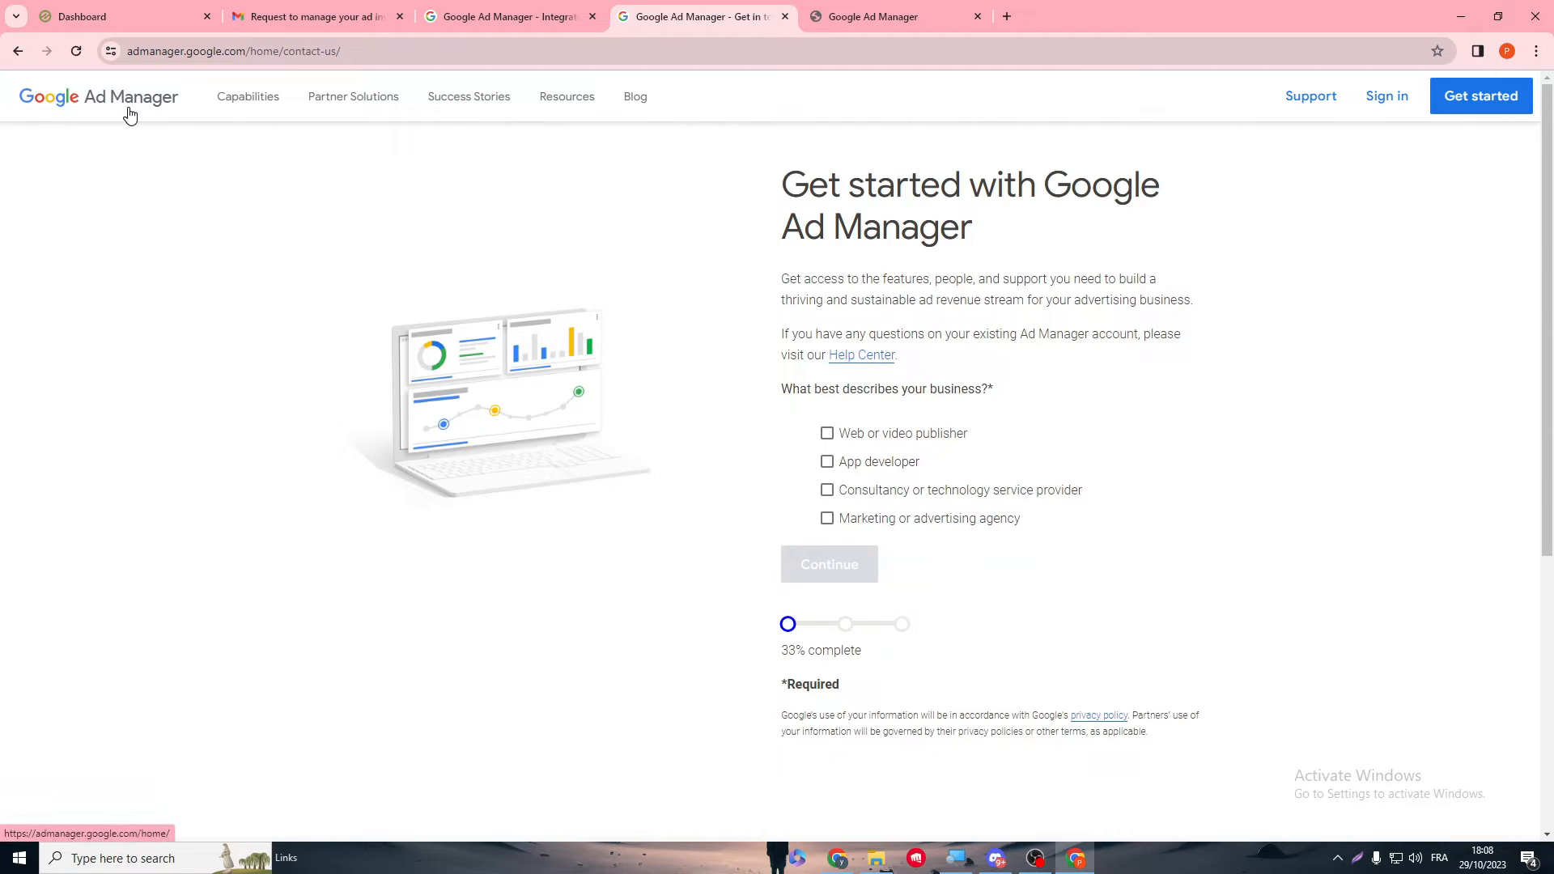
mouse_move(275, 218)
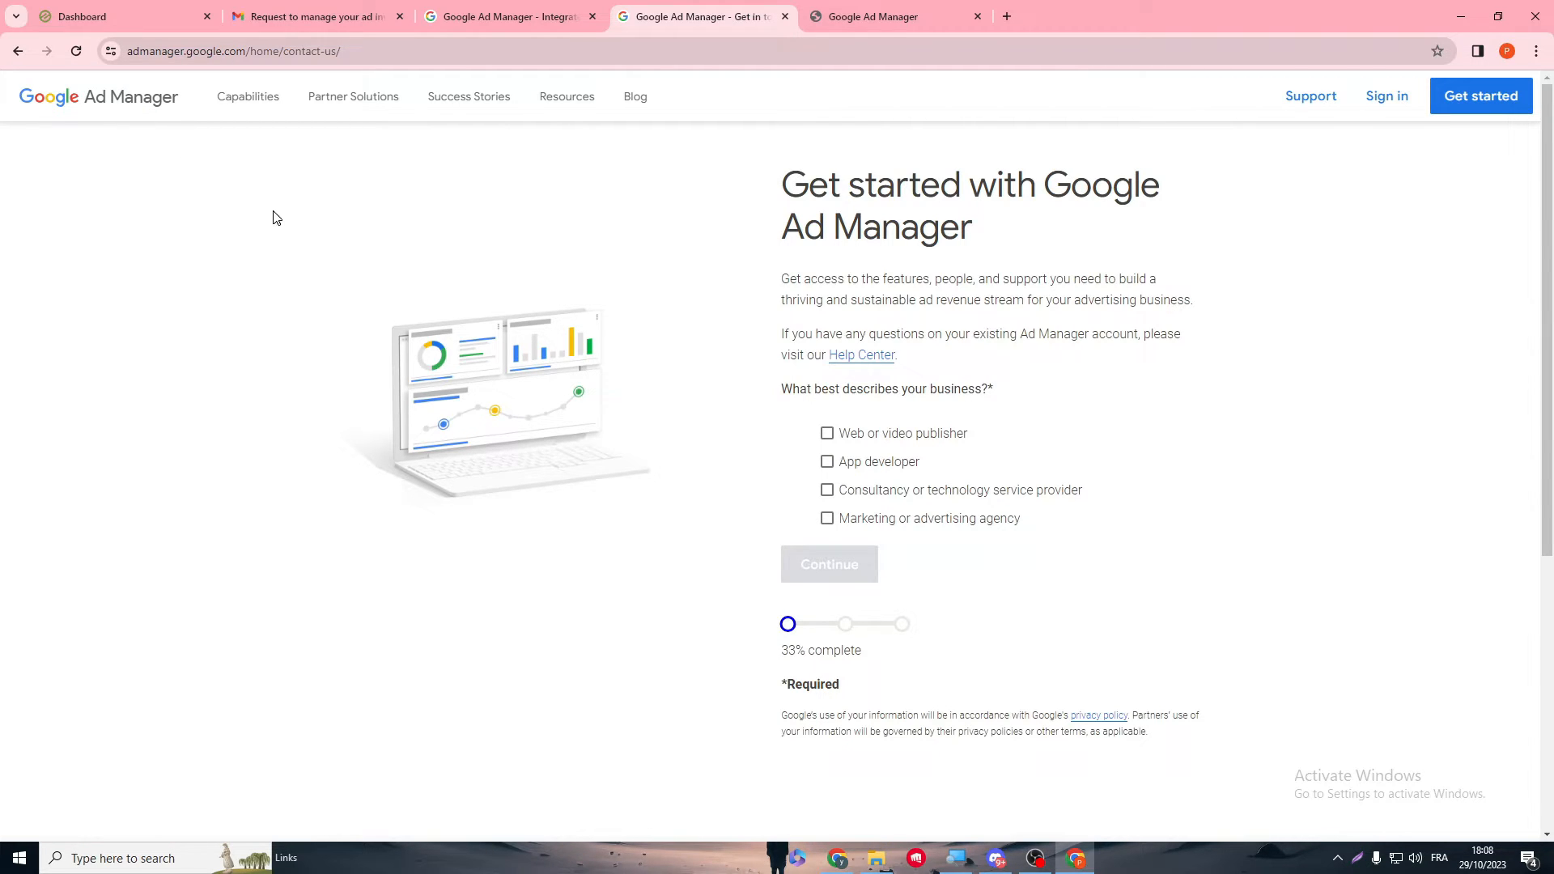
mouse_move(750, 250)
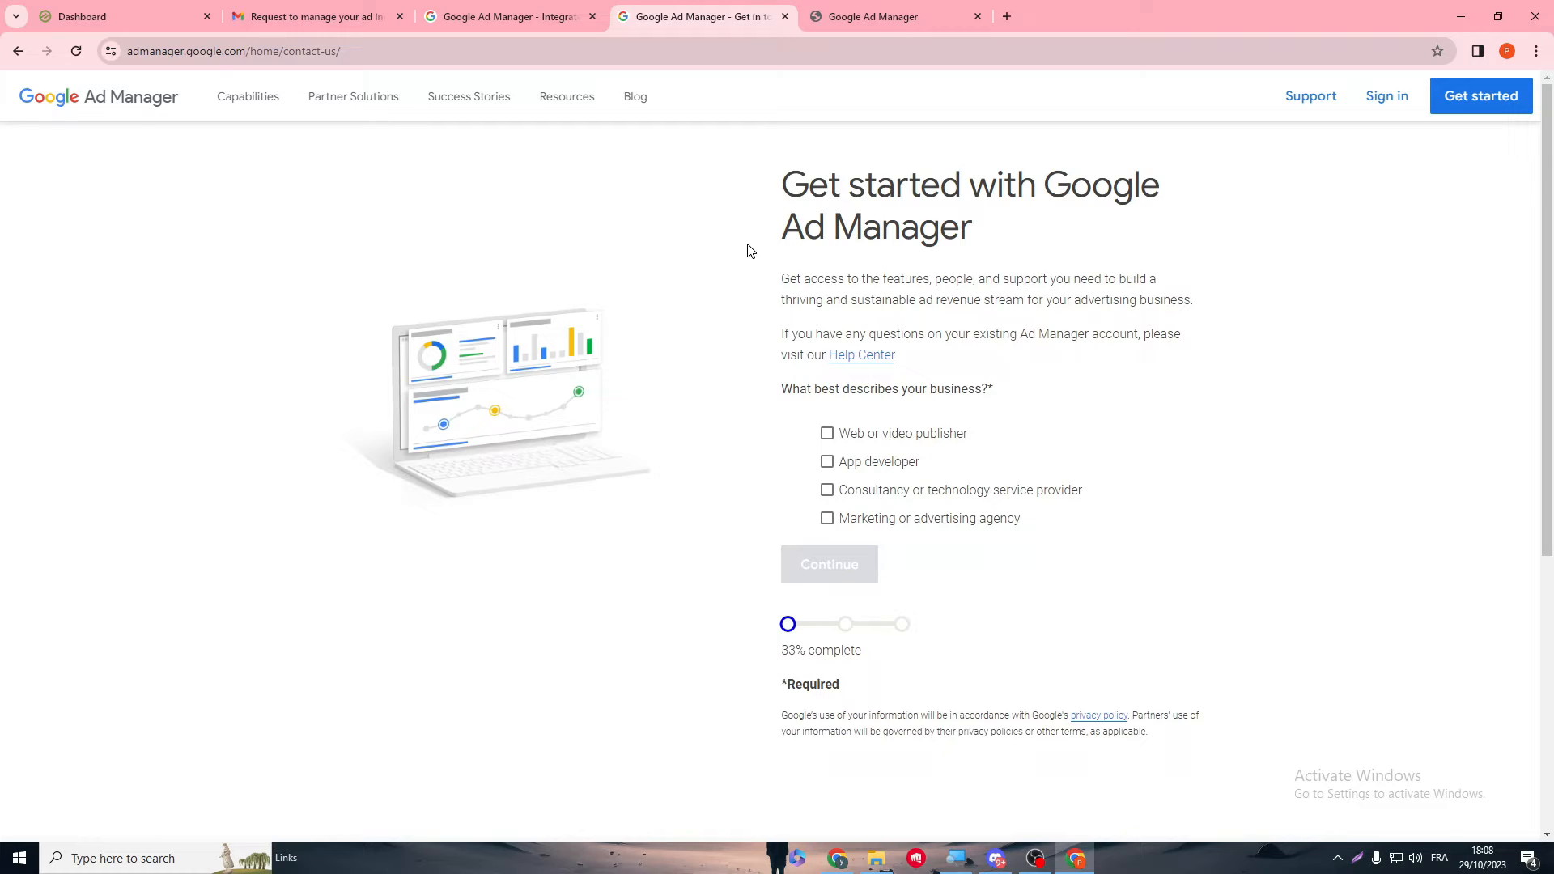
mouse_move(1533, 265)
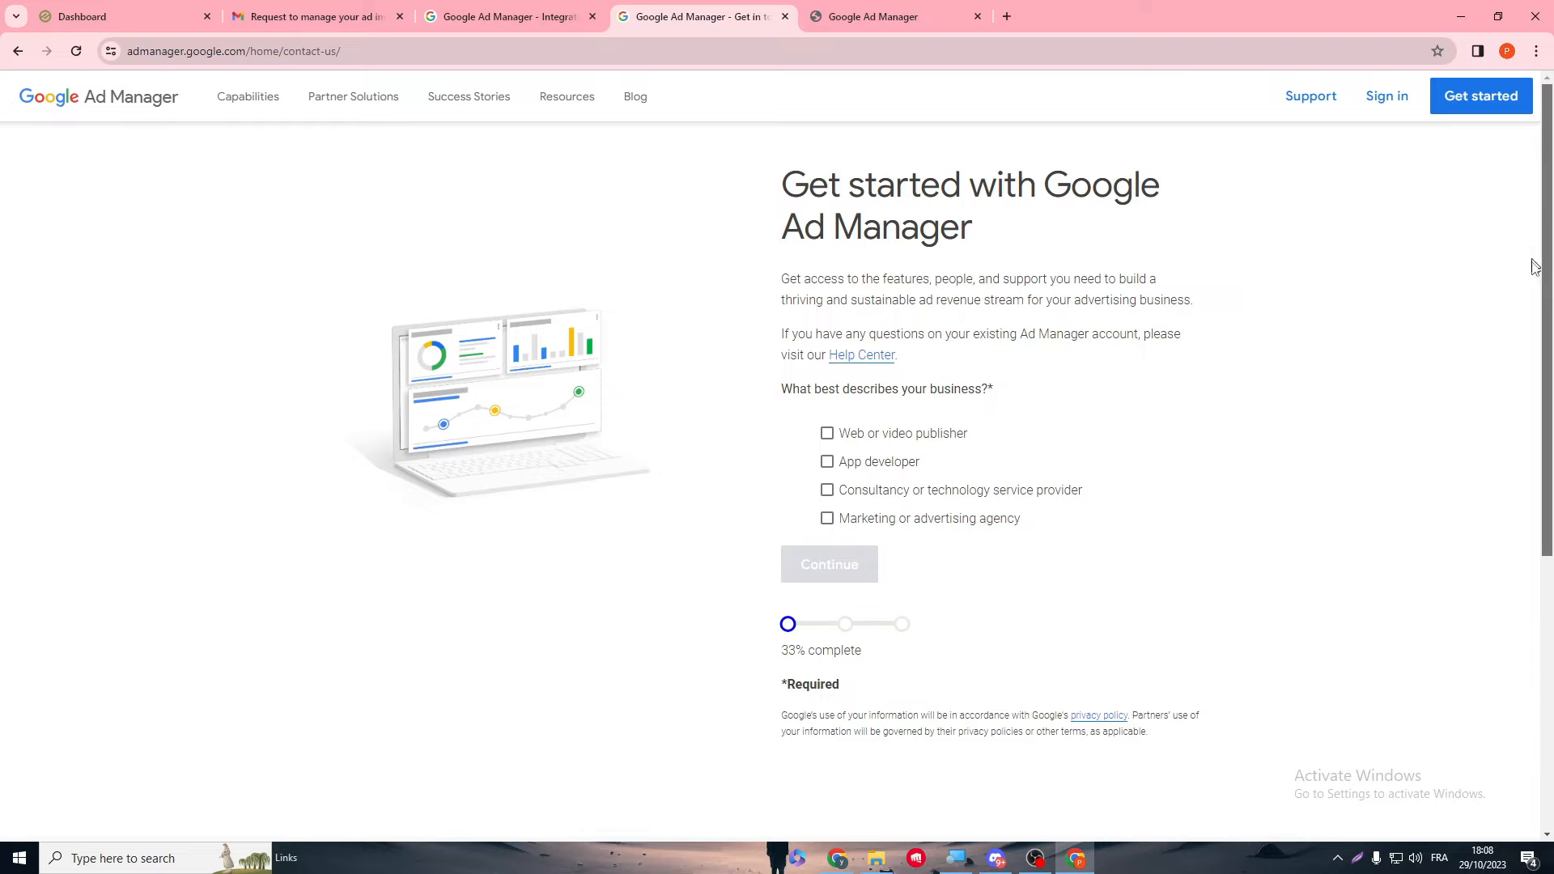
mouse_move(1443, 196)
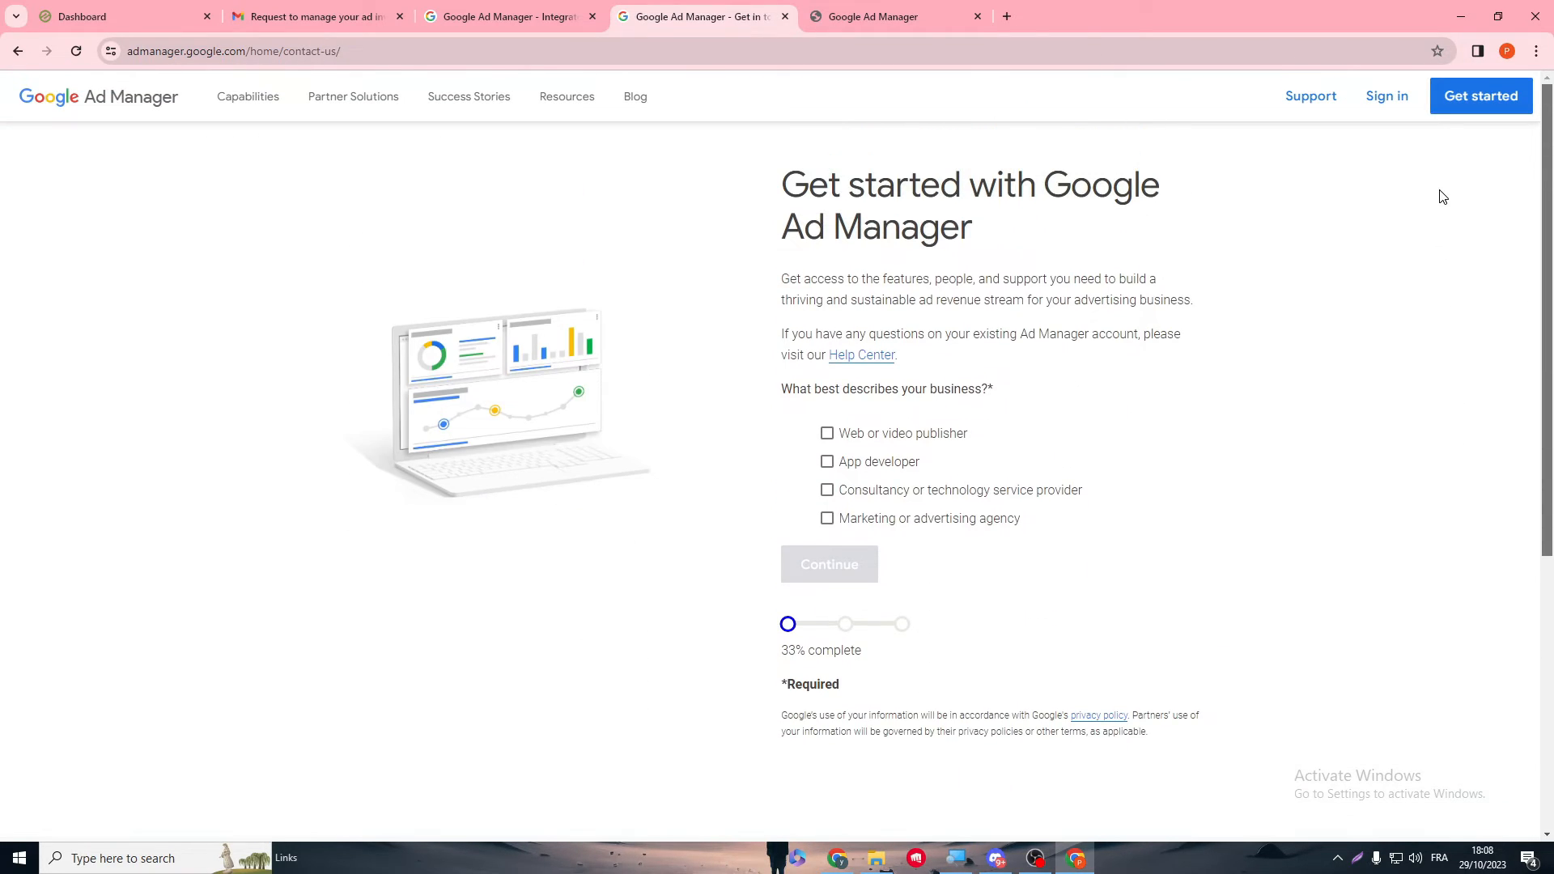
mouse_move(1379, 302)
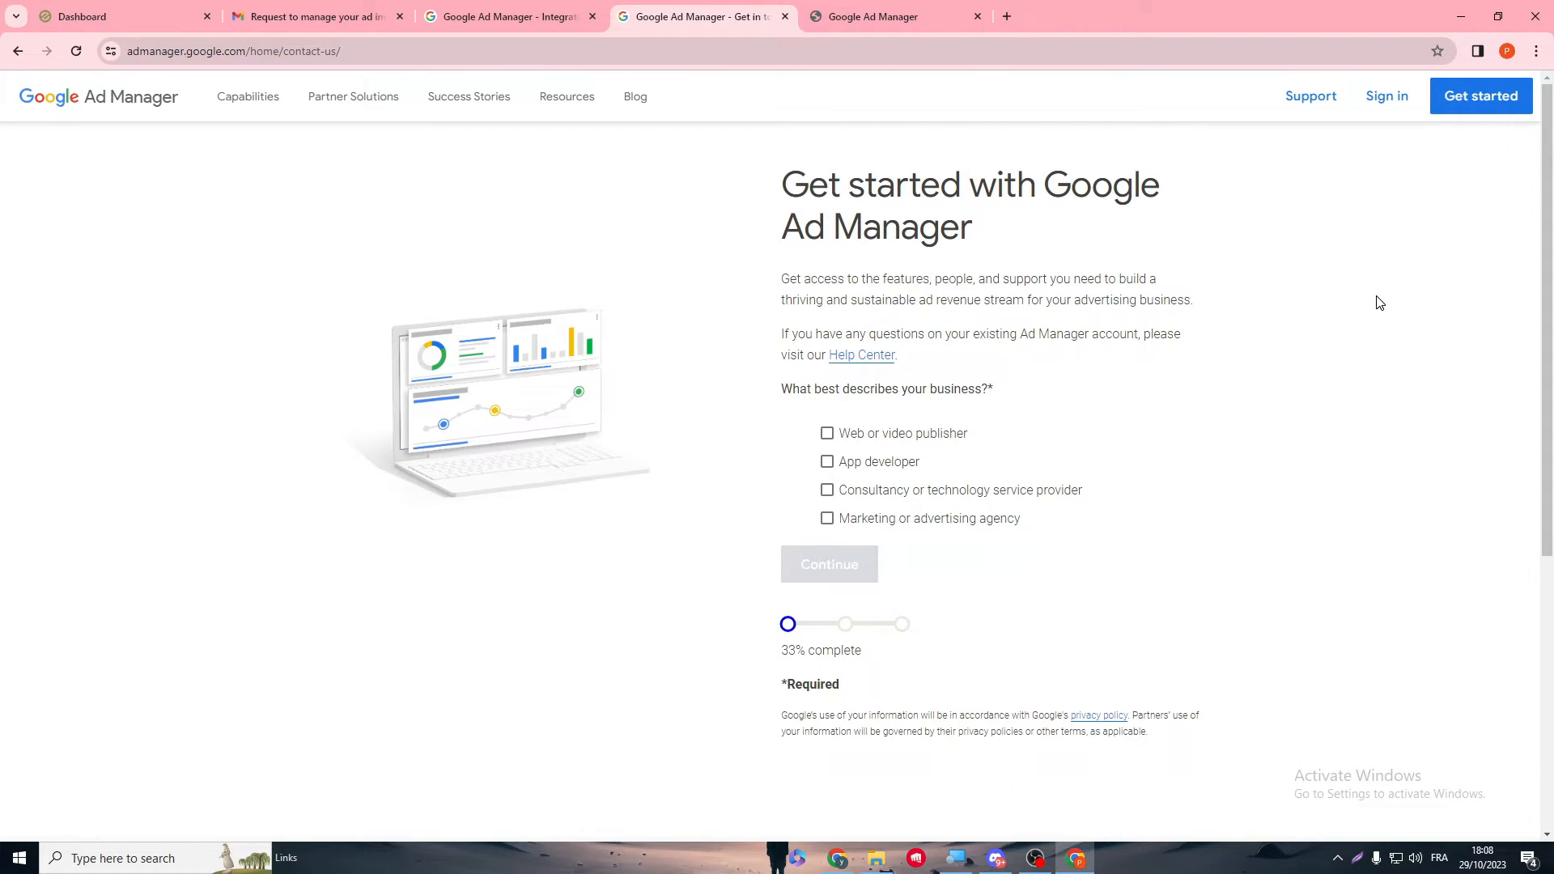
mouse_move(1272, 366)
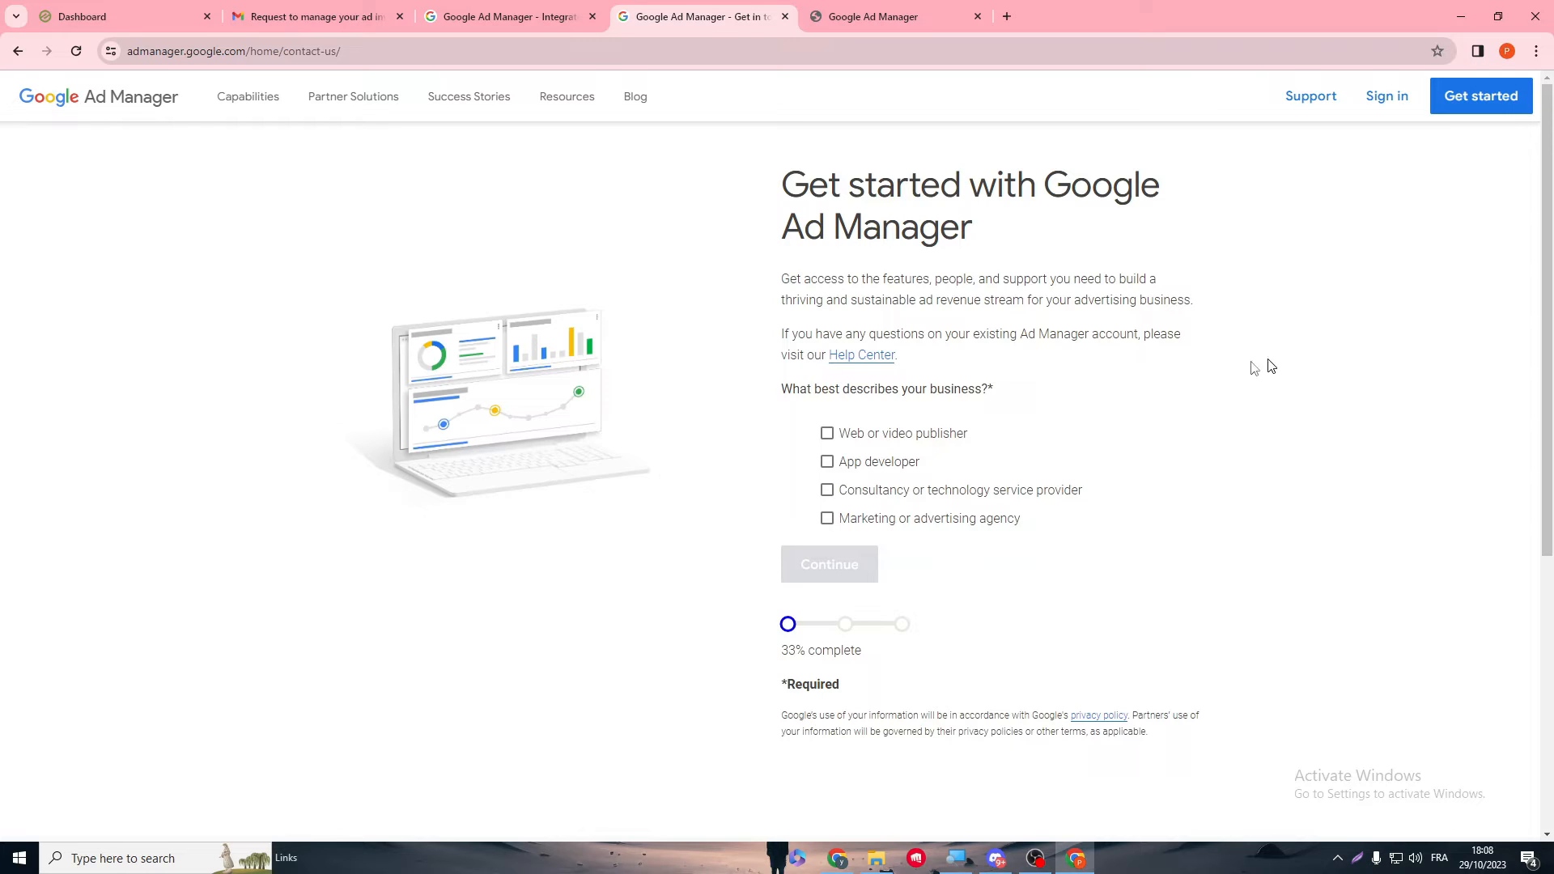
mouse_move(838, 857)
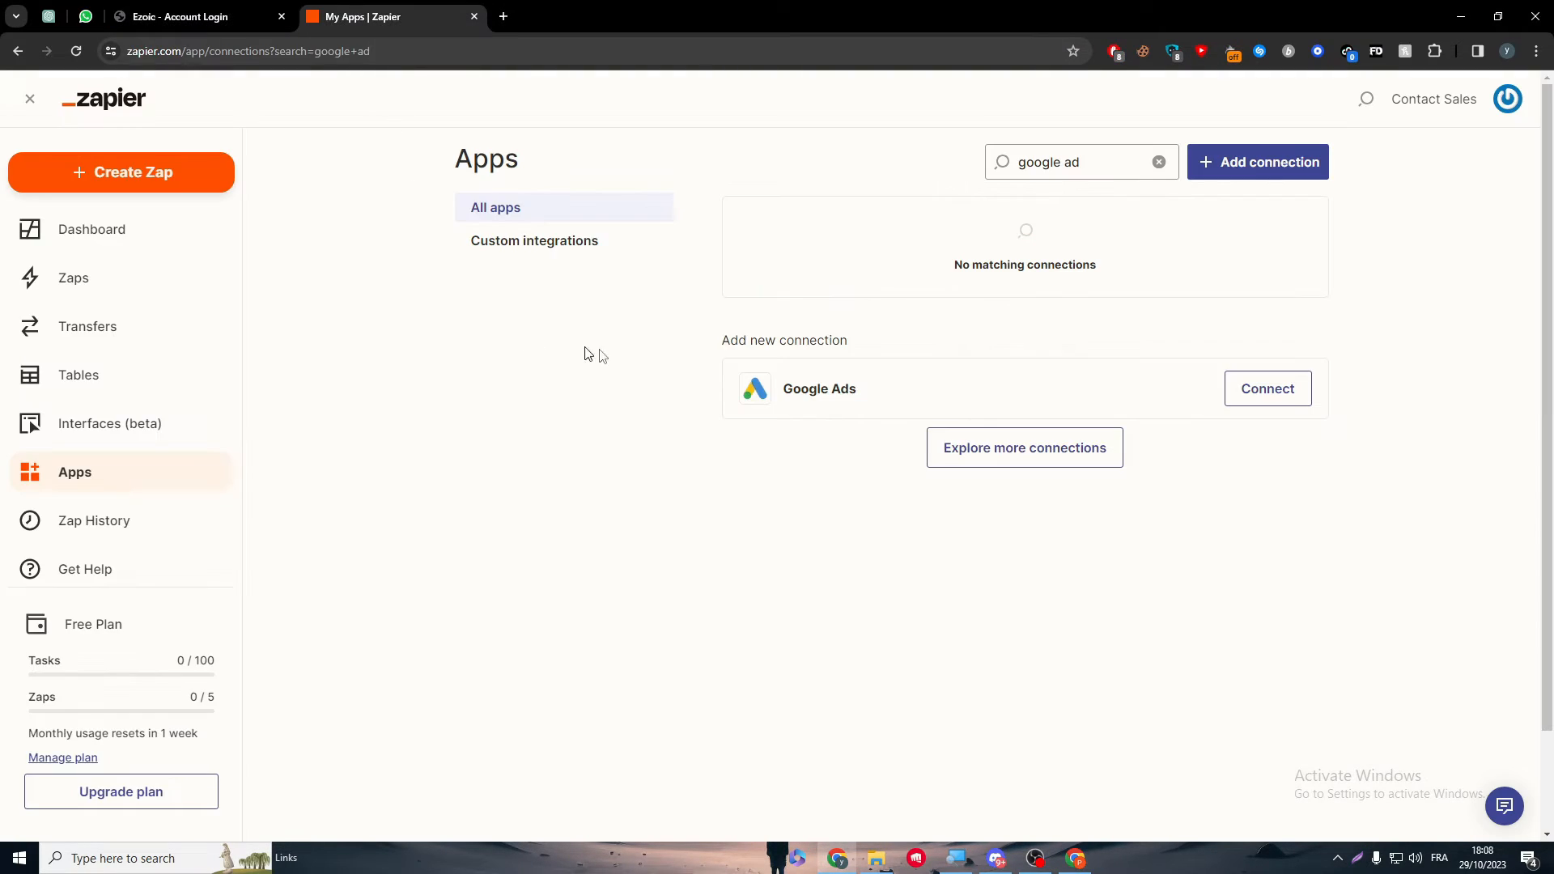
mouse_move(821, 376)
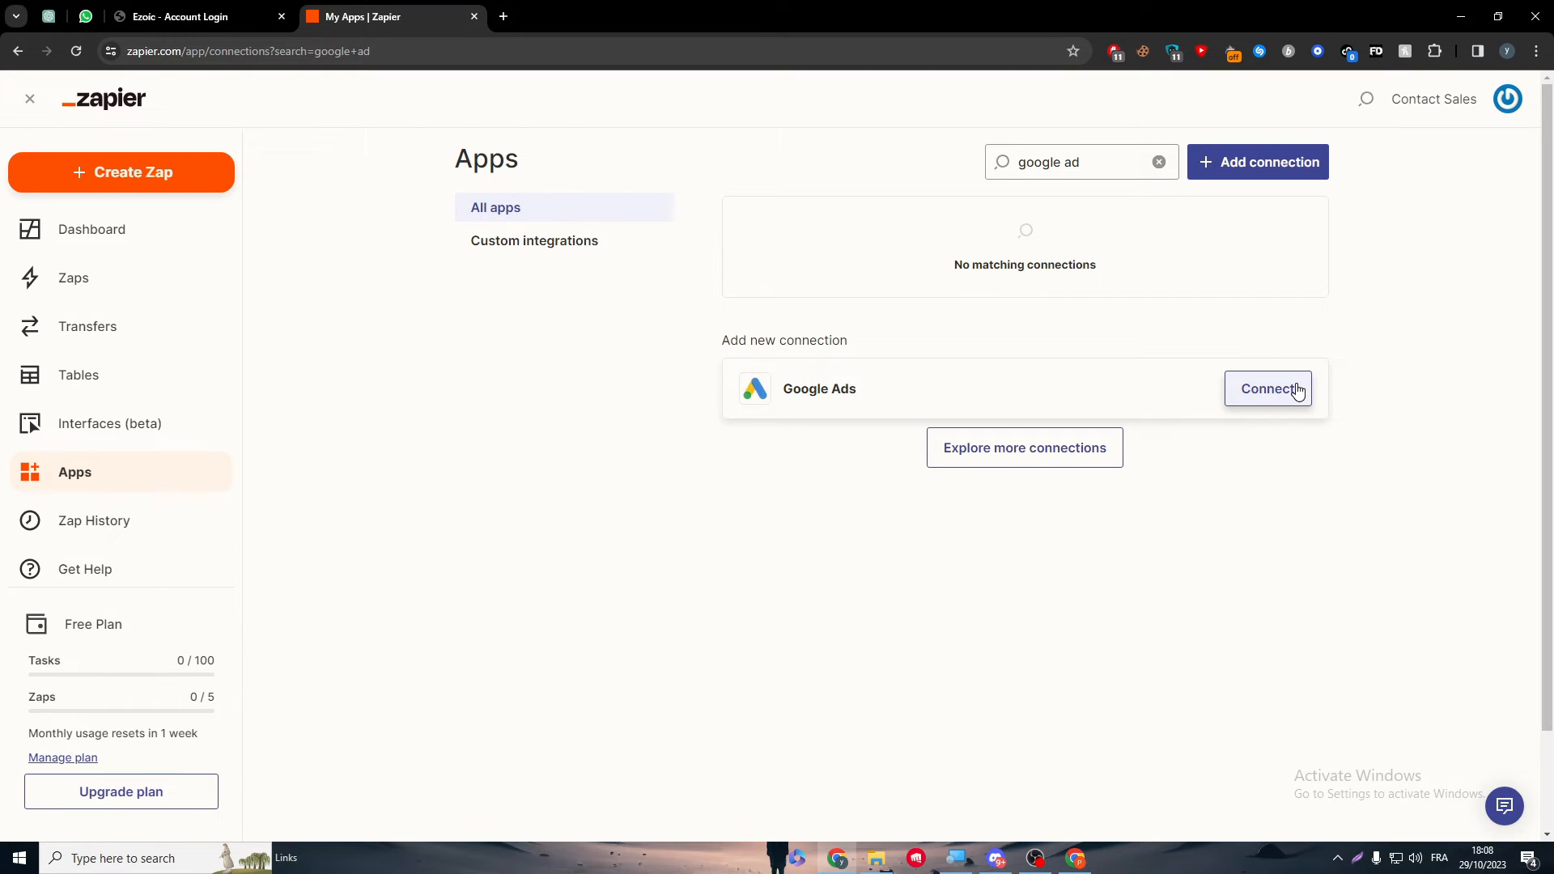
Step: Clear the 'google ad' Apps search and view the available Zapier plan upgrades
scroll("up", 3)
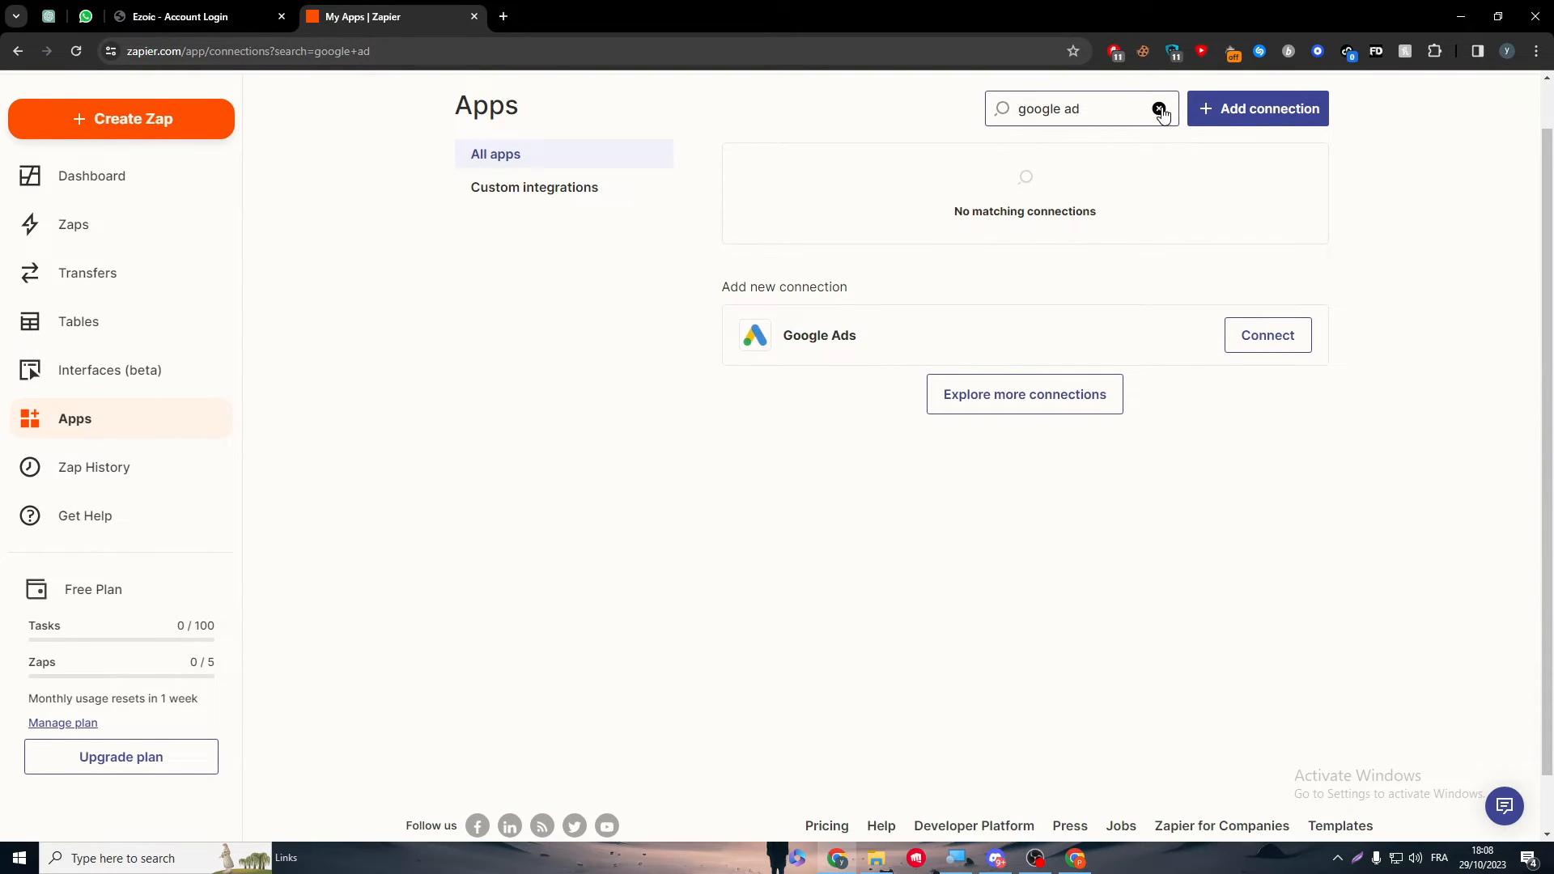
left_click(1160, 110)
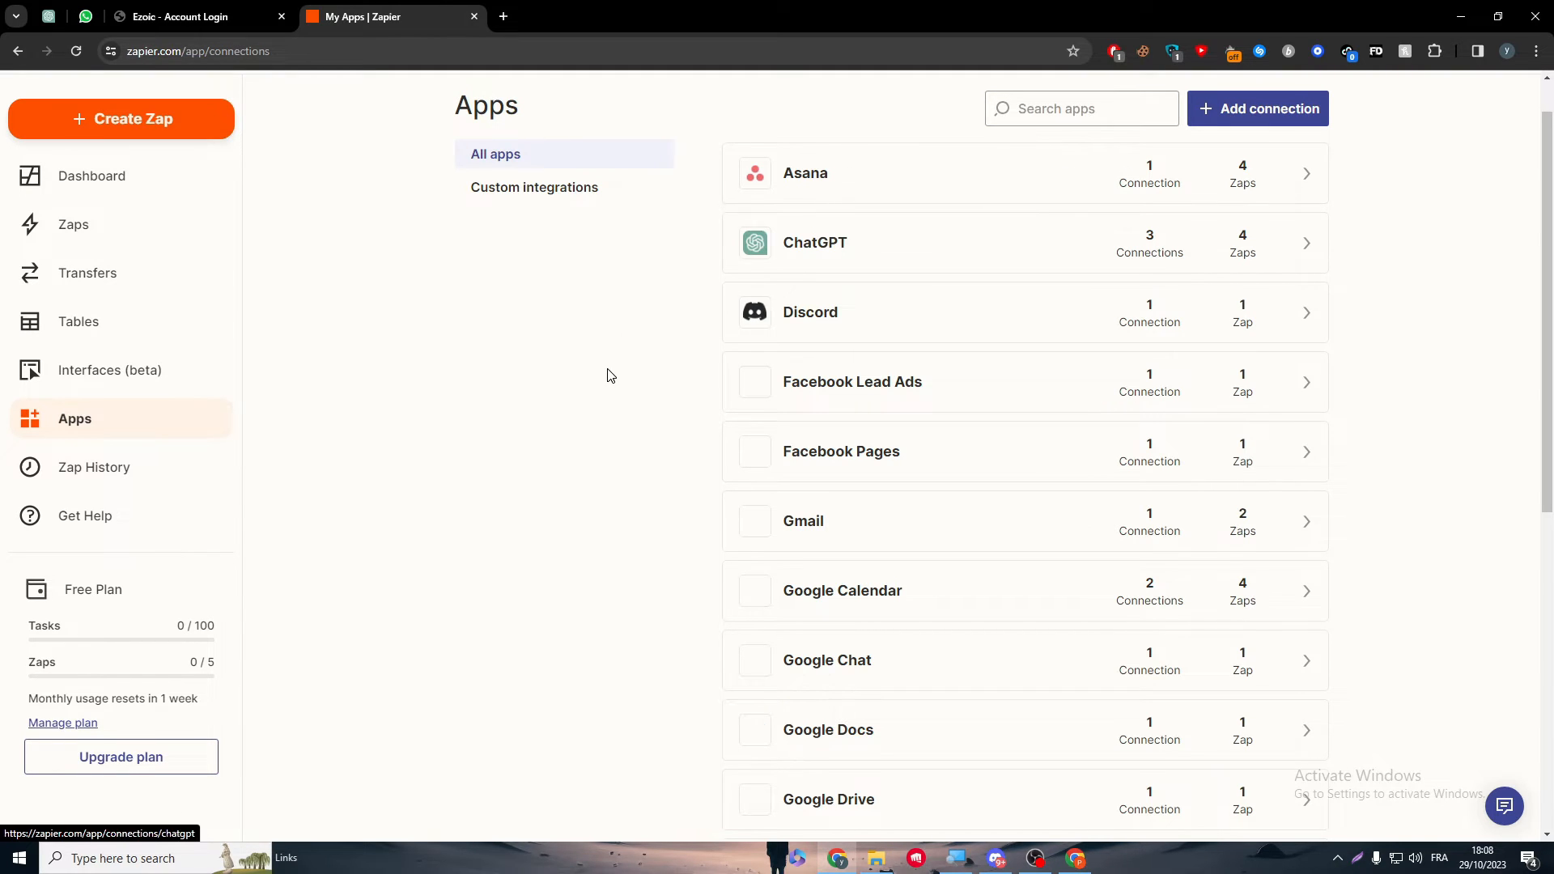
left_click(121, 757)
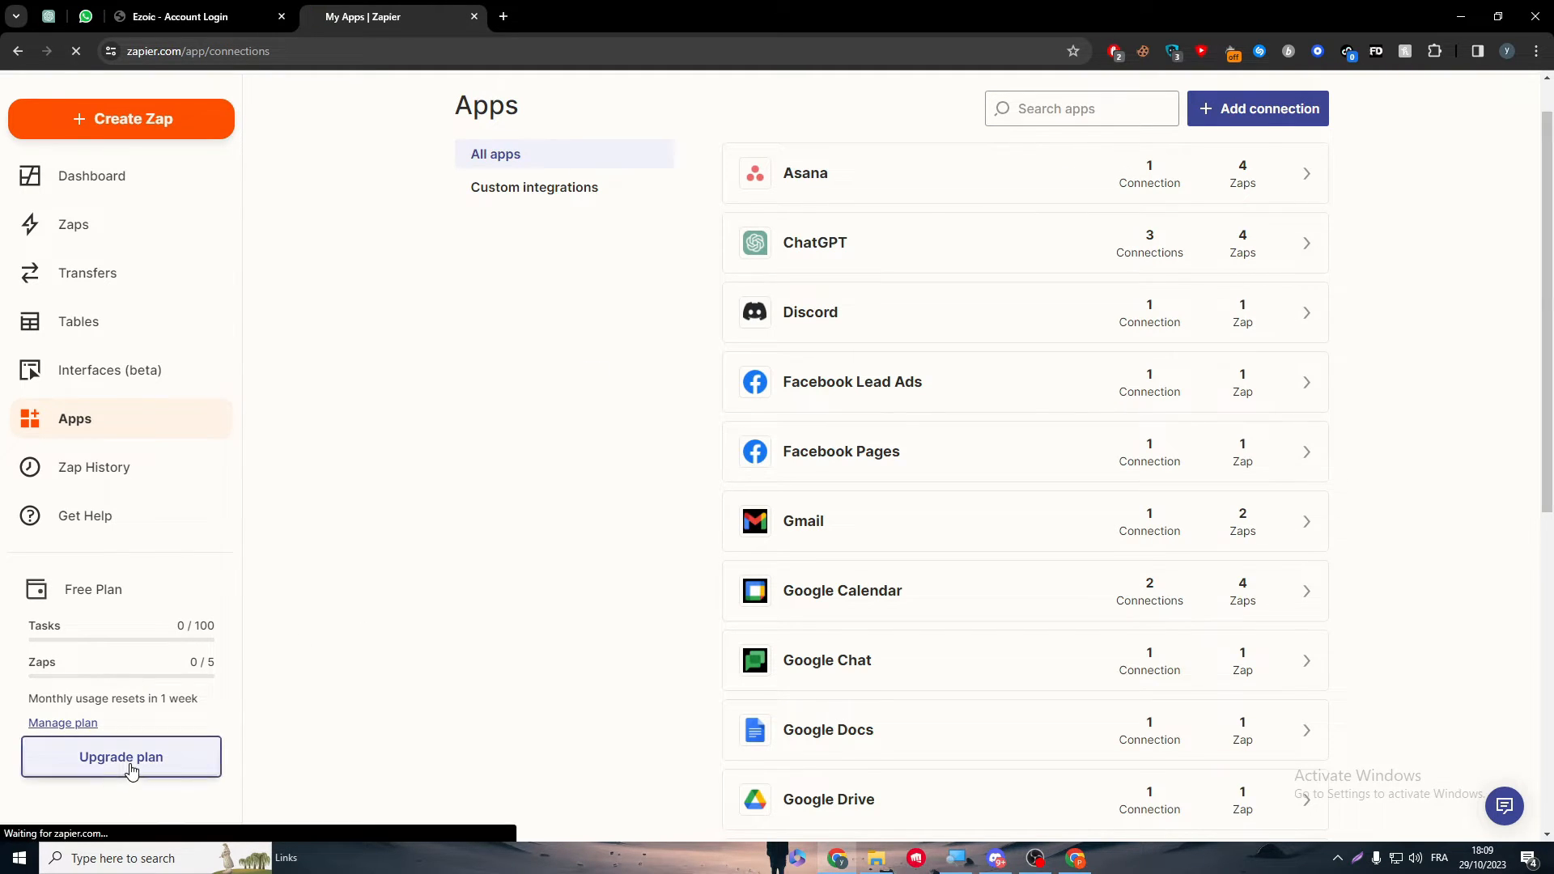
left_click(121, 756)
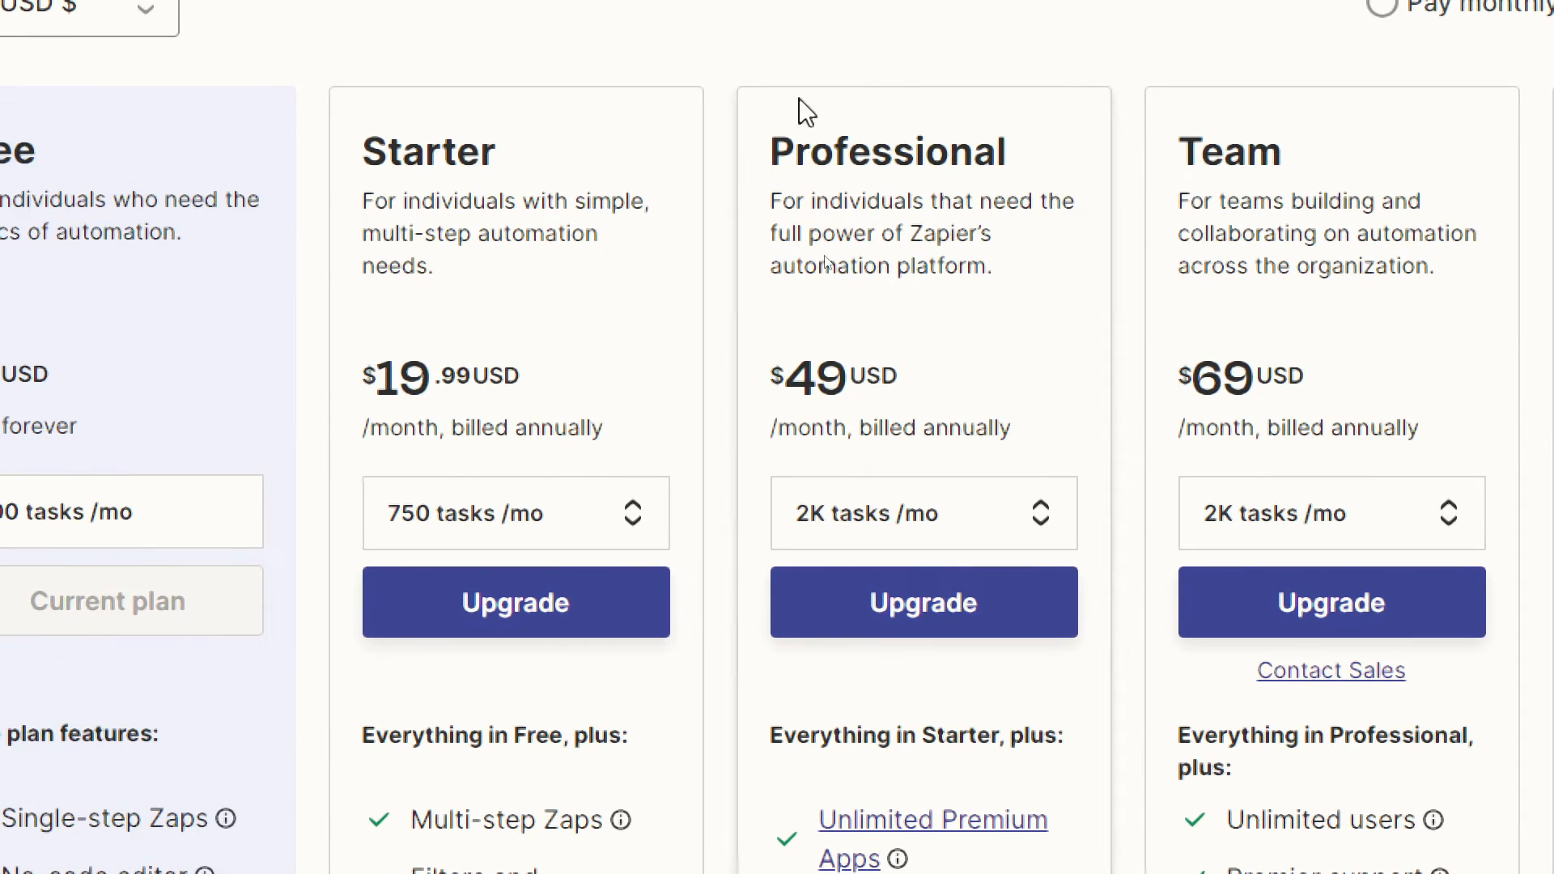
double_click(886, 152)
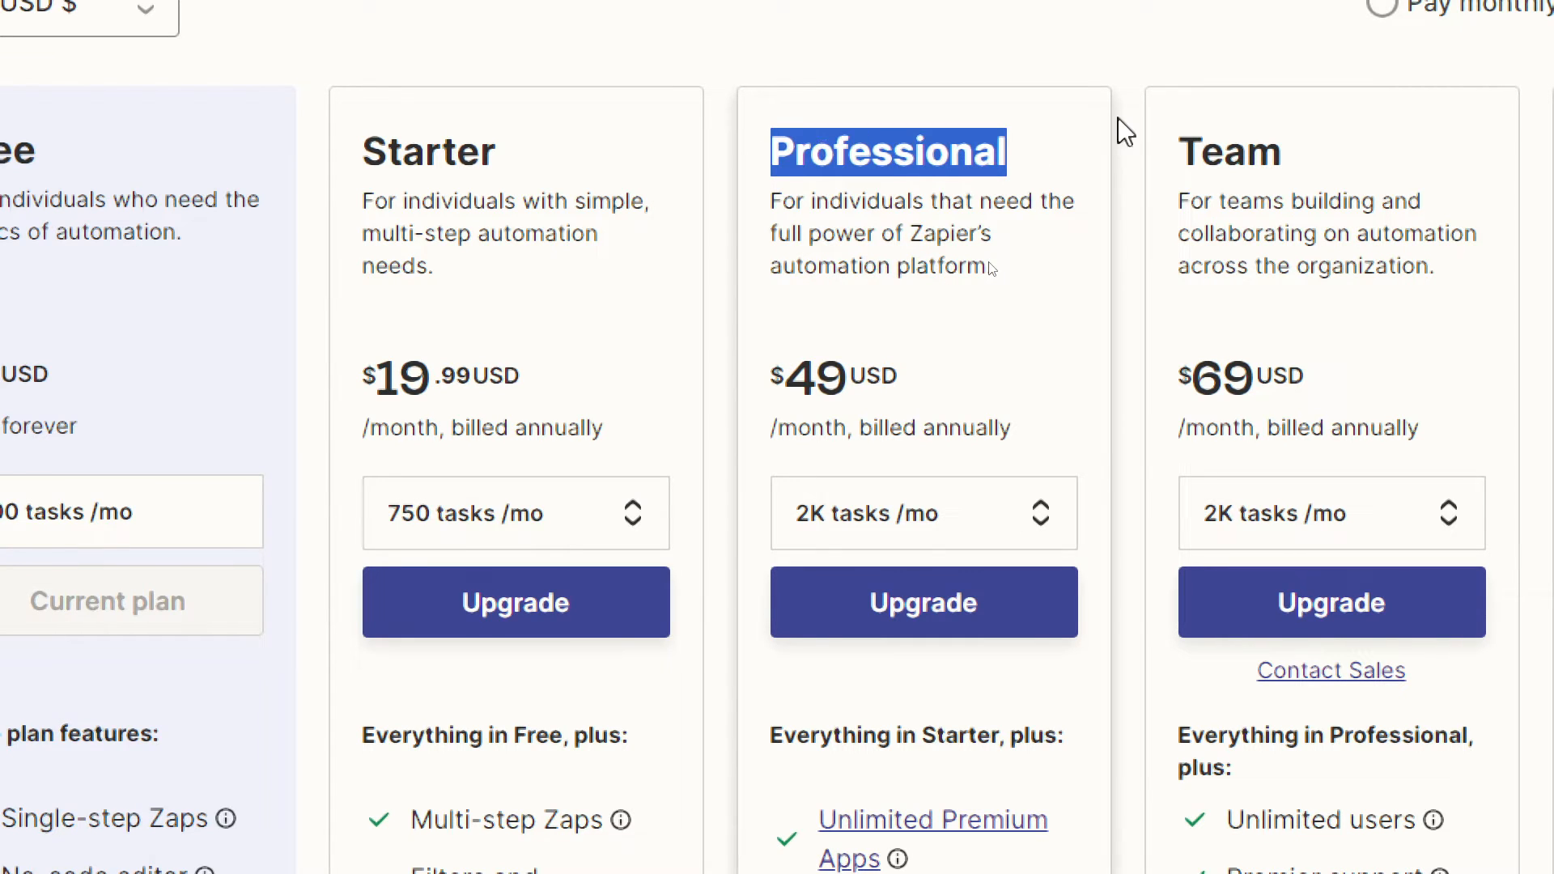
scroll("down", 3)
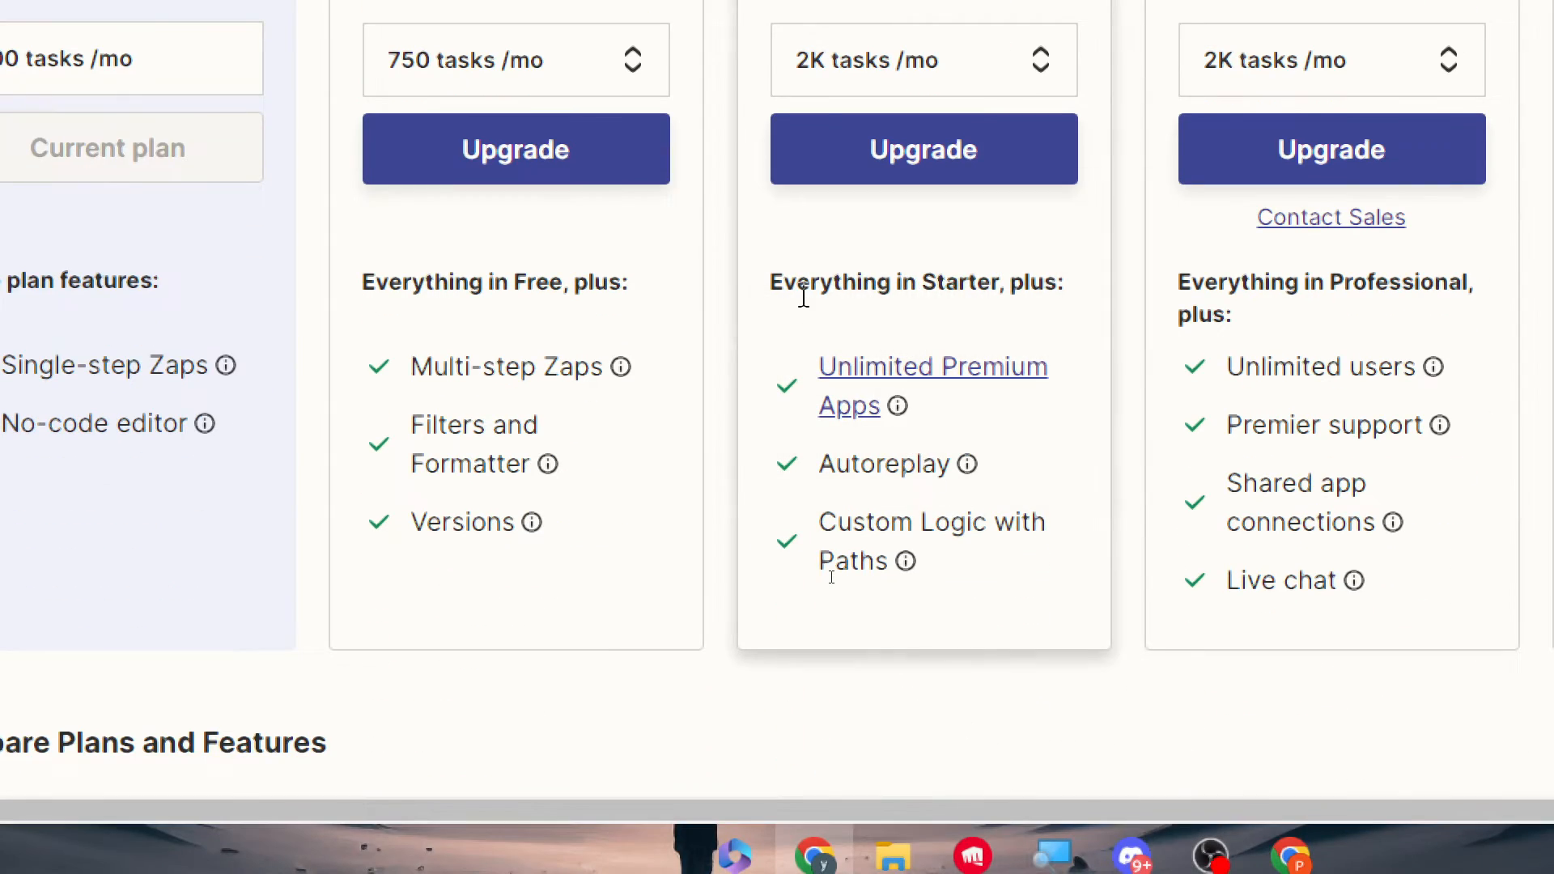
mouse_move(783, 313)
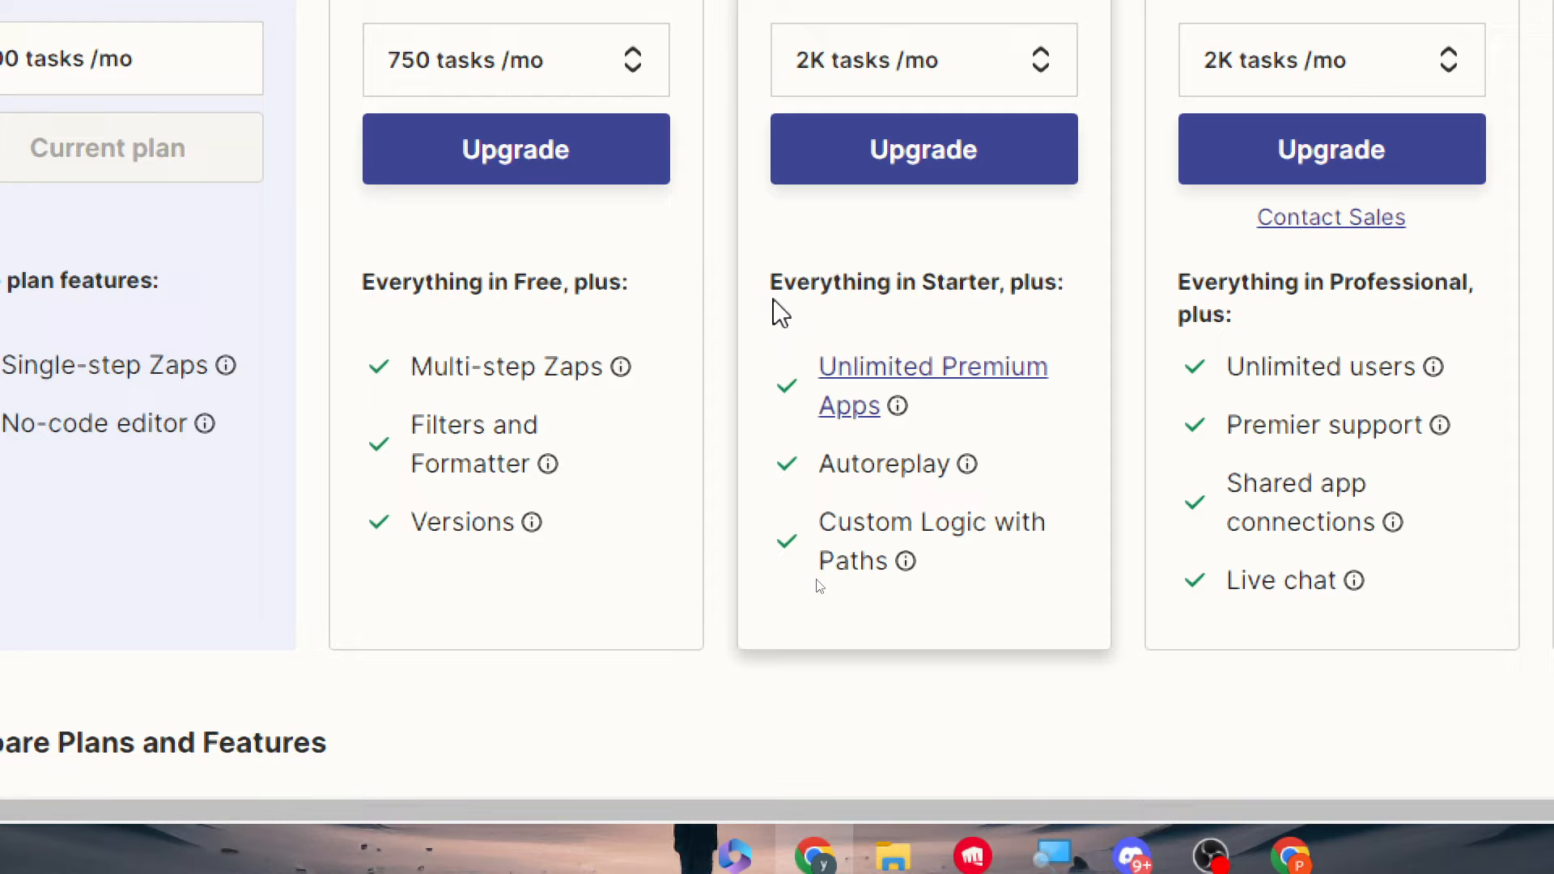
scroll("right", 3)
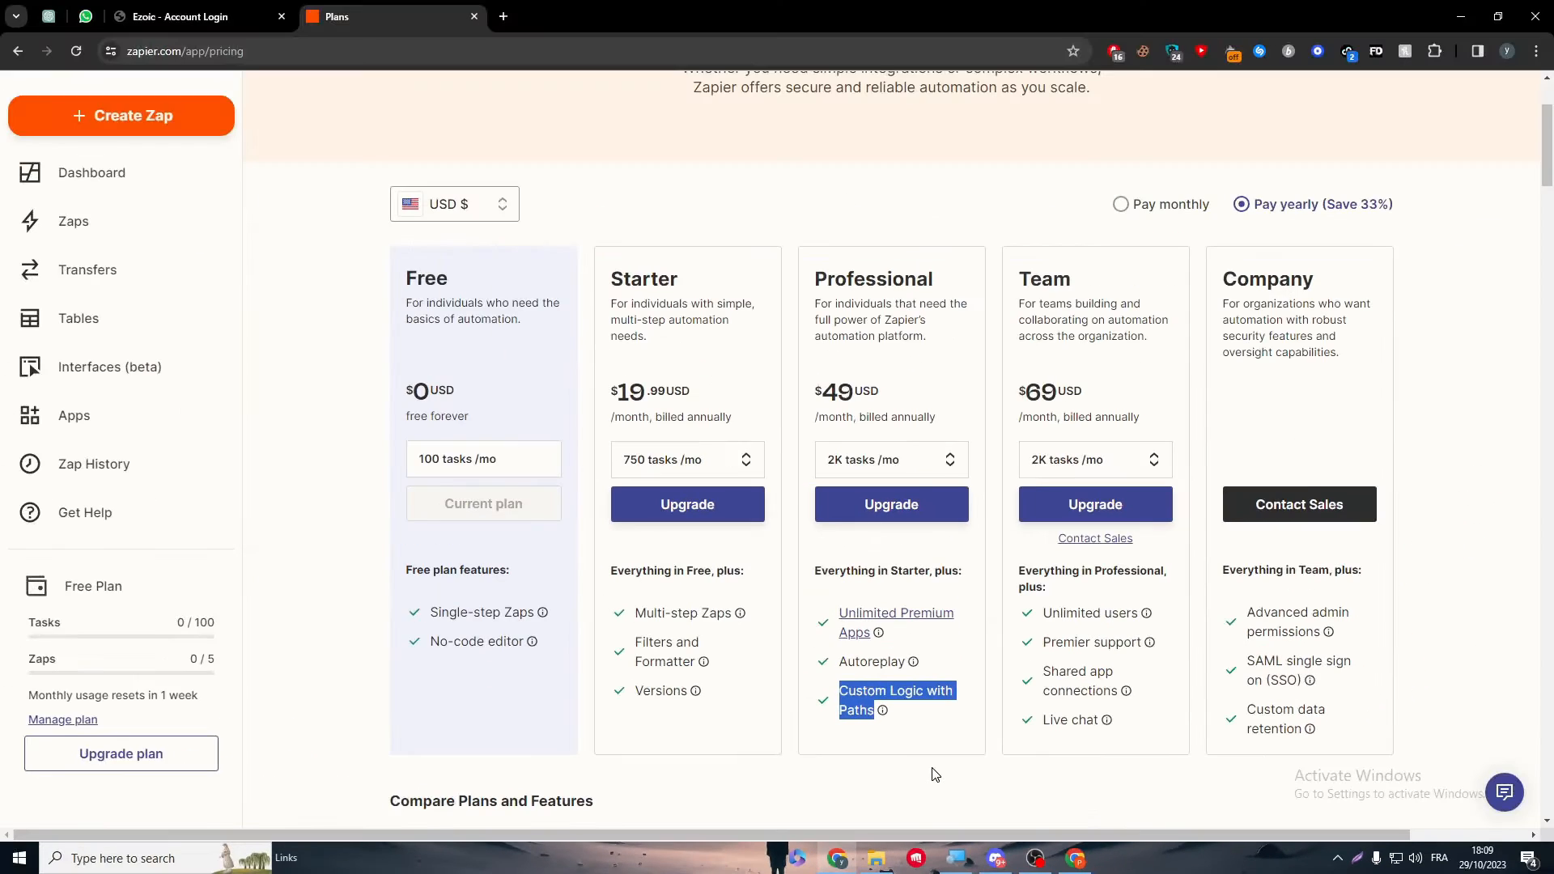
mouse_move(1504, 792)
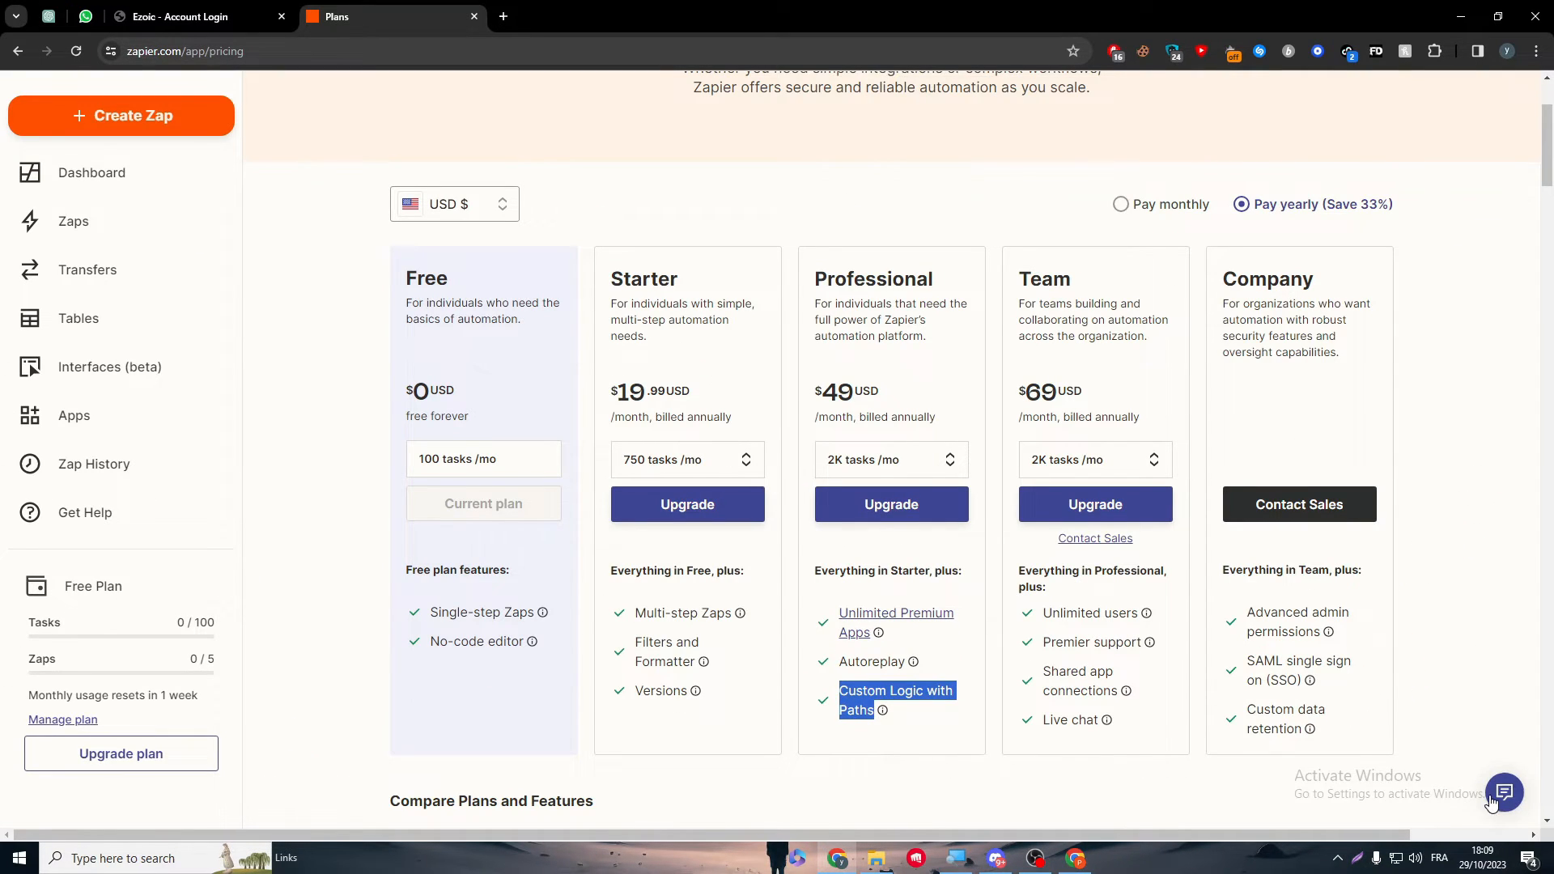
left_click(1504, 791)
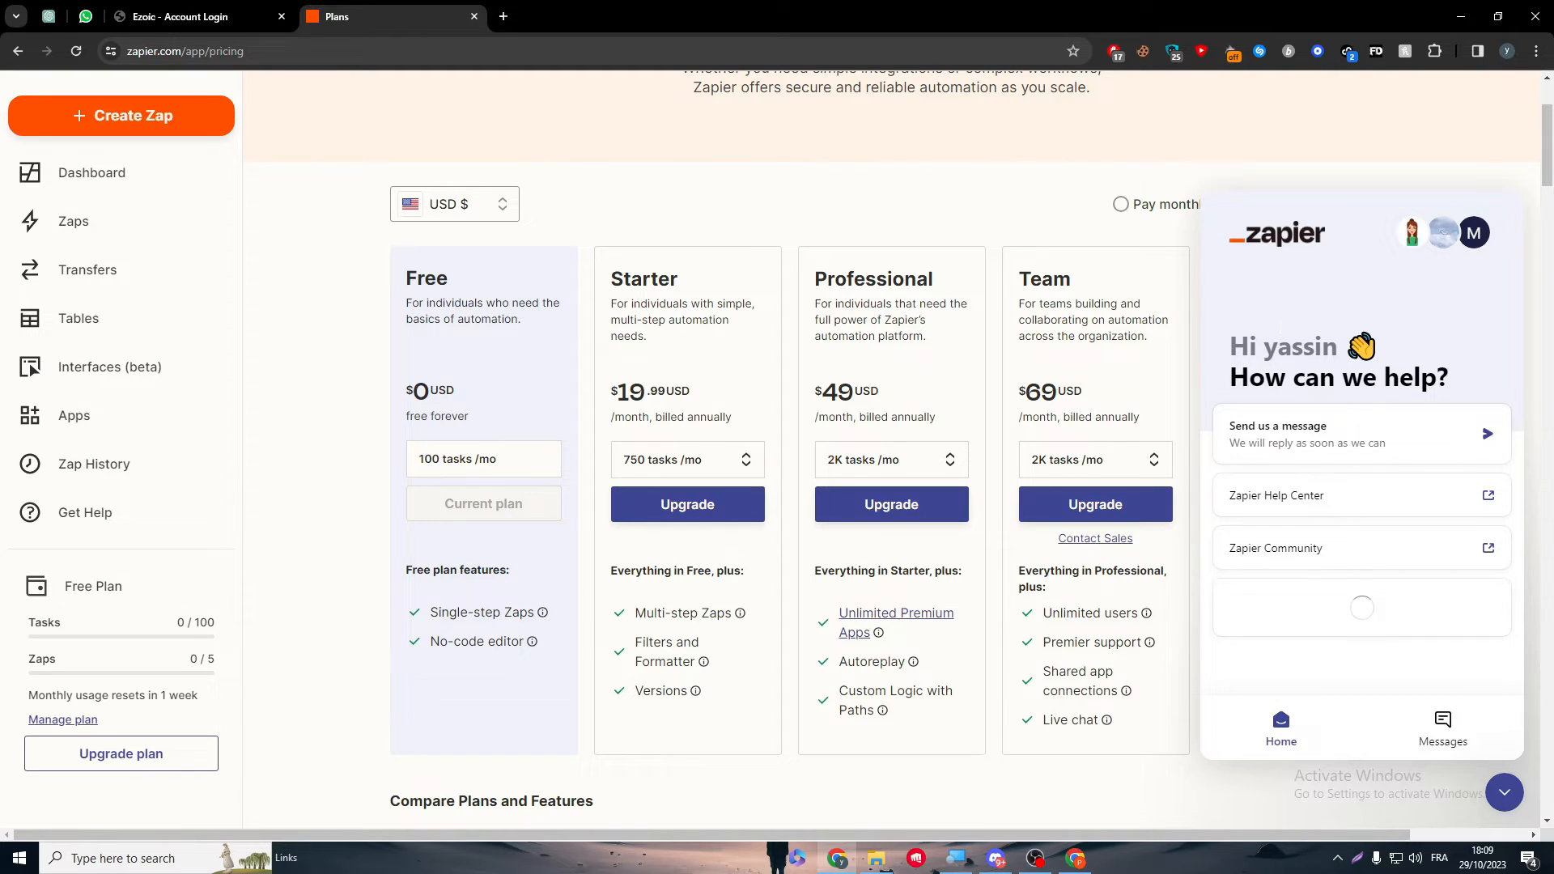
mouse_move(1267, 333)
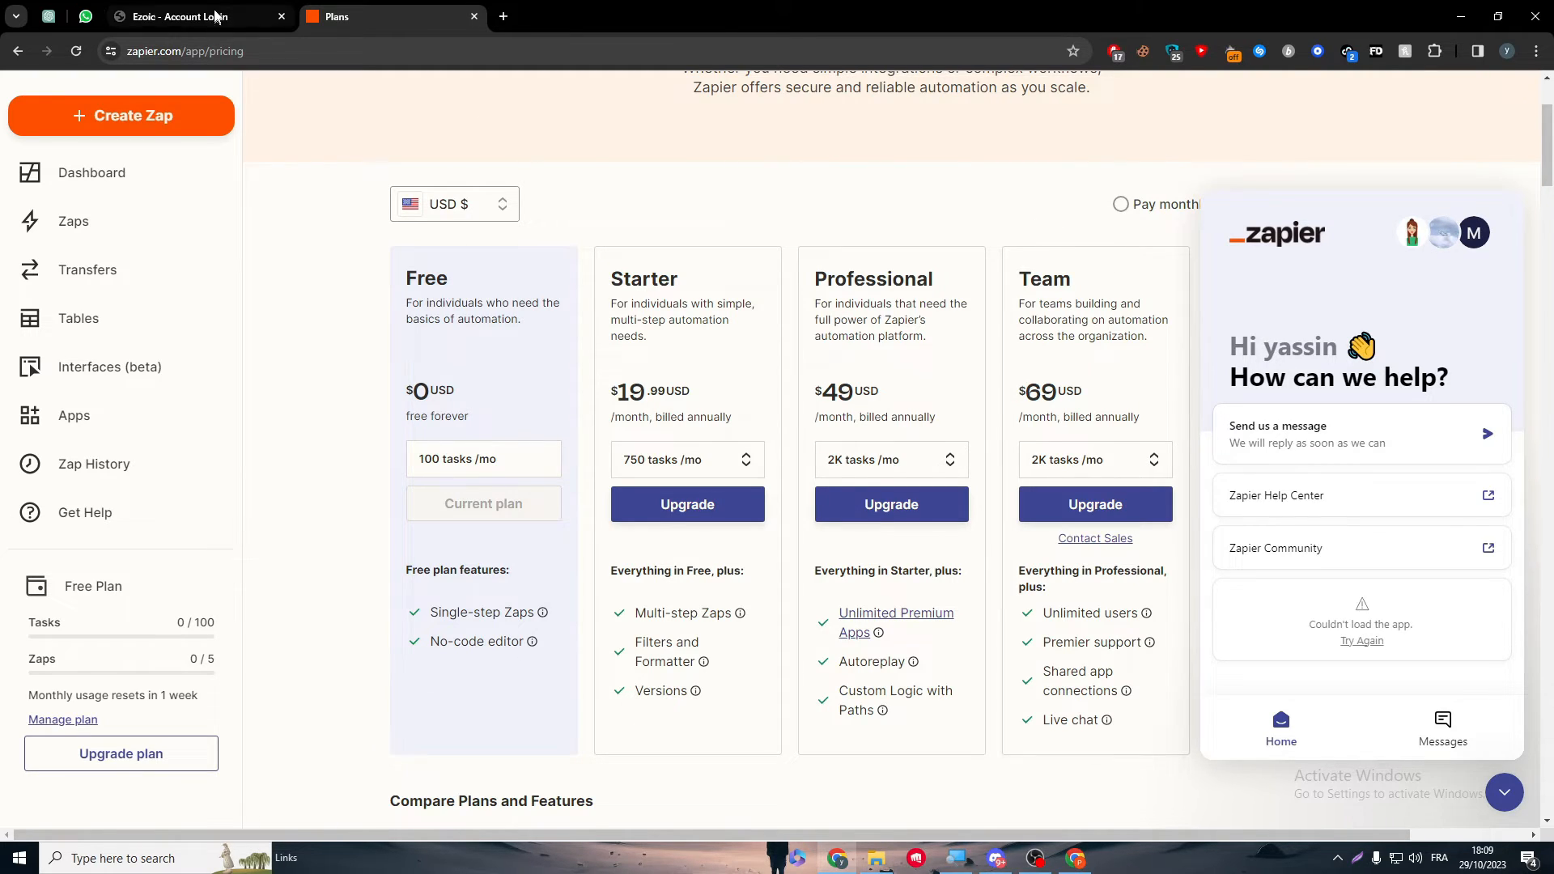
left_click(178, 17)
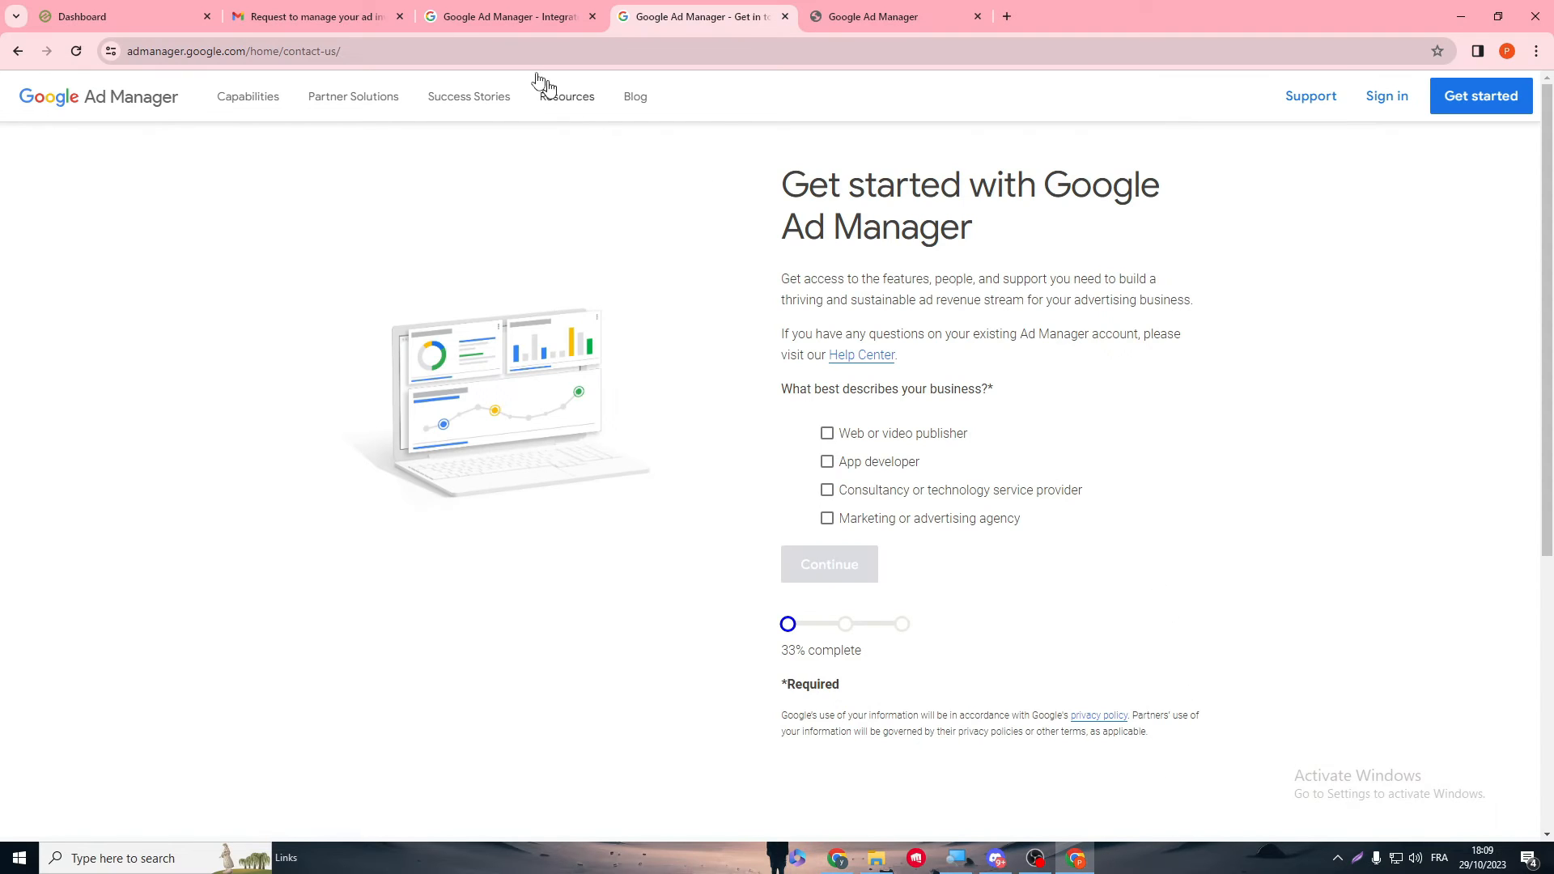
left_click(112, 17)
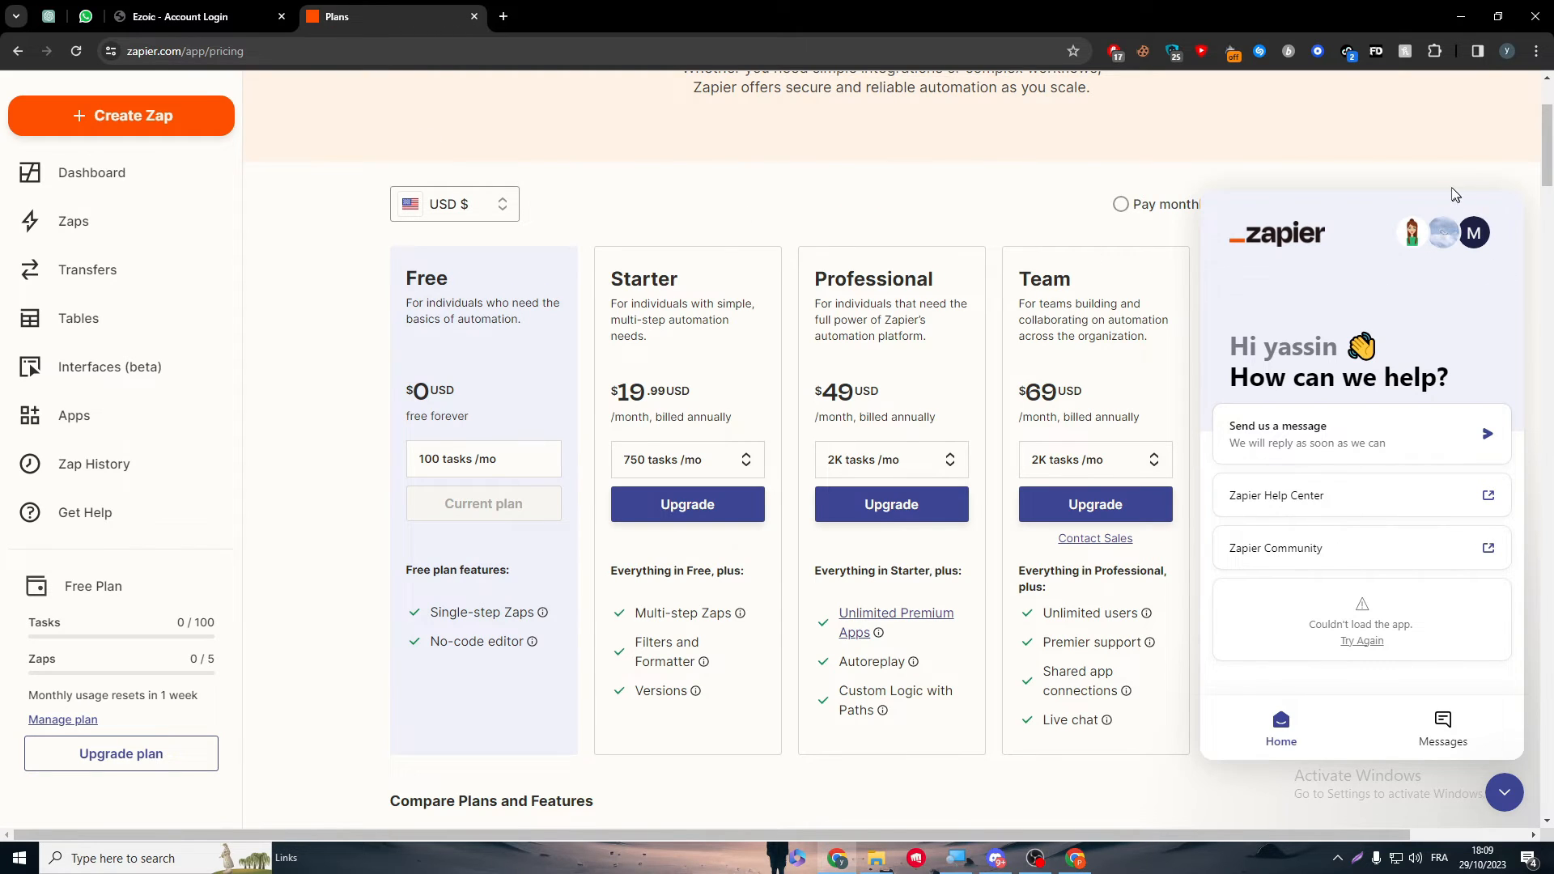
scroll("up", 3)
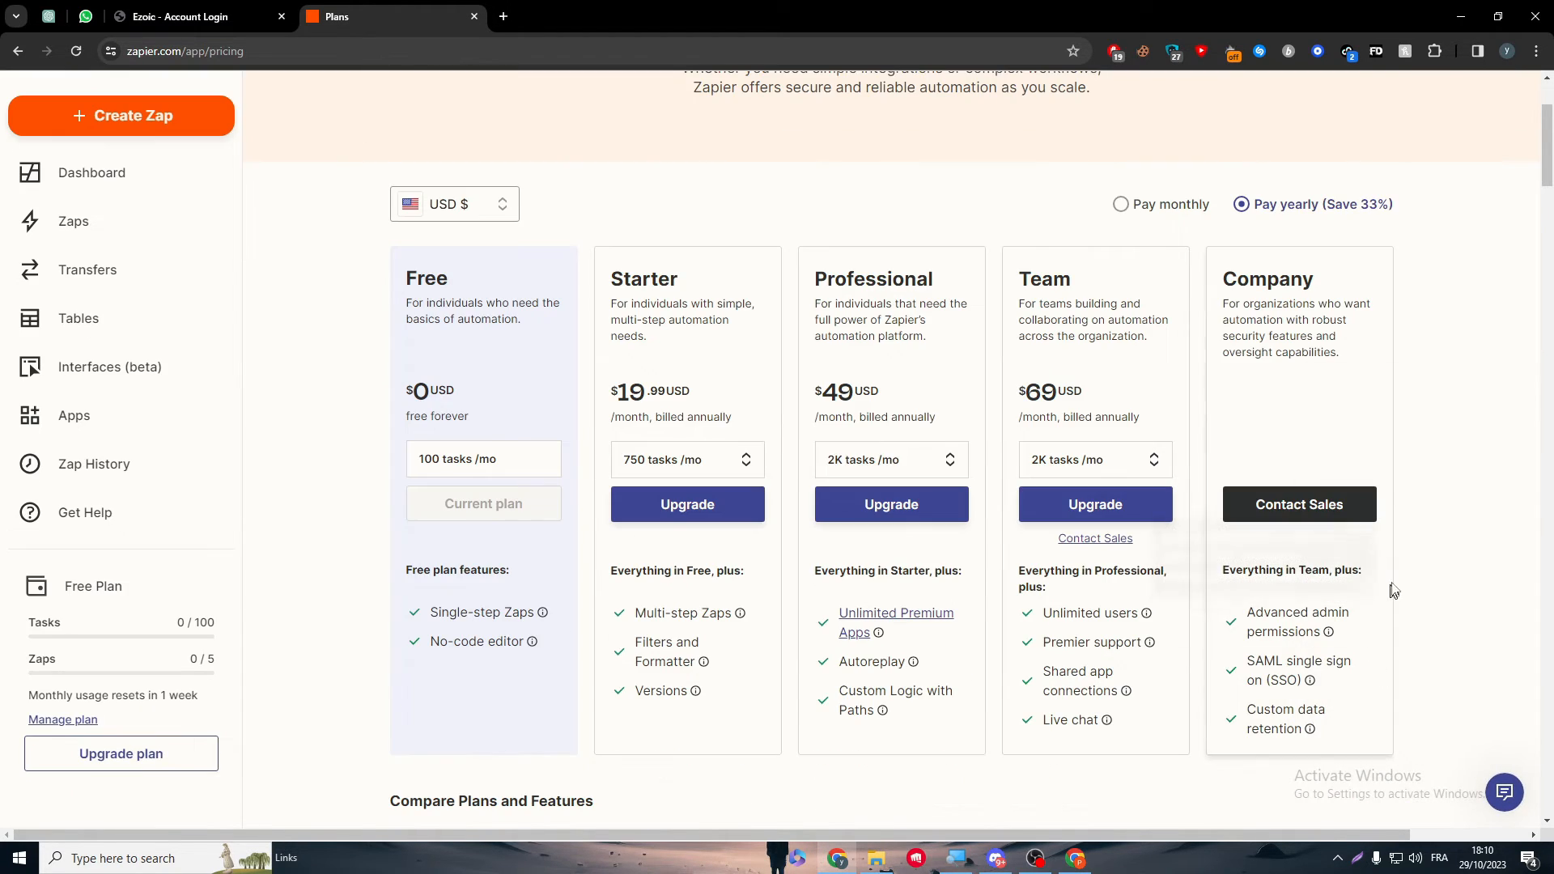
mouse_move(310, 256)
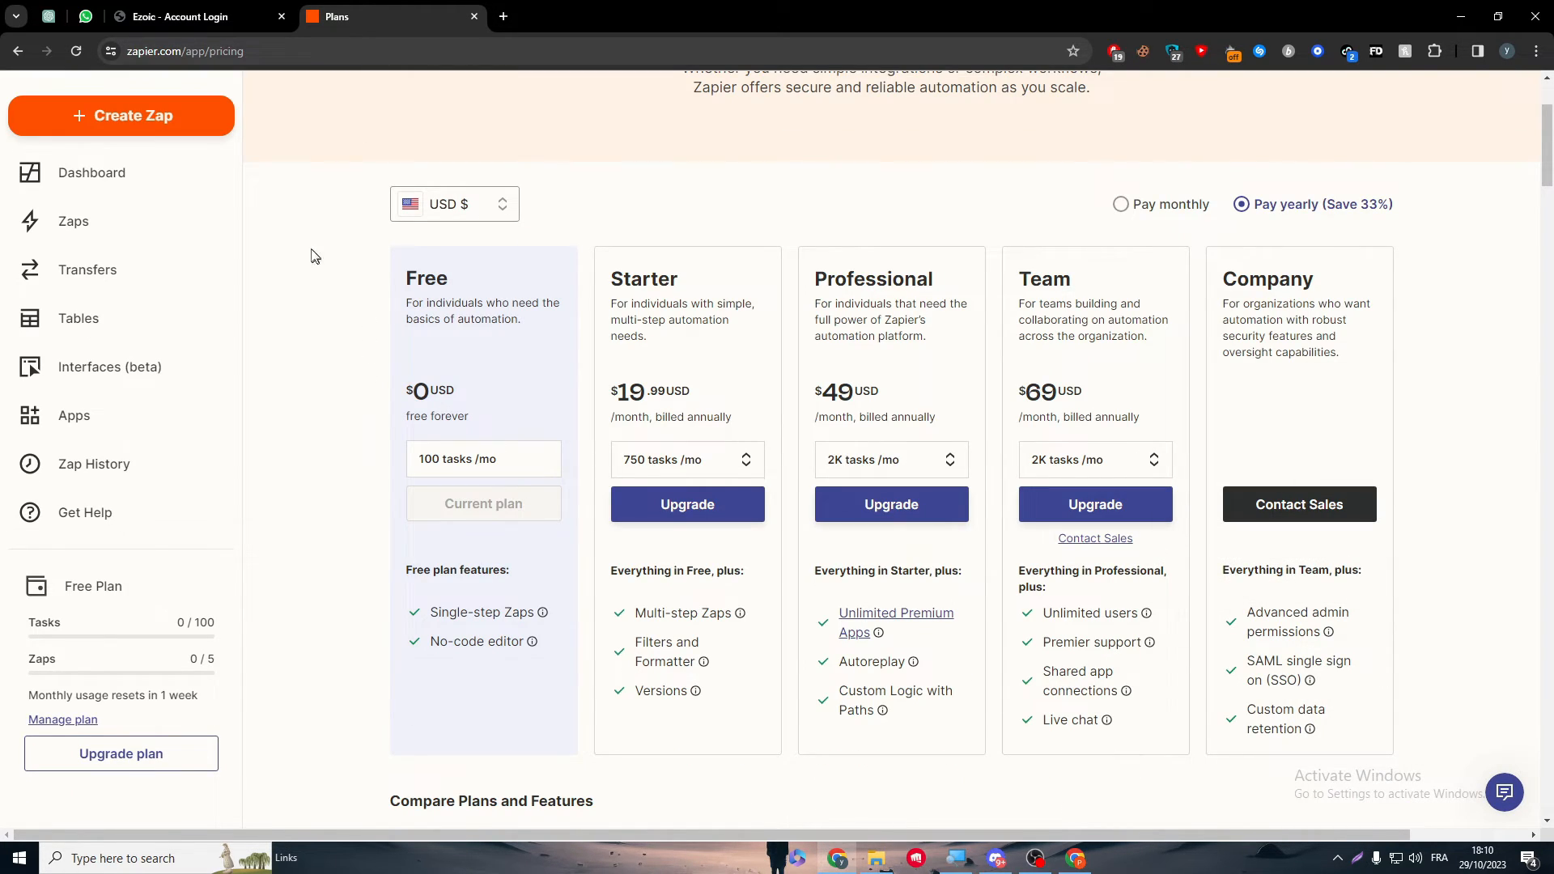
Step: Create a new Zap and enter 'integrate ezoic with google ad' as the AI prompt
left_click(121, 116)
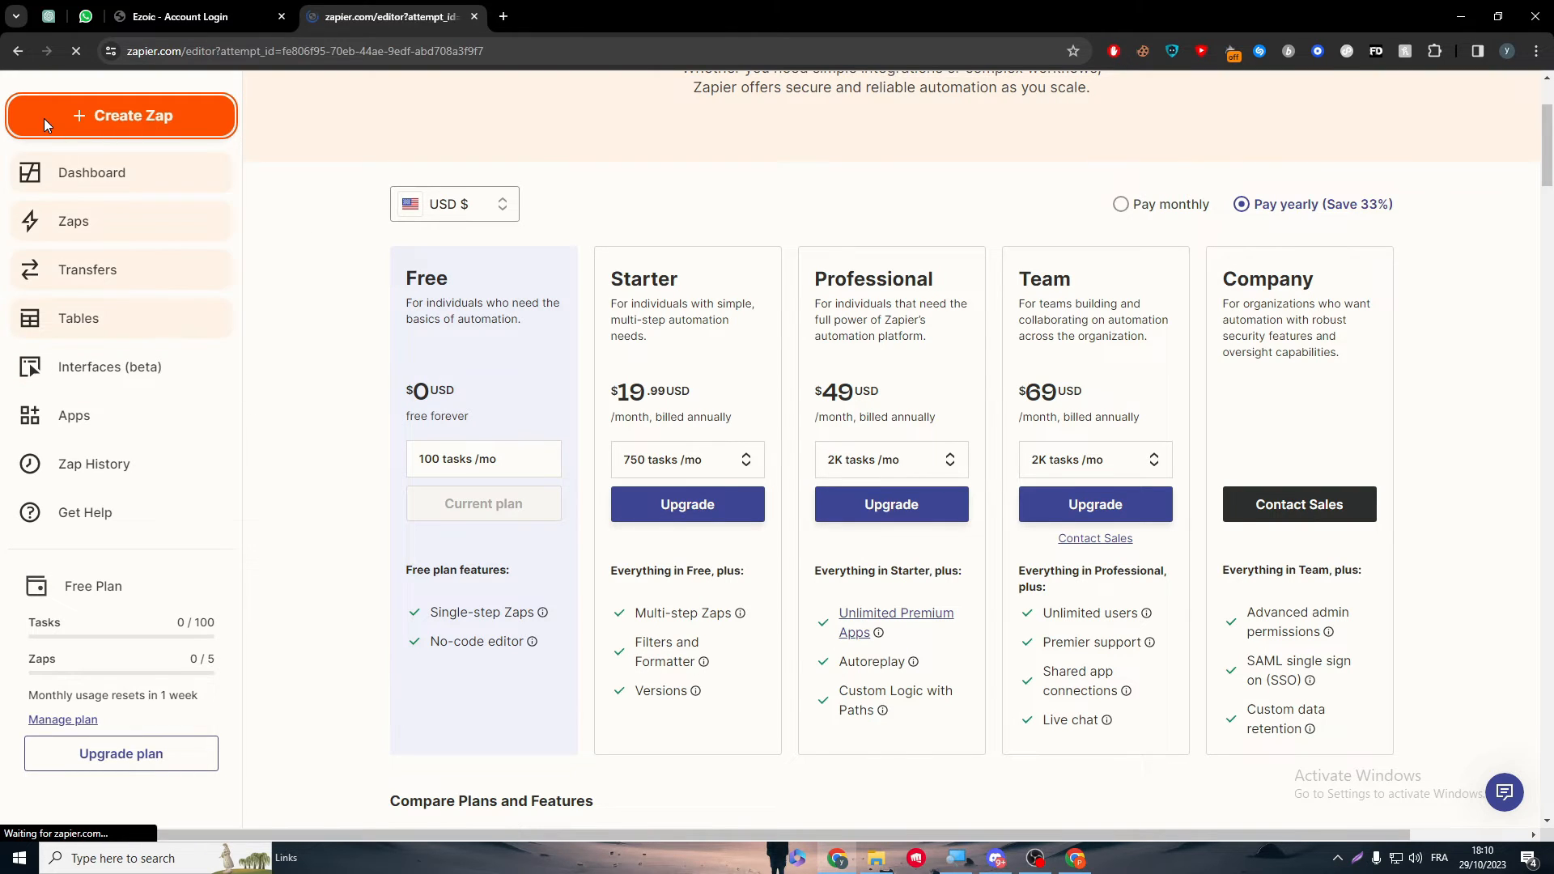
left_click(121, 116)
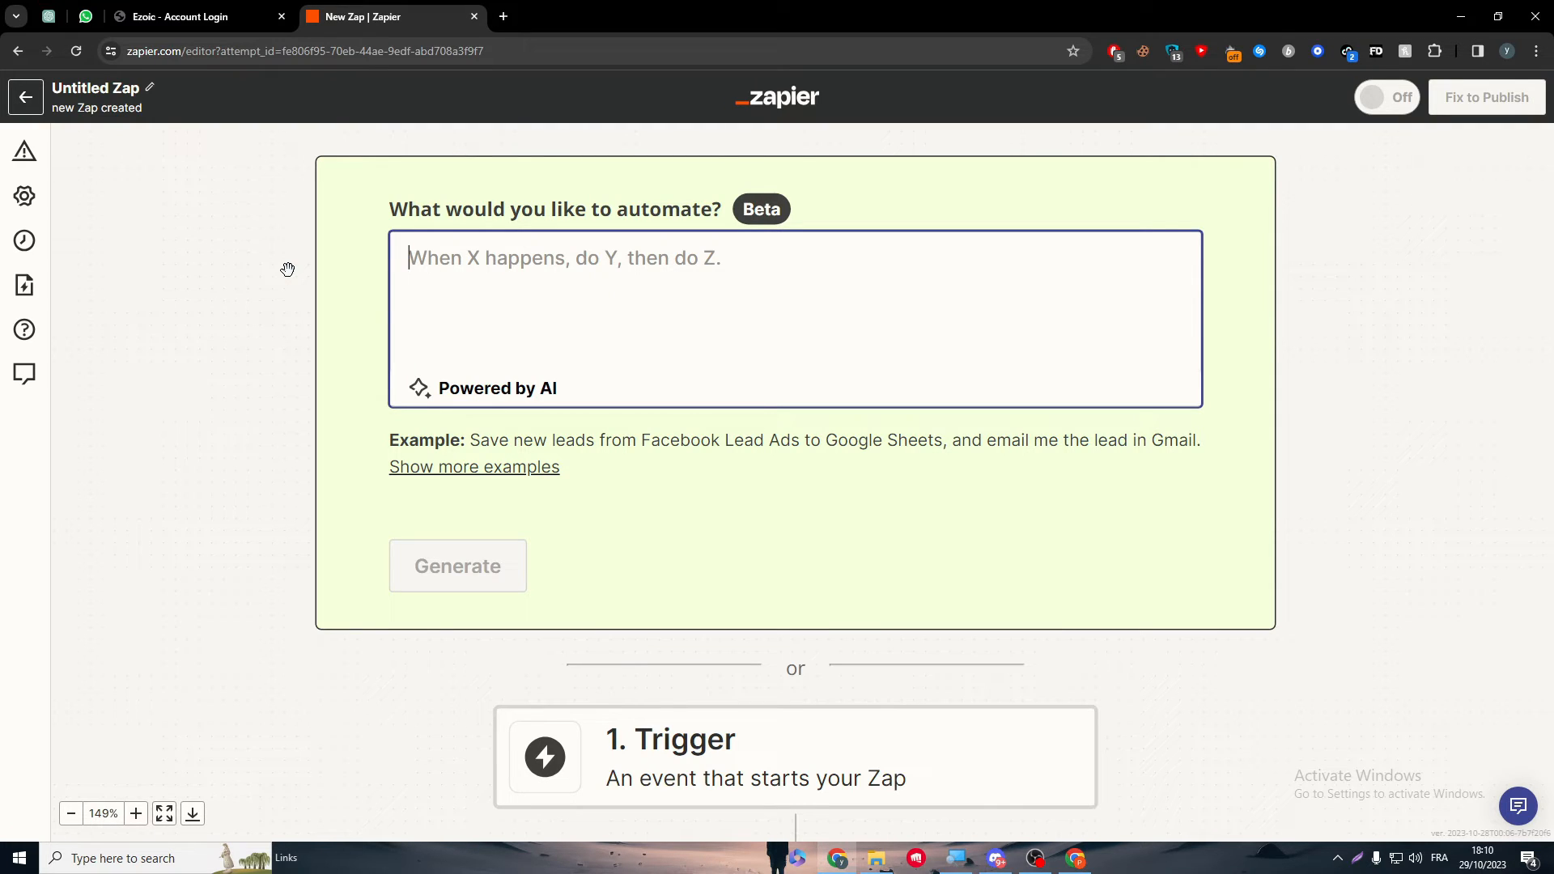
type("integra")
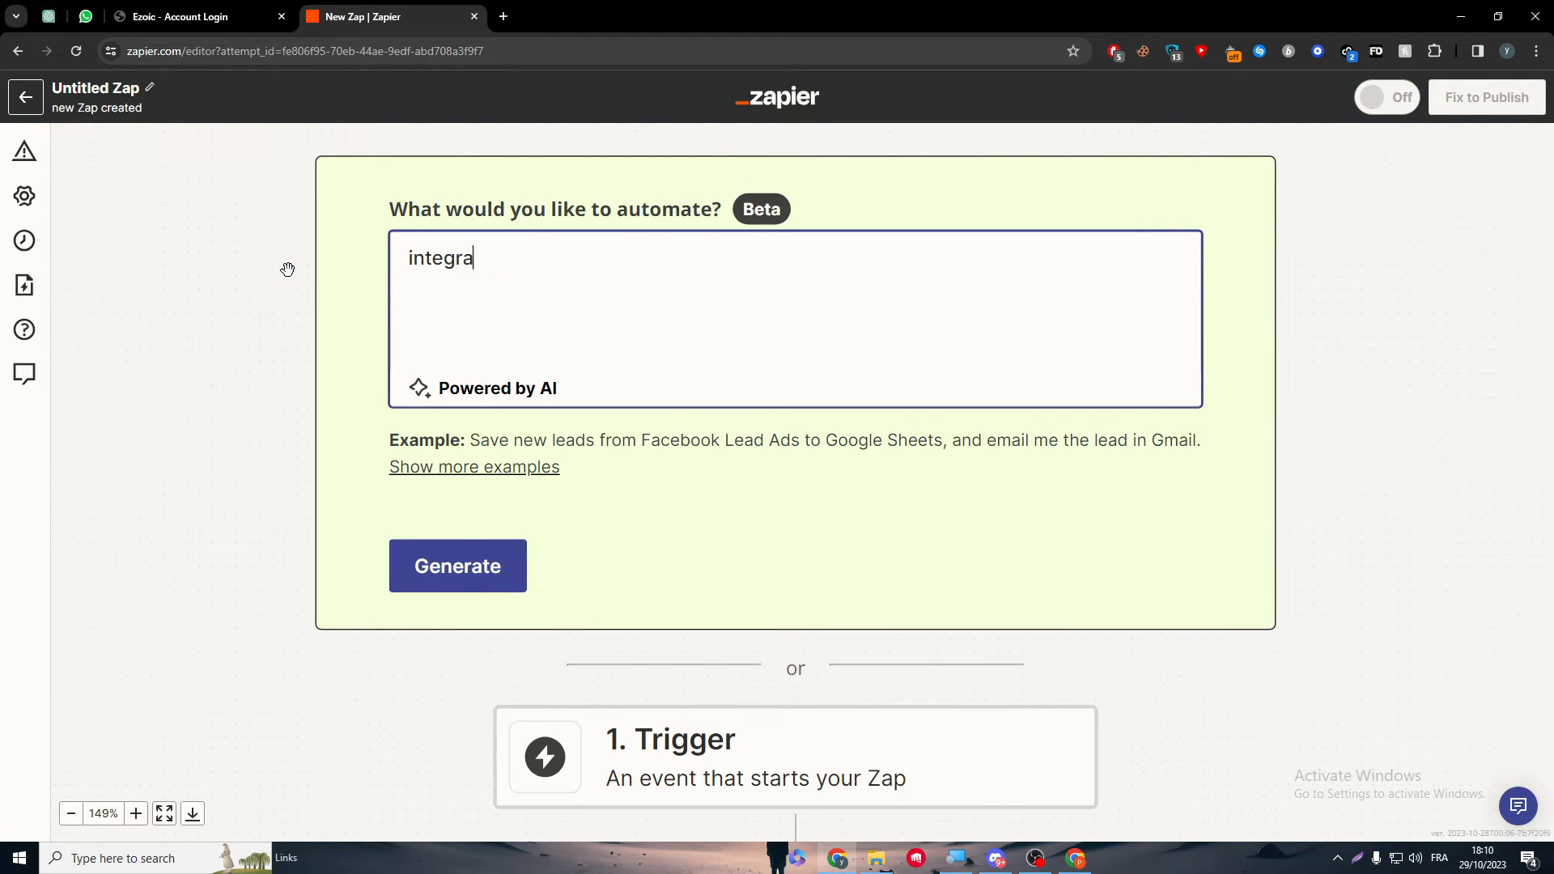
type("te ezoic wit h")
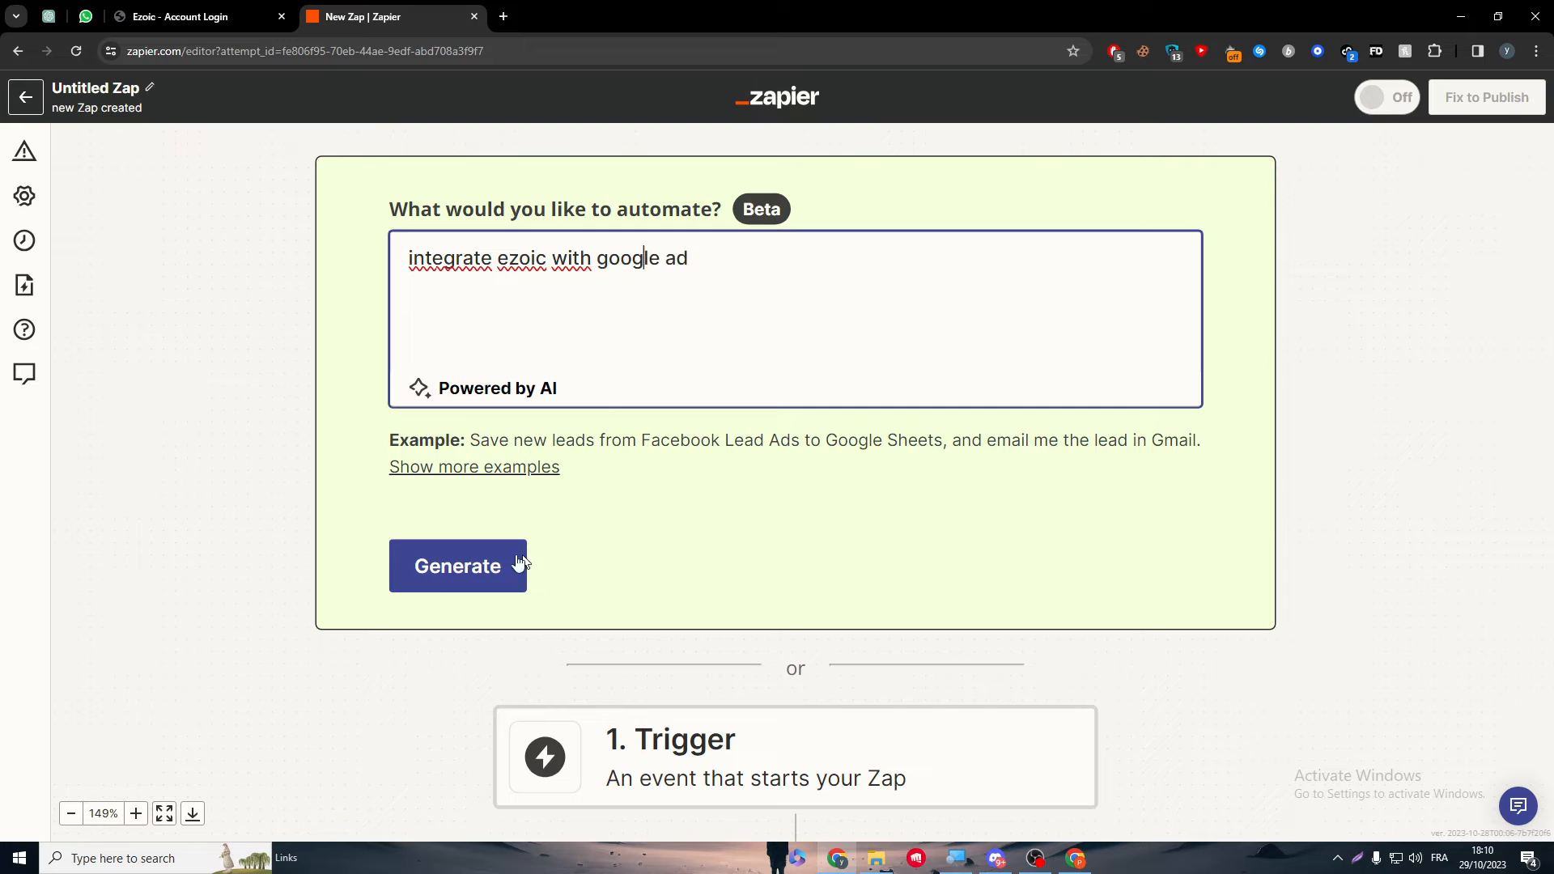
Step: Generate the suggested Gmelius-to-Google Ads Zap, review its warnings, and save it as a draft
left_click(457, 566)
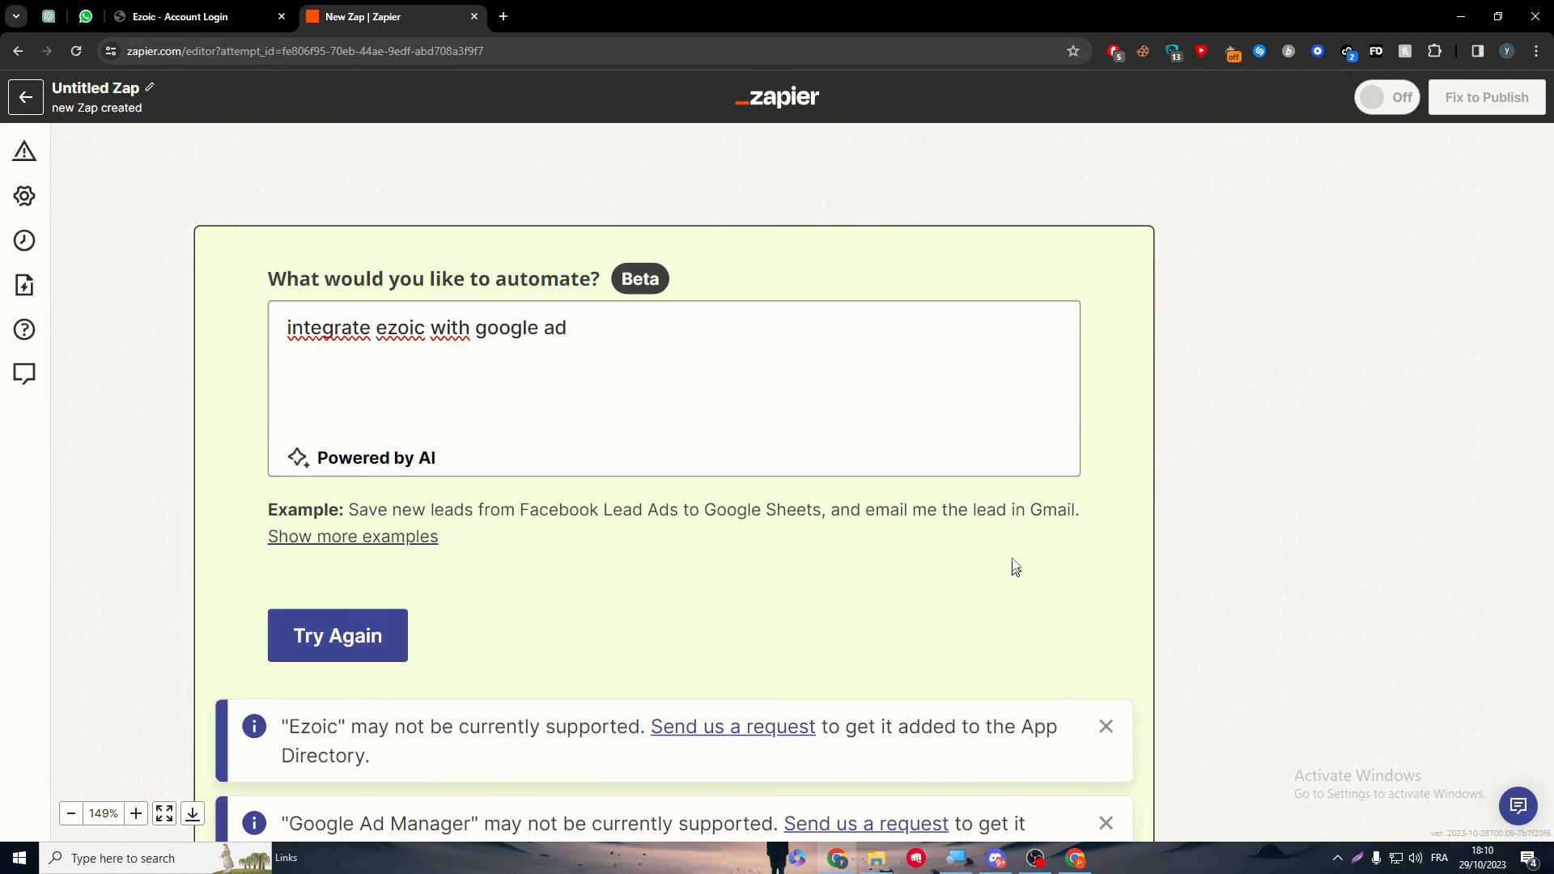
scroll("down", 3)
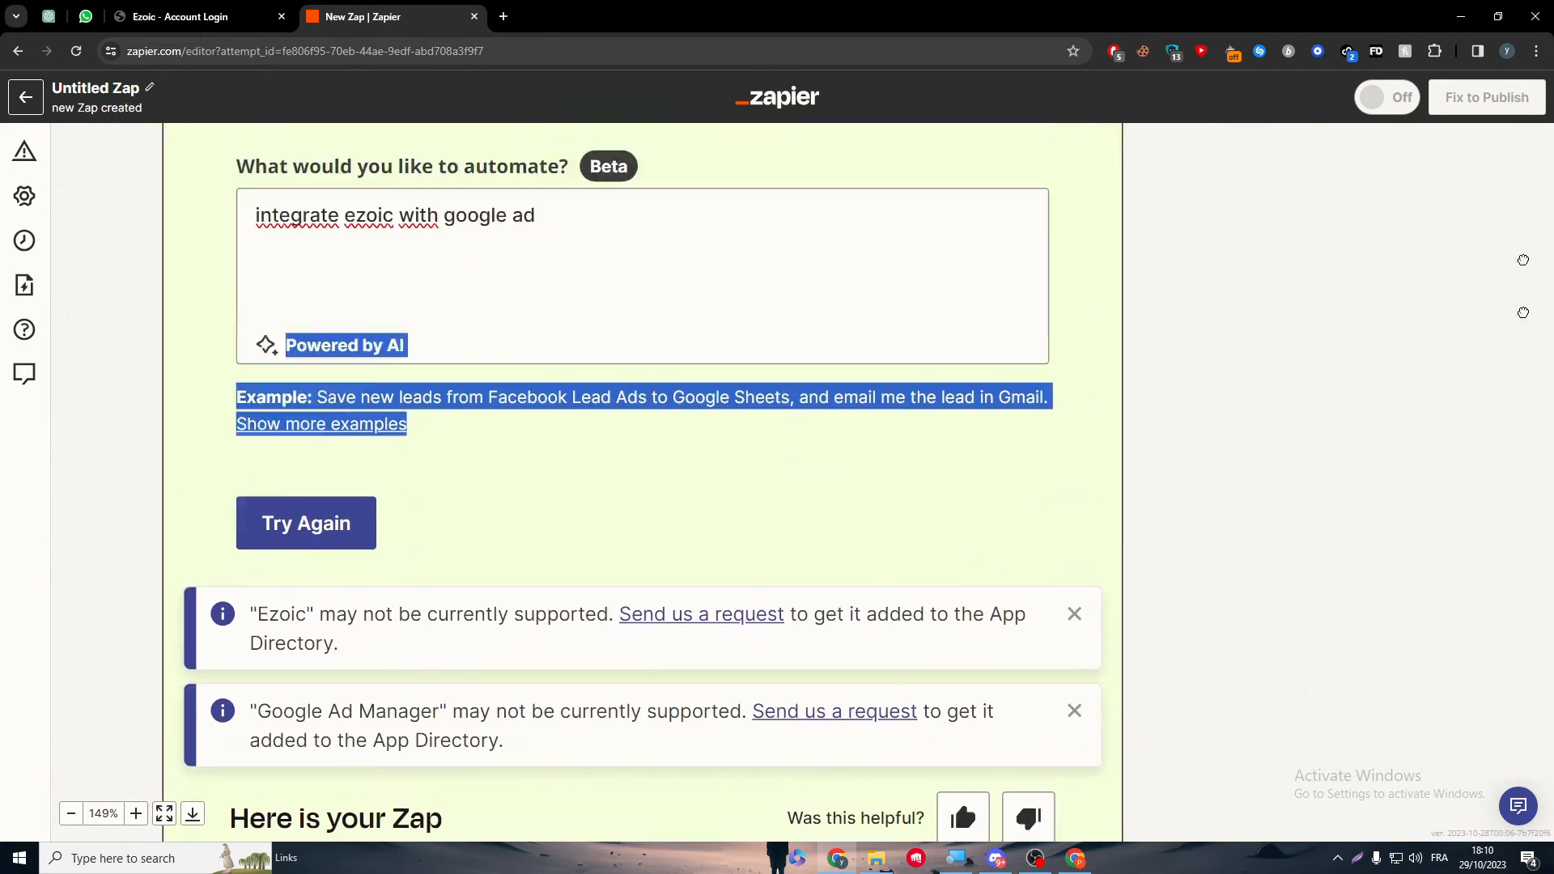
scroll("down", 3)
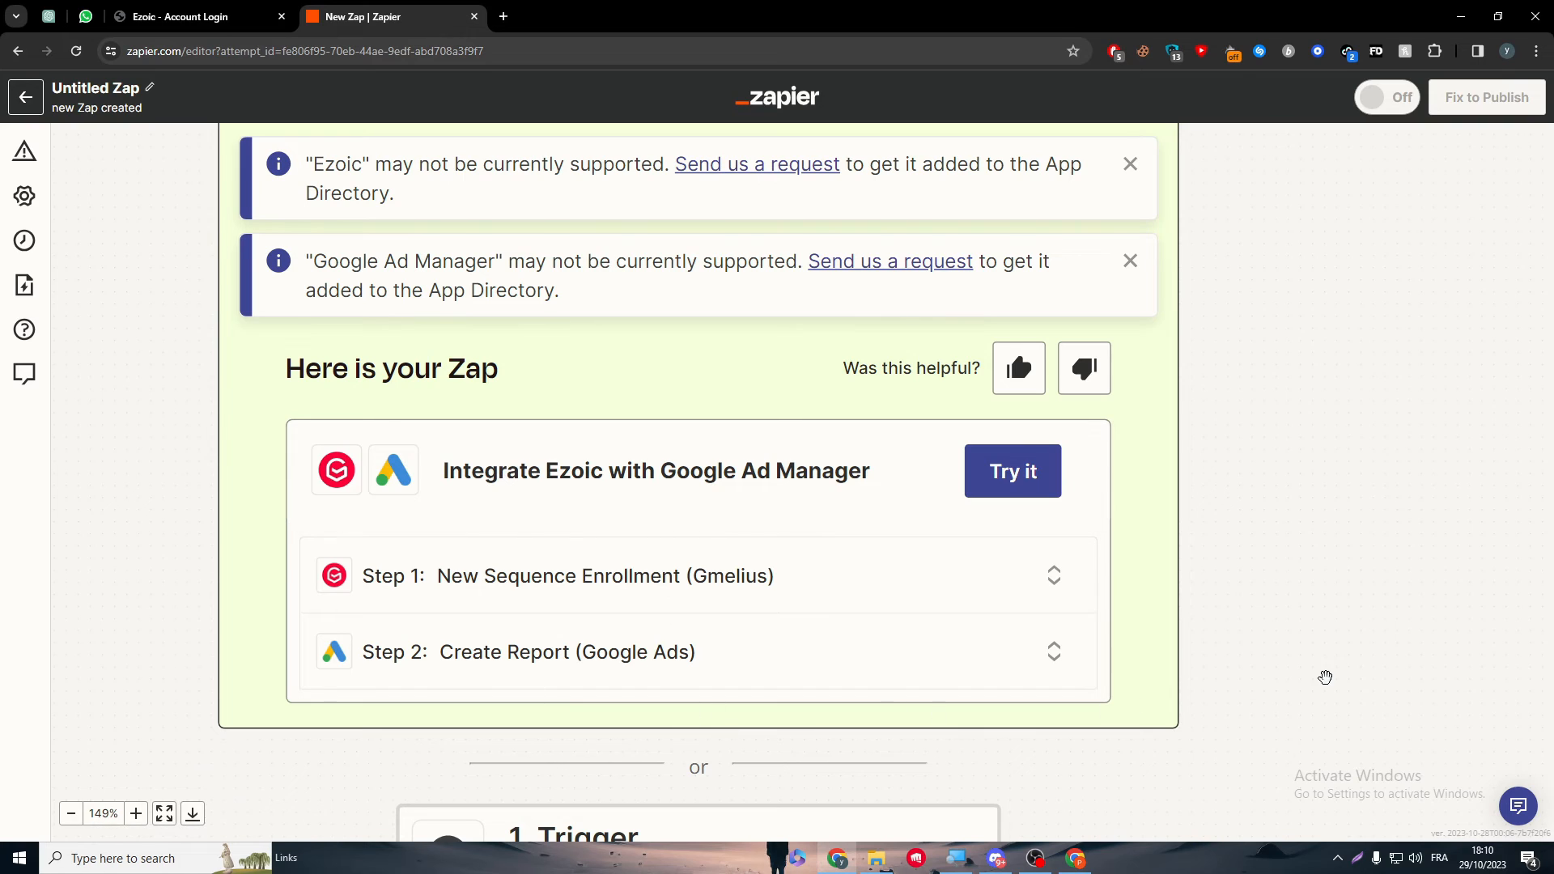
mouse_move(177, 520)
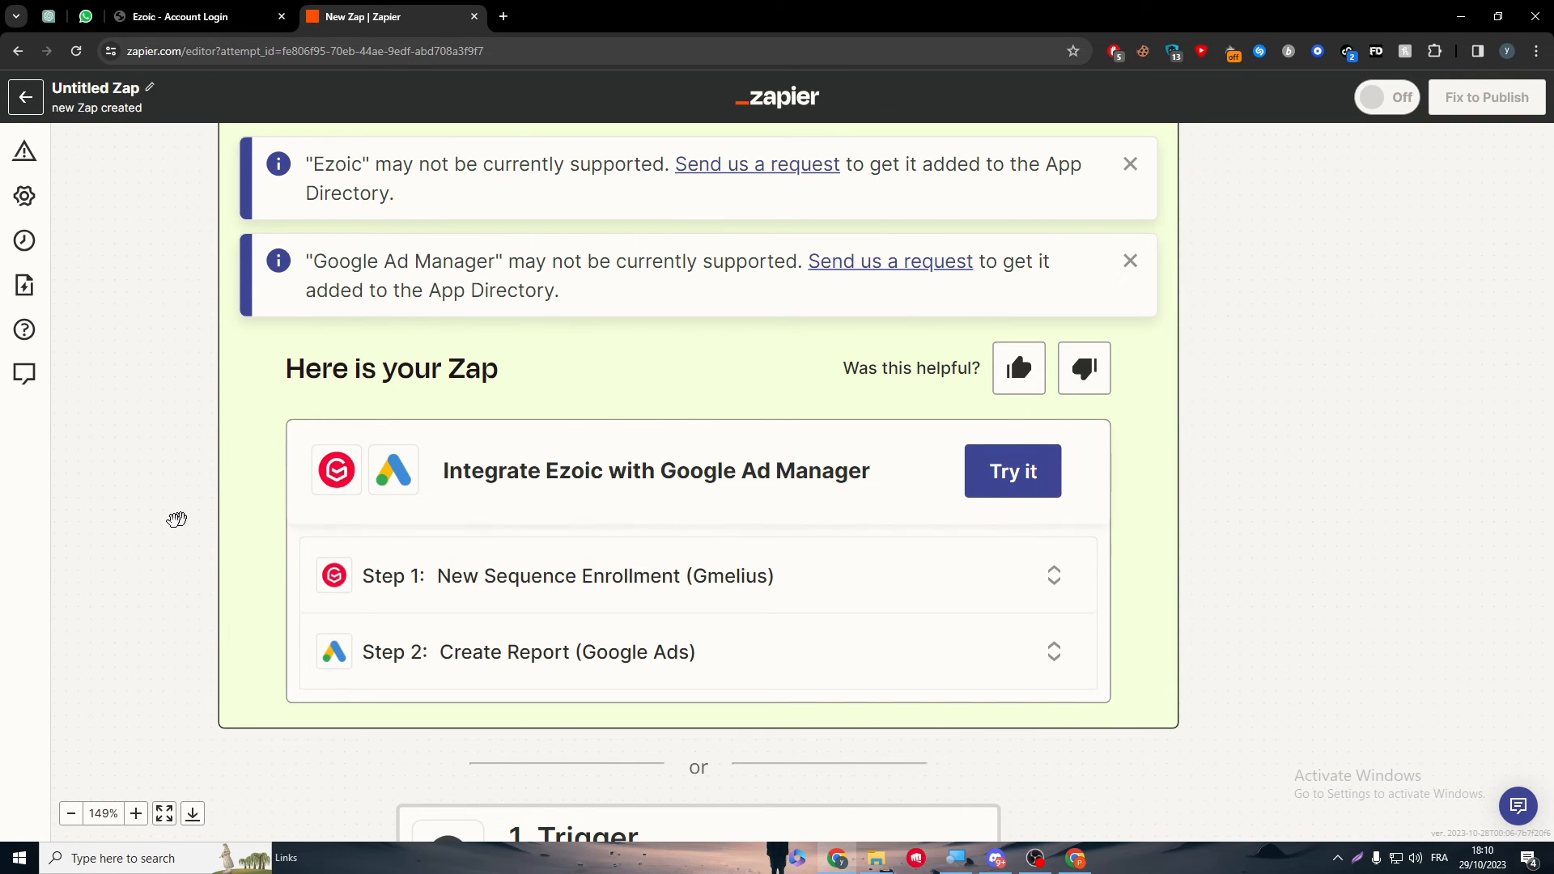
mouse_move(1039, 741)
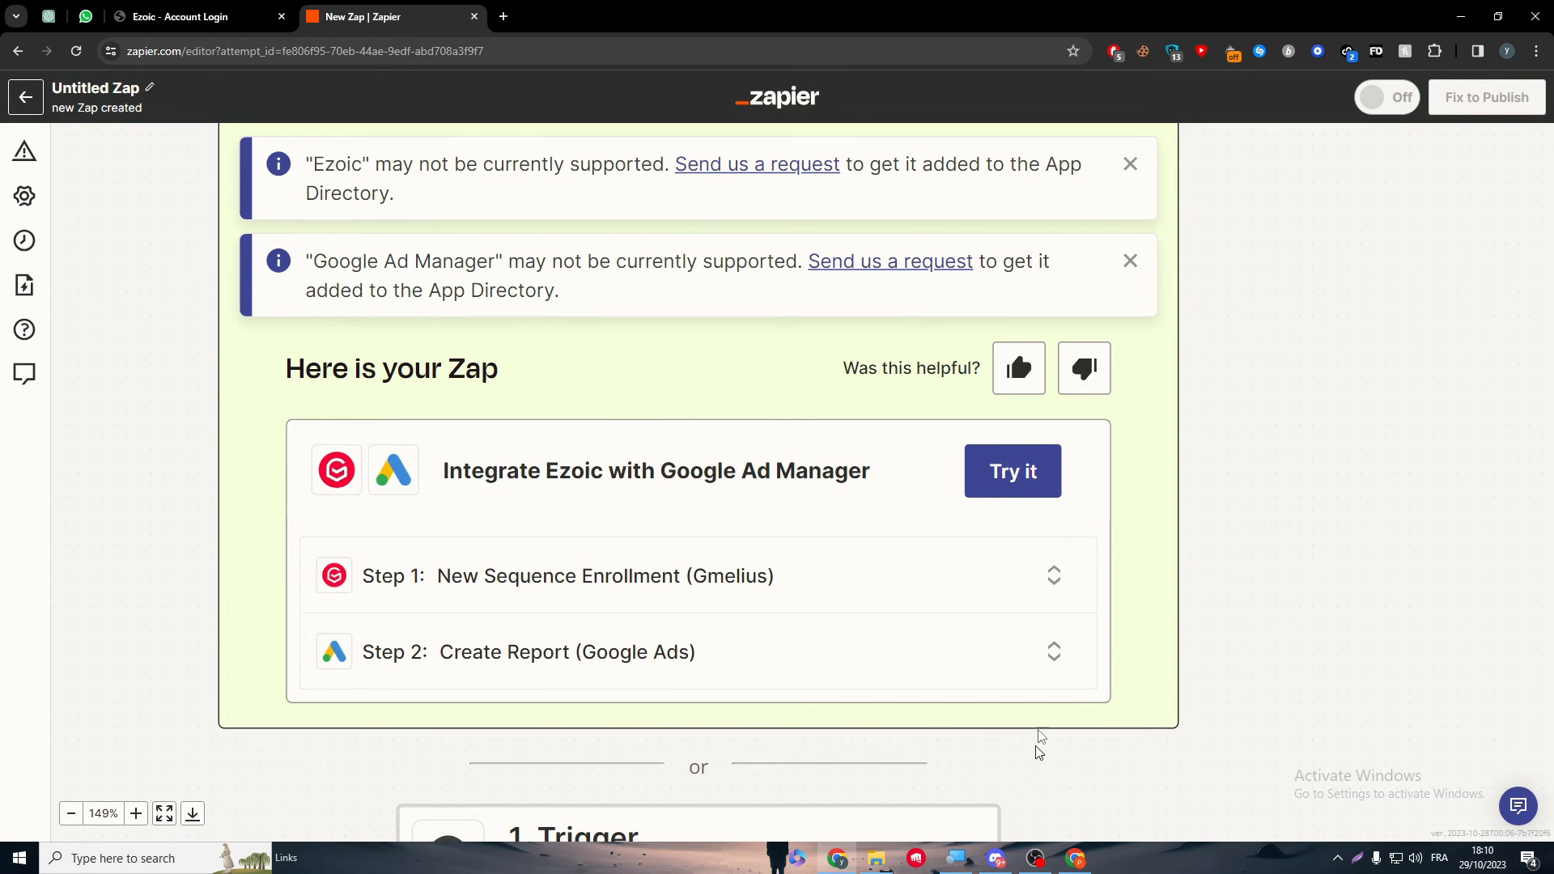
scroll("down", 3)
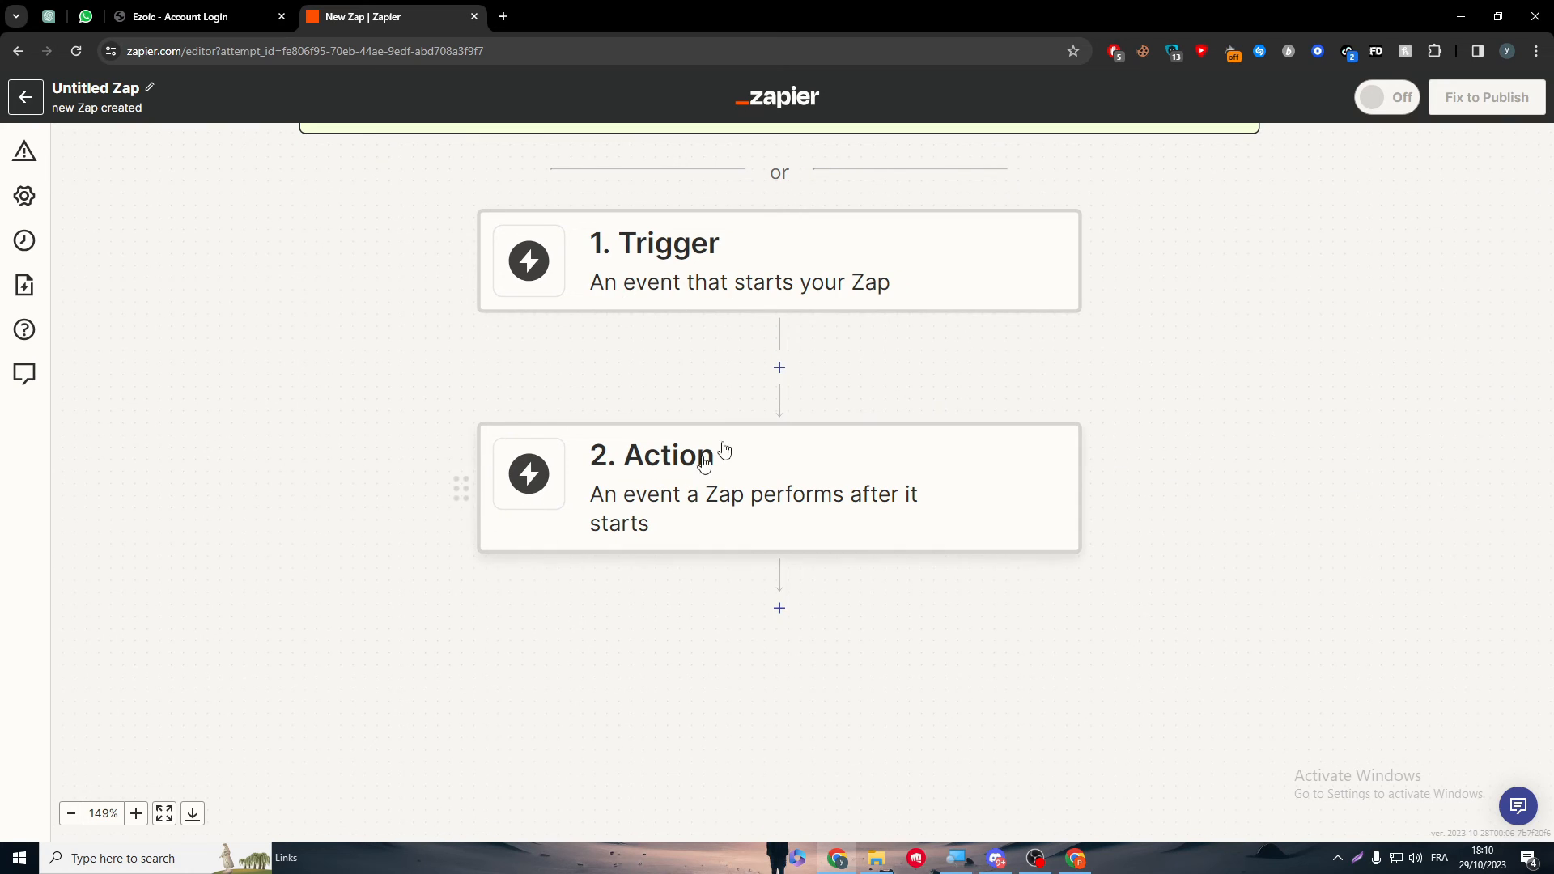
mouse_move(791, 304)
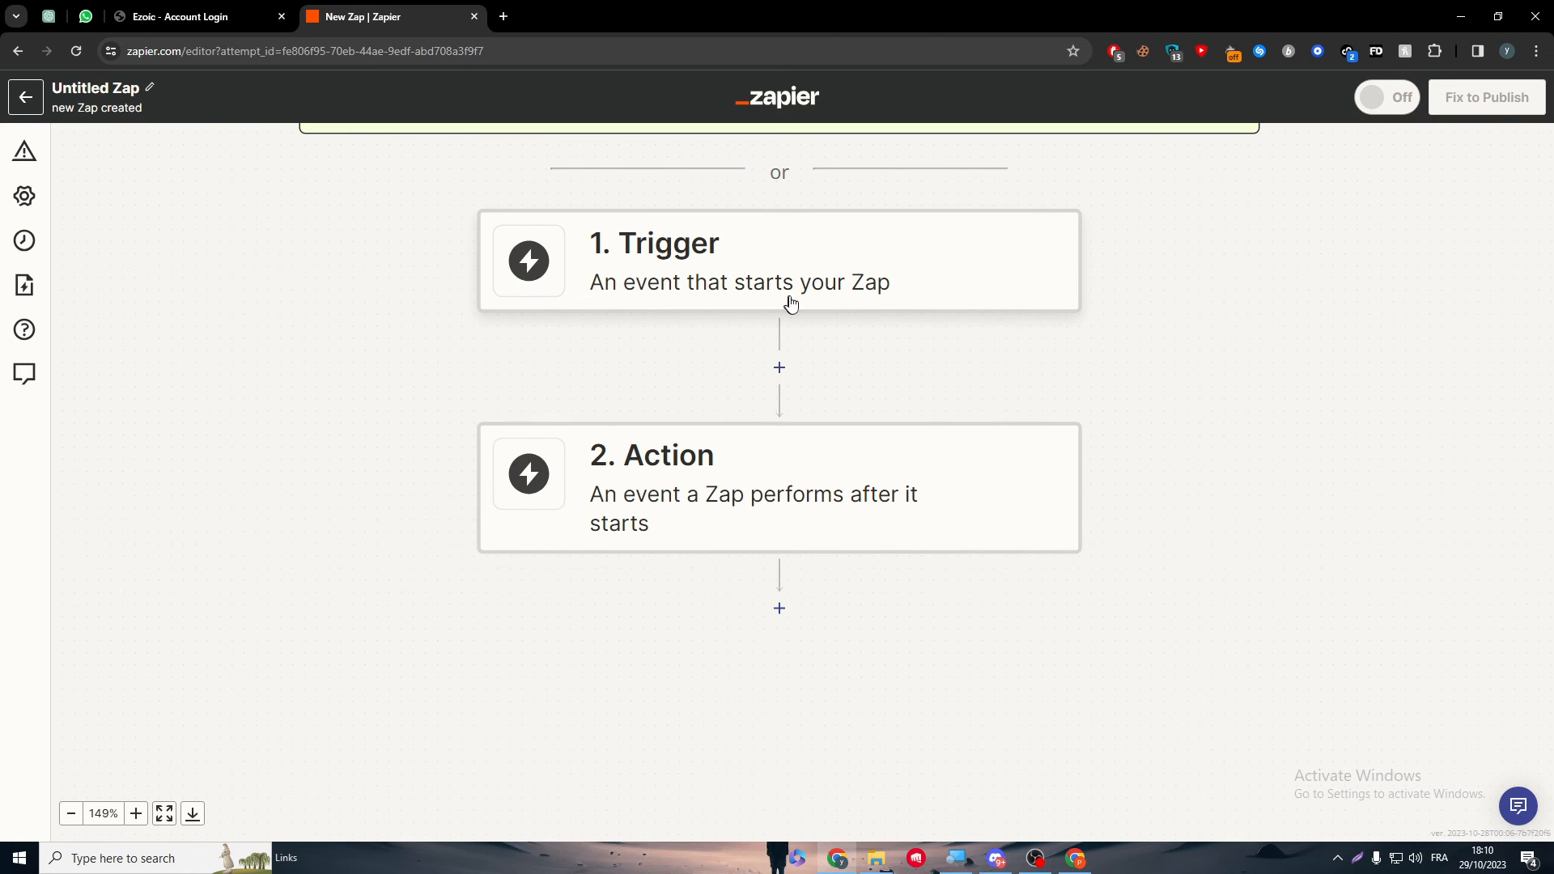
mouse_move(754, 535)
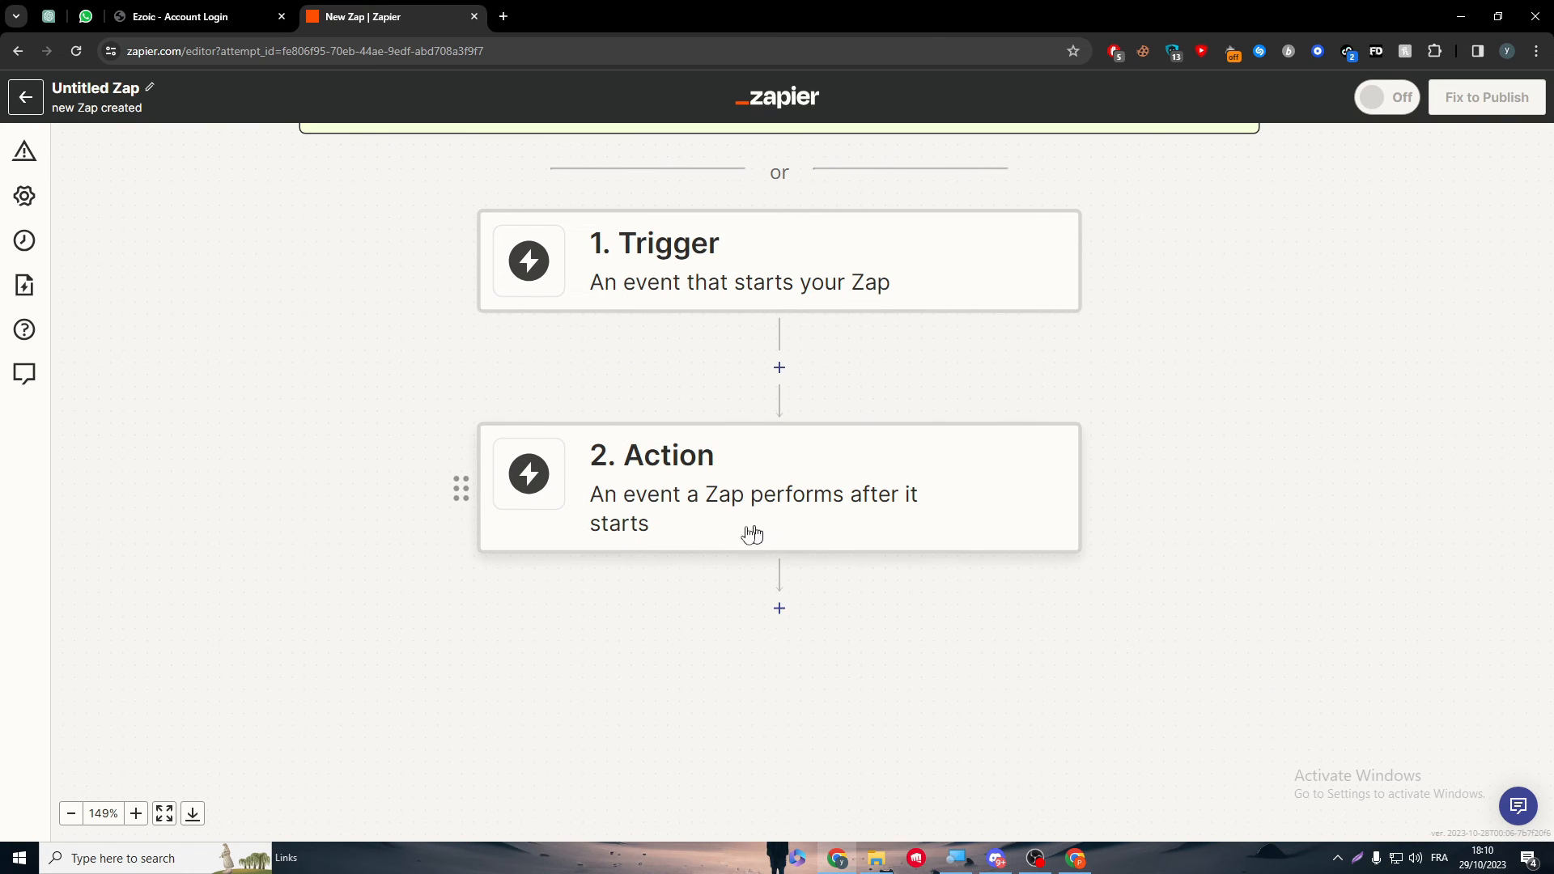
scroll("up", 3)
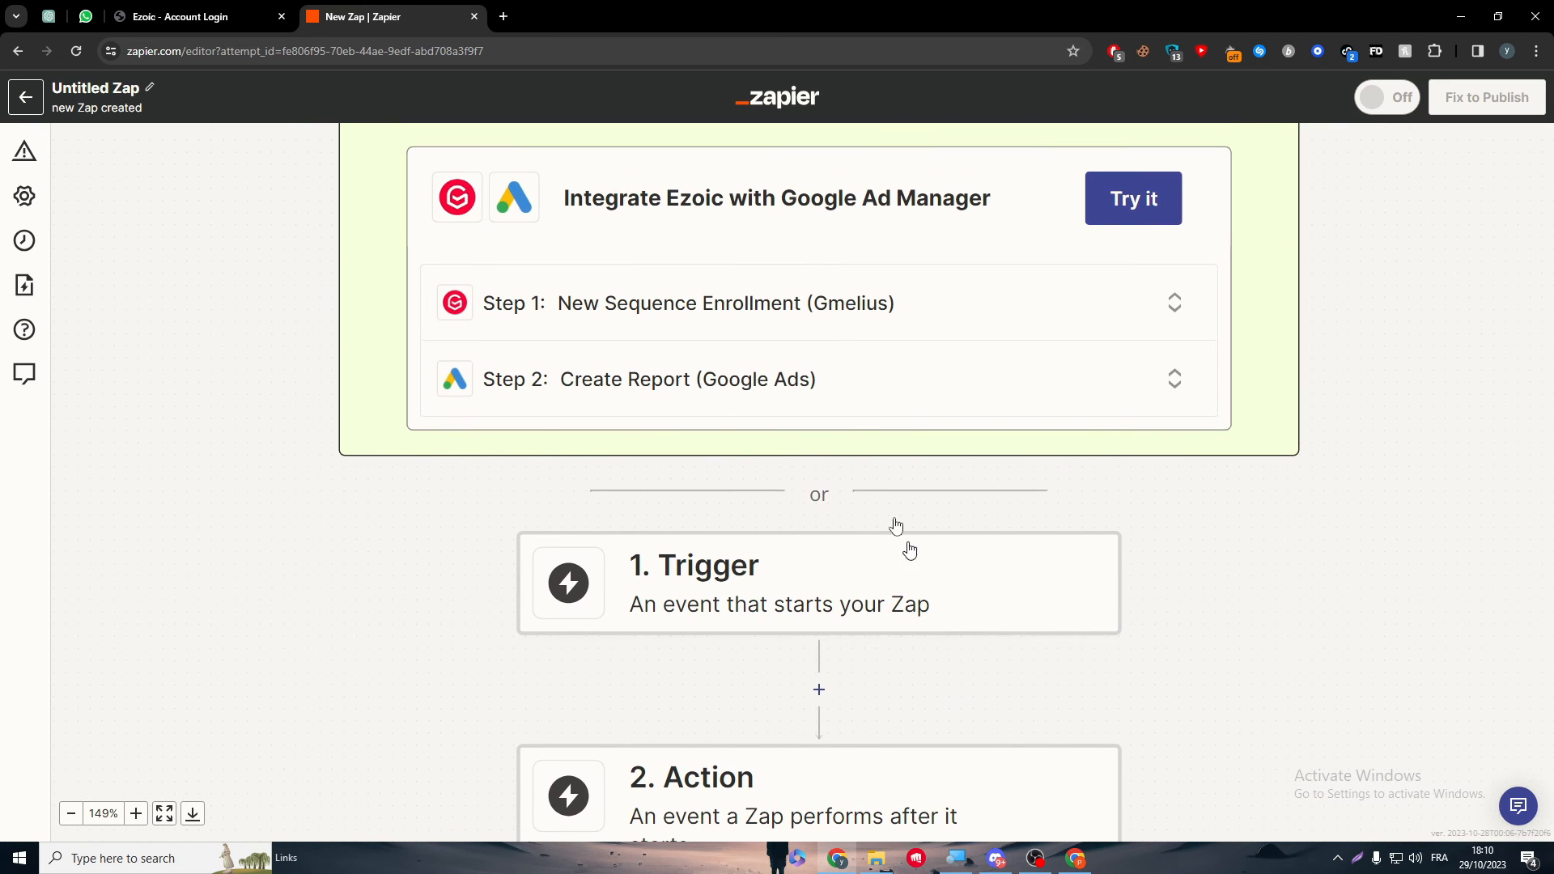
left_click(1131, 199)
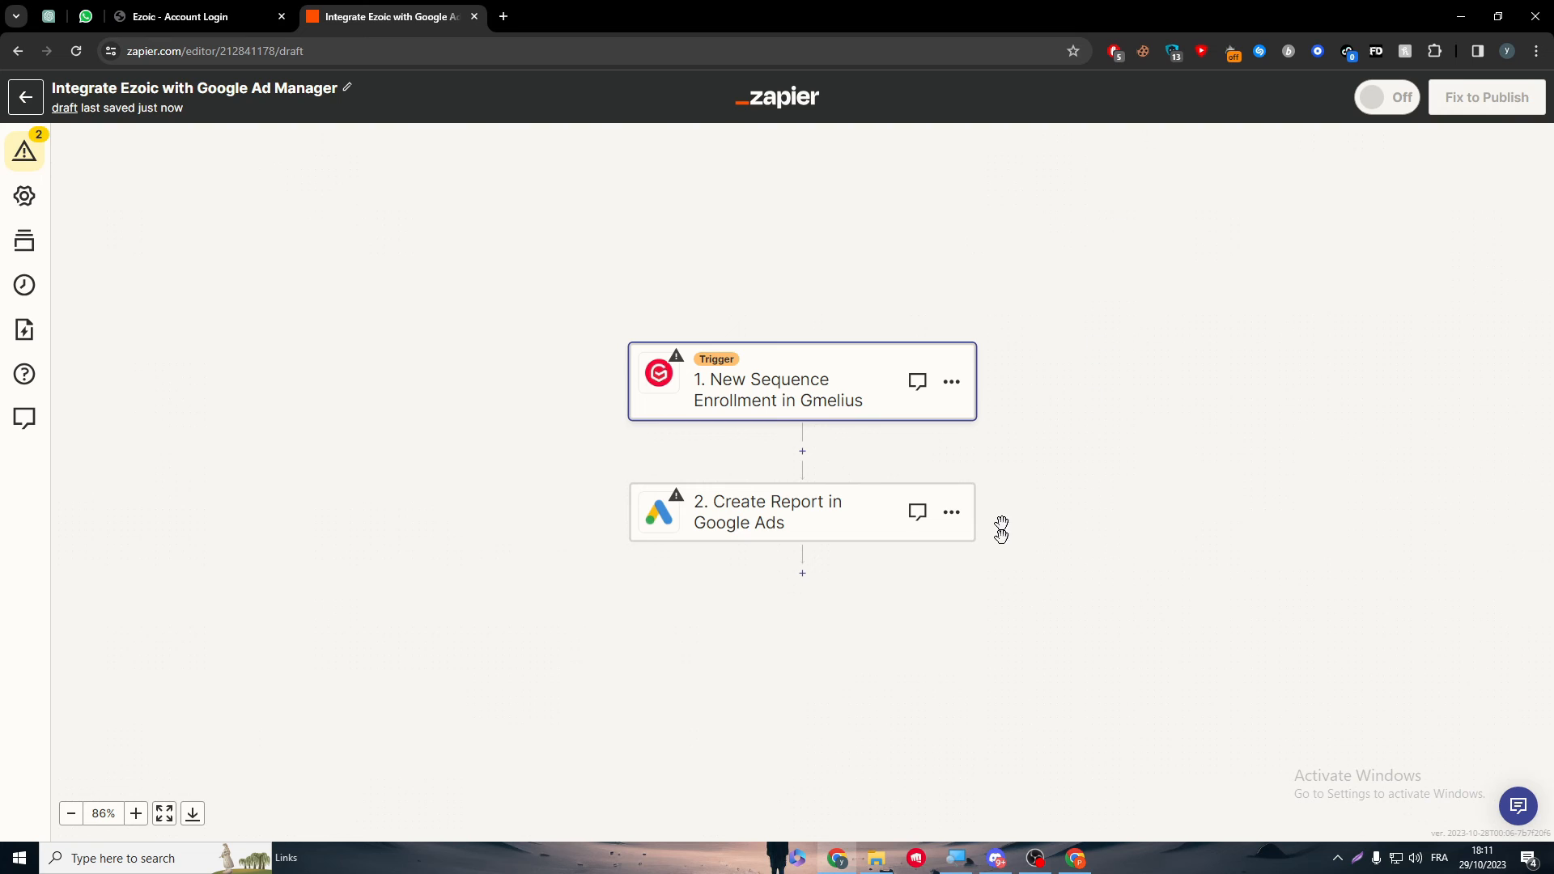
Step: Inspect the Gmelius trigger and Create Report action settings, then go back to the Zaps list
left_click(777, 382)
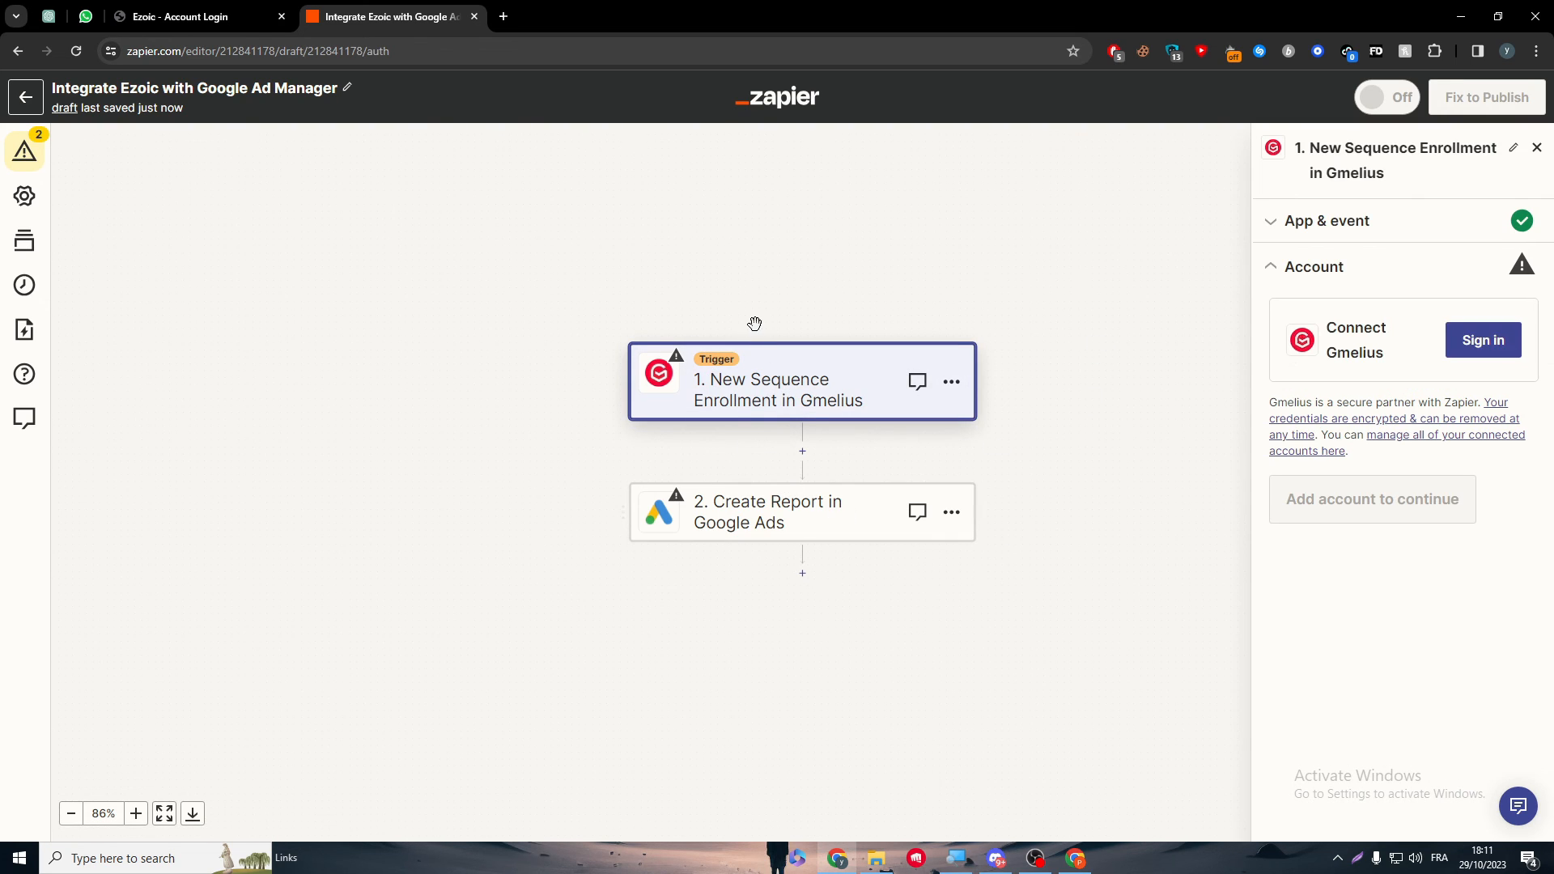
left_click(767, 513)
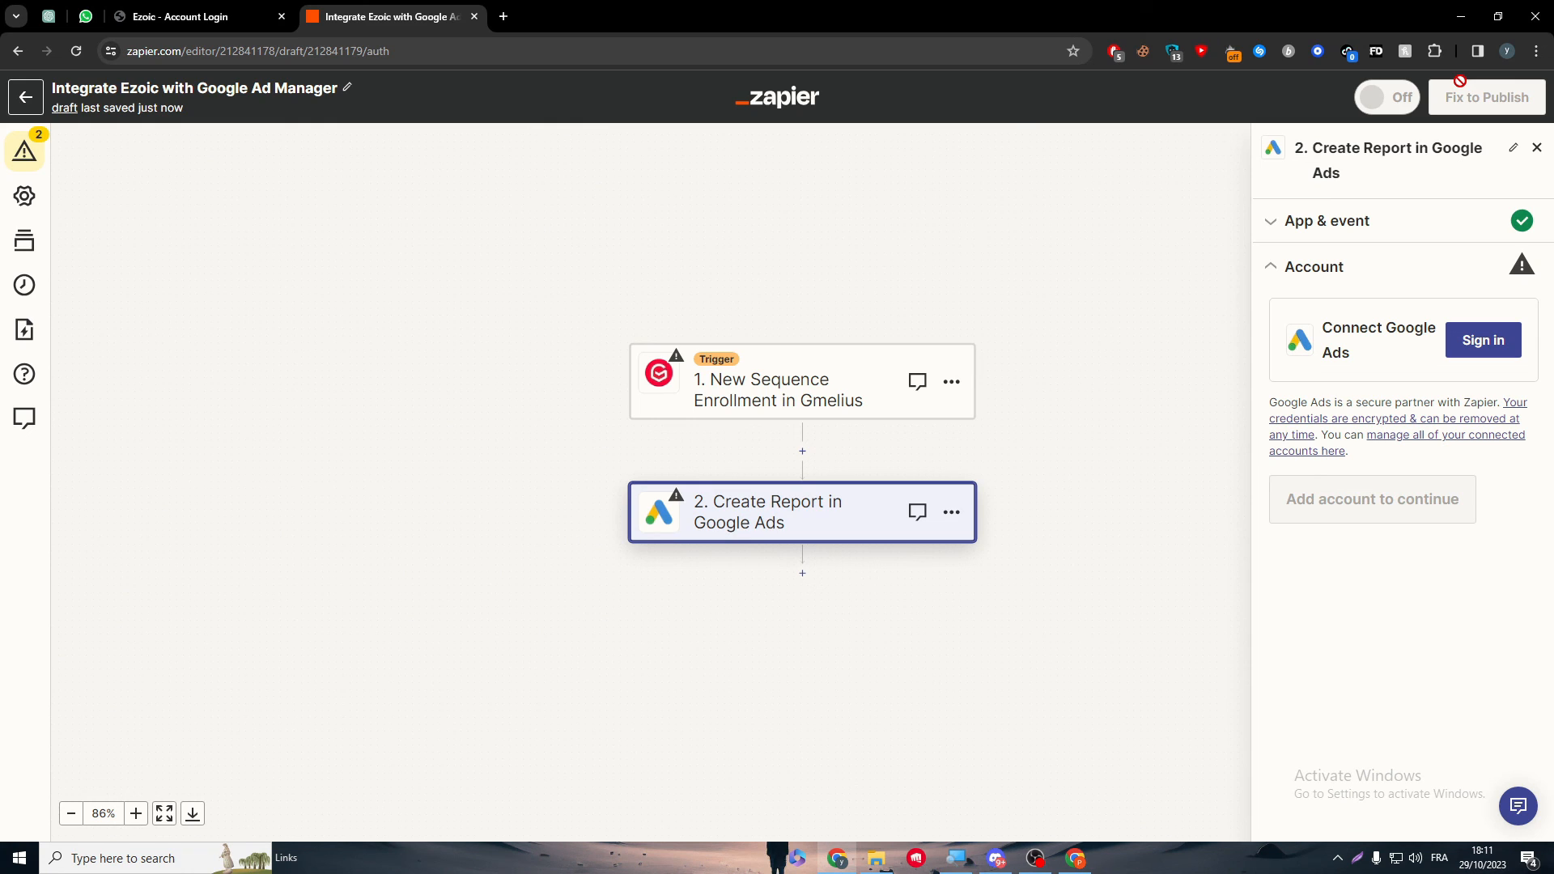
left_click(25, 97)
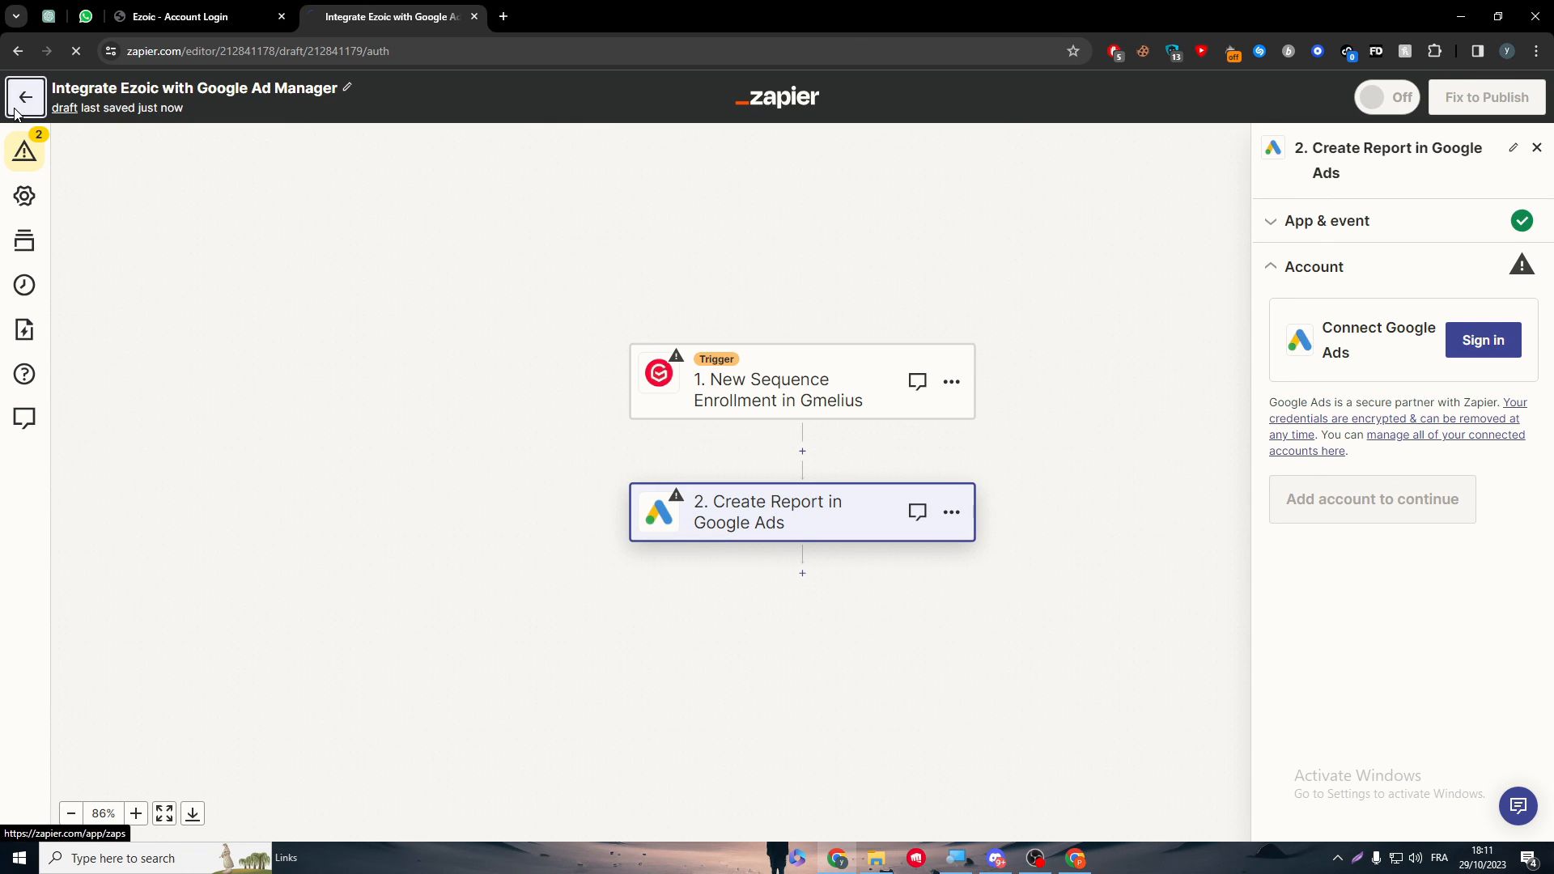
left_click(25, 97)
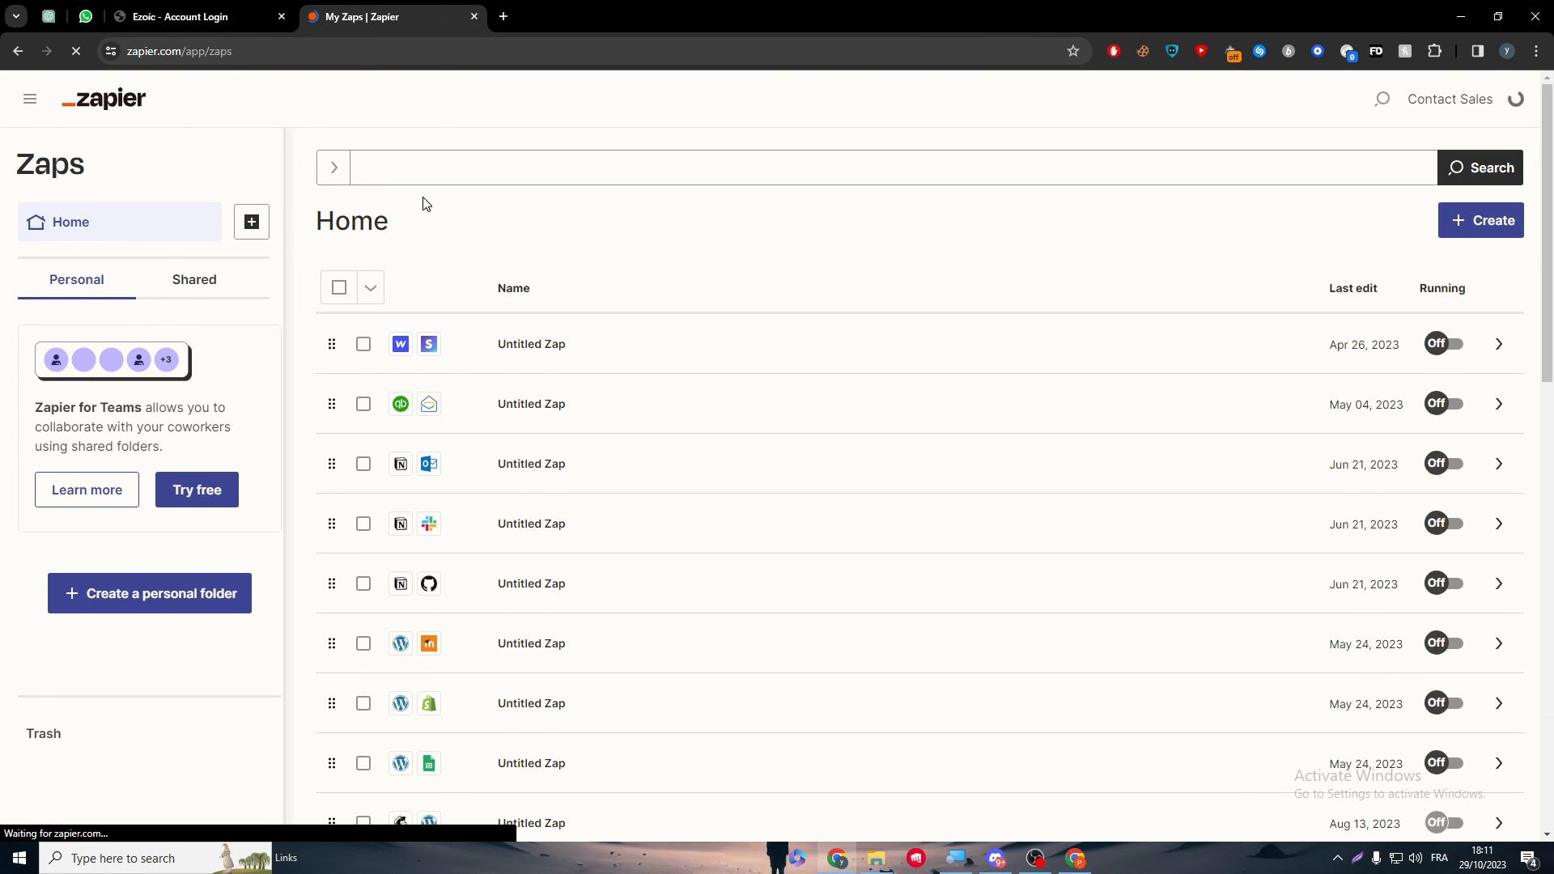
left_click(30, 98)
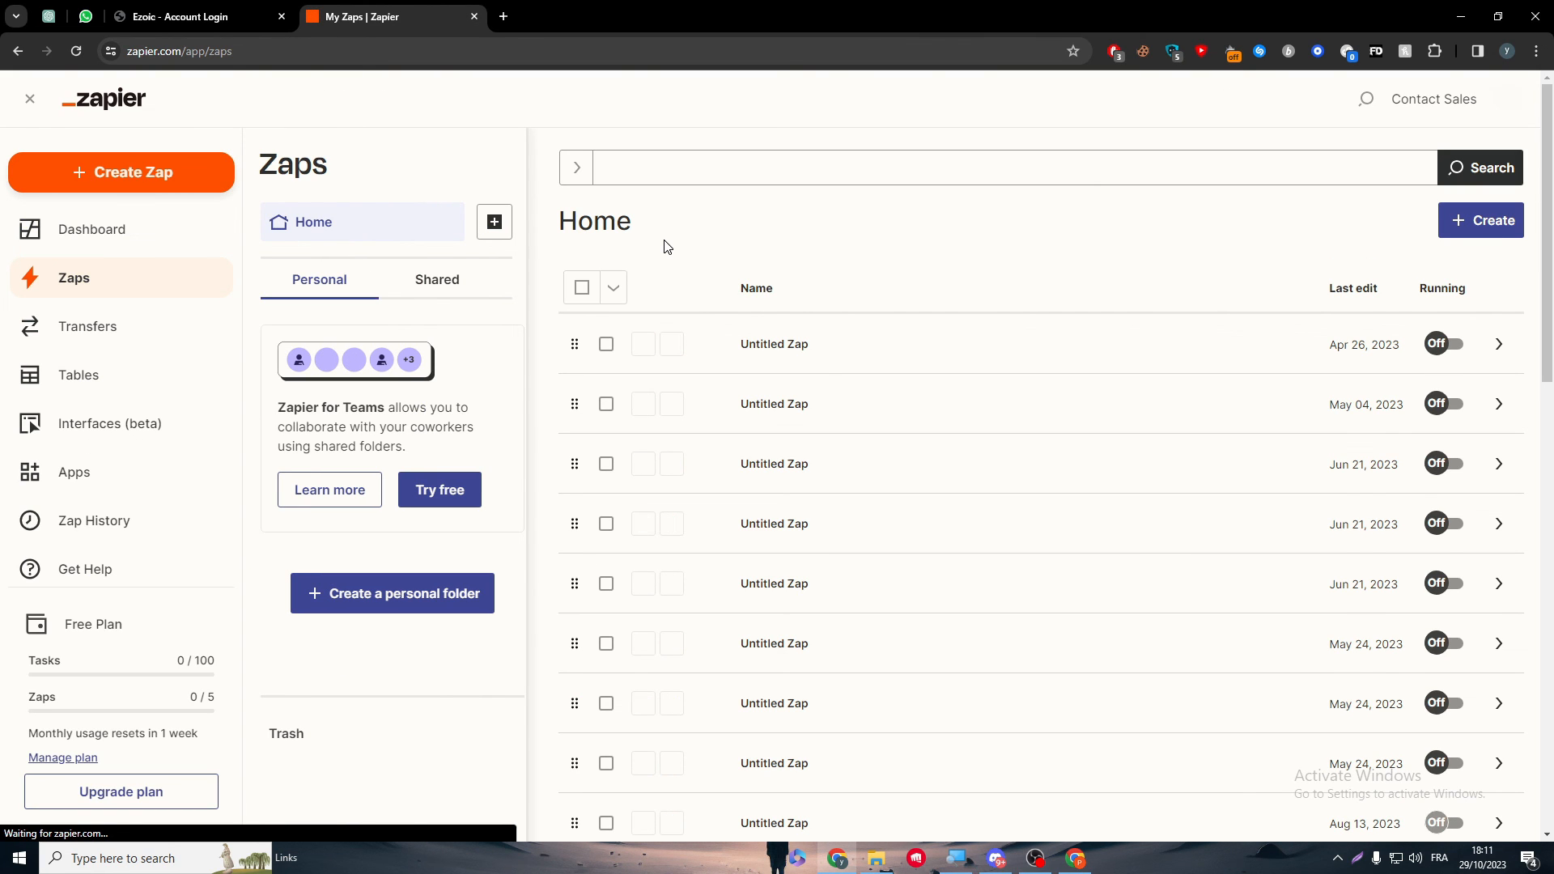